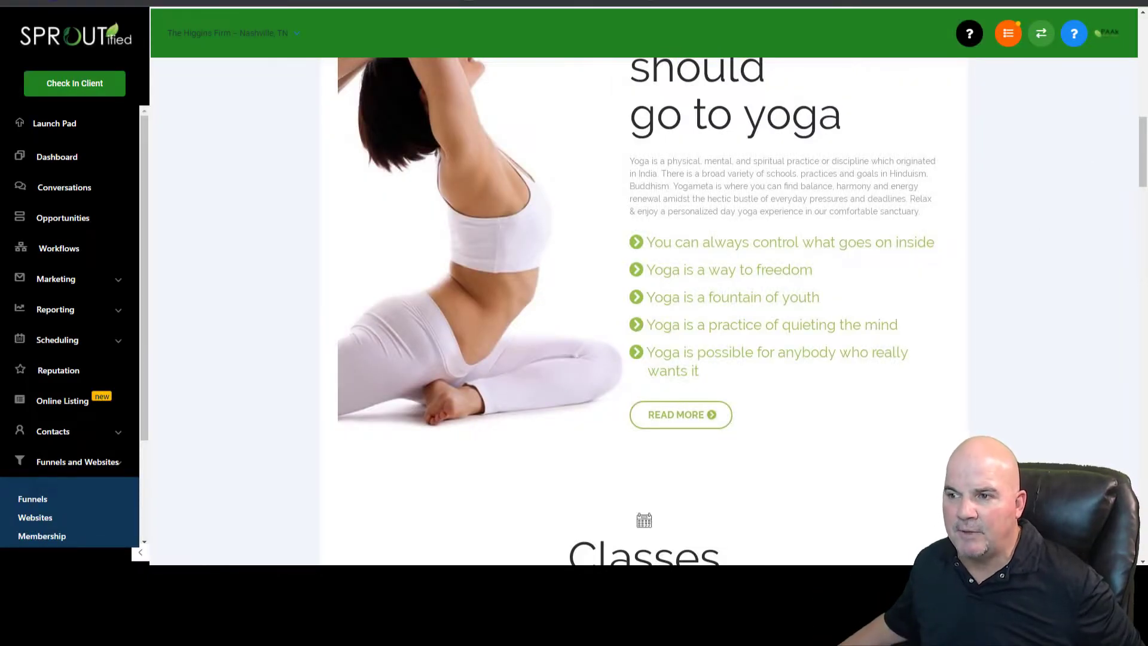
# Step: Pick Vertical - Yoga Studio Snapshot from the Snapshot dropdown for the Yoga 123 account
pyautogui.scroll(3)
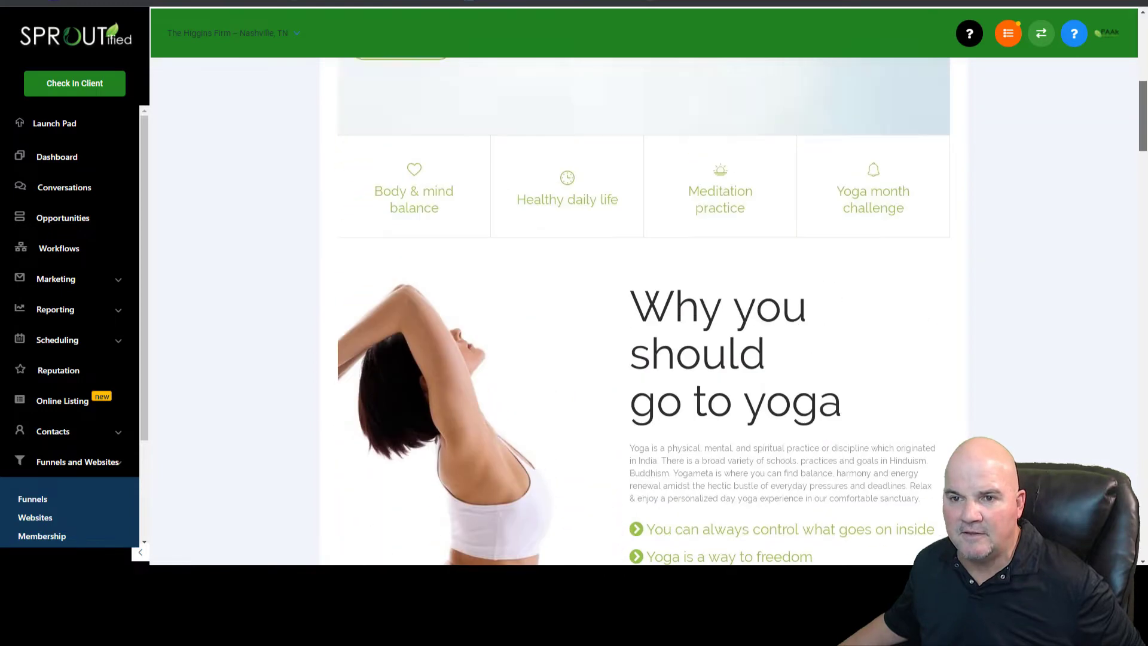
pyautogui.scroll(3)
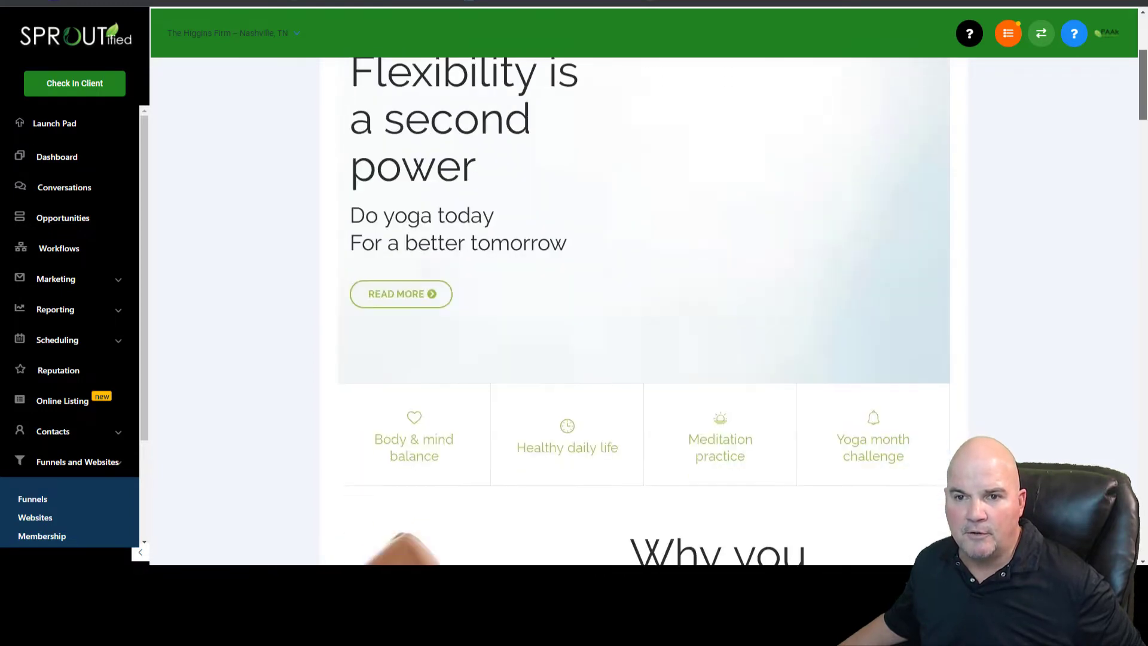
pyautogui.scroll(-3)
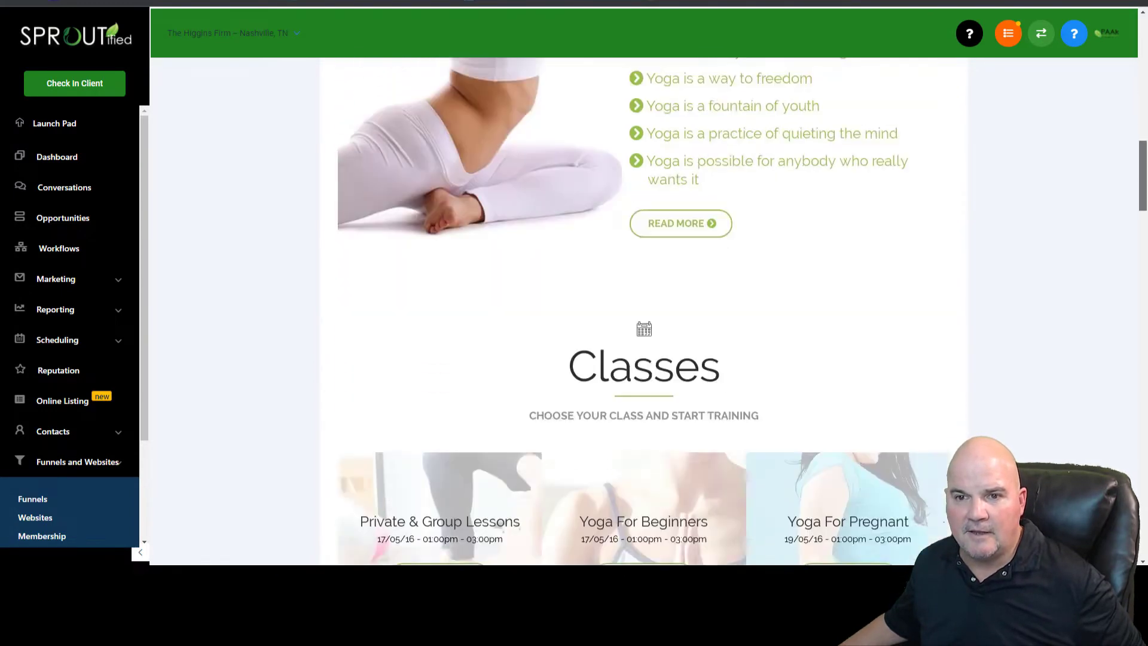
pyautogui.scroll(-3)
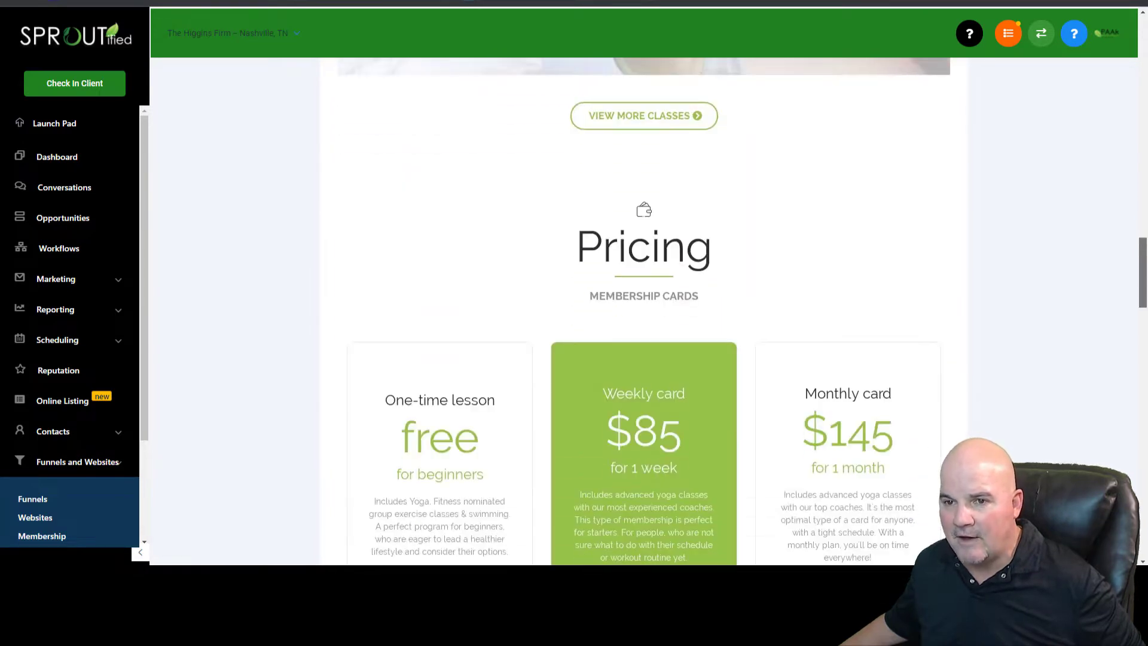
pyautogui.scroll(-3)
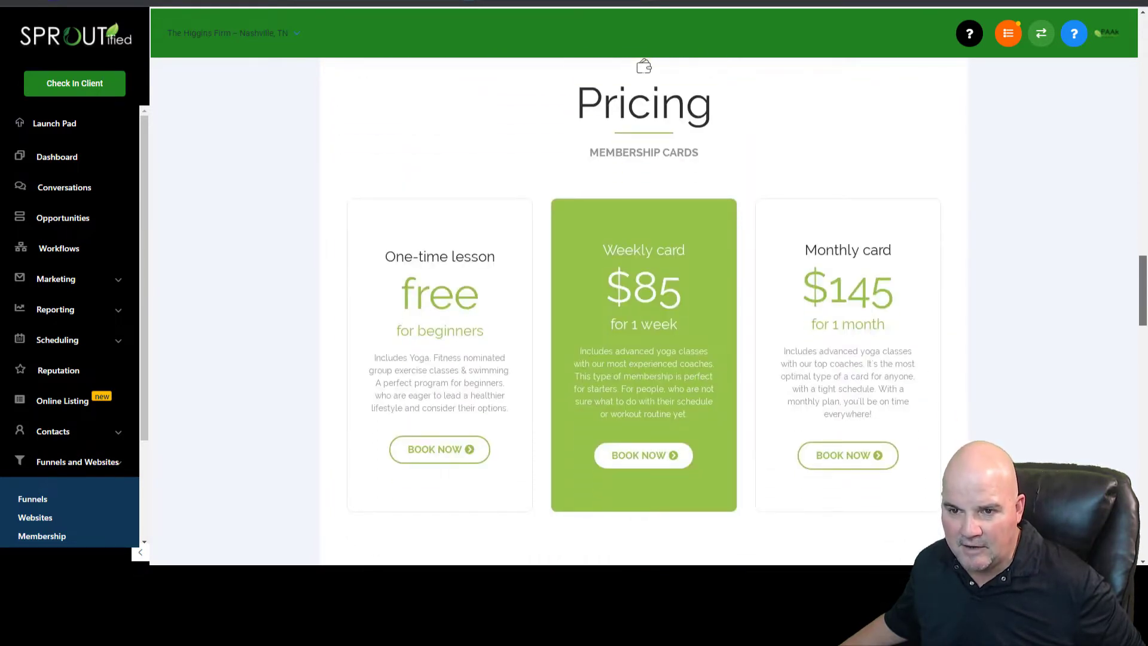
pyautogui.scroll(-3)
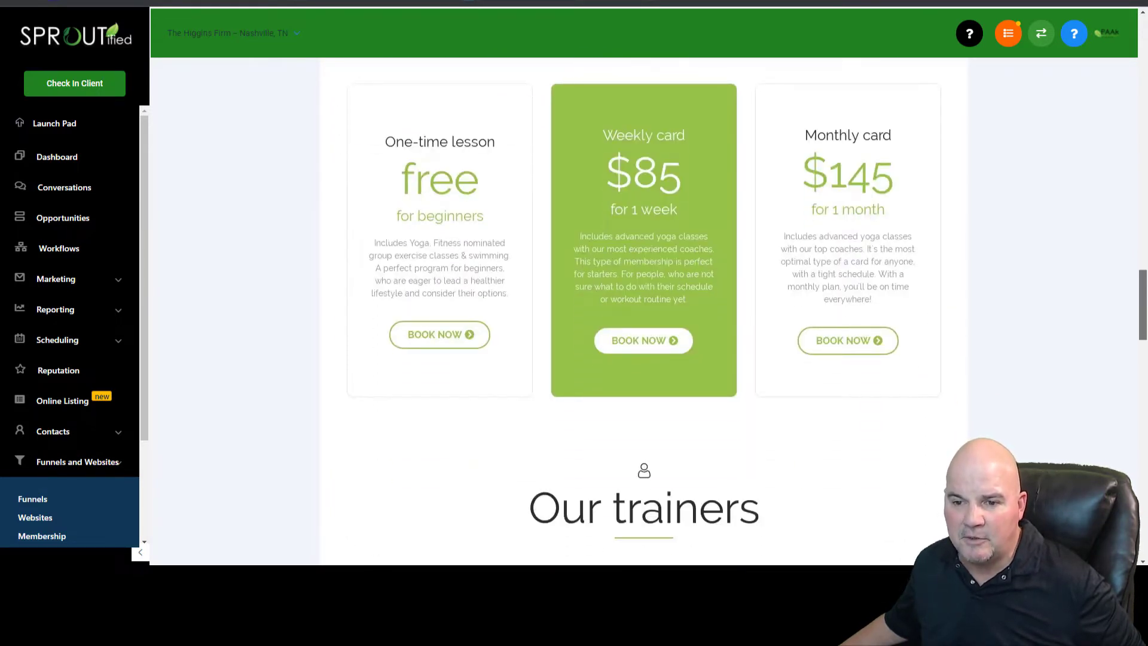
pyautogui.scroll(-3)
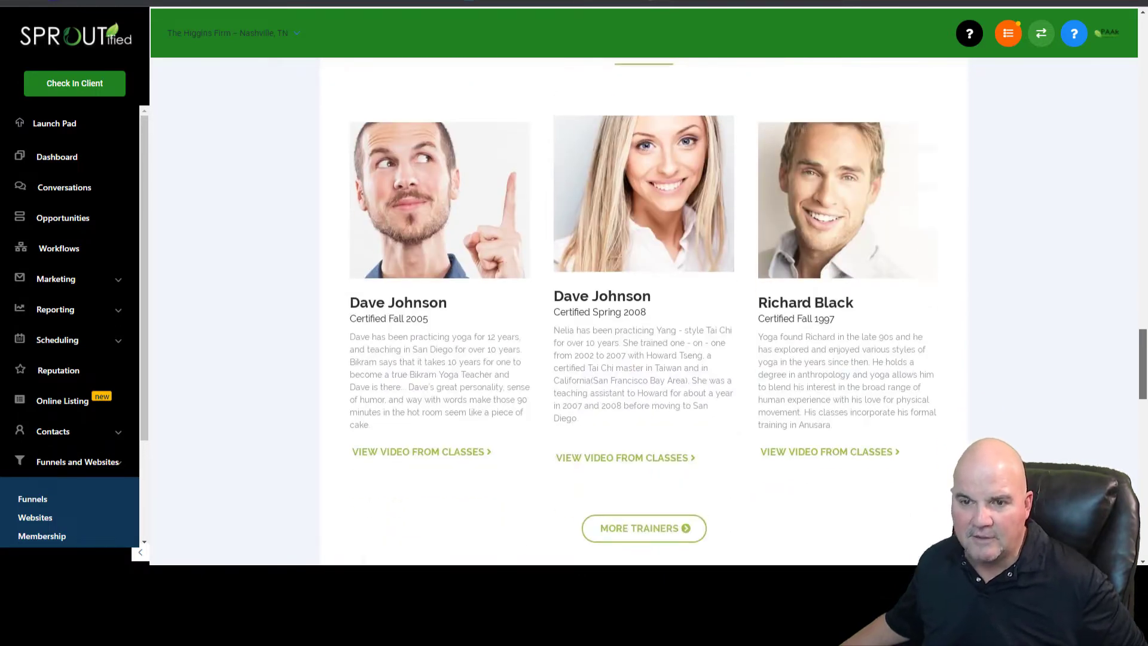
pyautogui.scroll(3)
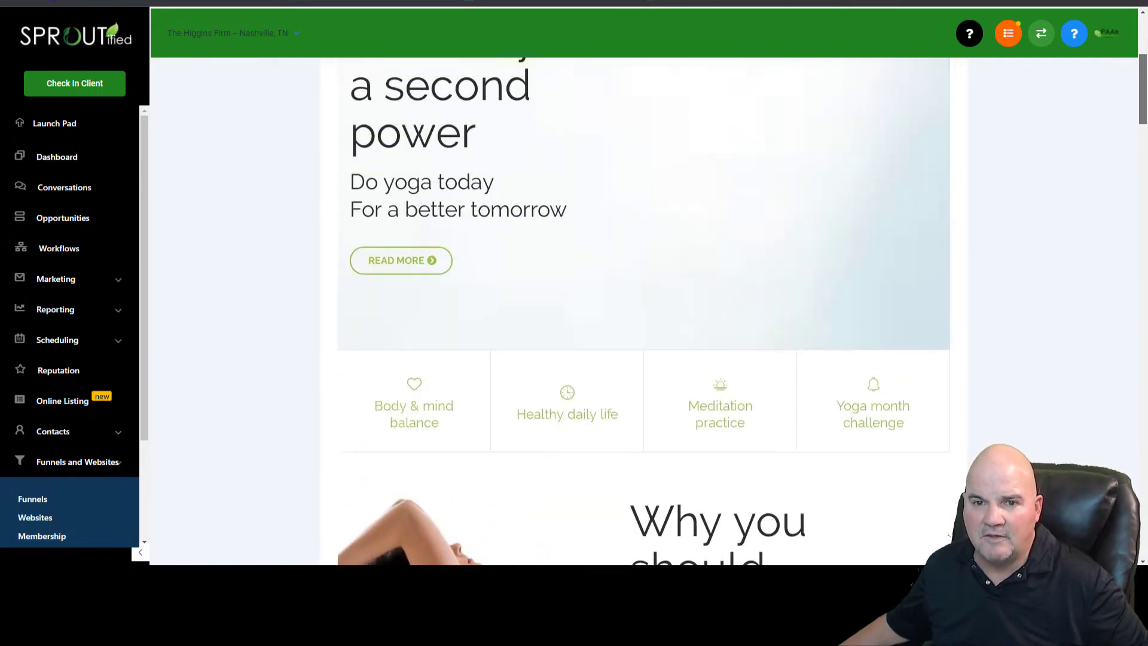
pyautogui.scroll(3)
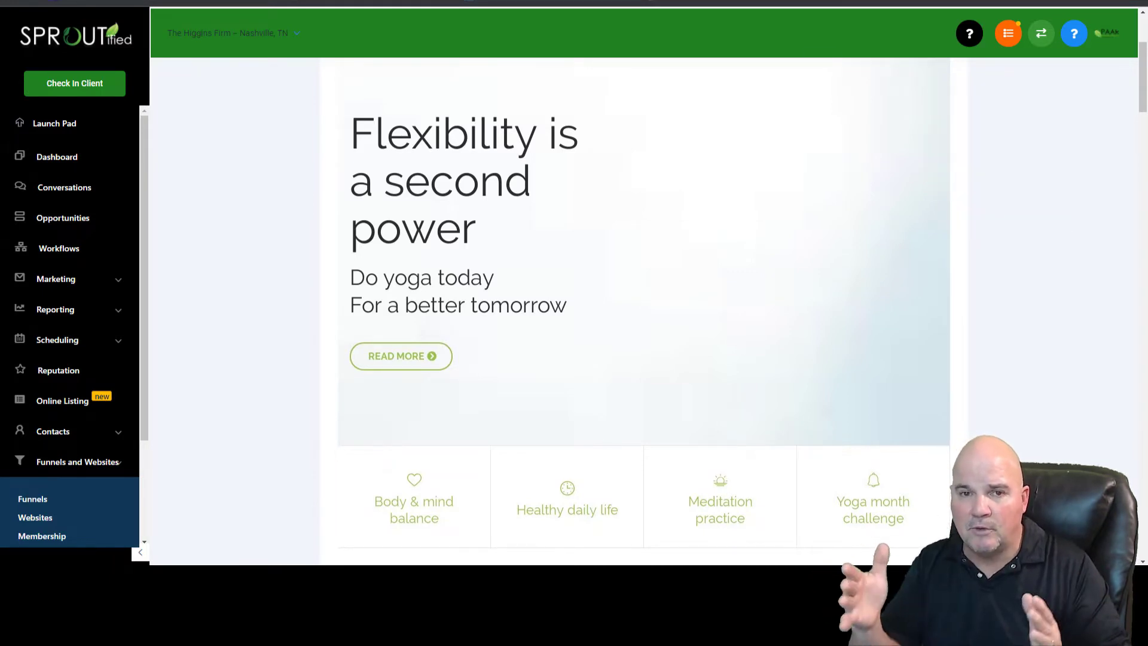
pyautogui.moveTo(985, 208)
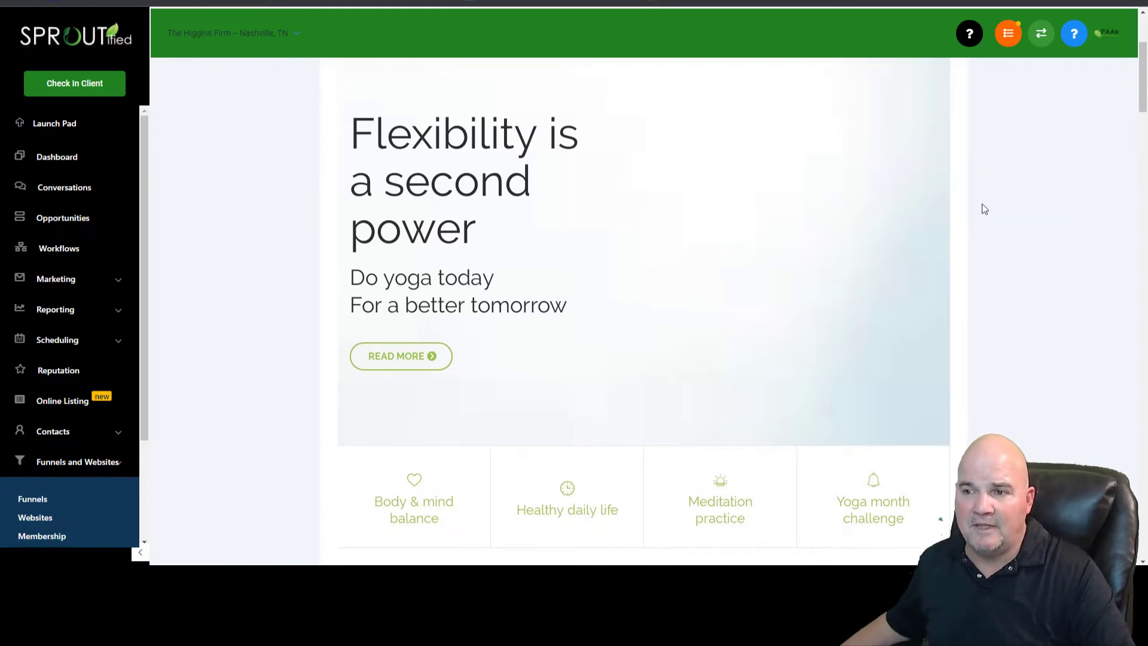
pyautogui.moveTo(662, 226)
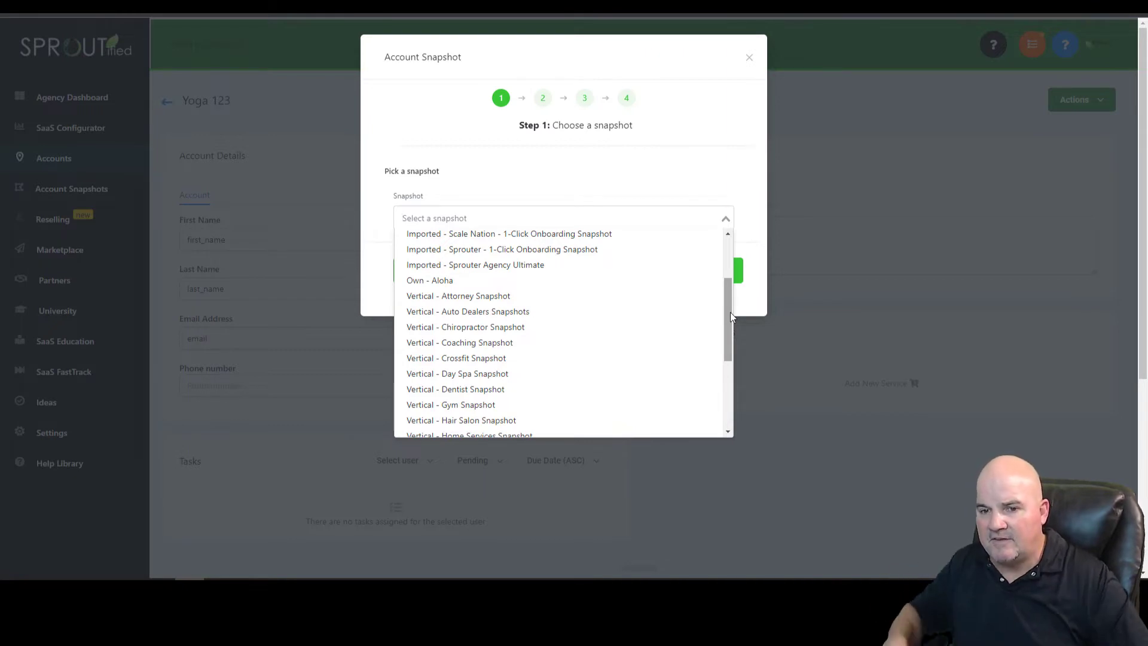
pyautogui.scroll(-3)
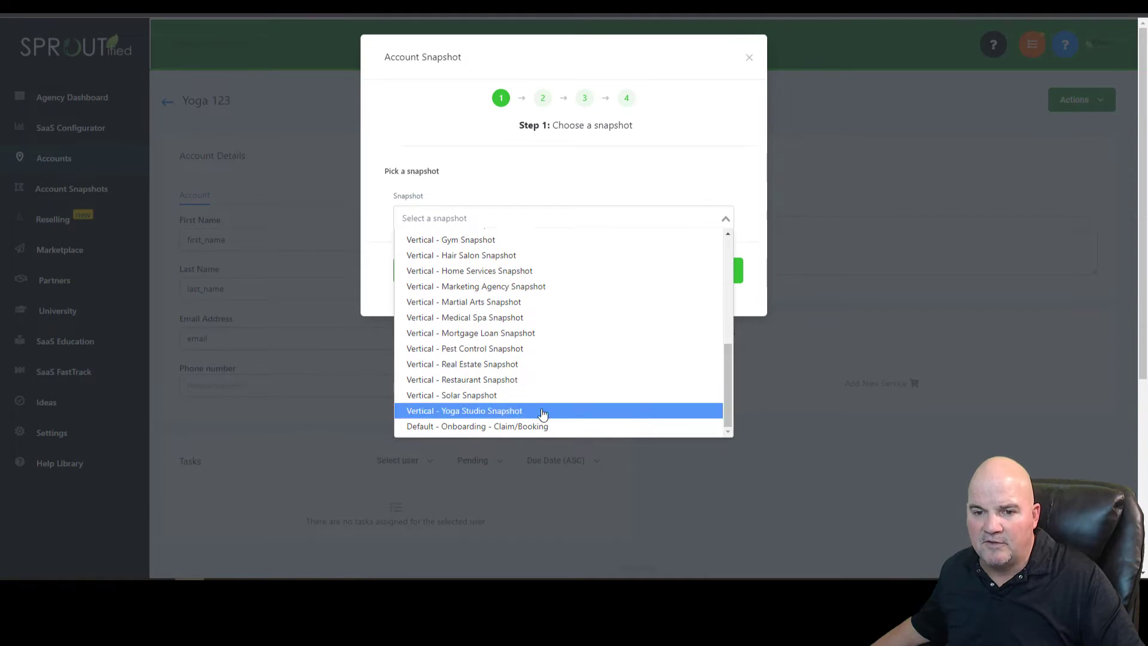
pyautogui.click(465, 410)
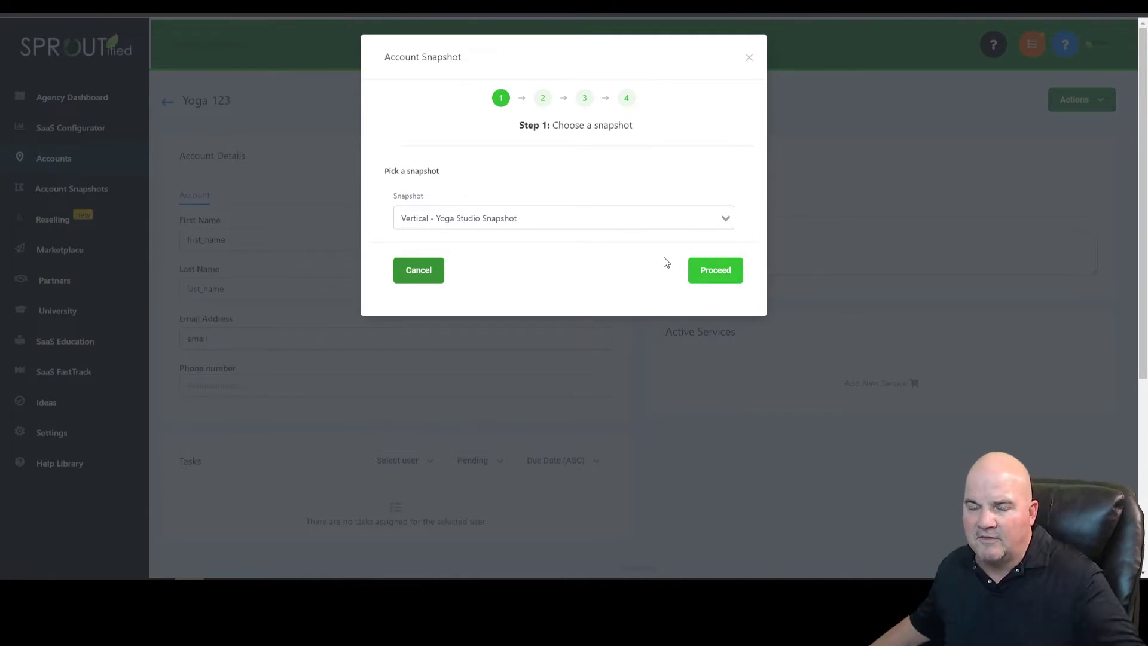
pyautogui.moveTo(715, 269)
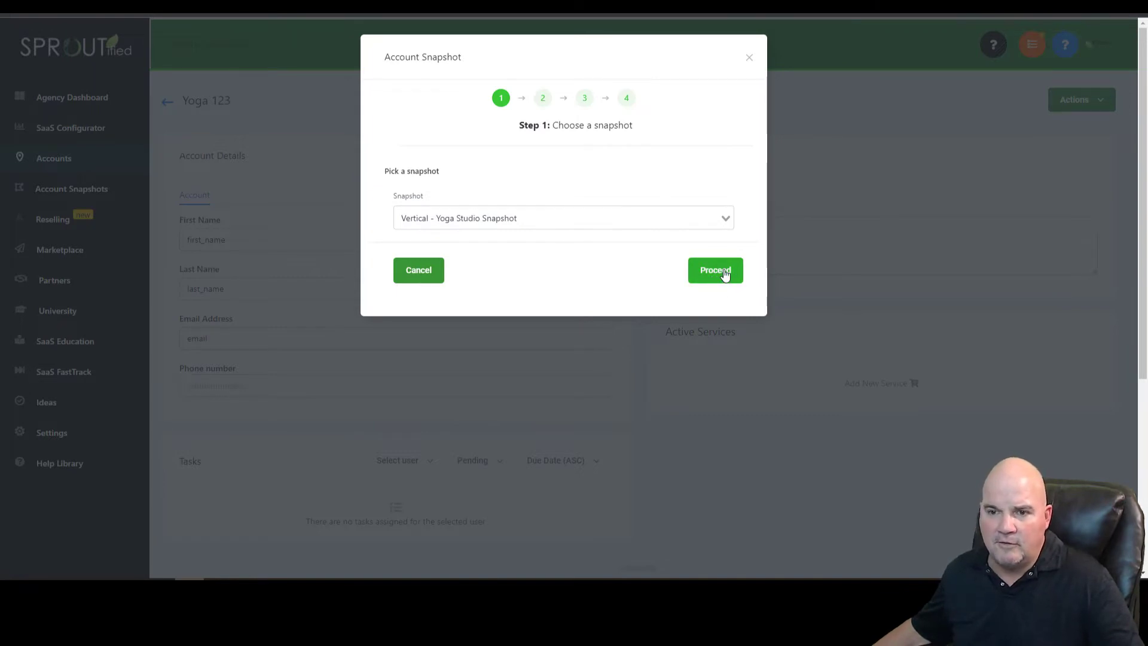
pyautogui.moveTo(559, 296)
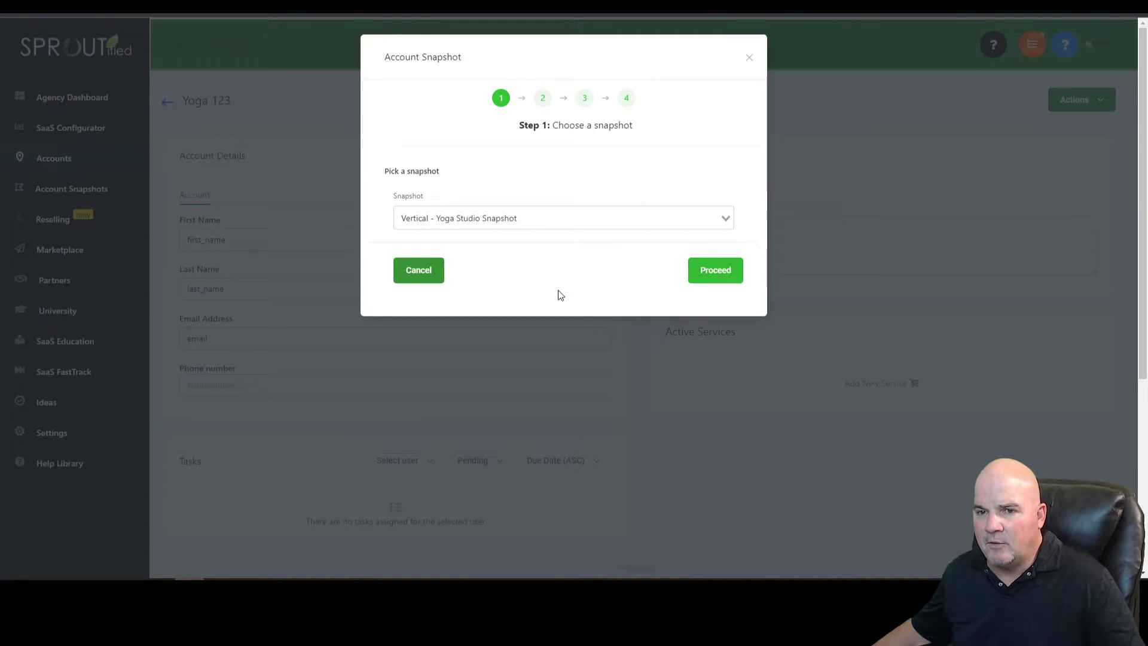
pyautogui.moveTo(743, 280)
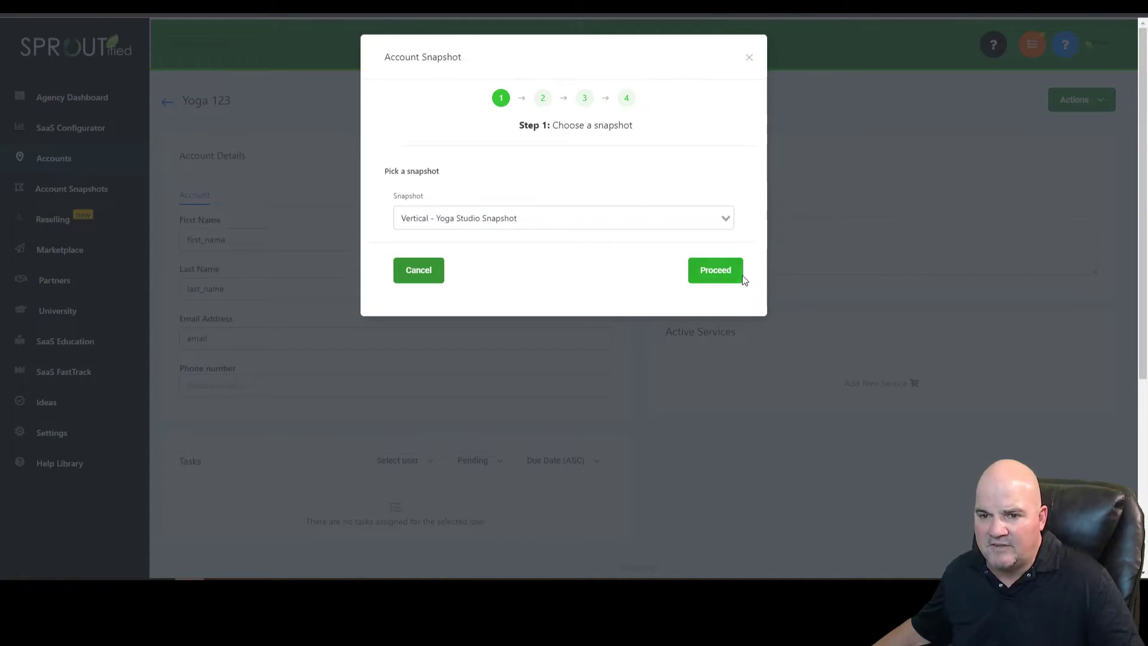
# Step: Review the Campaigns, Custom Values and Pipelines asset lists, keep Select All and proceed to the conflict check
pyautogui.click(716, 269)
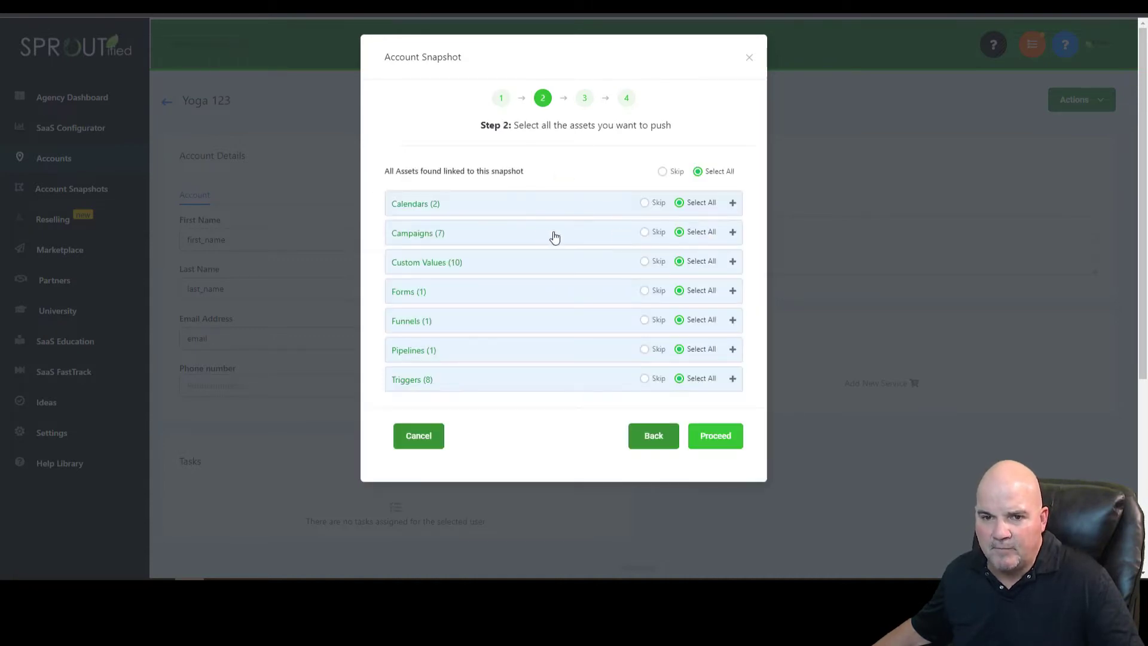
pyautogui.moveTo(432, 227)
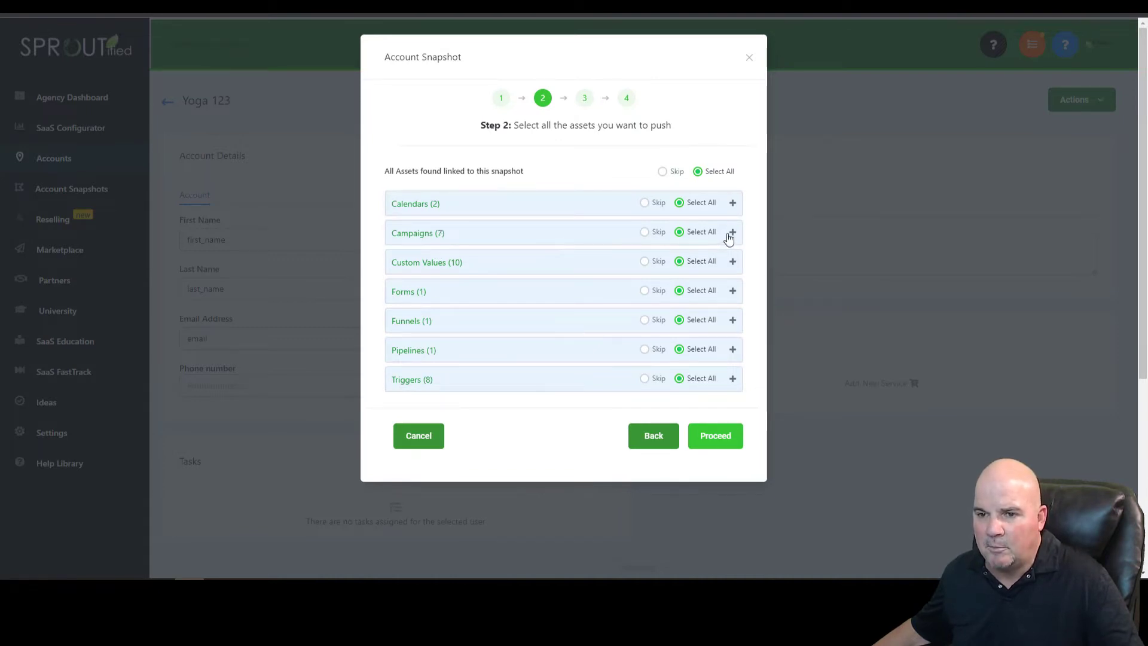
pyautogui.click(732, 232)
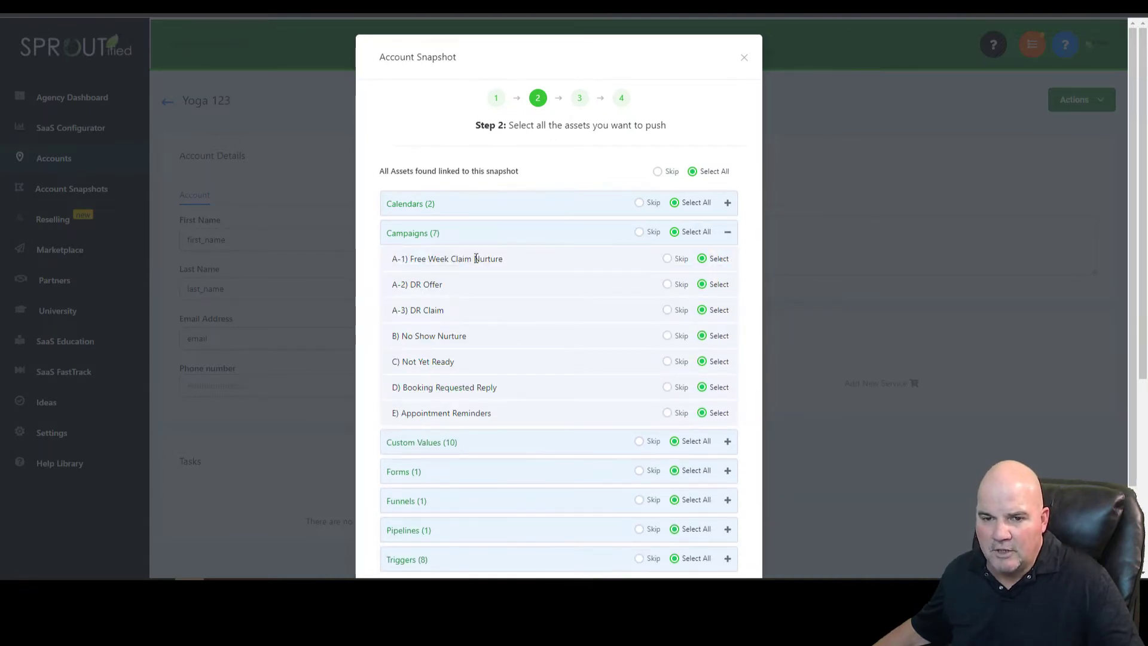
pyautogui.moveTo(455, 323)
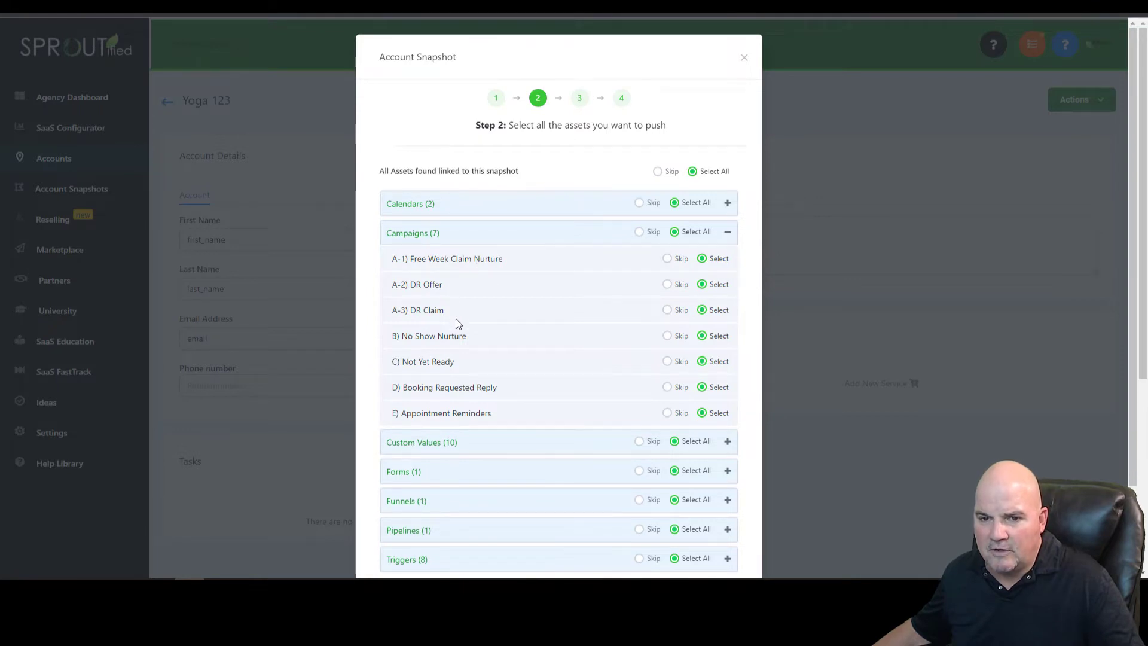
pyautogui.moveTo(451, 303)
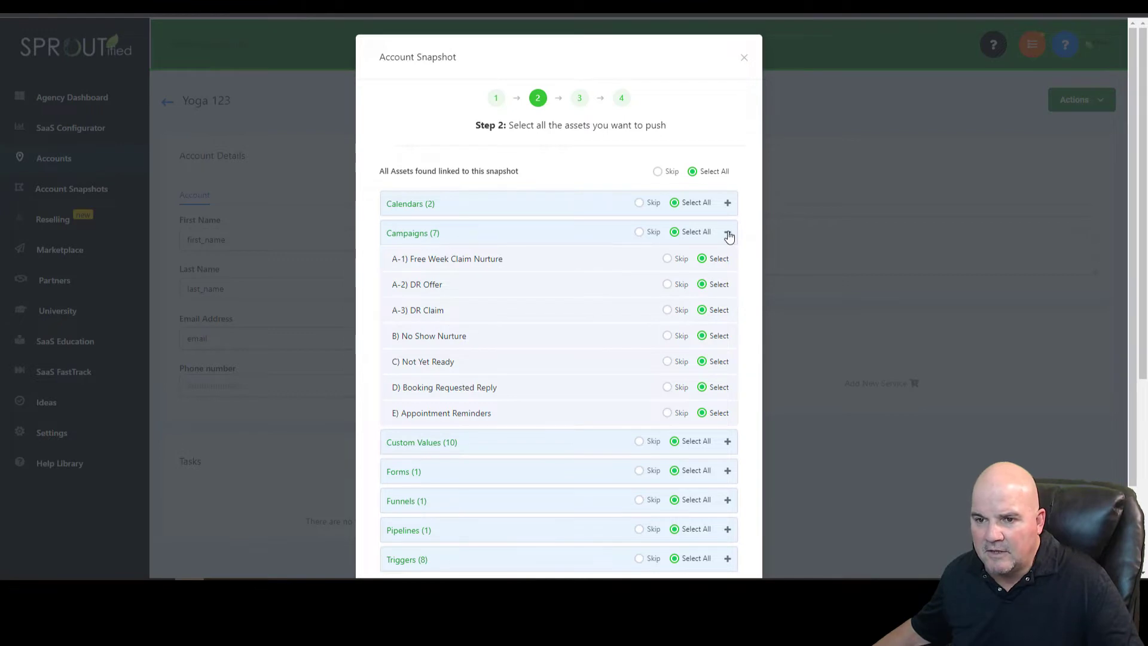
pyautogui.click(728, 233)
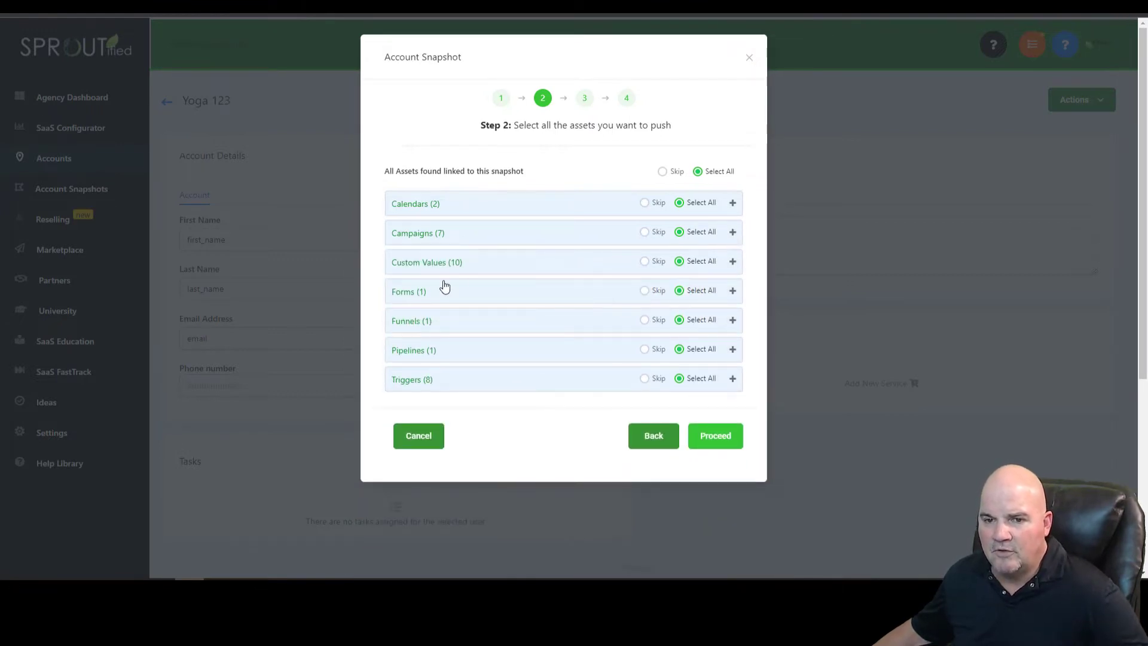
pyautogui.moveTo(639, 277)
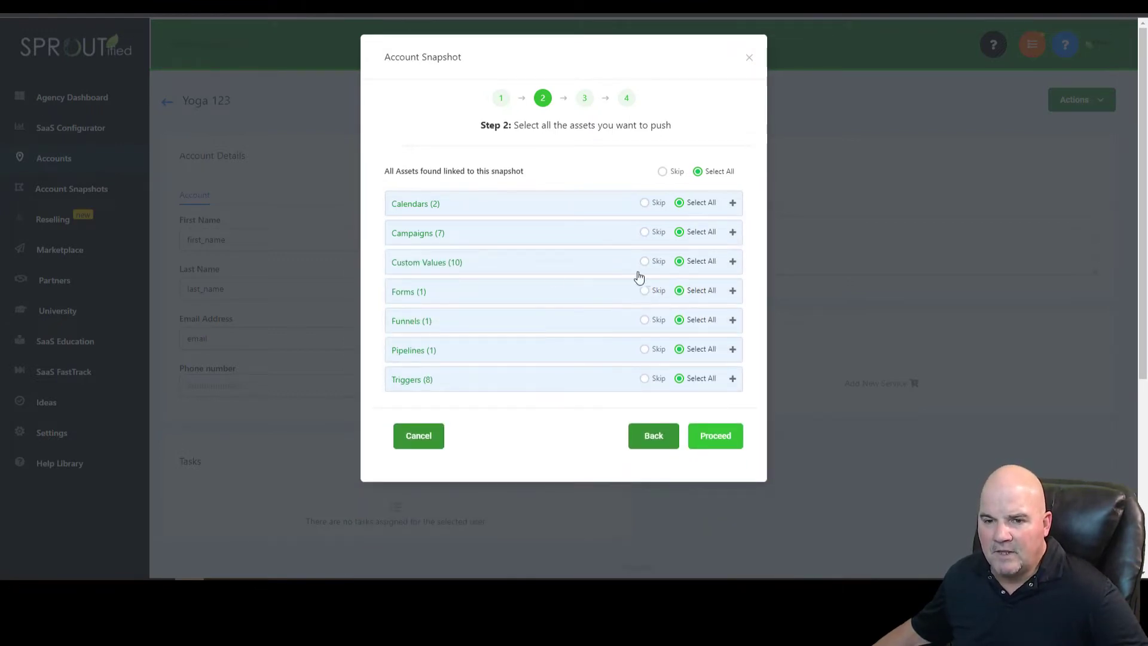
pyautogui.click(732, 262)
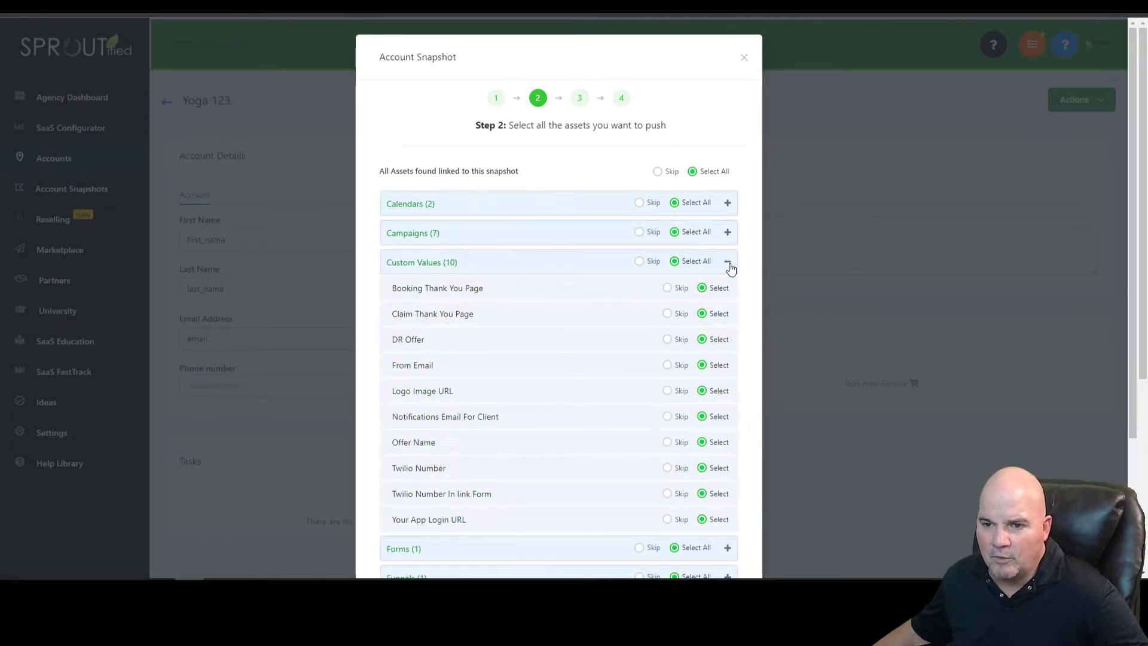
pyautogui.click(729, 262)
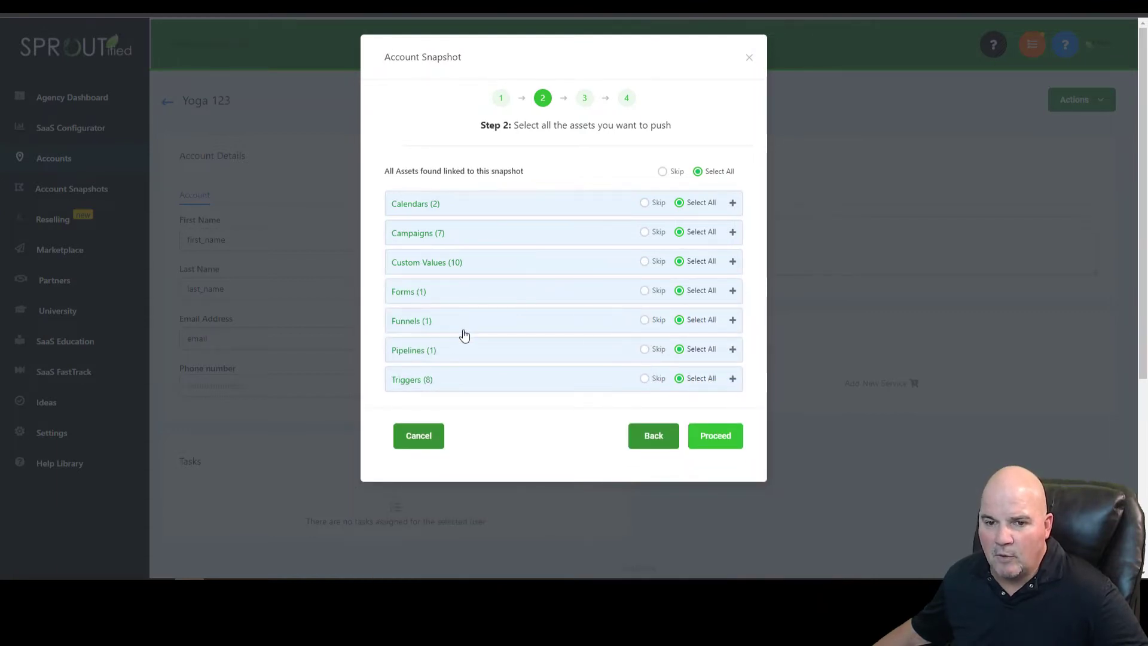
pyautogui.click(732, 348)
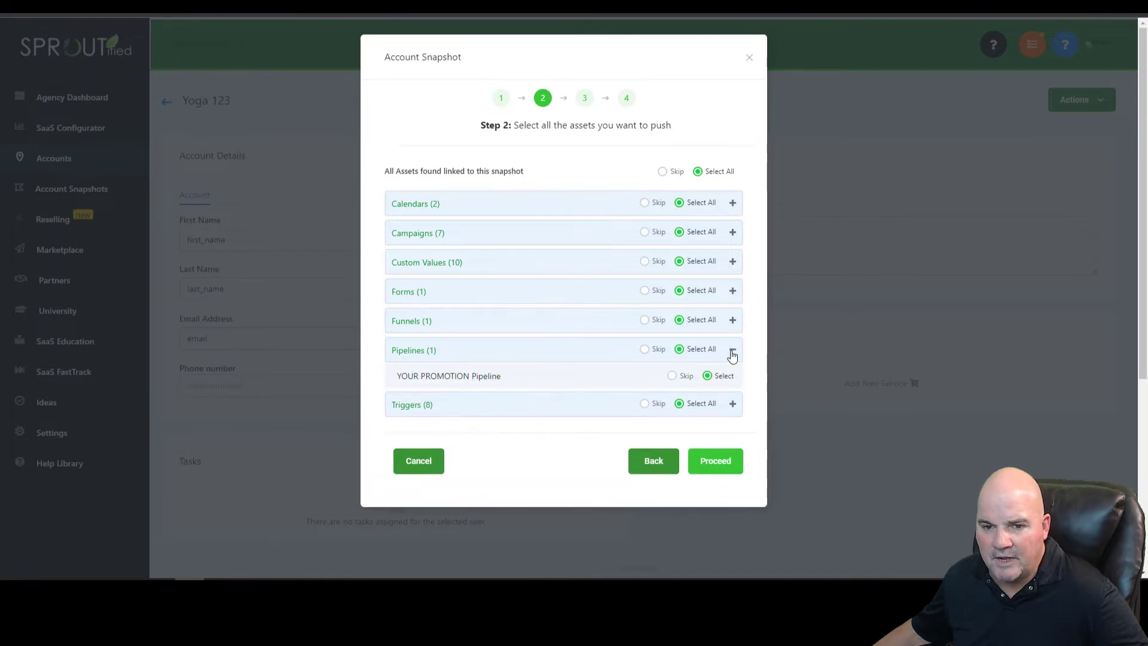
pyautogui.click(732, 349)
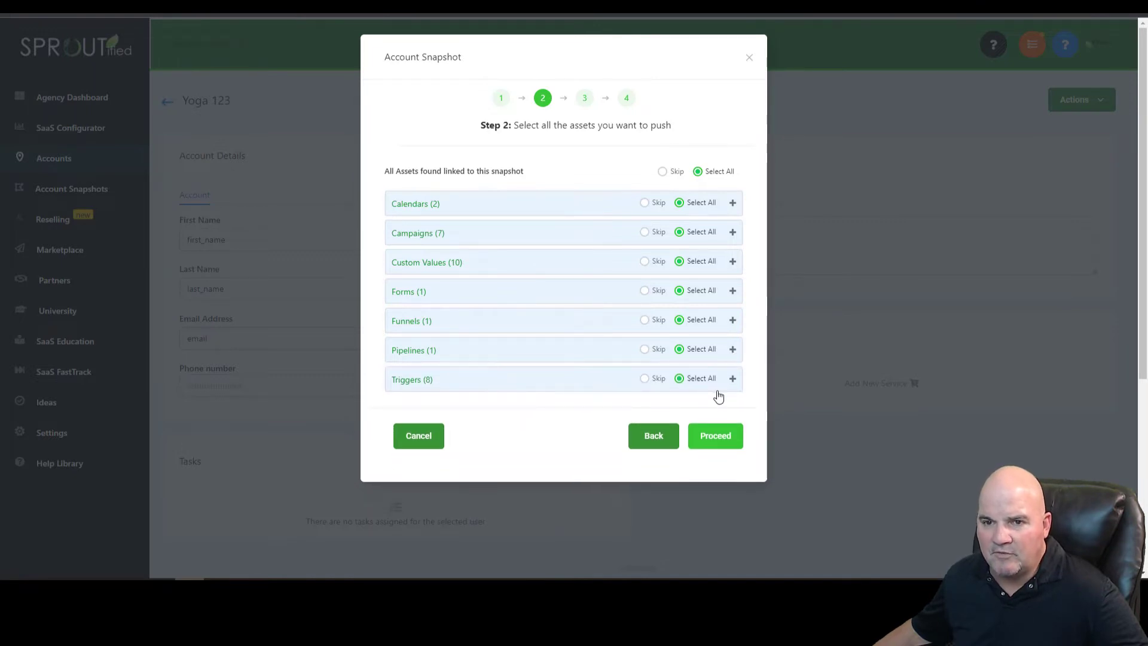
pyautogui.click(715, 435)
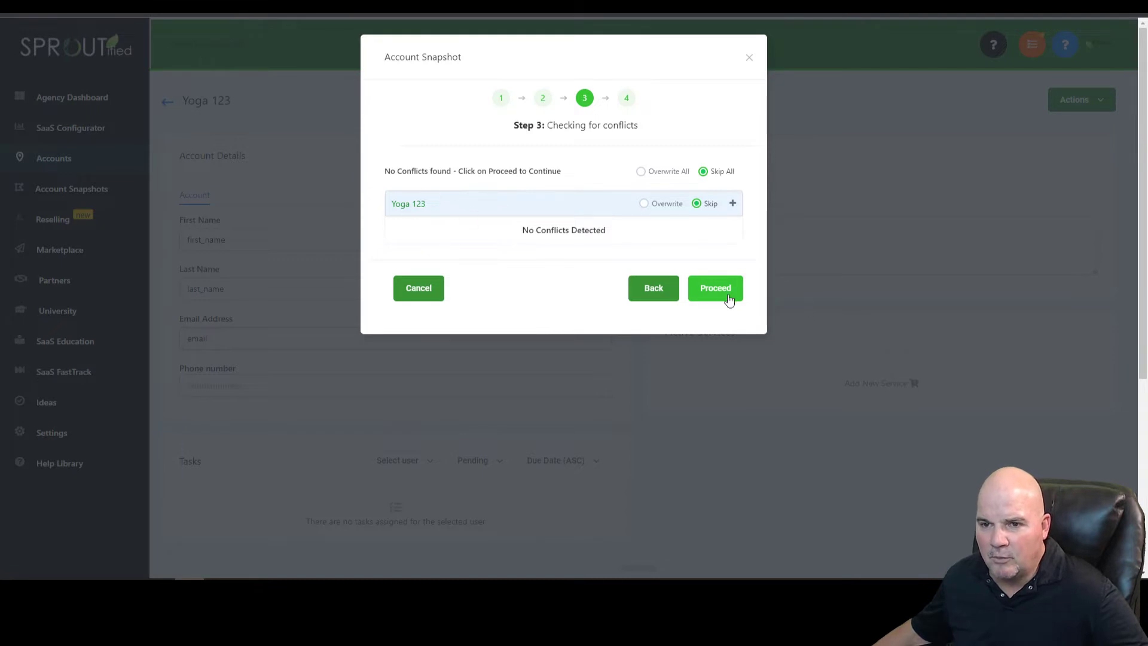
# Step: Confirm overwriting Yoga 123 with the snapshot by entering 'Confirm' and acknowledge the data copy has started
pyautogui.click(644, 203)
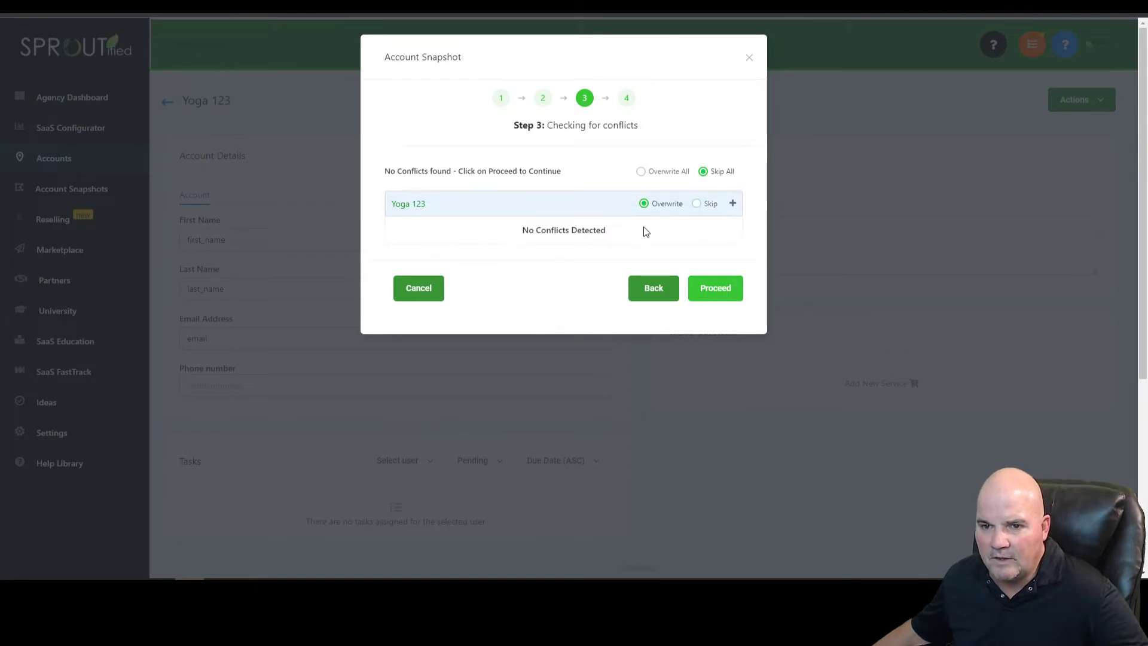
pyautogui.click(714, 288)
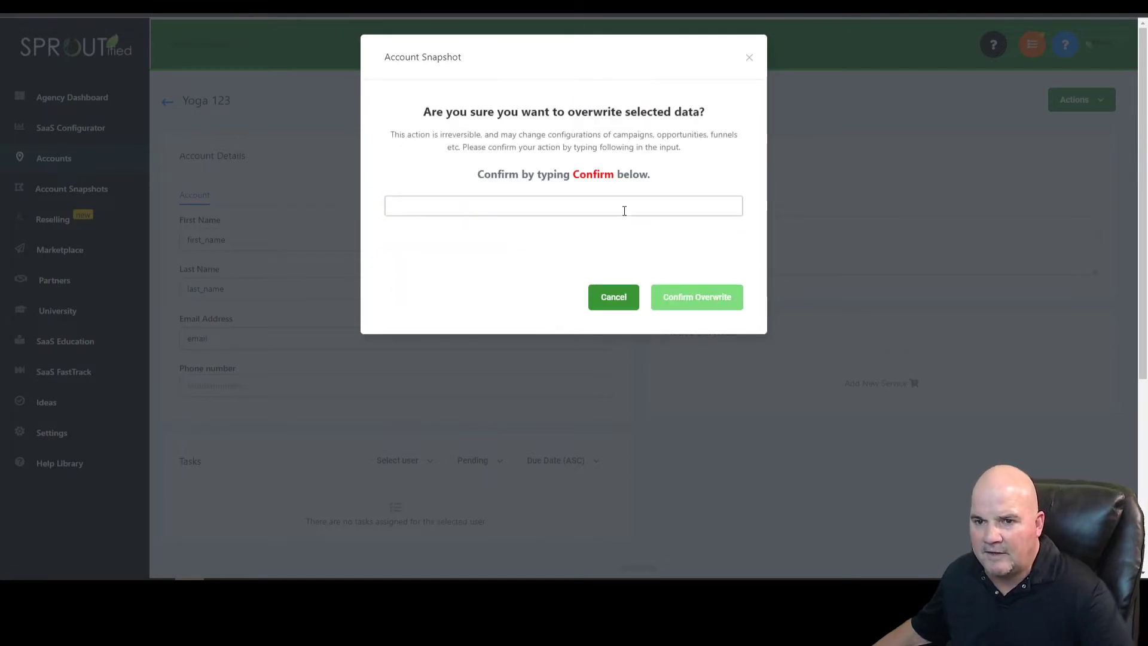
pyautogui.write('Conf')
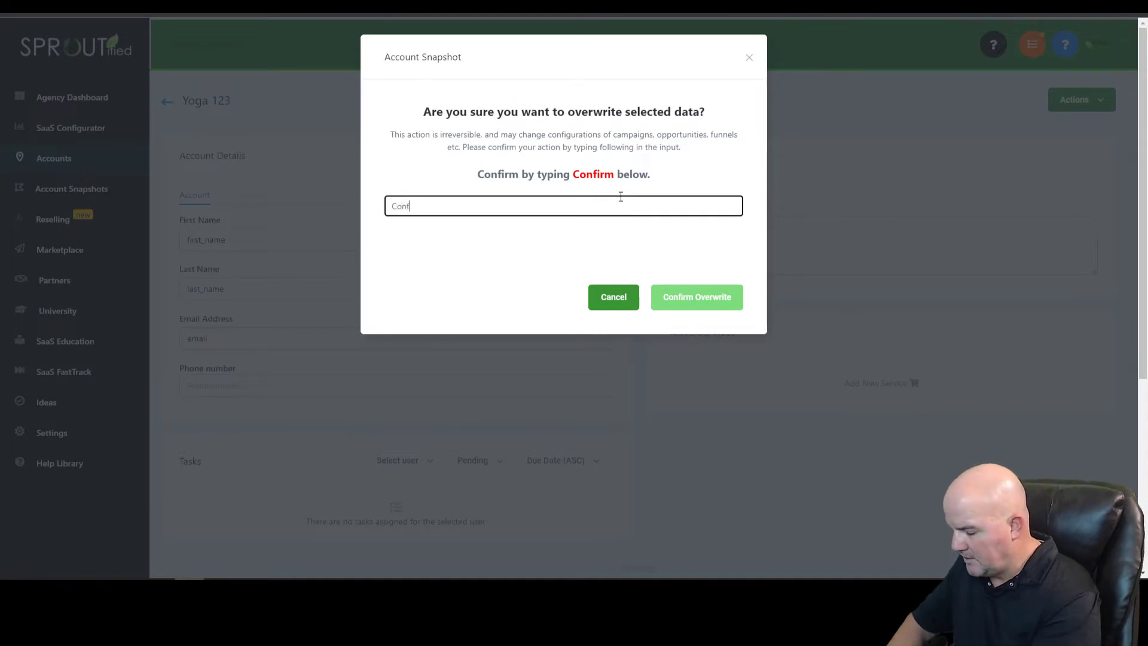
pyautogui.click(696, 297)
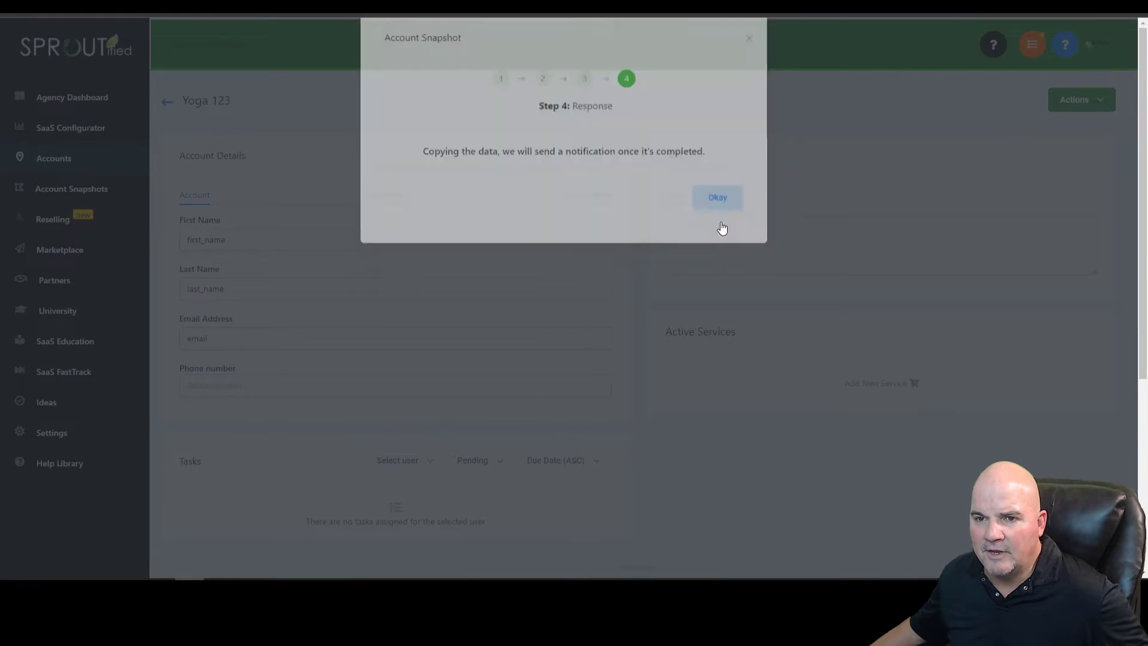
pyautogui.click(716, 197)
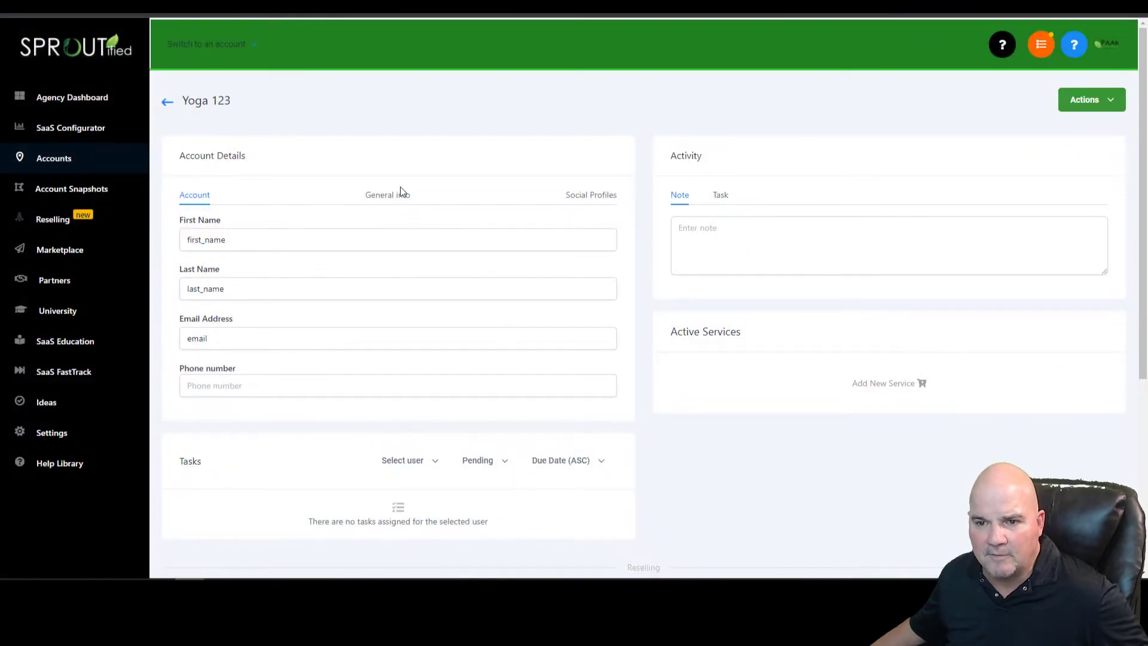
# Step: Switch into the Yoga 123 sub-account and land on its Launch Pad
pyautogui.click(211, 43)
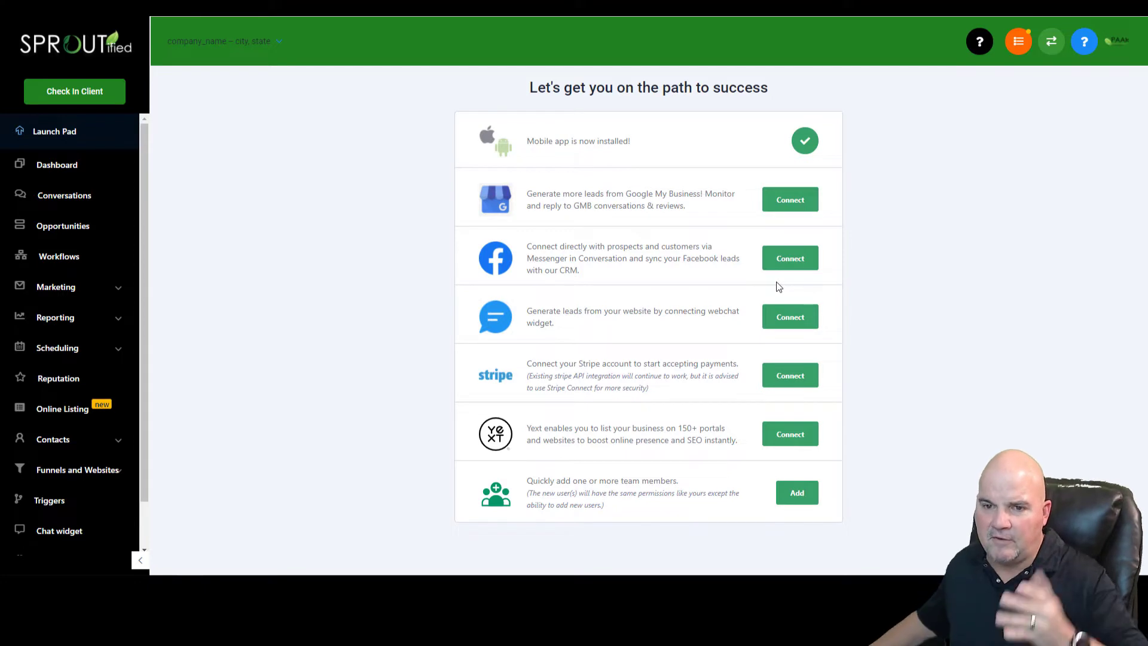
pyautogui.moveTo(366, 344)
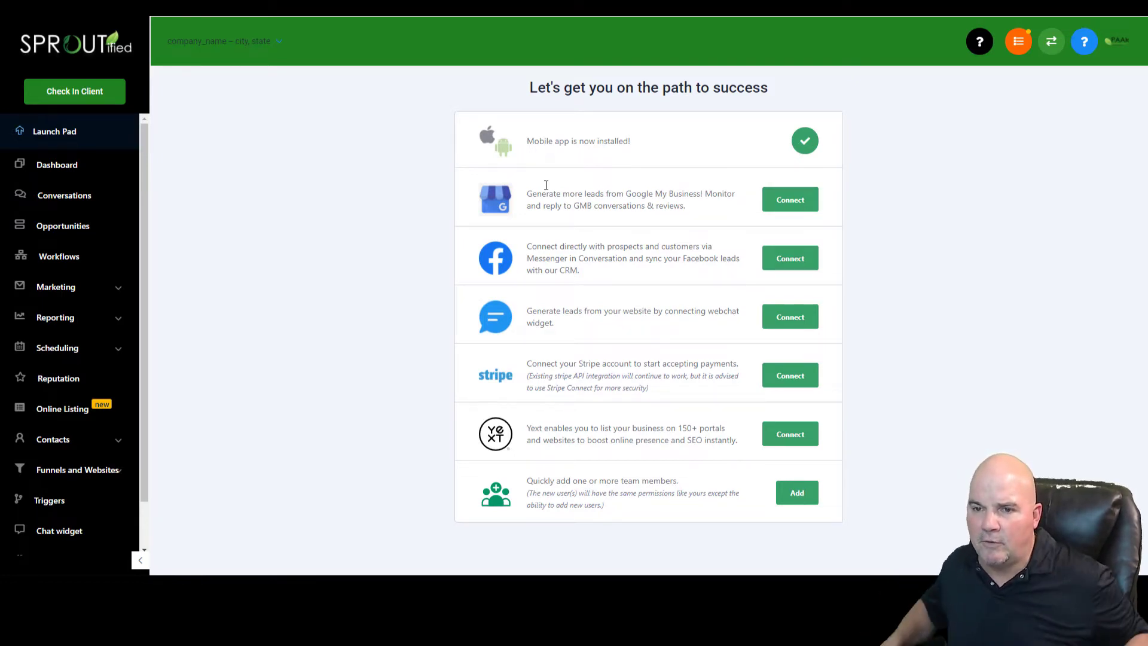
pyautogui.moveTo(747, 252)
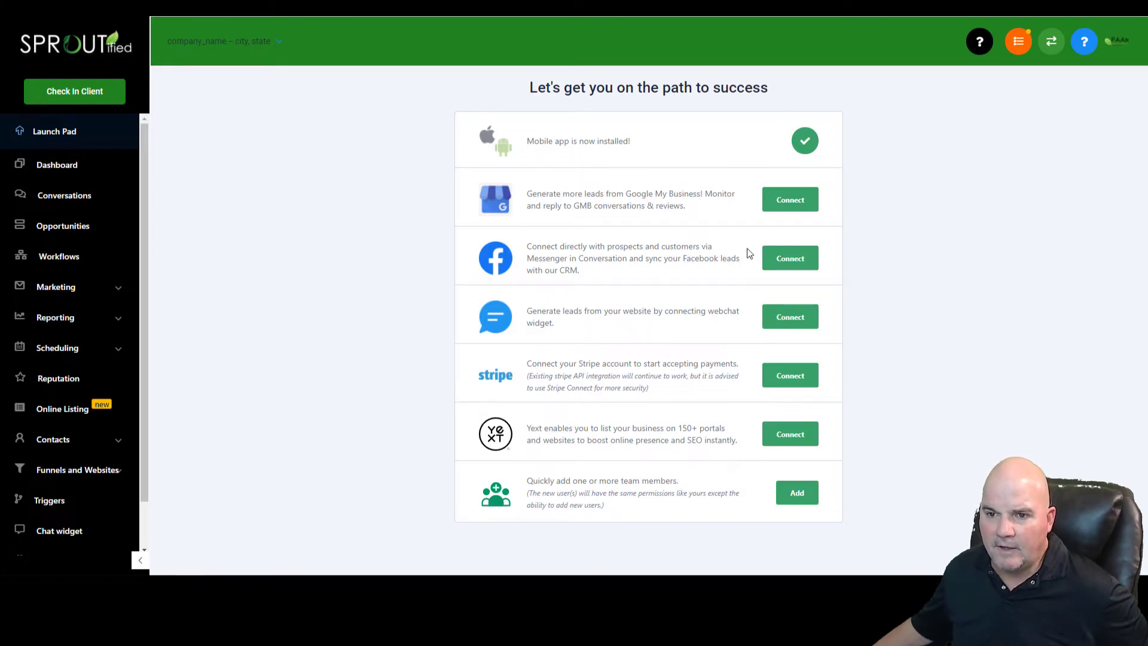
pyautogui.moveTo(656, 221)
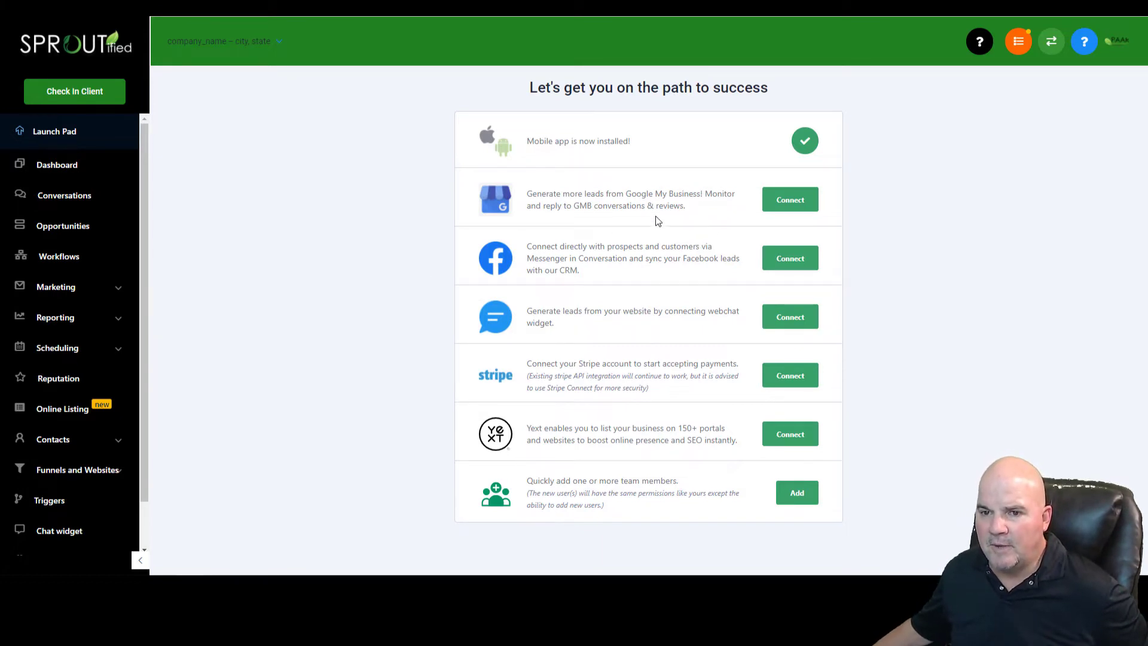
pyautogui.moveTo(654, 290)
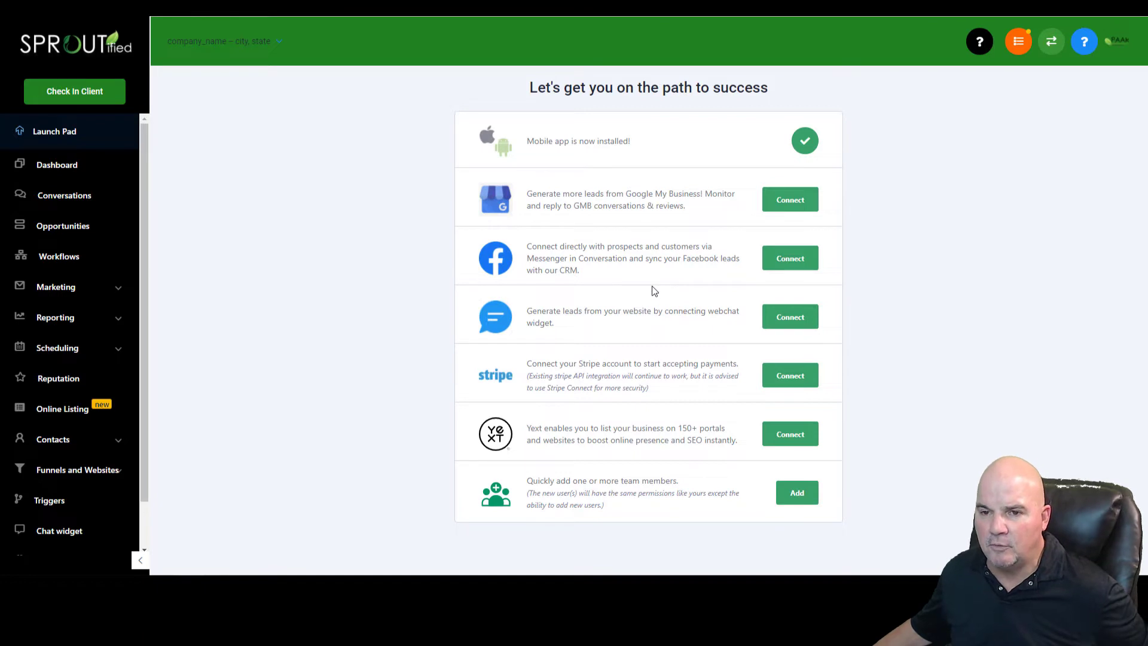
pyautogui.moveTo(653, 306)
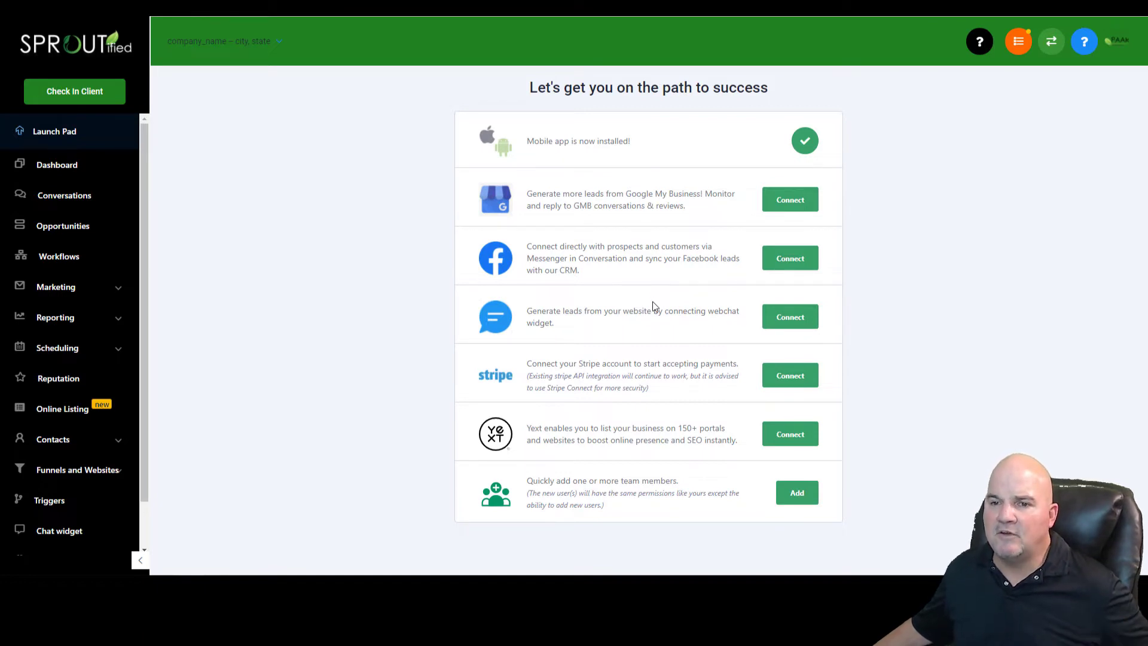
pyautogui.moveTo(504, 296)
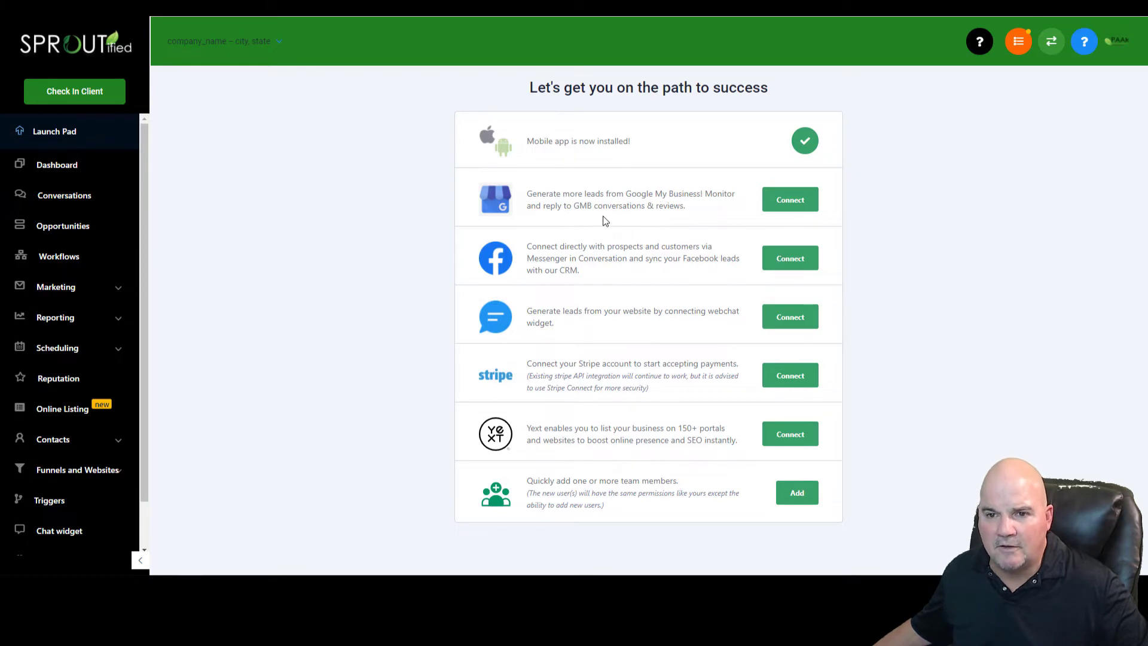
pyautogui.moveTo(631, 237)
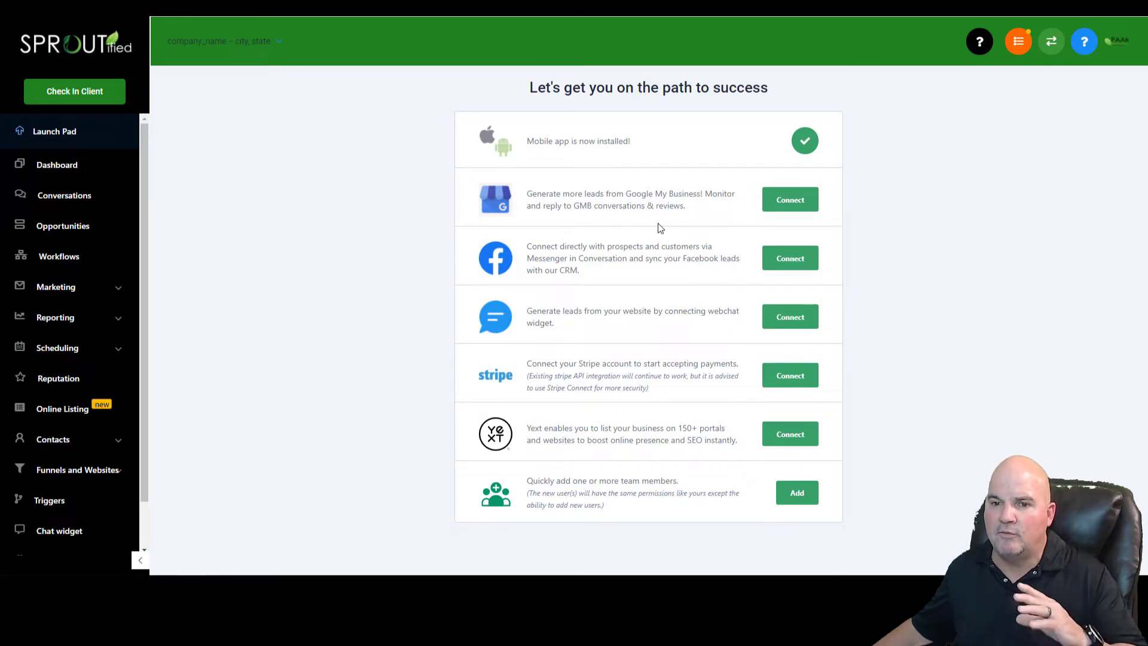
pyautogui.moveTo(652, 243)
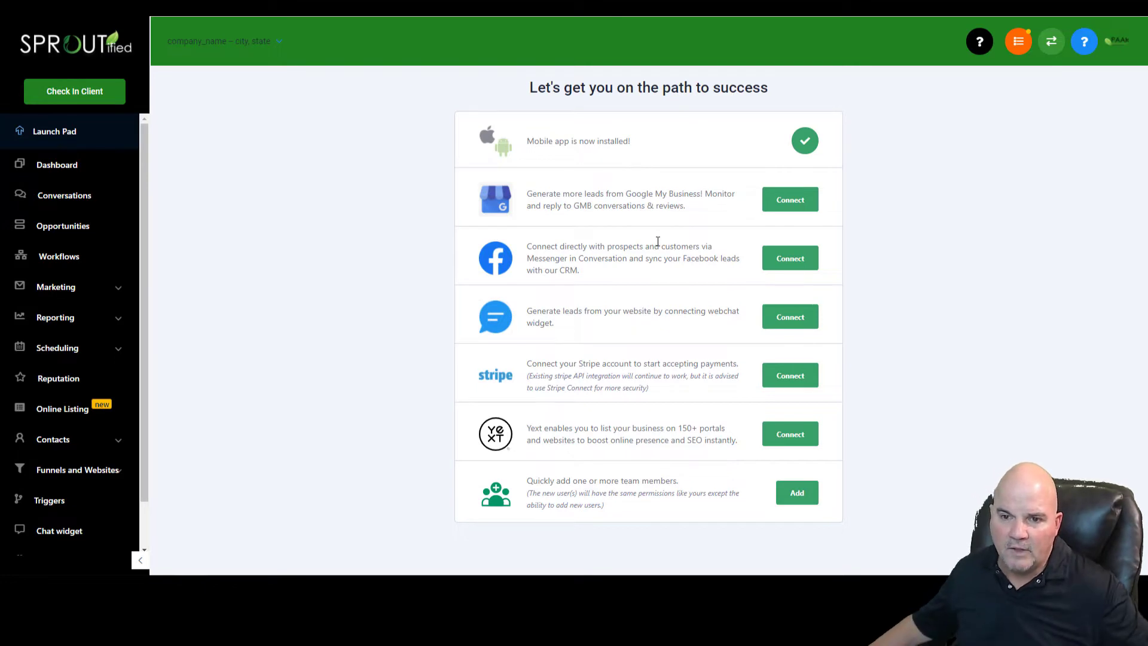
pyautogui.moveTo(616, 282)
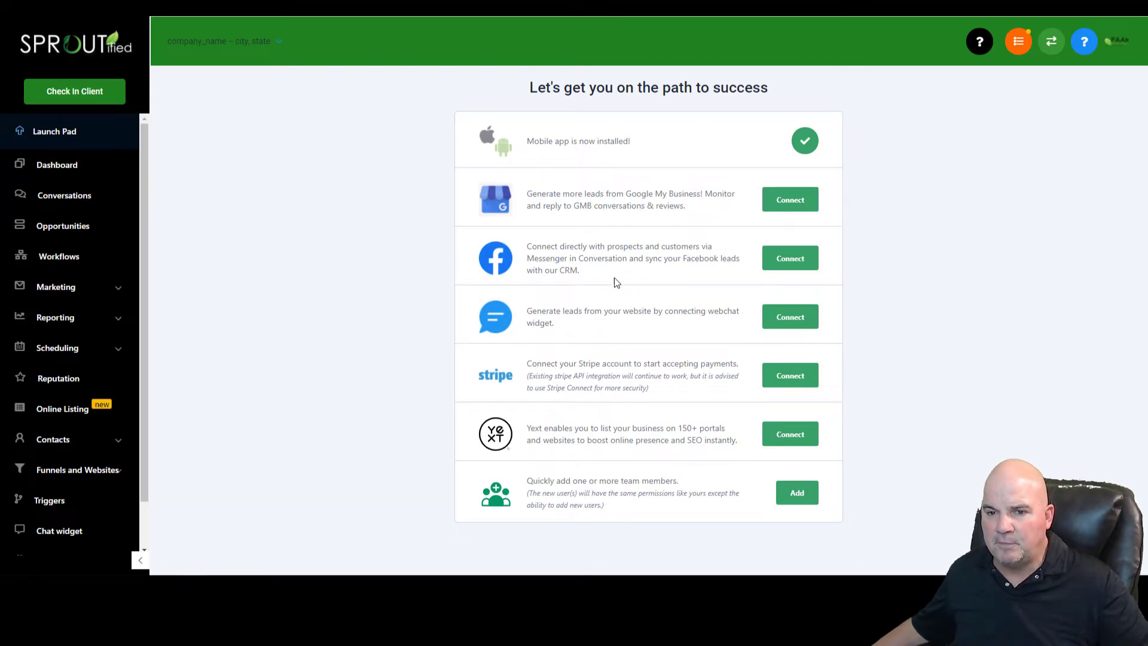
pyautogui.moveTo(616, 278)
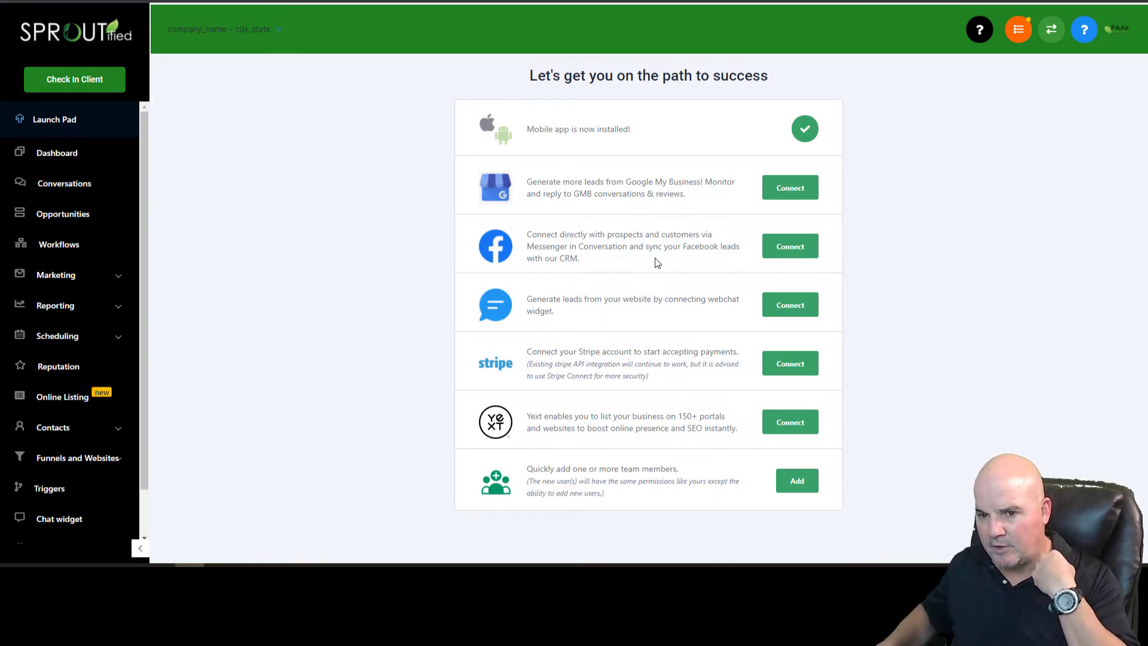
pyautogui.moveTo(395, 347)
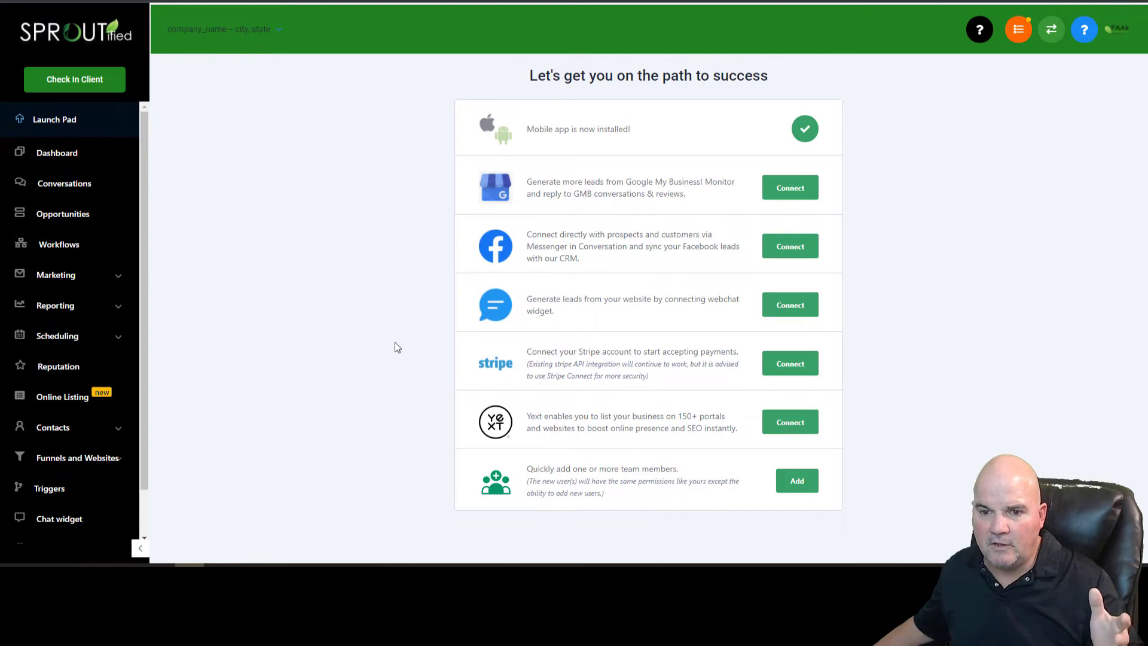
pyautogui.moveTo(520, 400)
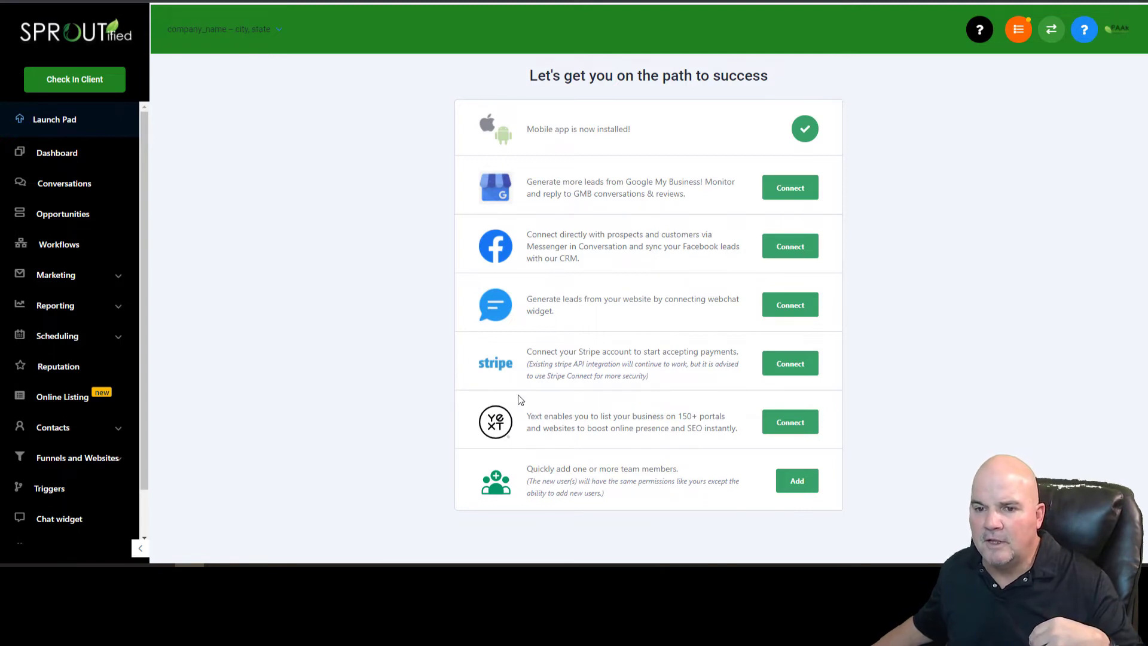
pyautogui.moveTo(589, 331)
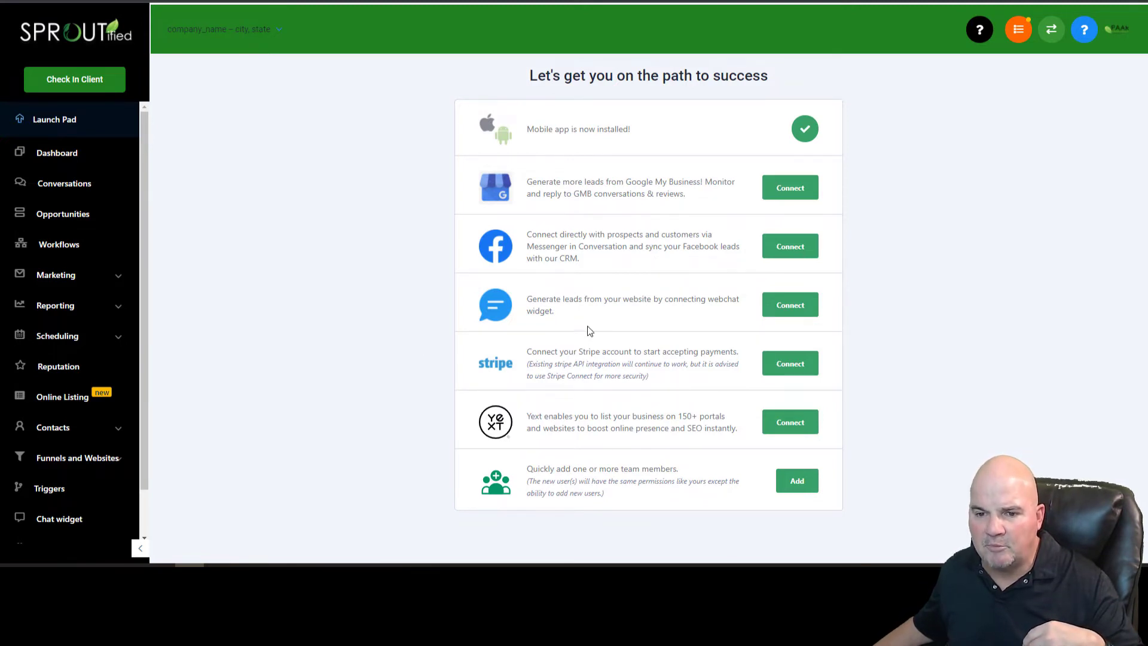
pyautogui.moveTo(817, 382)
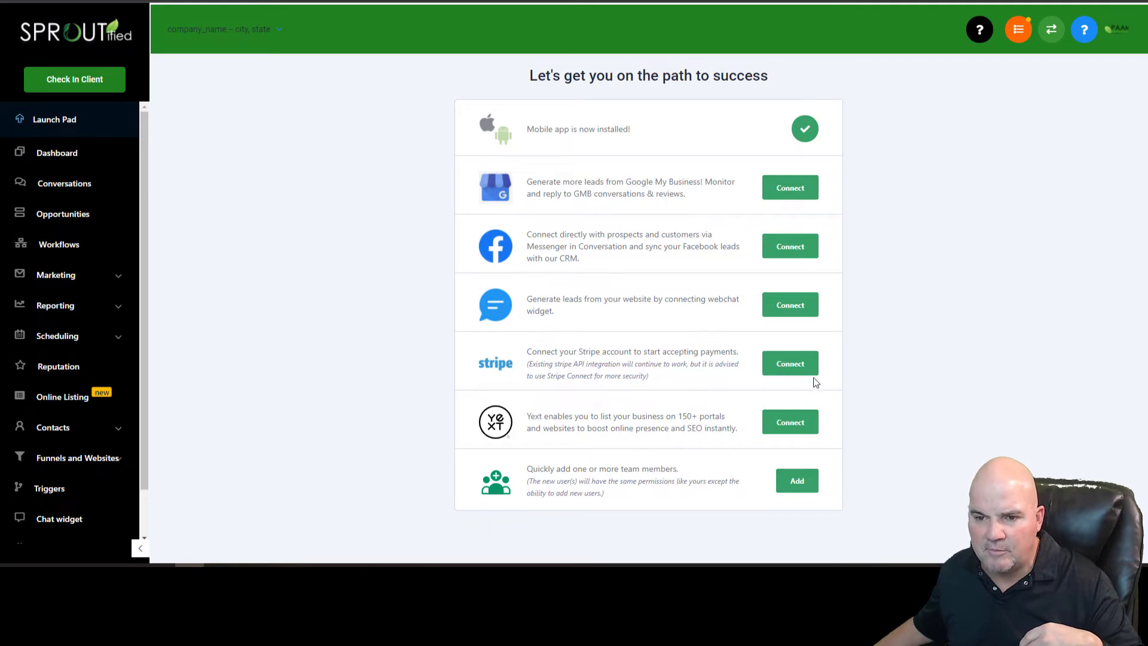
pyautogui.moveTo(734, 350)
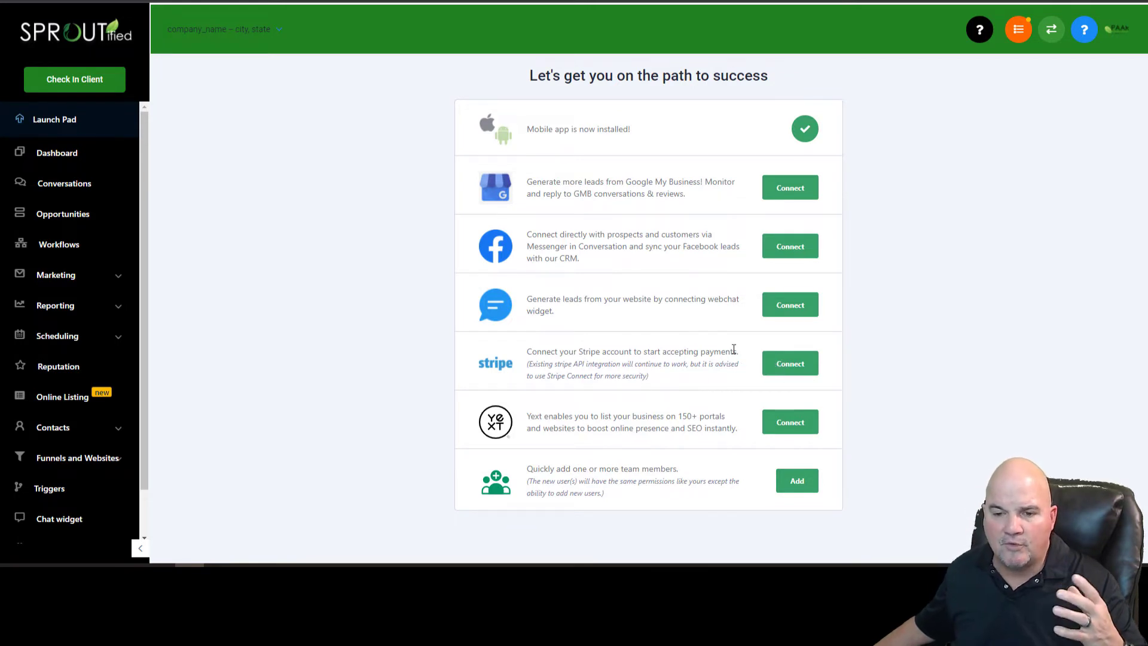
pyautogui.moveTo(626, 530)
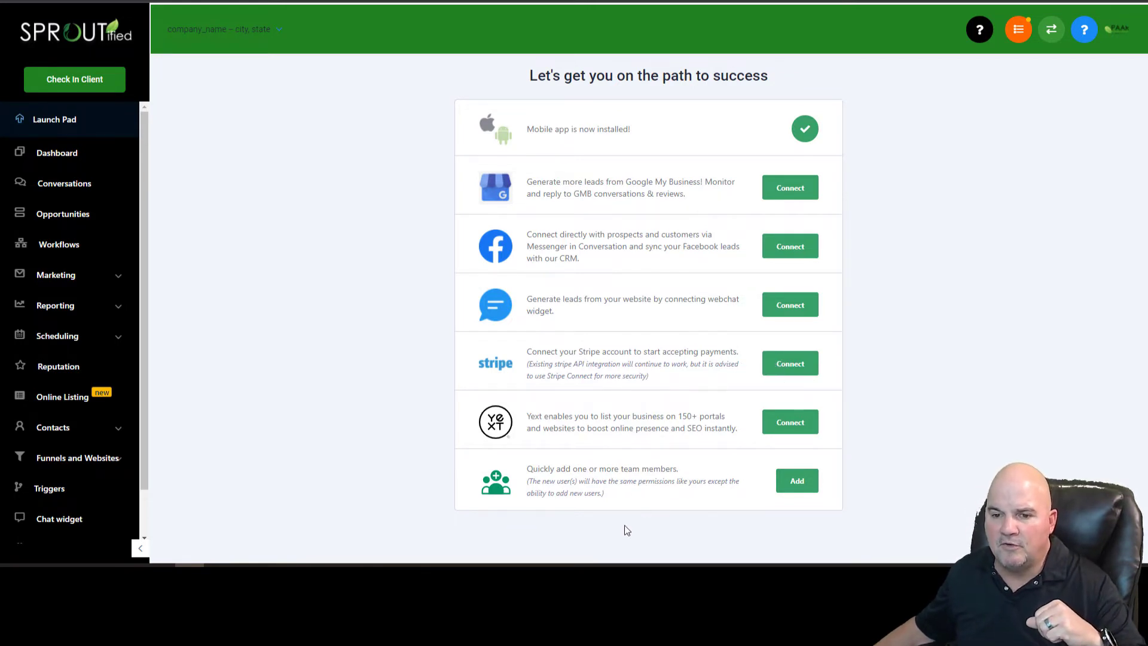
pyautogui.moveTo(813, 514)
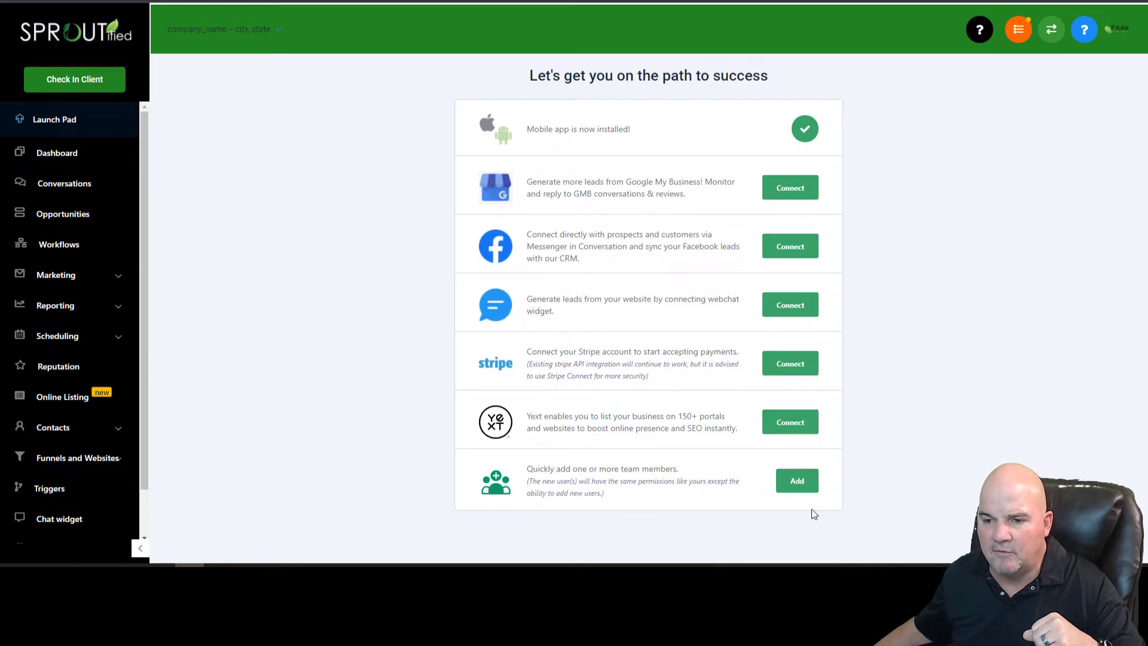
pyautogui.moveTo(57, 152)
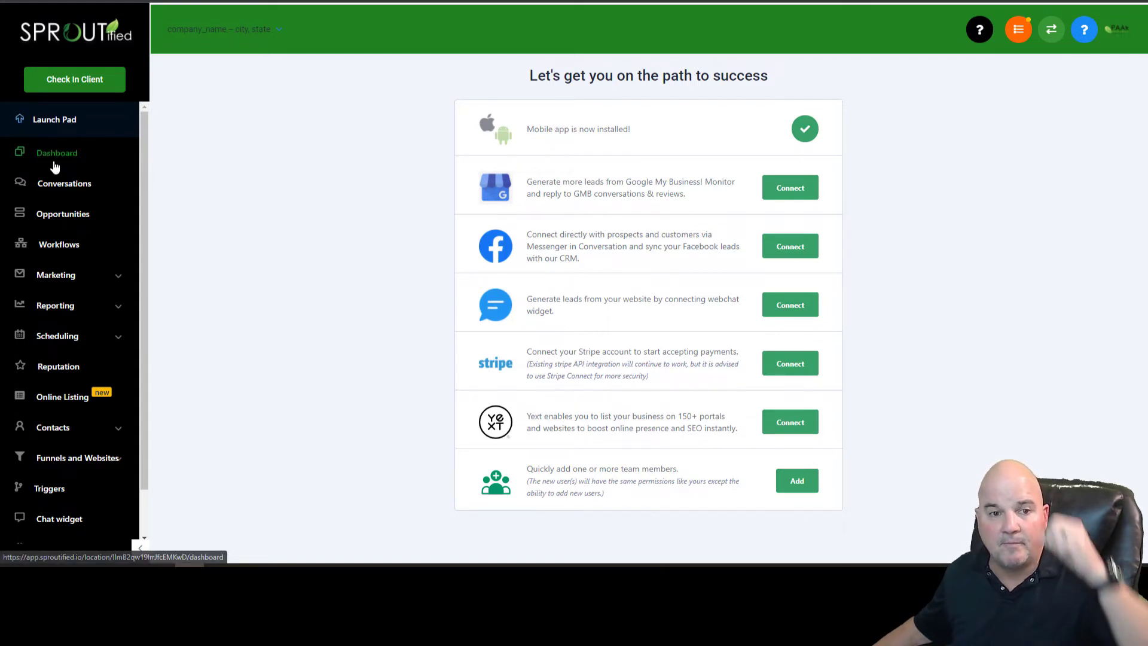
# Step: View the Yoga account dashboard, then switch to the Vigilant Fitness account via the account switcher
pyautogui.click(56, 152)
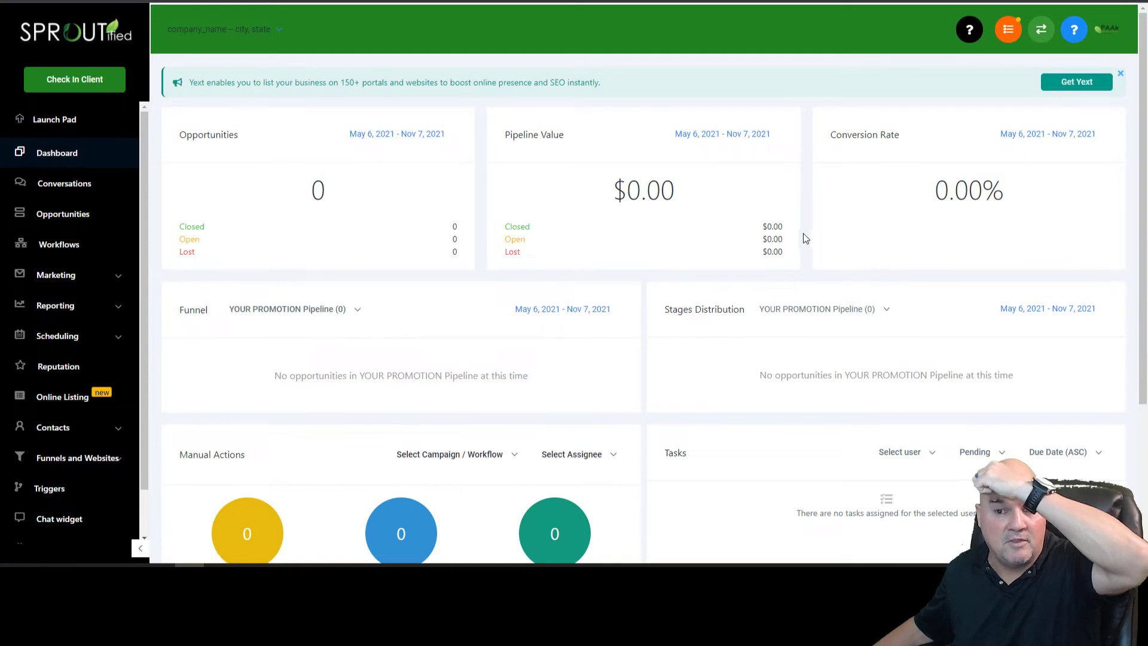
pyautogui.scroll(-3)
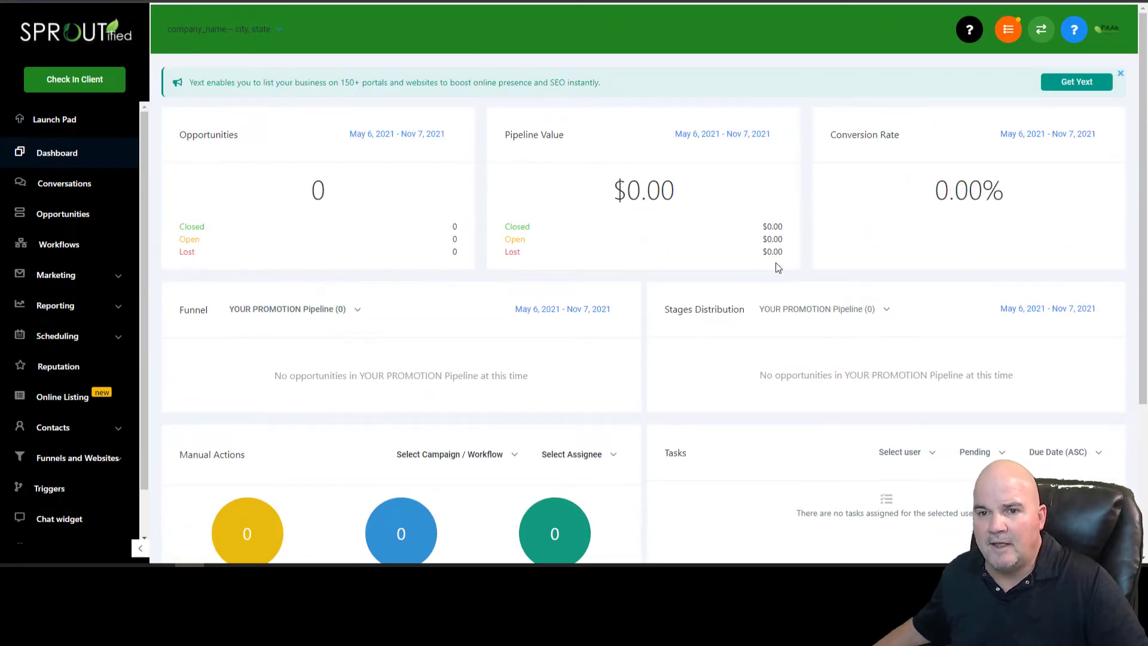
pyautogui.click(224, 29)
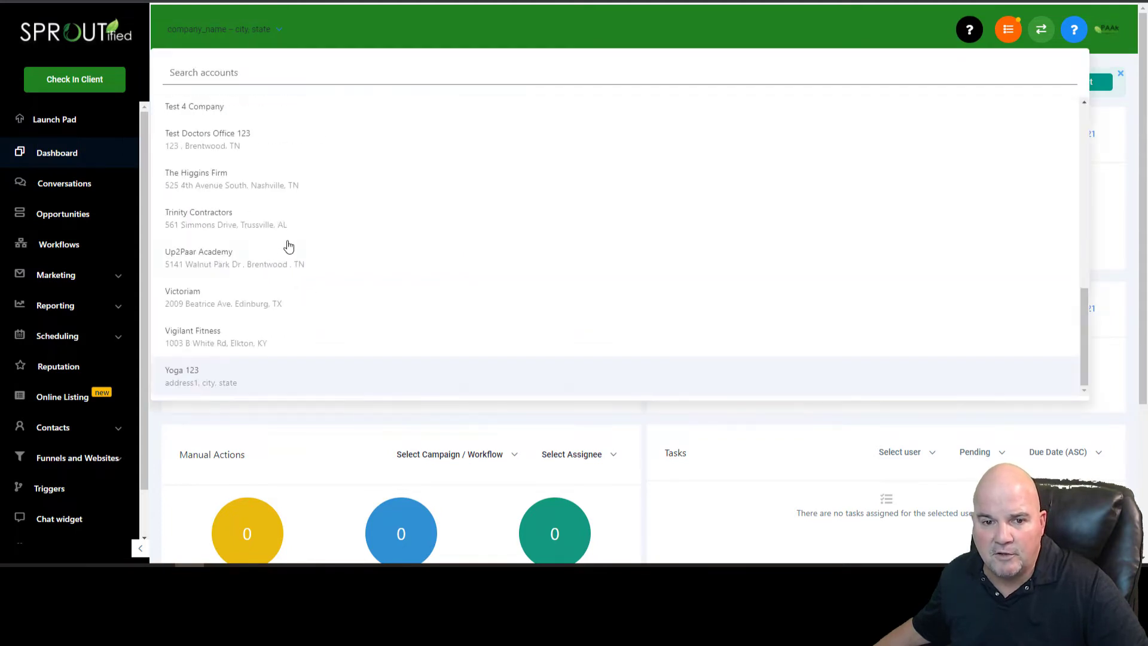
pyautogui.click(193, 330)
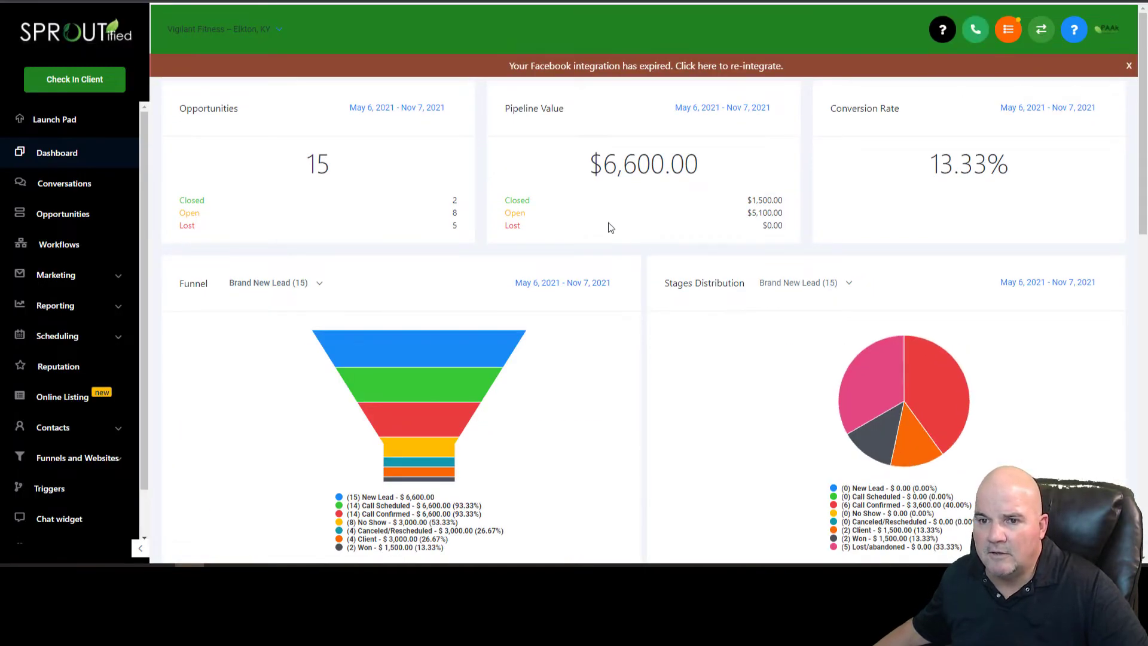
pyautogui.moveTo(418, 396)
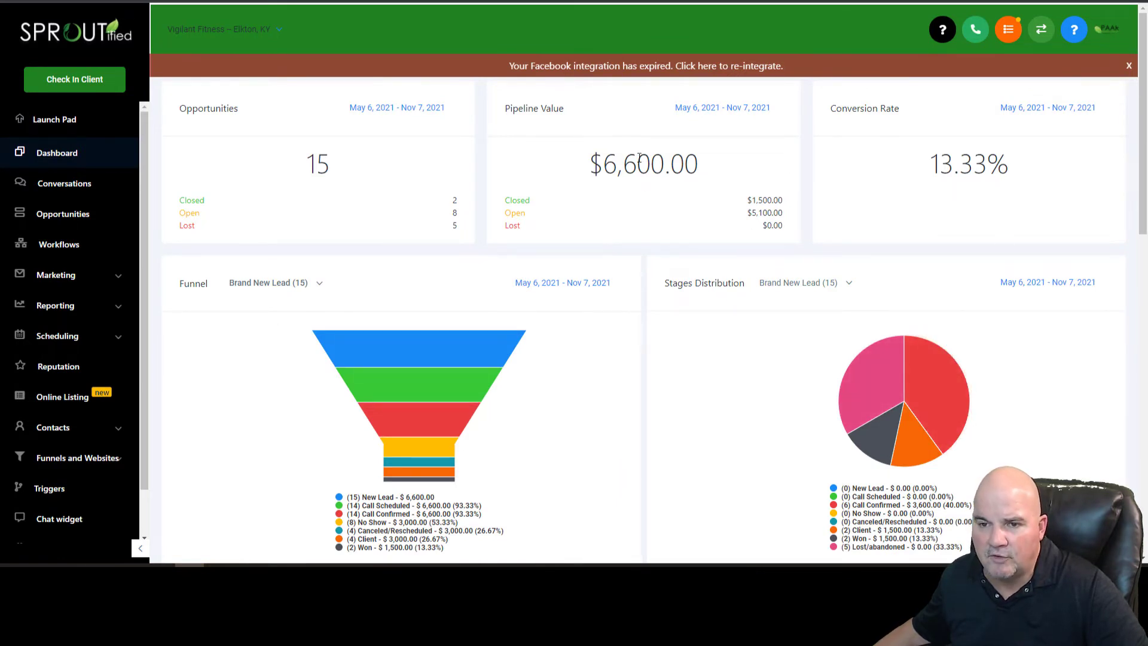
pyautogui.moveTo(508, 365)
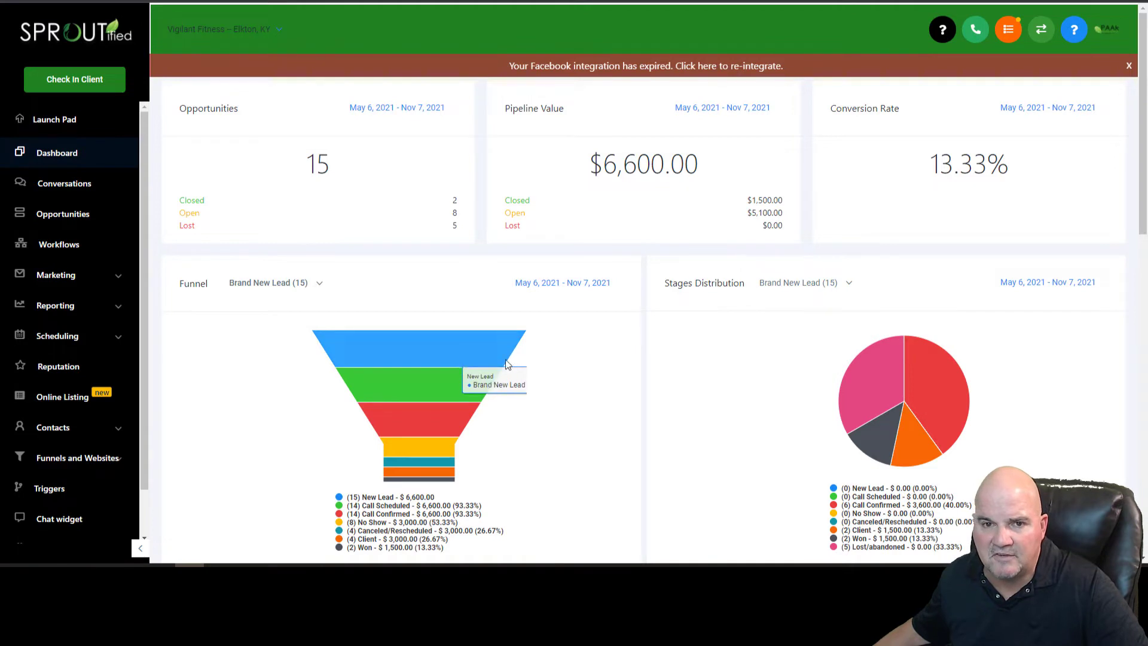
pyautogui.moveTo(228, 28)
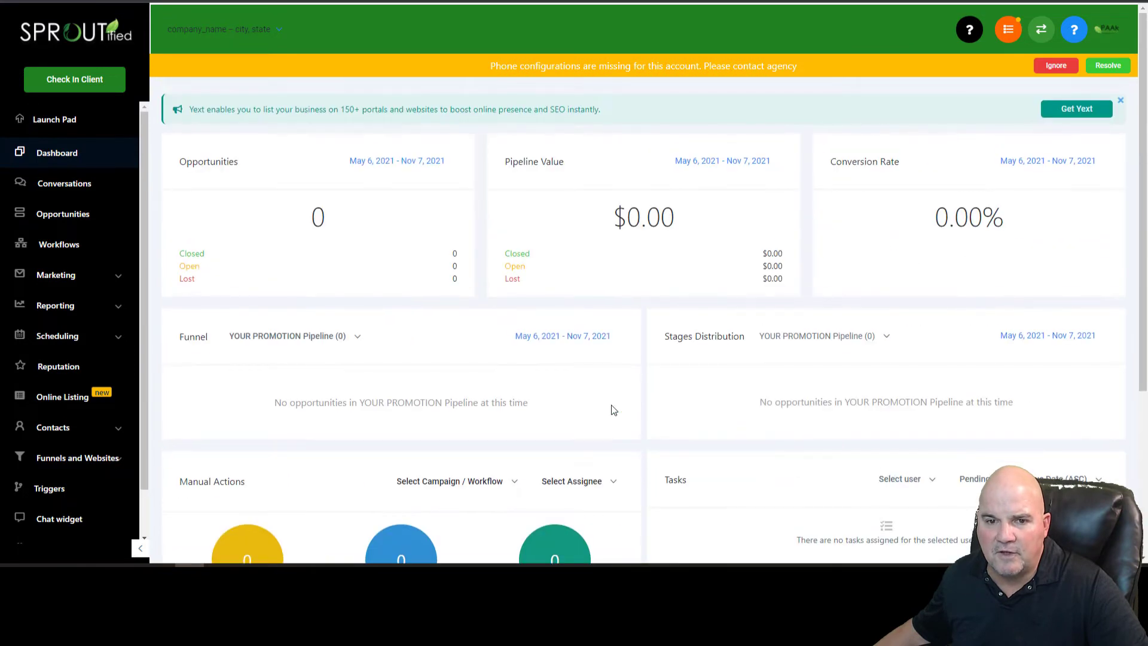
pyautogui.moveTo(355, 240)
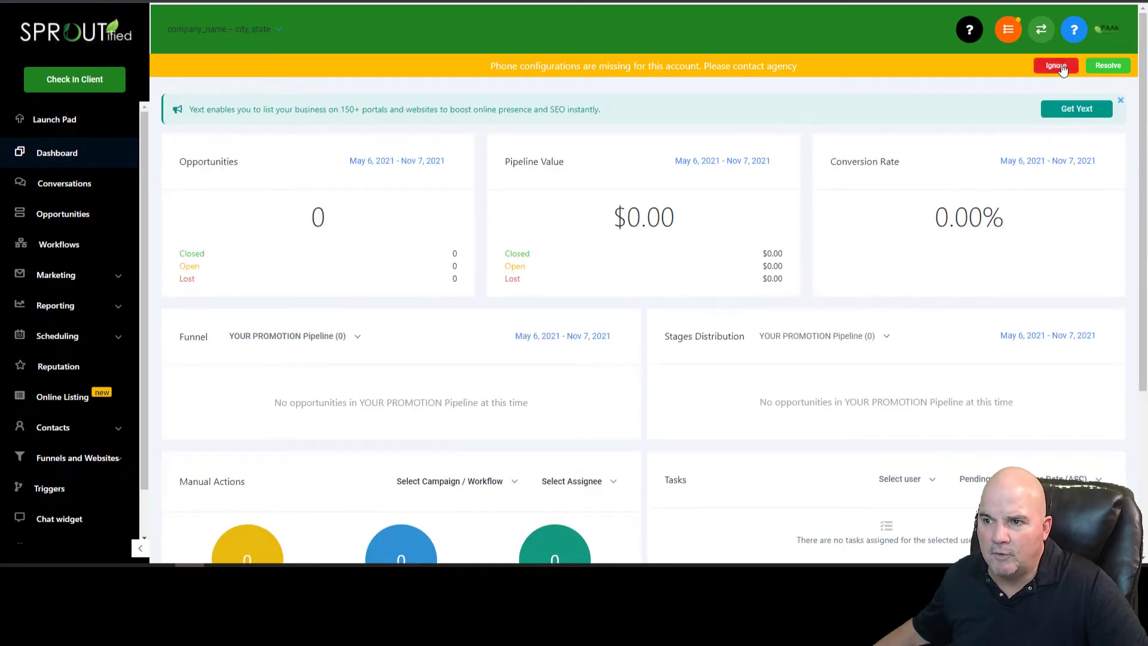
# Step: Dismiss the phone configuration warning and go to Marketing > Campaigns to see the seven draft campaigns
pyautogui.click(1055, 65)
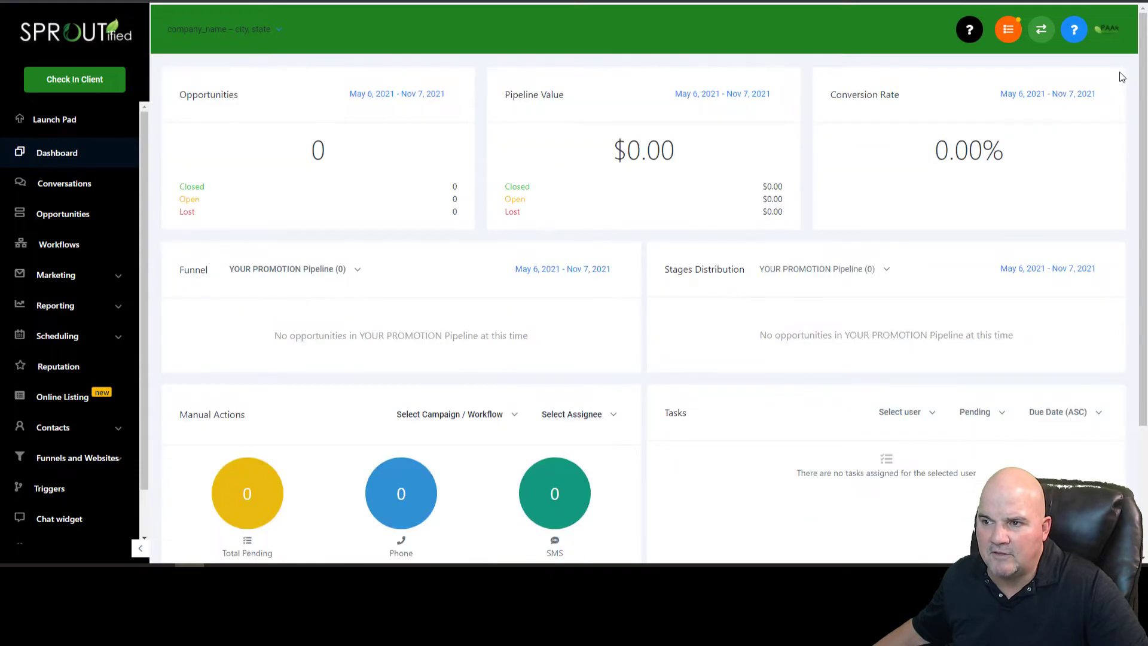
pyautogui.click(59, 244)
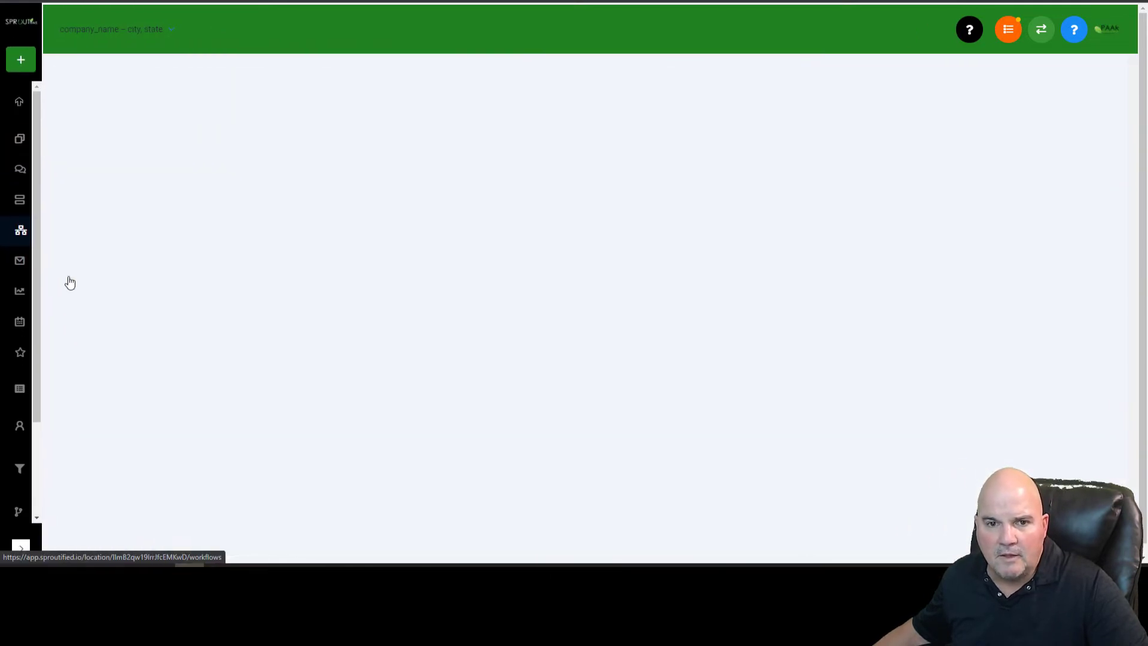
pyautogui.click(20, 229)
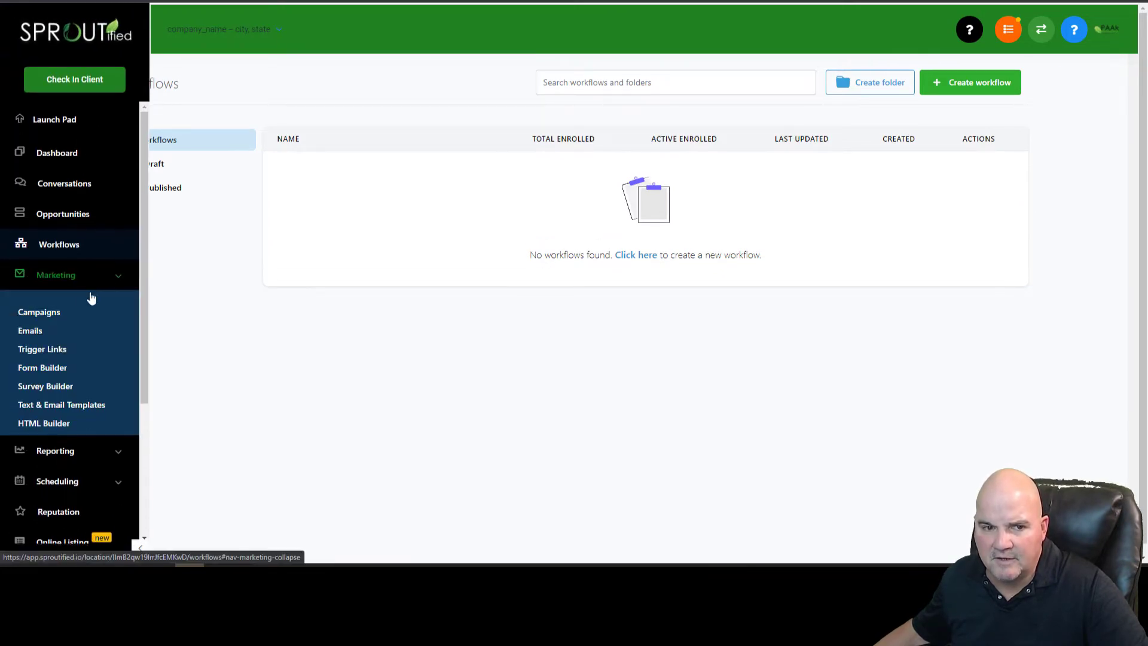
pyautogui.click(39, 312)
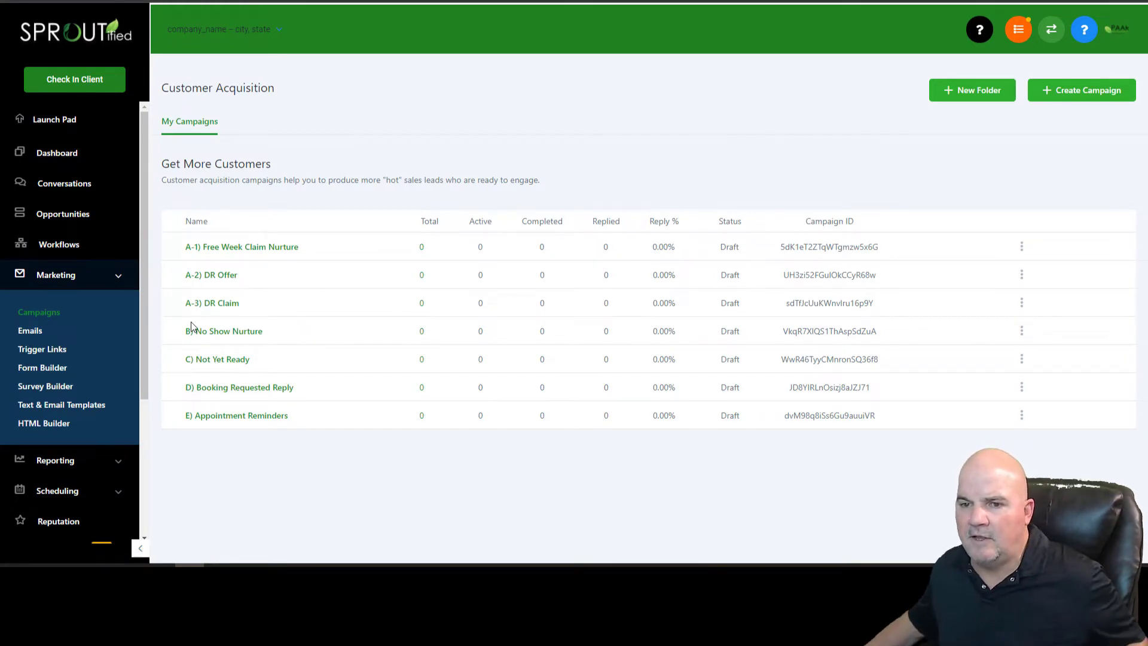
# Step: Open the A-1) Free Week Claim Nurture campaign and review its SMS, email, call and voicemail events
pyautogui.click(241, 246)
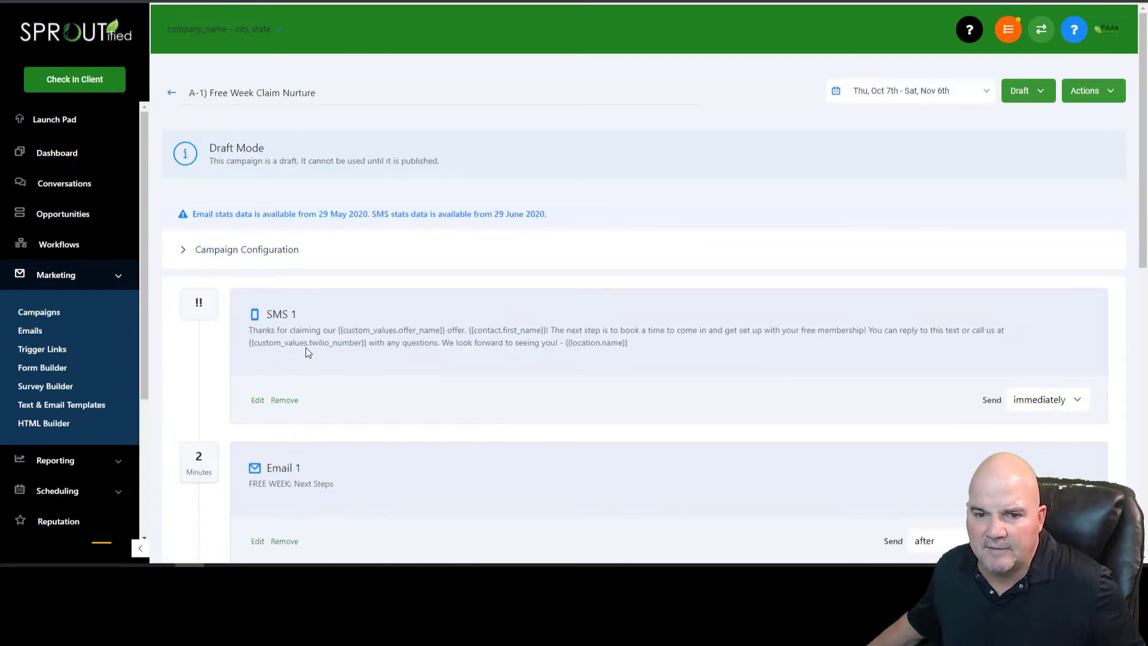
pyautogui.moveTo(379, 406)
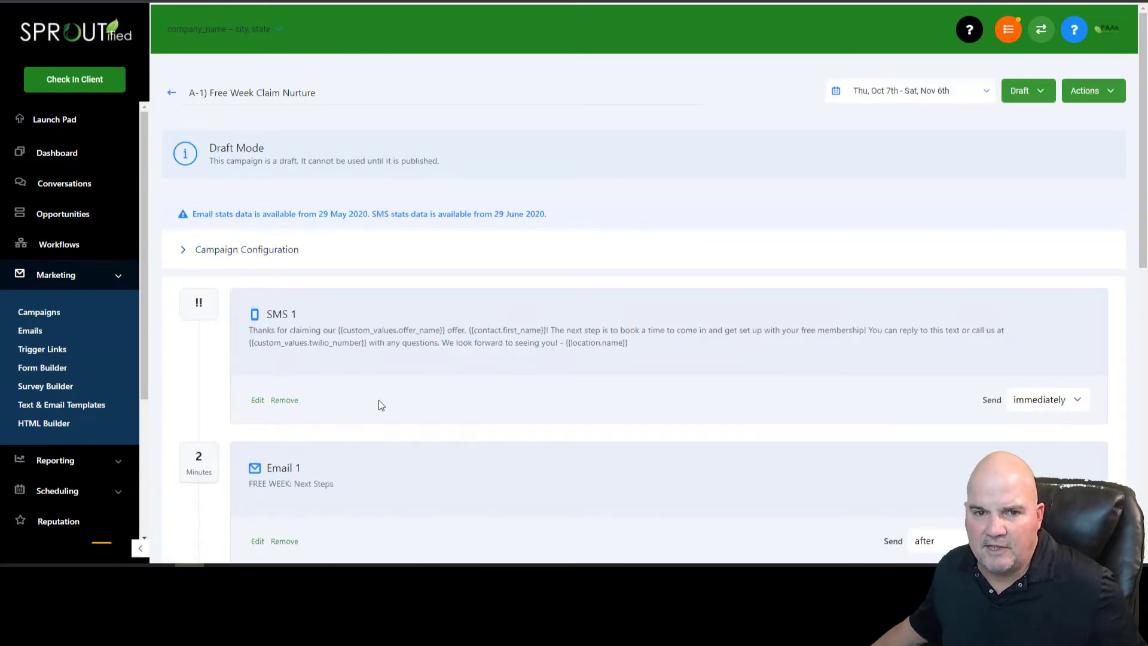
pyautogui.moveTo(287, 344)
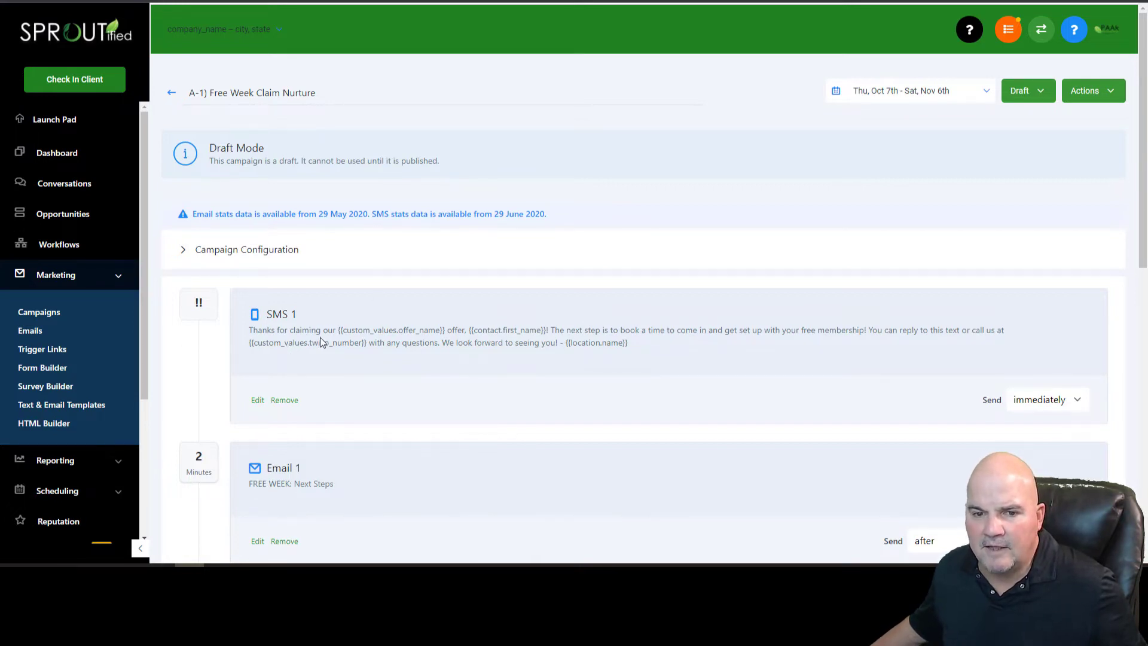
pyautogui.moveTo(692, 358)
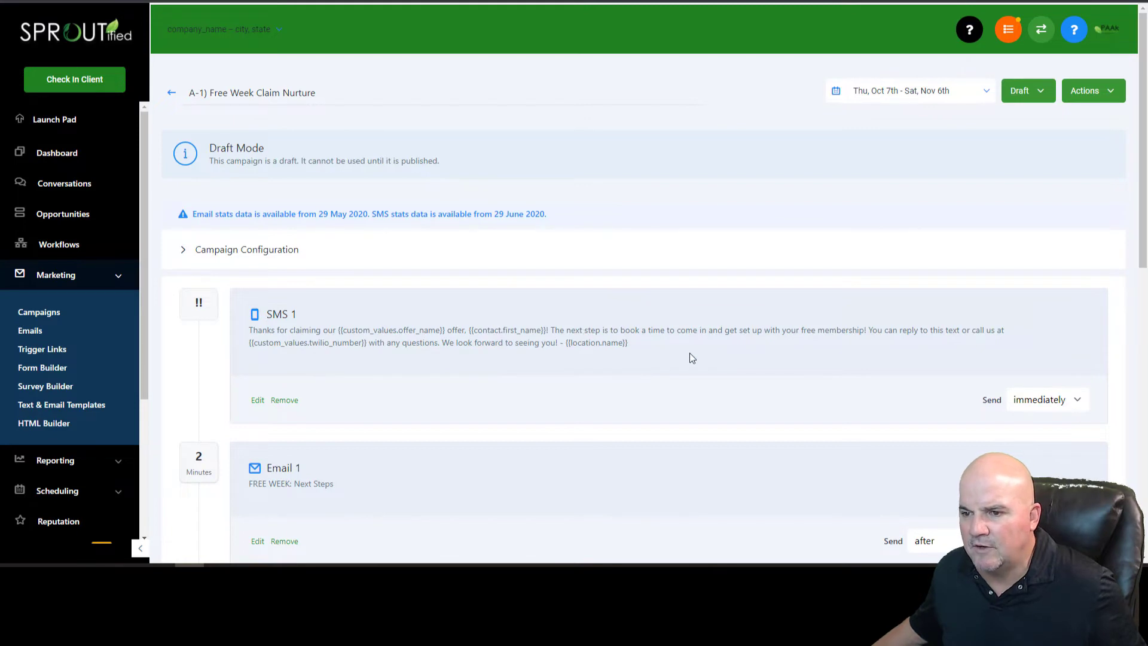
pyautogui.scroll(-3)
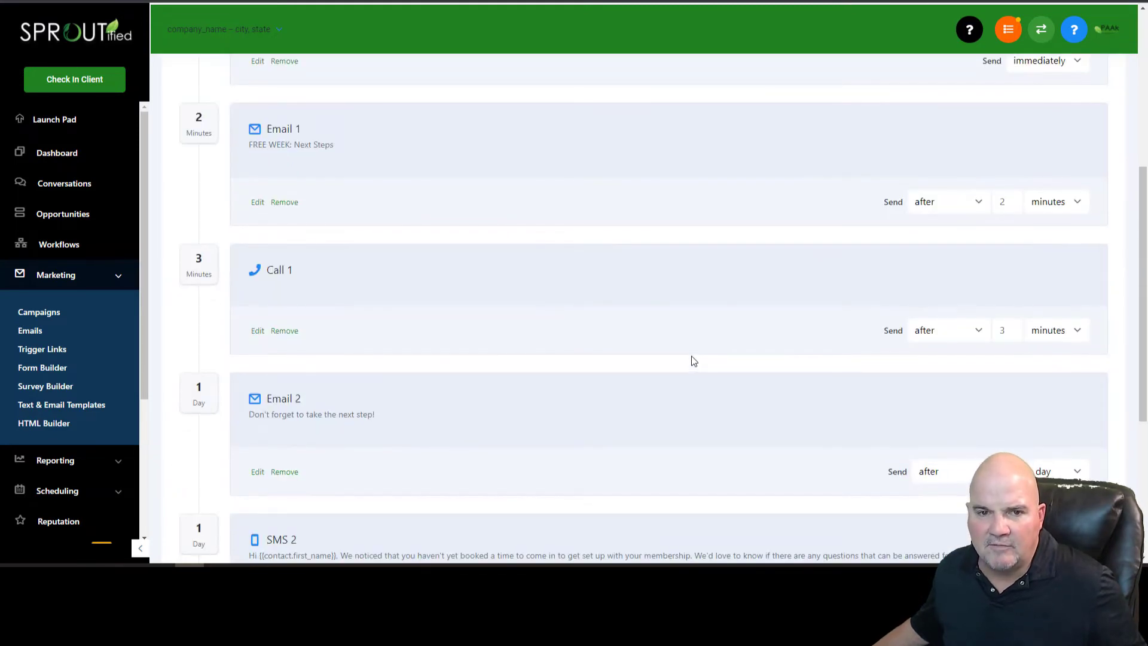
pyautogui.moveTo(373, 362)
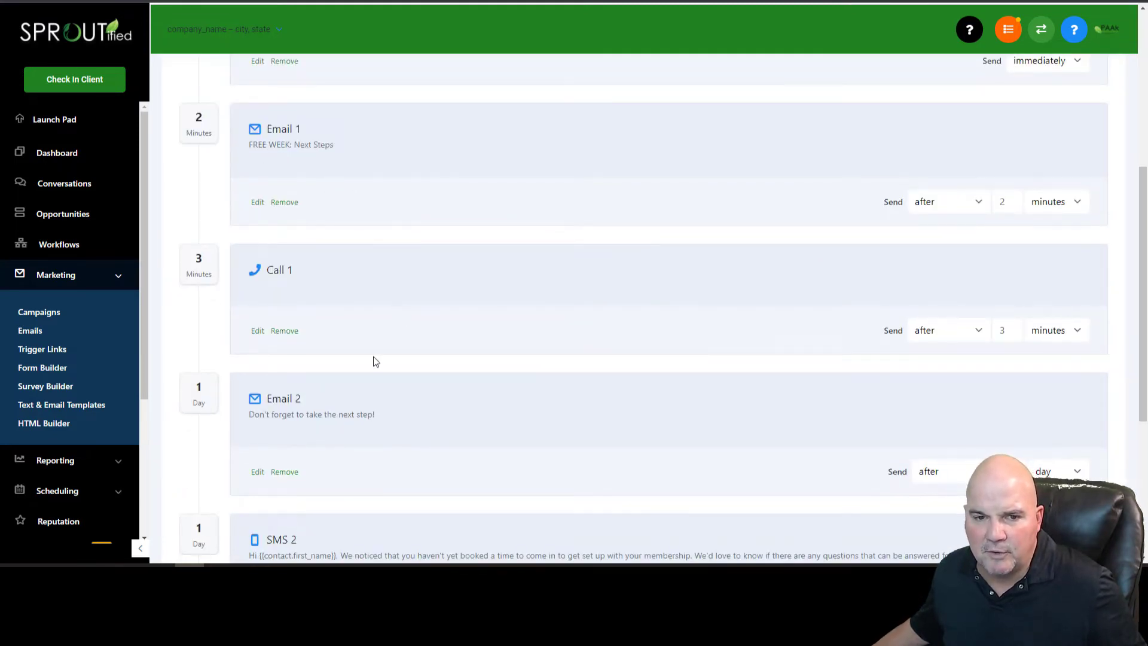
pyautogui.moveTo(451, 367)
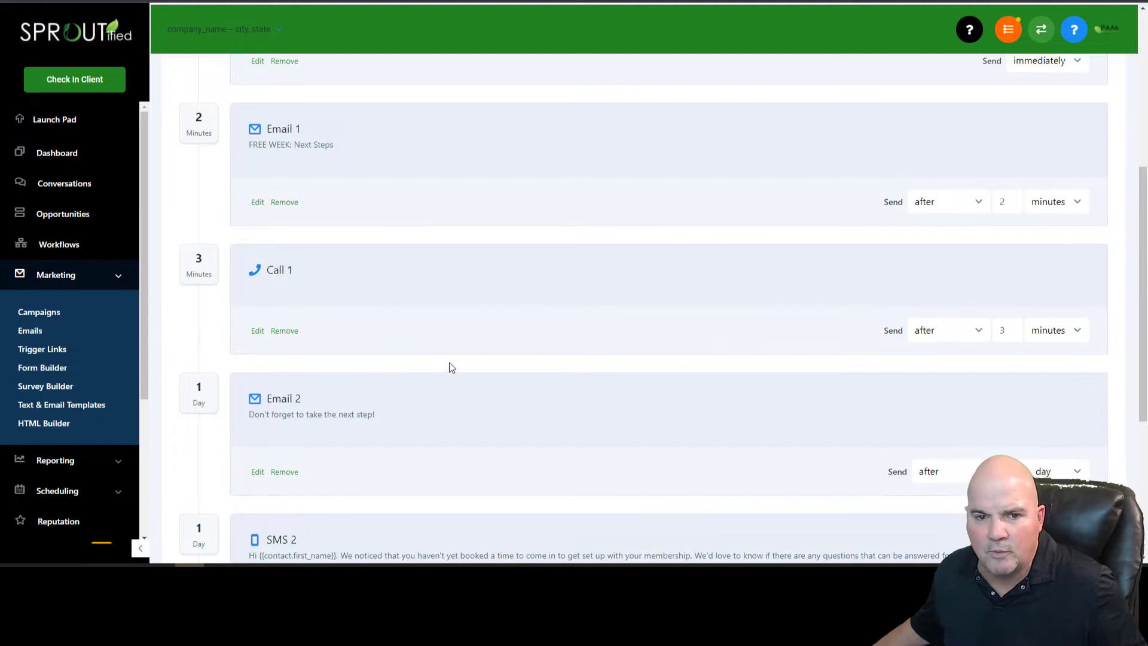
pyautogui.moveTo(514, 374)
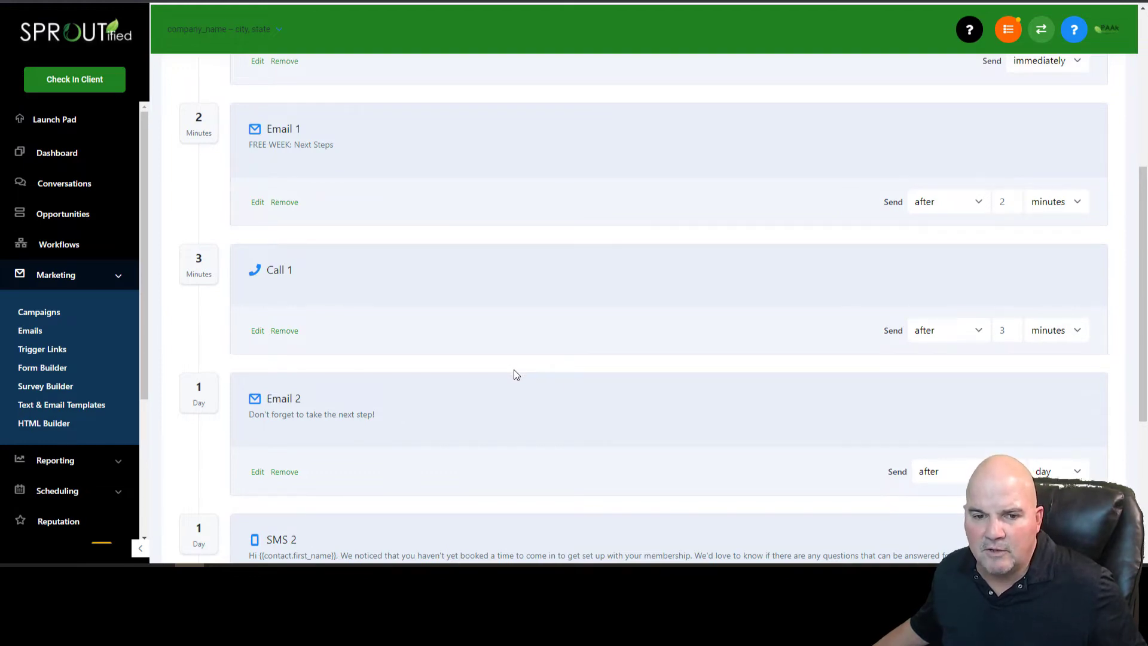
pyautogui.moveTo(246, 304)
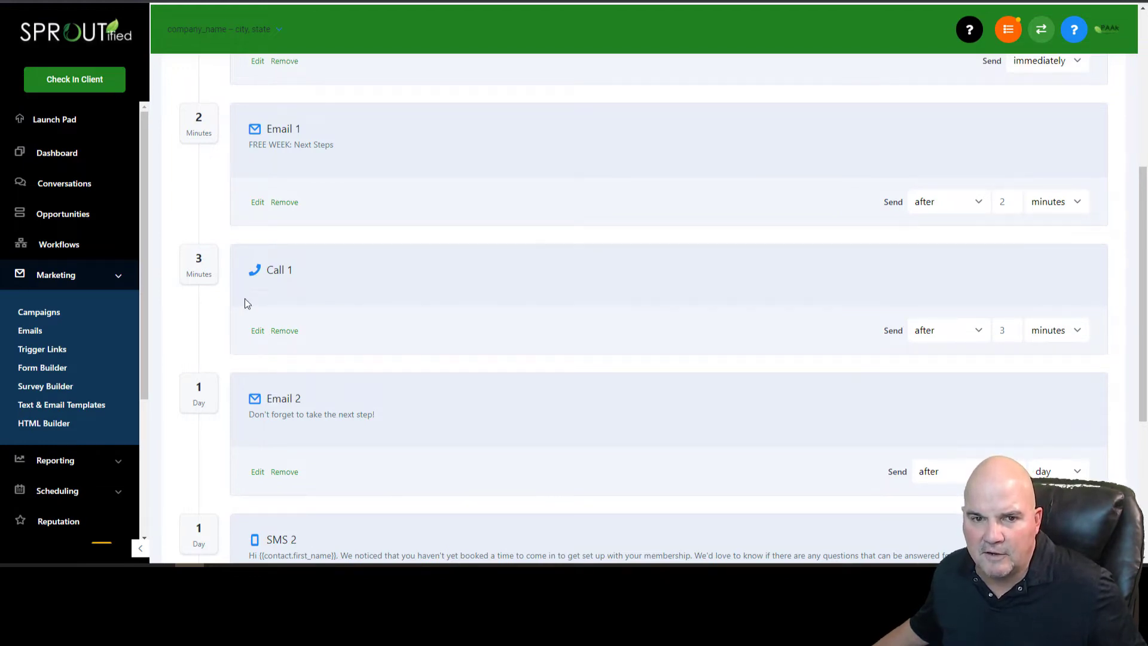
pyautogui.scroll(3)
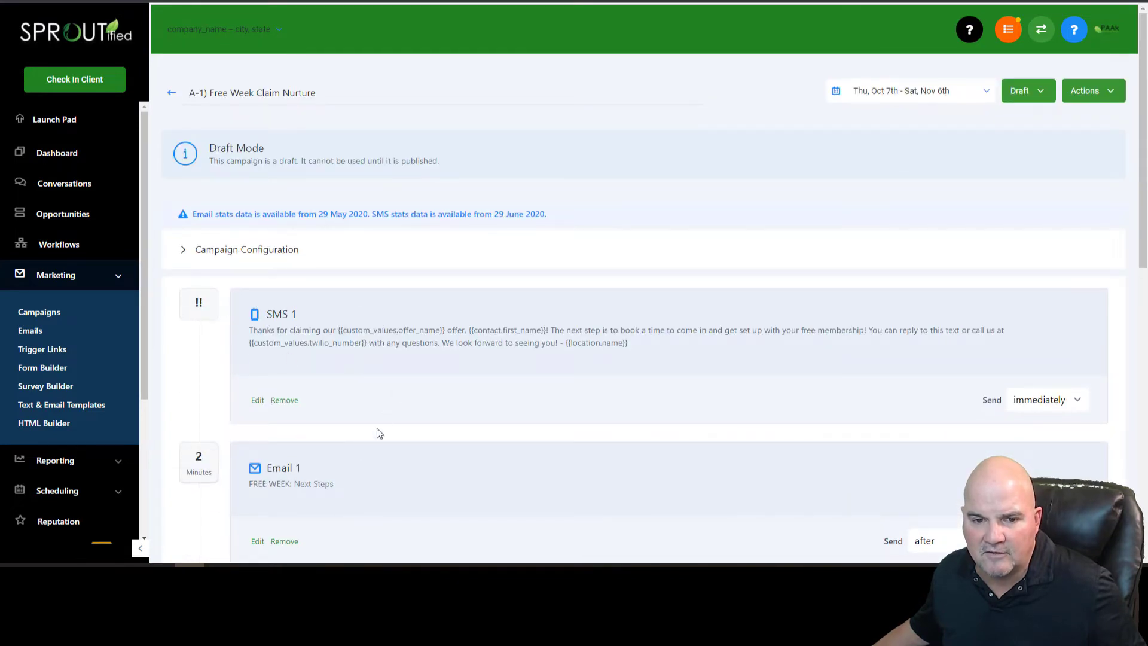
pyautogui.moveTo(387, 462)
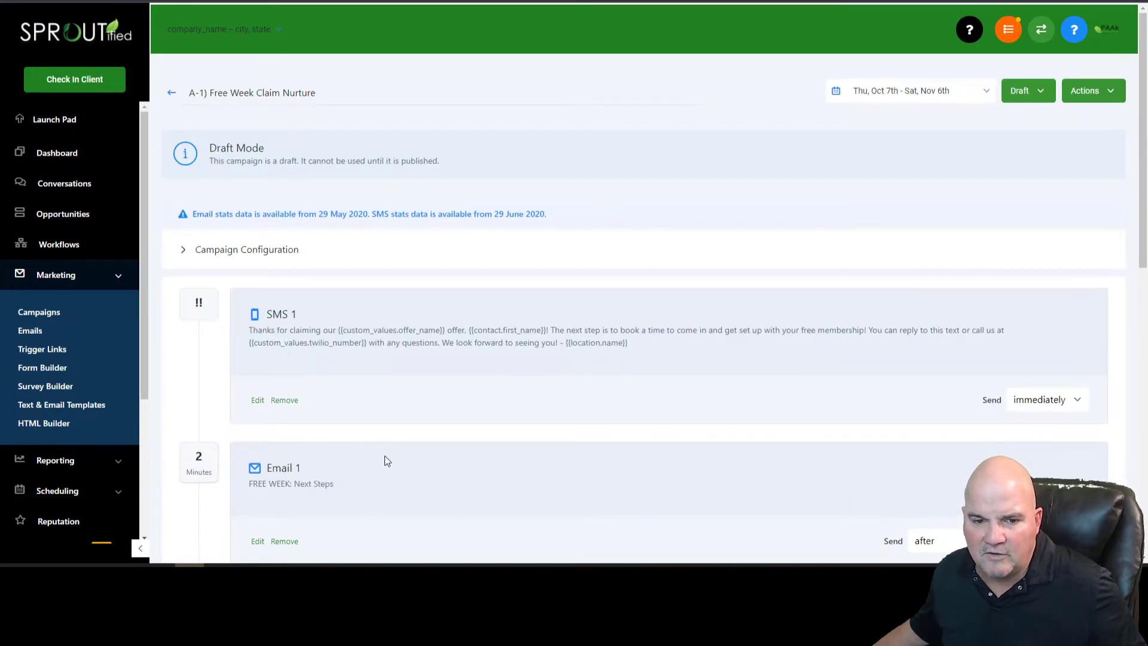
pyautogui.scroll(-3)
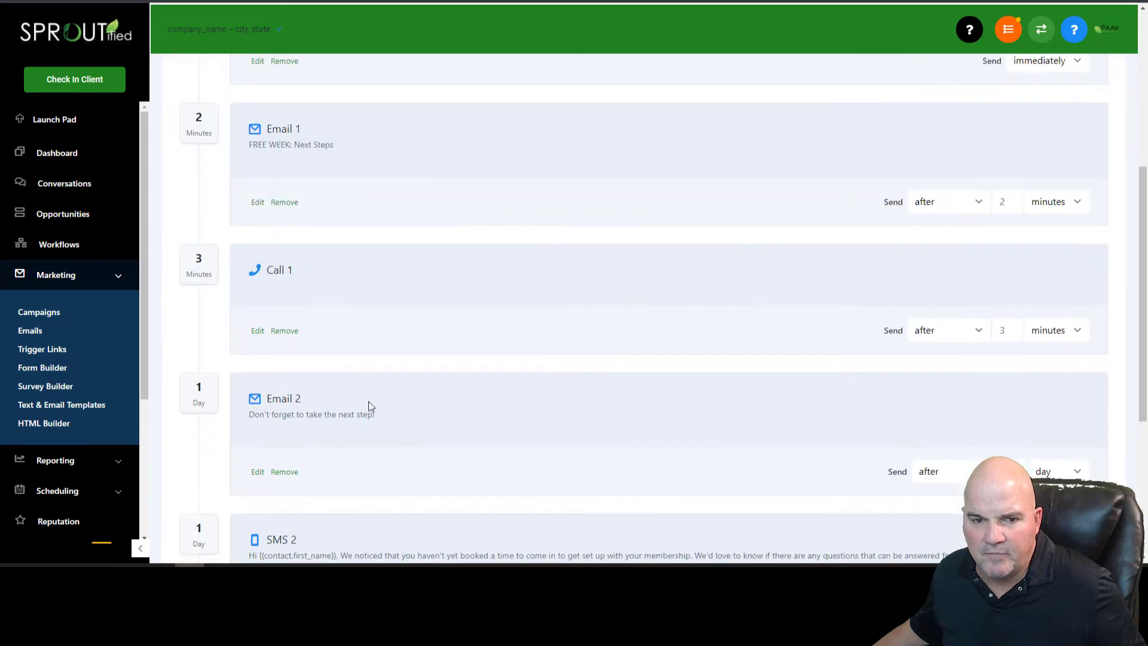
pyautogui.moveTo(292, 290)
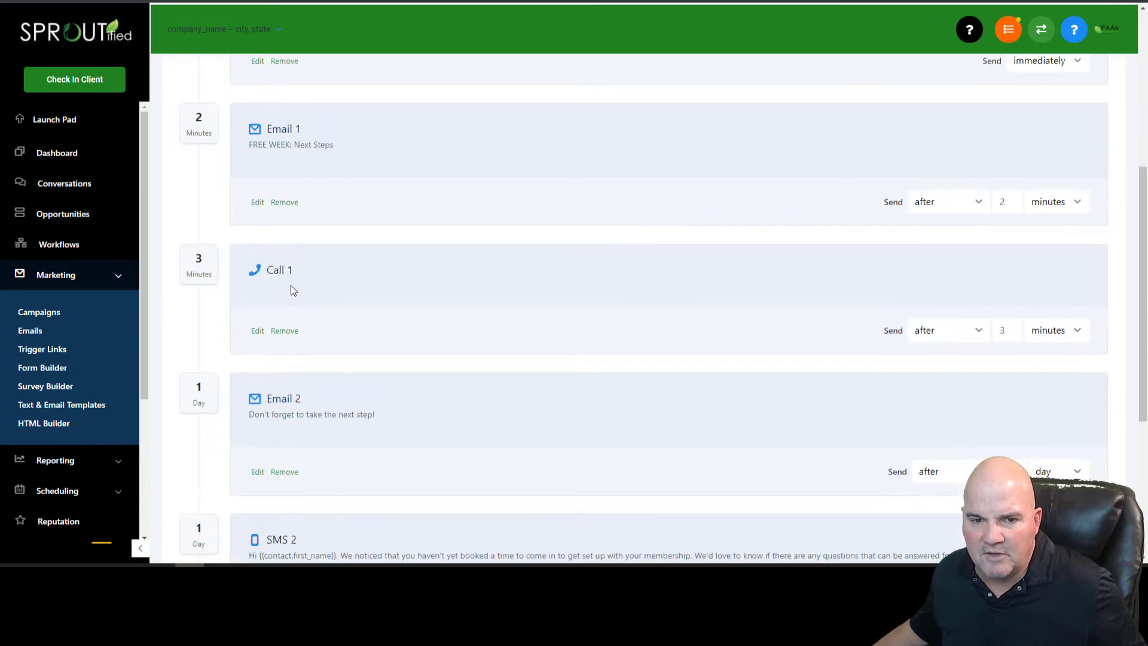
pyautogui.moveTo(481, 392)
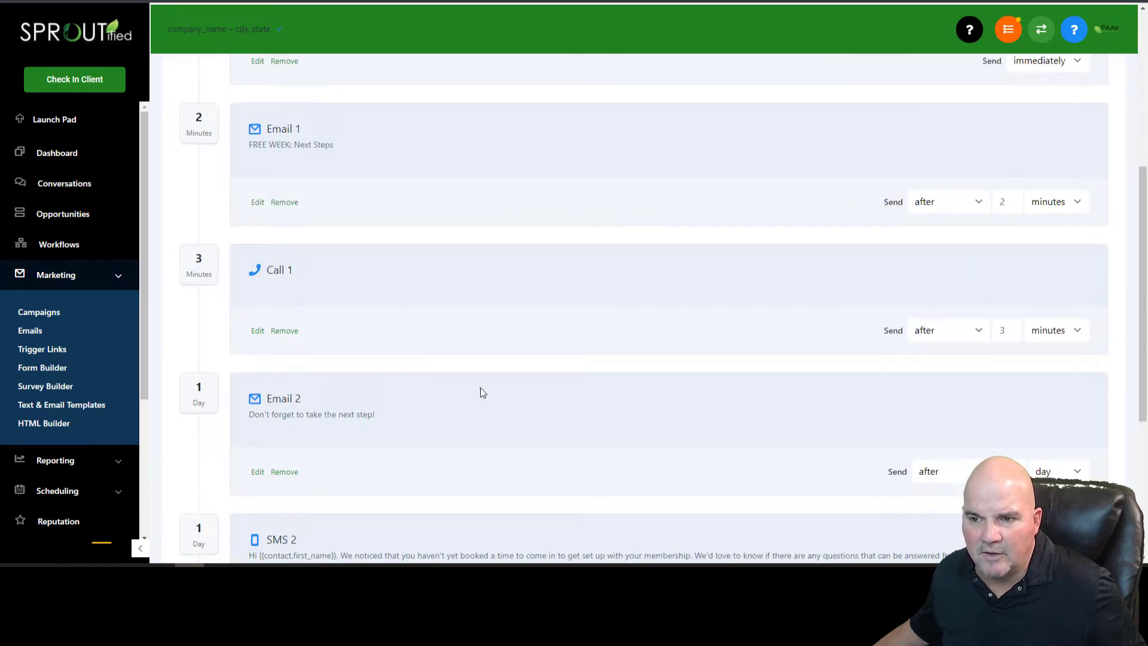
pyautogui.scroll(-3)
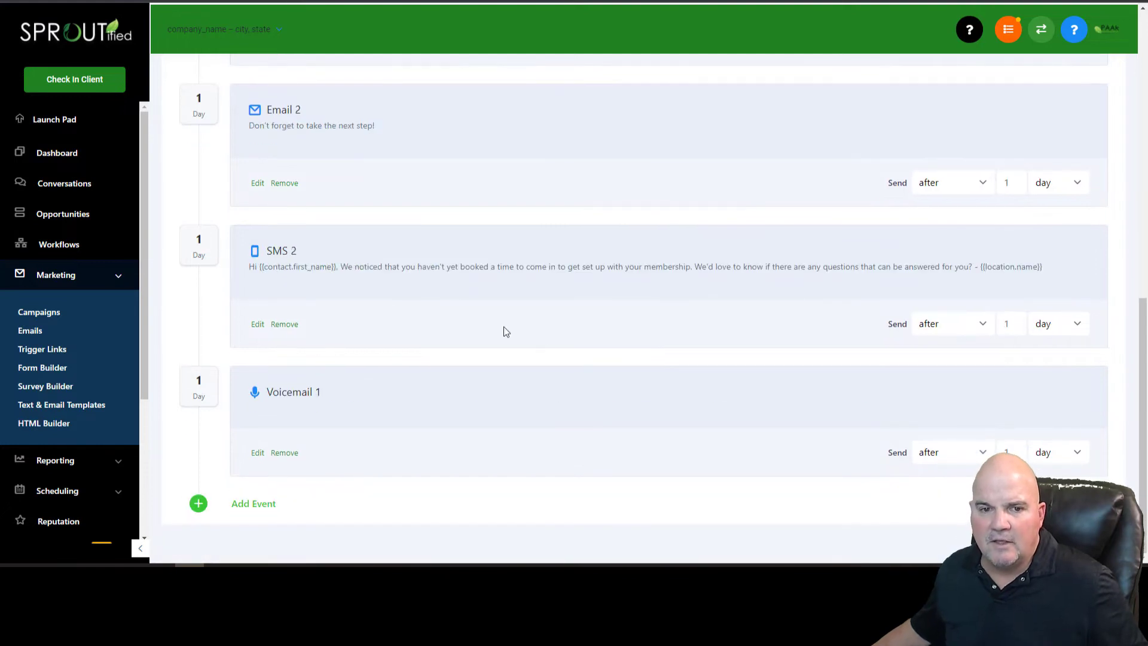
pyautogui.moveTo(366, 148)
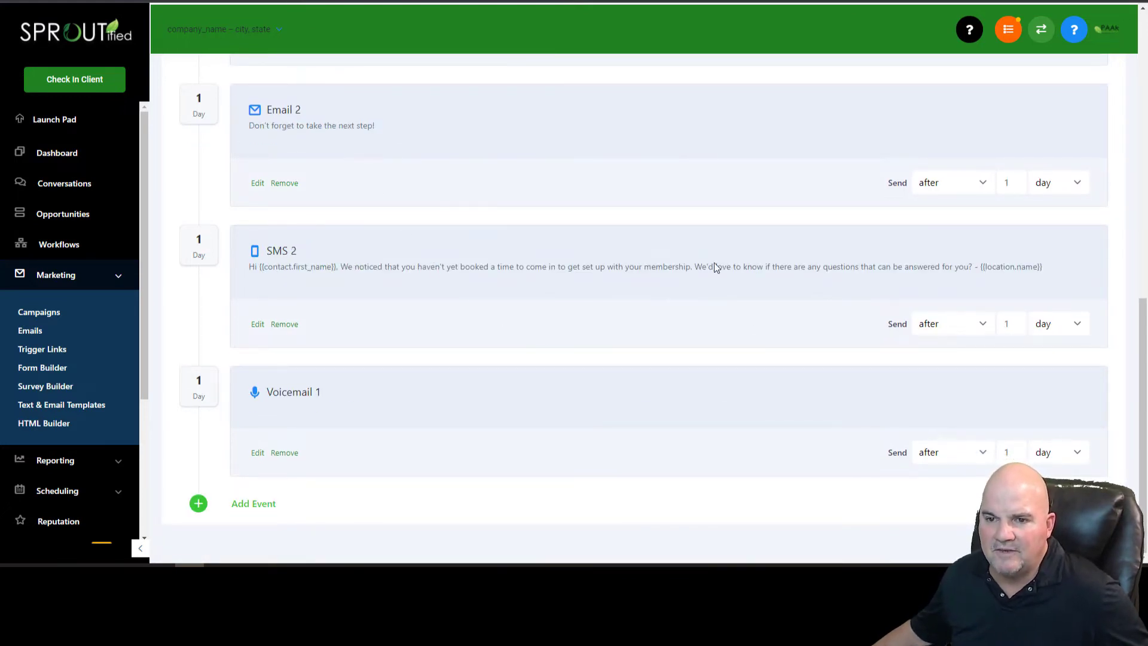
pyautogui.moveTo(419, 162)
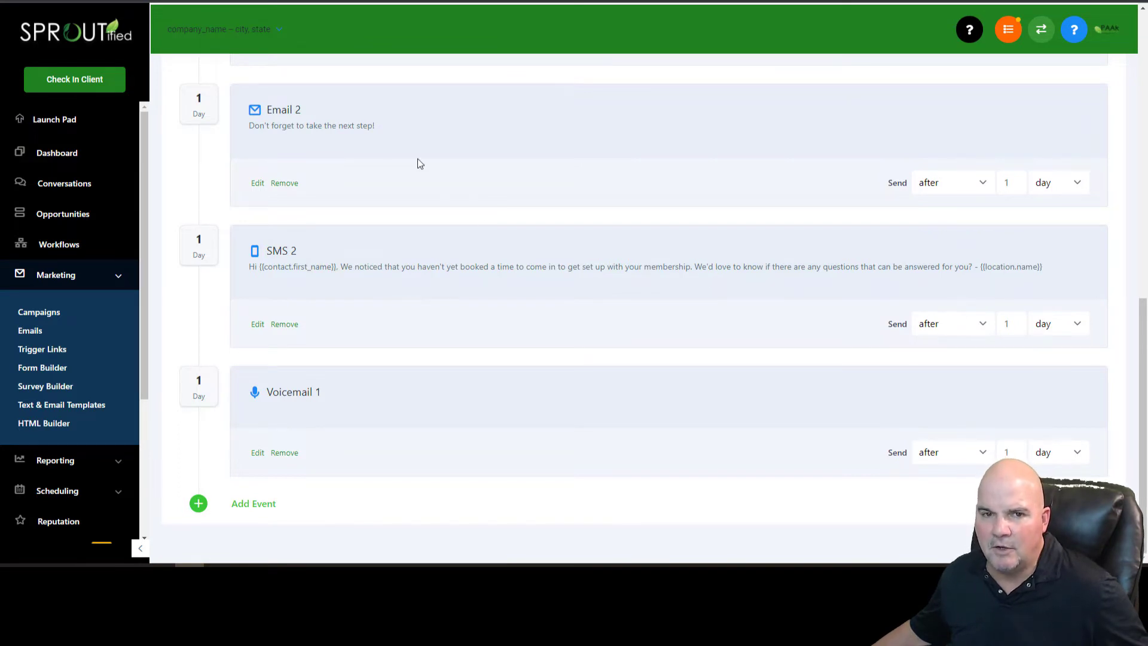
pyautogui.moveTo(321, 265)
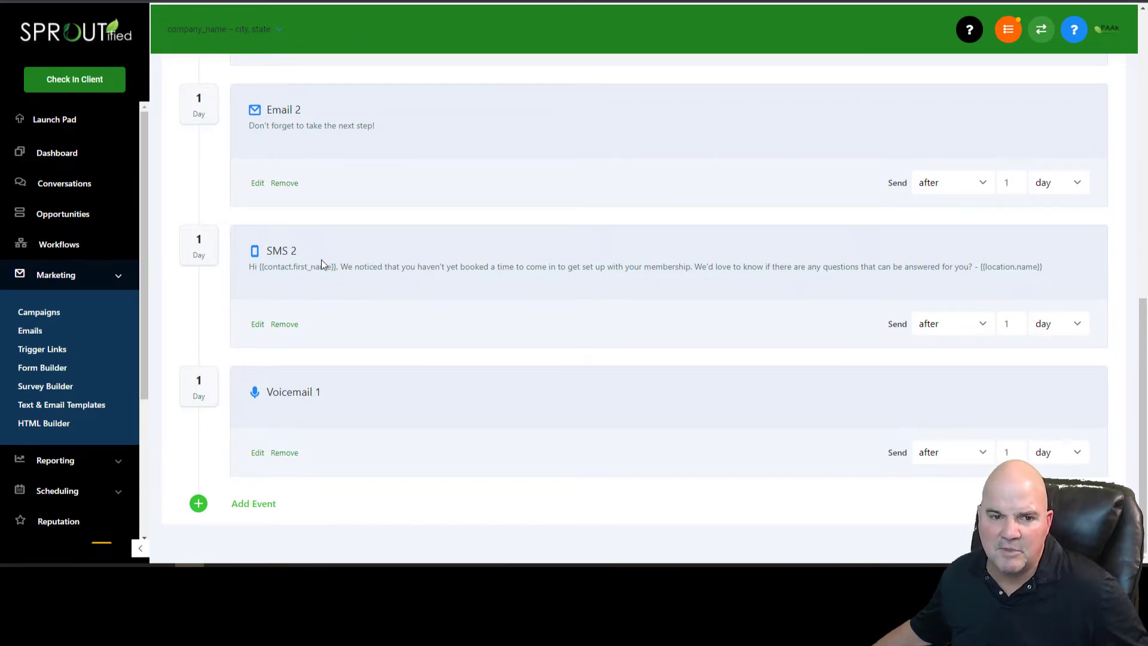
pyautogui.scroll(3)
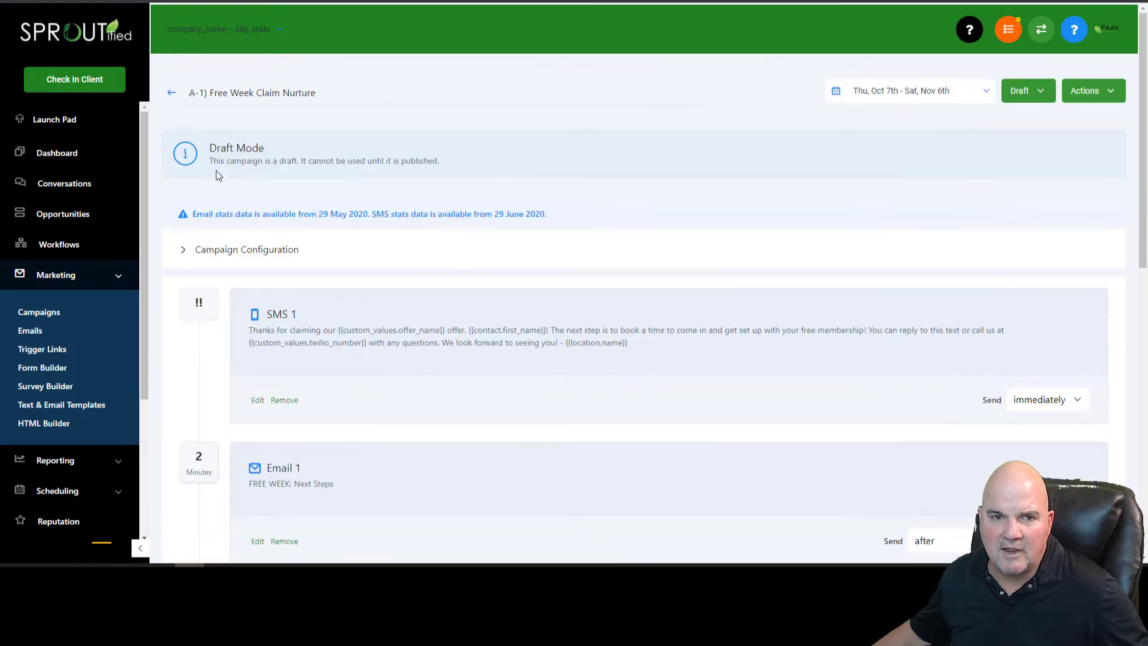
# Step: Go back from the campaign to the Customer Acquisition campaign list
pyautogui.click(171, 92)
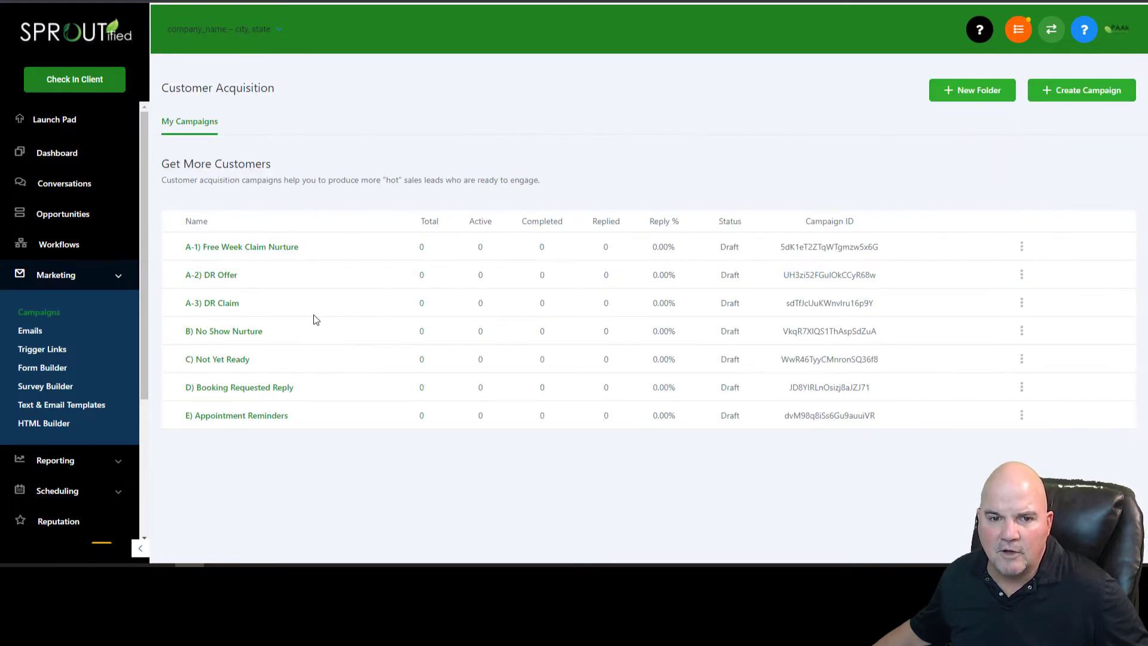
pyautogui.moveTo(359, 377)
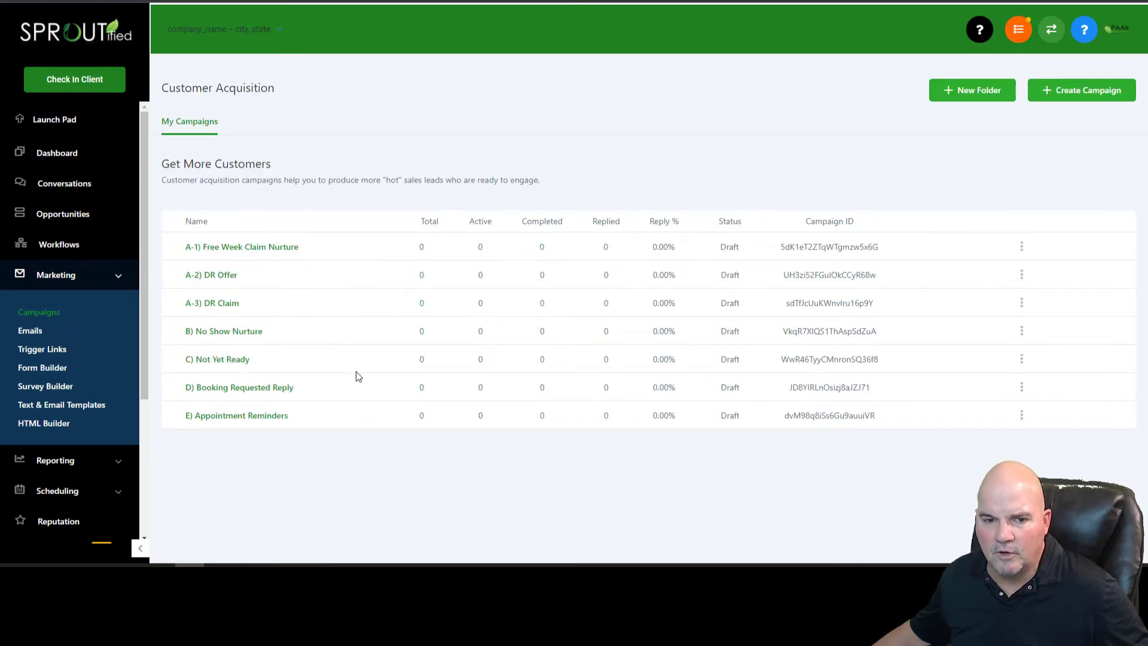
pyautogui.moveTo(251, 366)
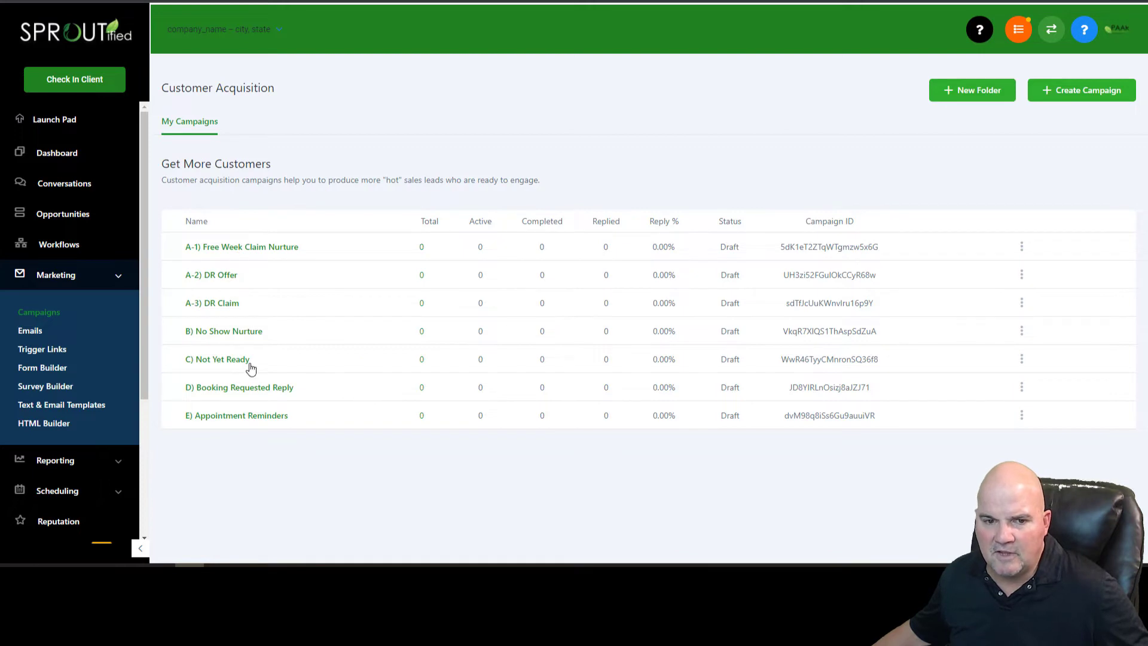
pyautogui.moveTo(277, 417)
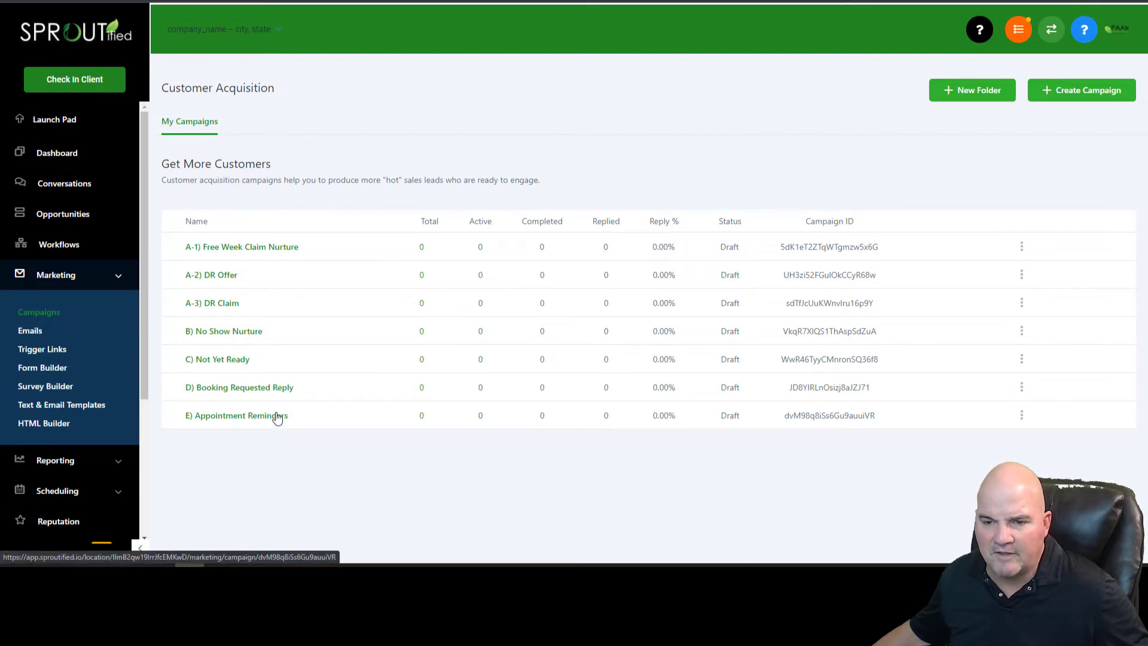
# Step: Open the E) Appointment Reminders campaign and review its events down to SMS Reminder (Day Of)
pyautogui.click(237, 415)
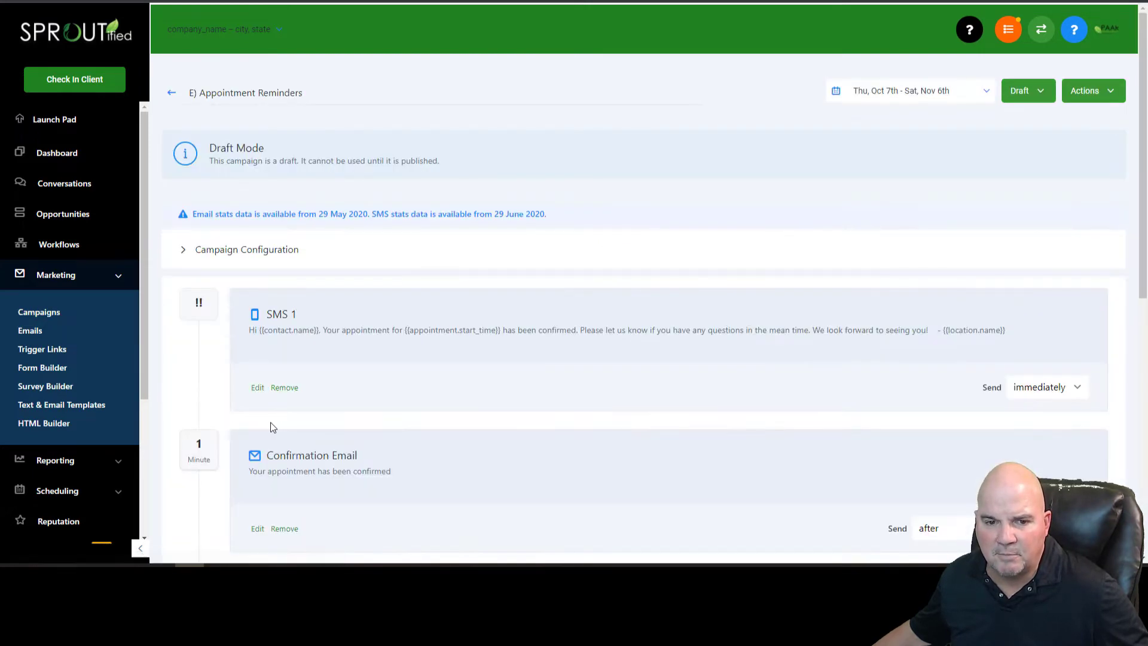
pyautogui.moveTo(369, 378)
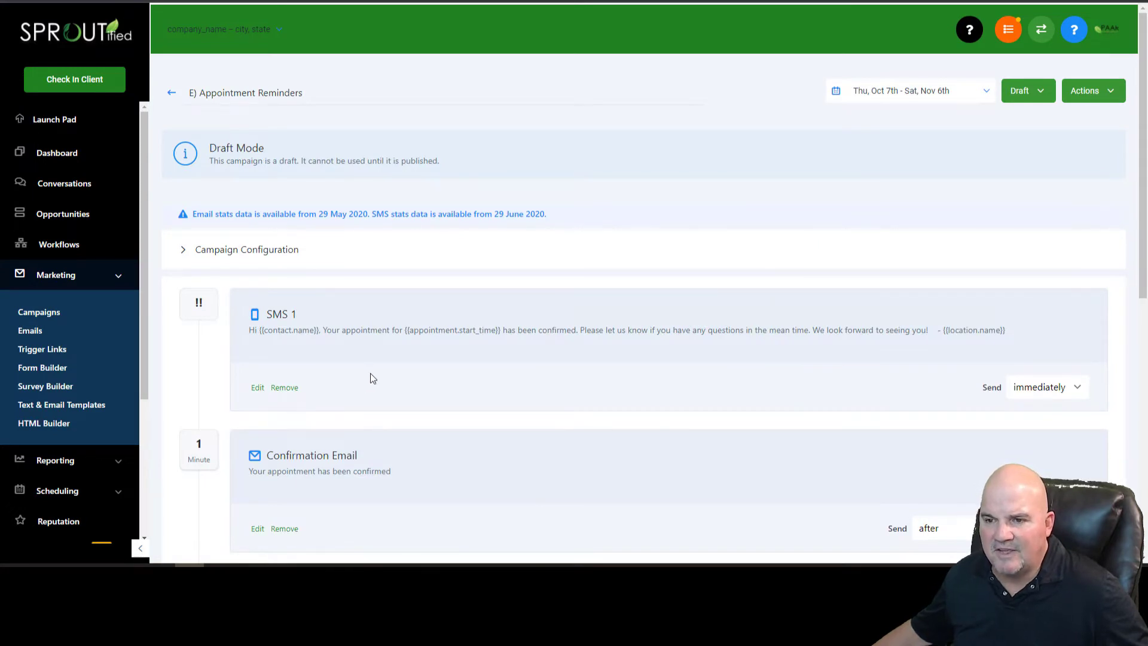
pyautogui.moveTo(388, 380)
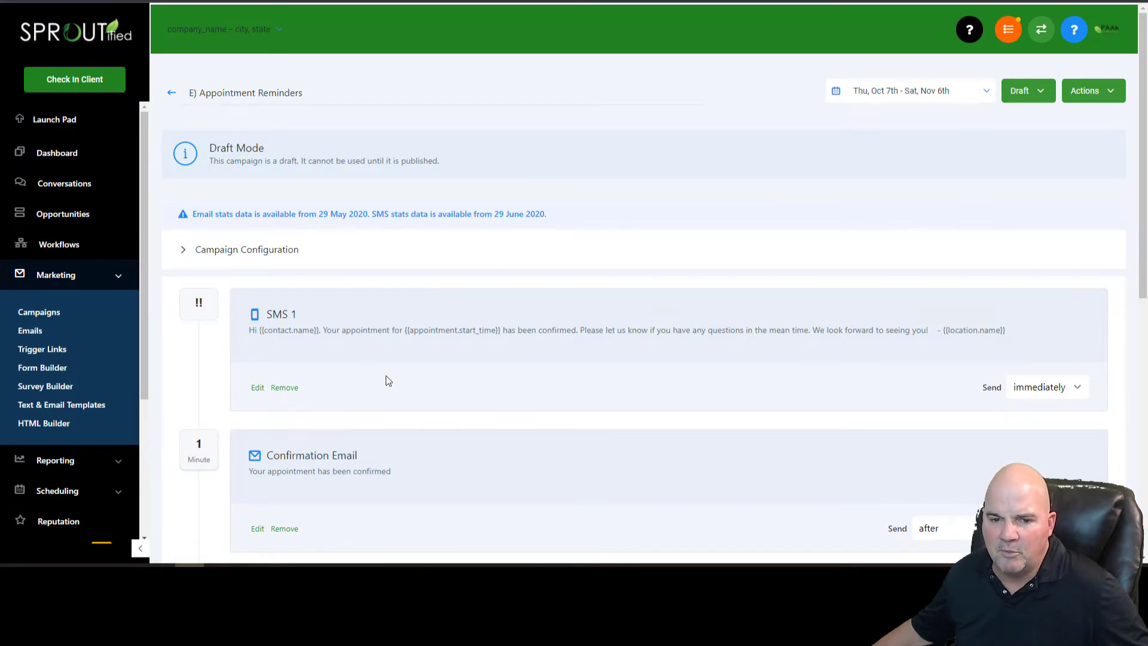
pyautogui.scroll(-3)
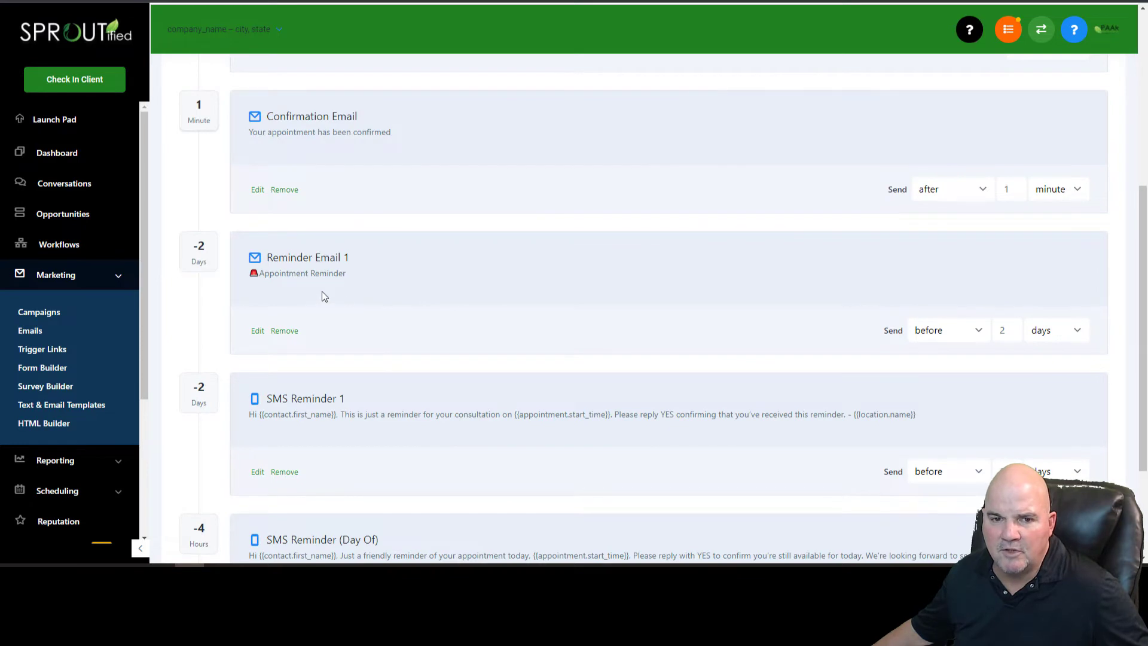
pyautogui.moveTo(321, 284)
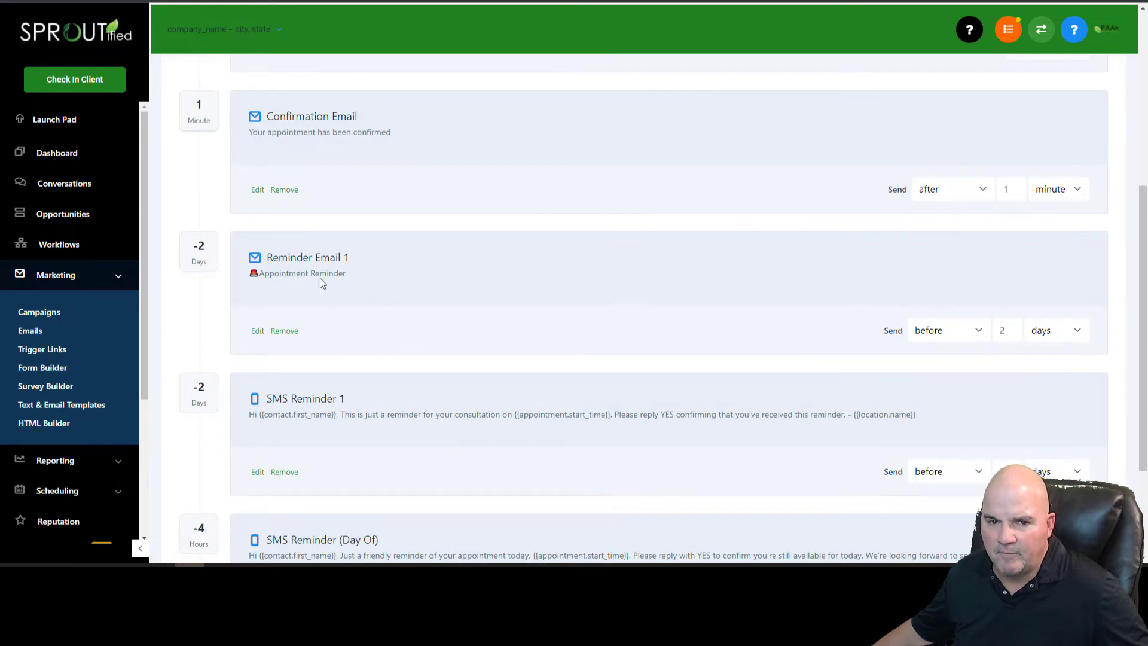
pyautogui.moveTo(290, 311)
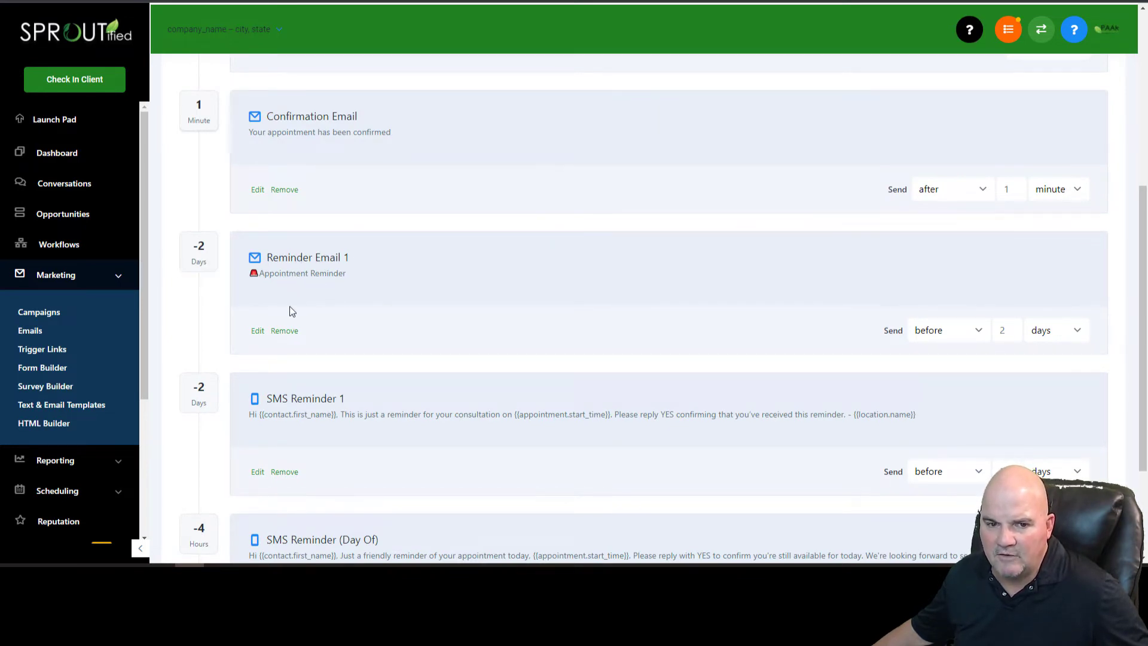
pyautogui.moveTo(356, 477)
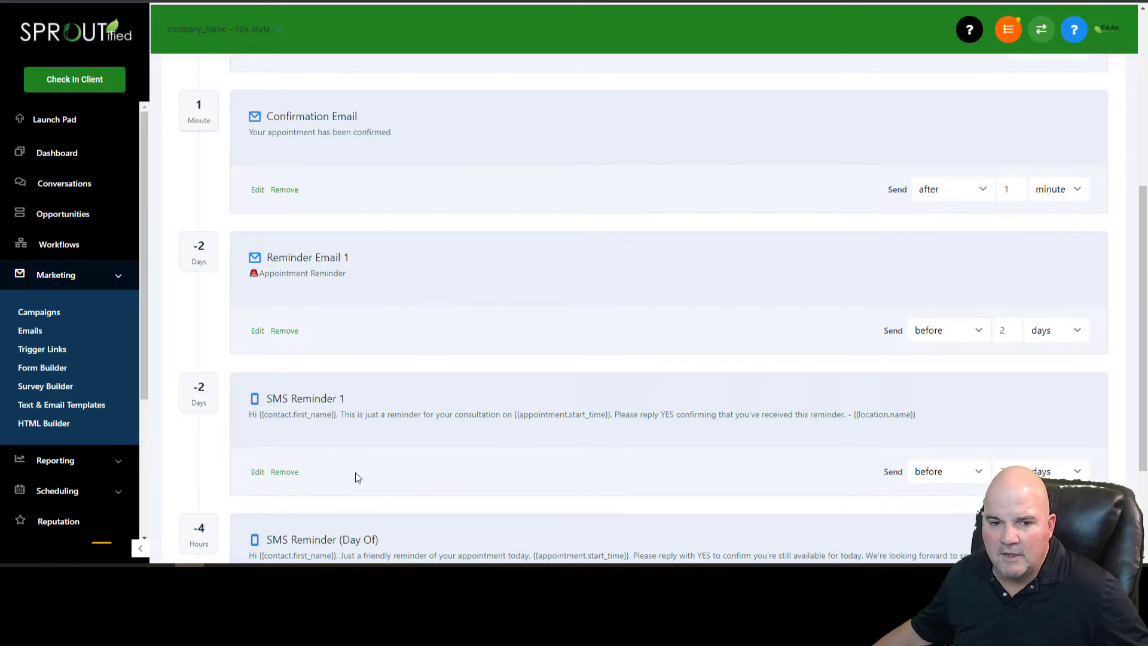
pyautogui.scroll(-3)
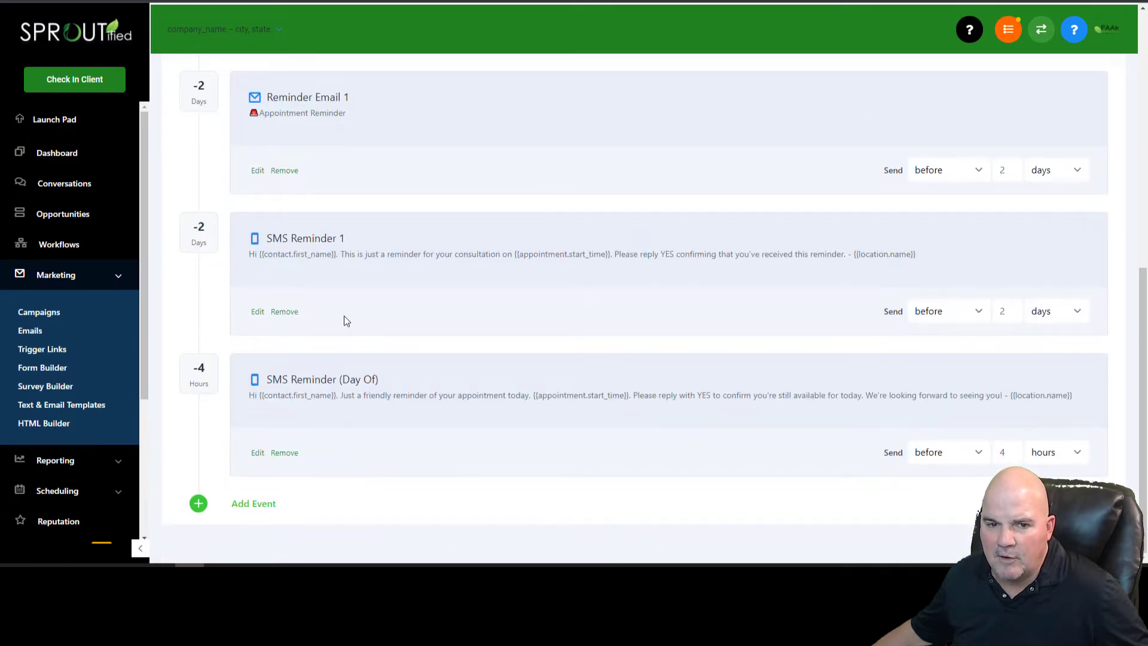
pyautogui.moveTo(160, 245)
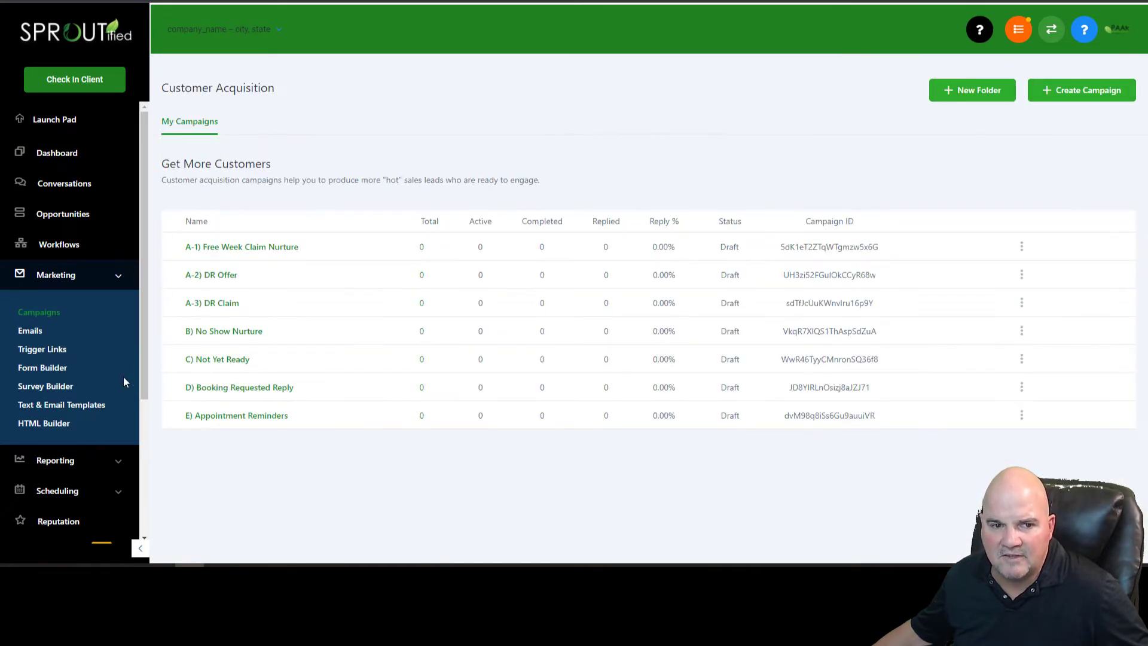
pyautogui.moveTo(135, 376)
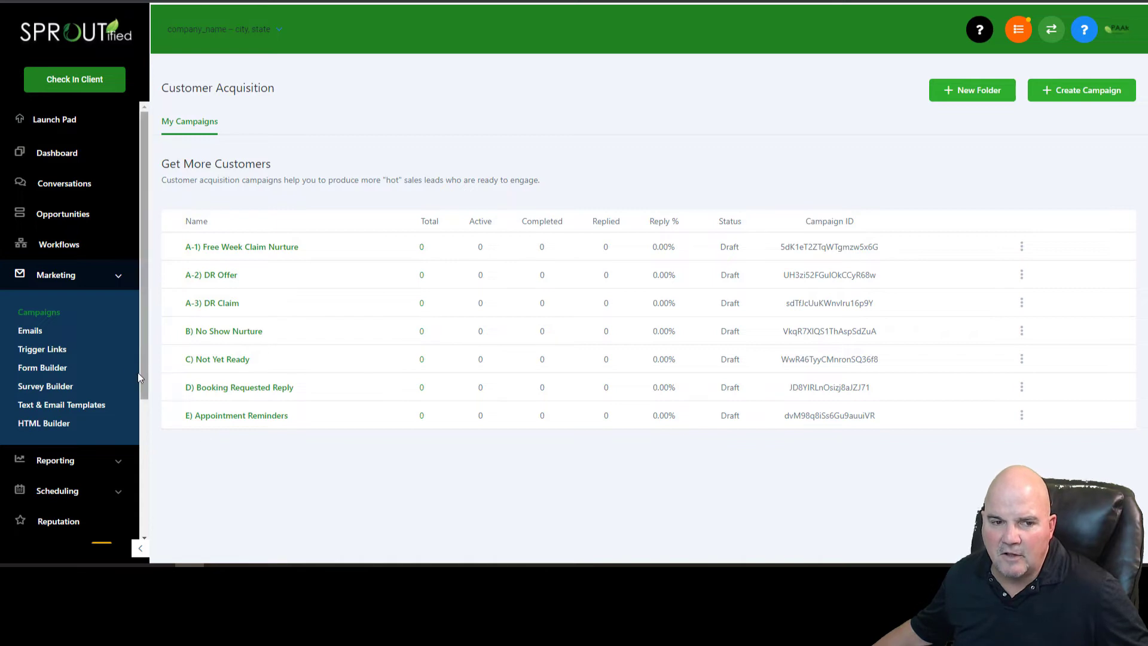
pyautogui.moveTo(43, 367)
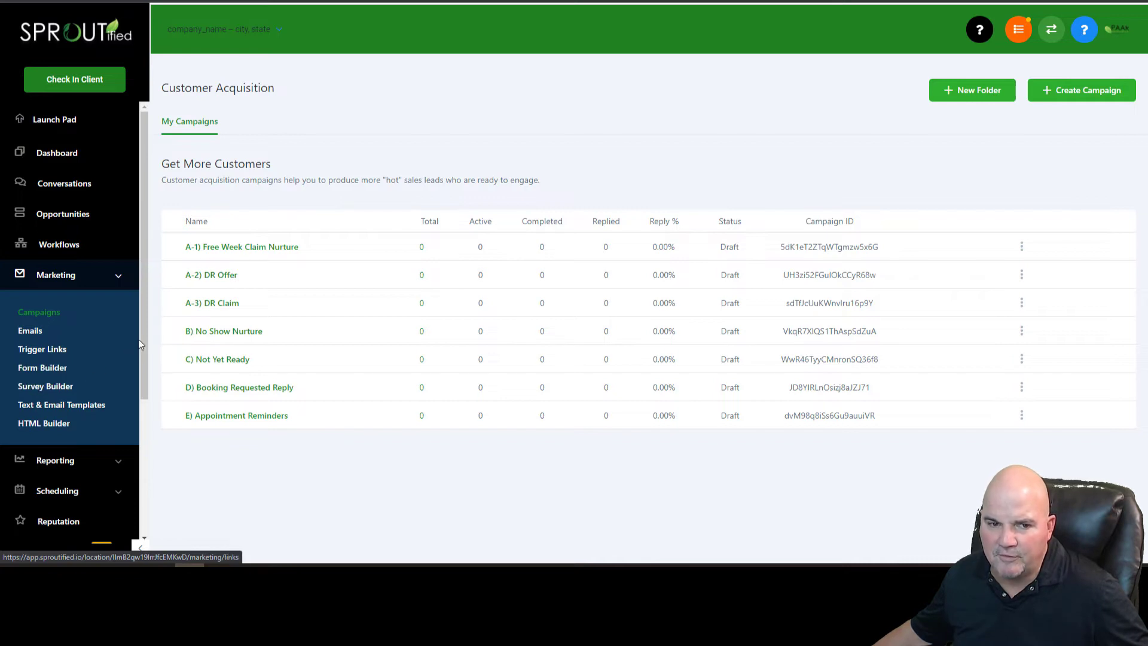
# Step: Expand the Scheduling and Reporting sections in the sidebar from the campaign list
pyautogui.scroll(-3)
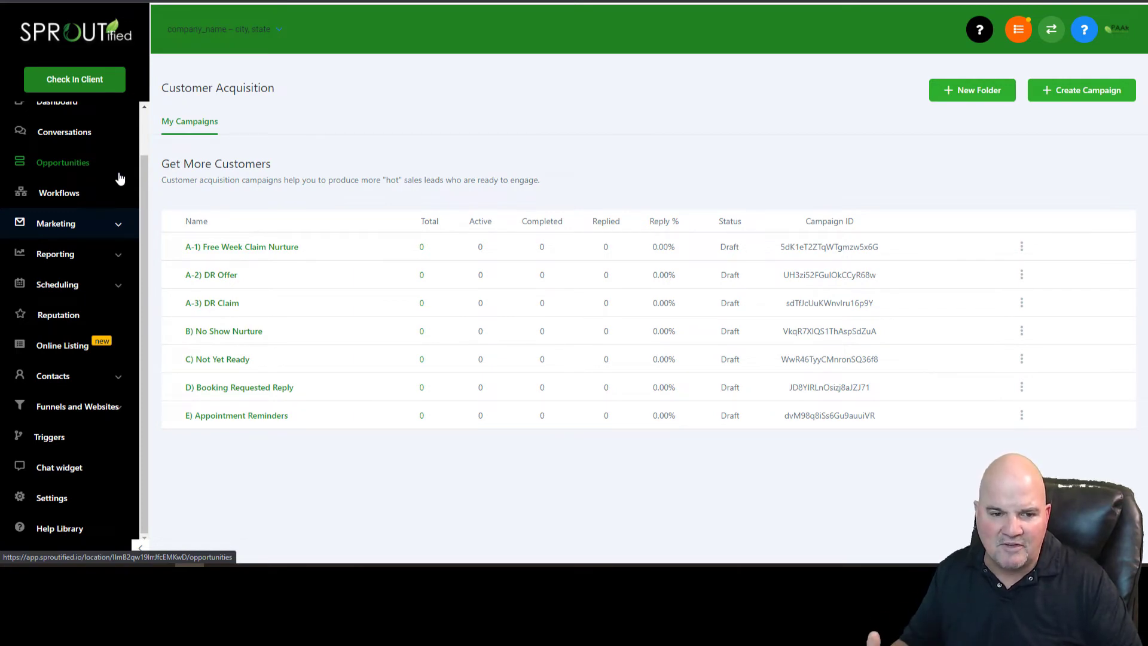
pyautogui.moveTo(176, 175)
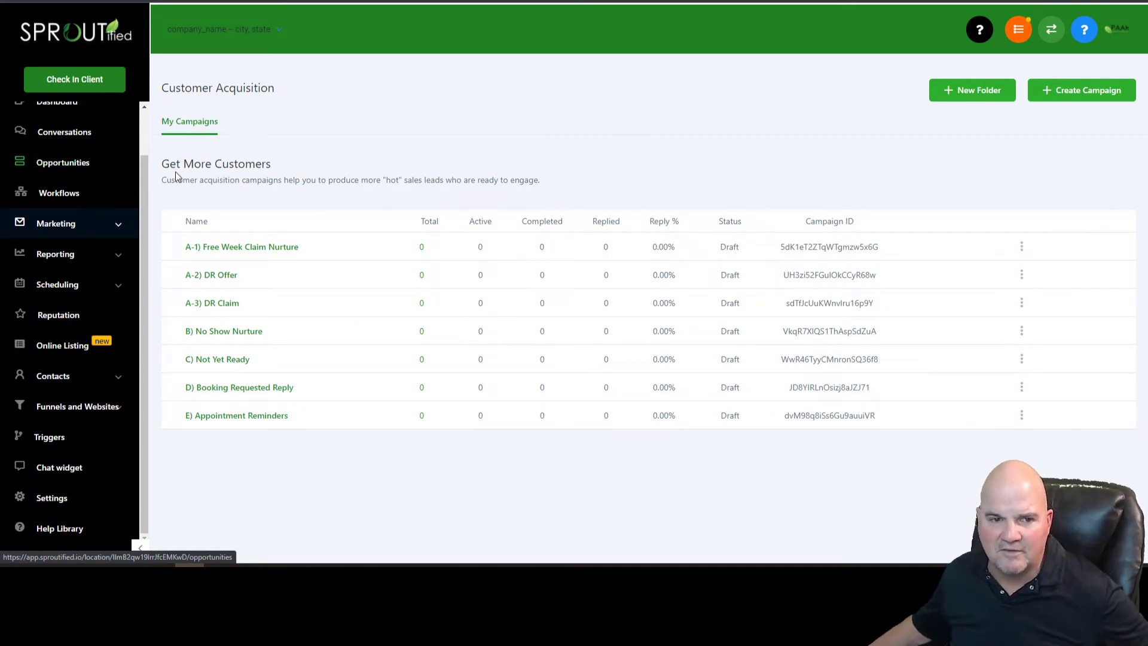
pyautogui.moveTo(145, 188)
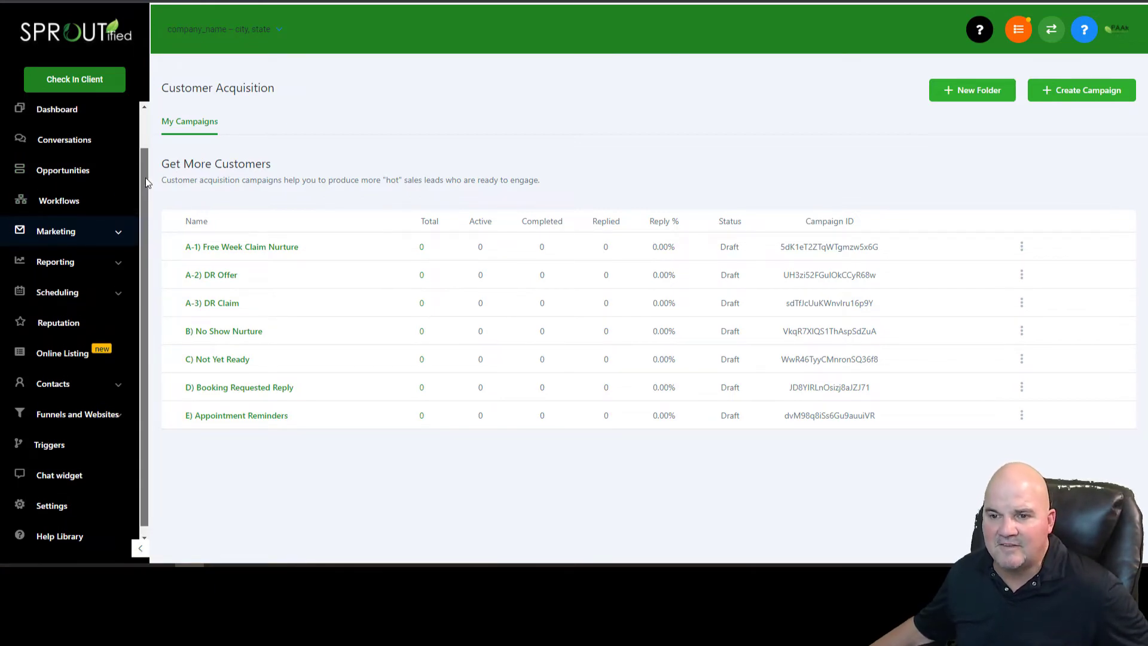
pyautogui.moveTo(49, 445)
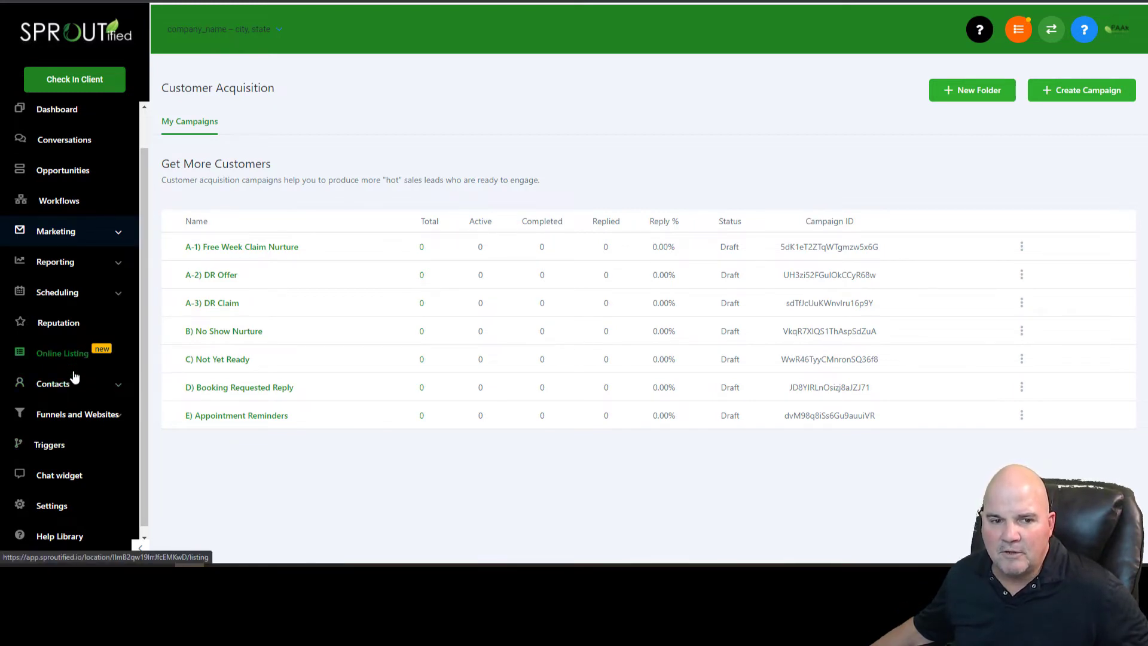
pyautogui.click(58, 292)
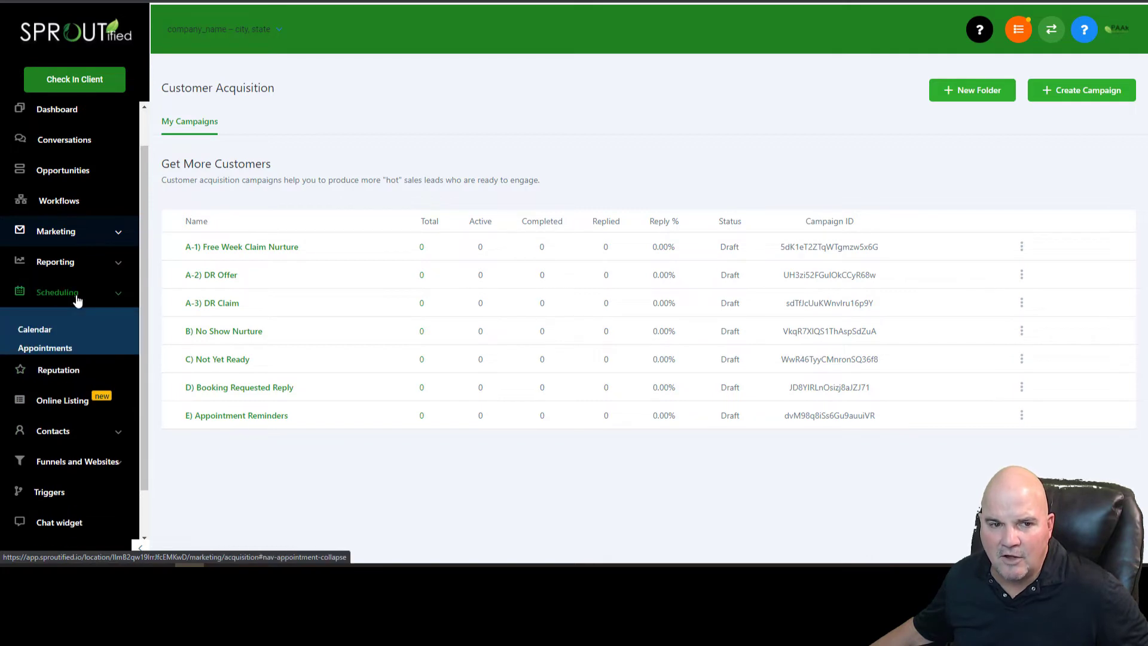
pyautogui.click(55, 262)
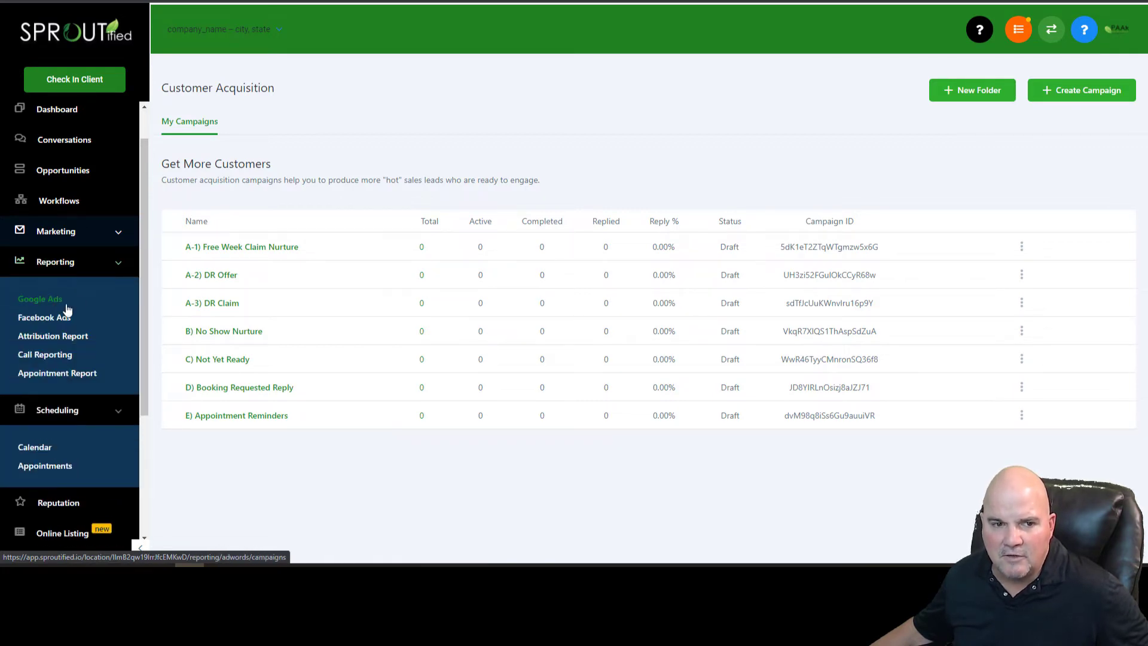
# Step: Review the Google Ads sample report, then the Facebook Ads report's Demographics breakdown
pyautogui.click(40, 299)
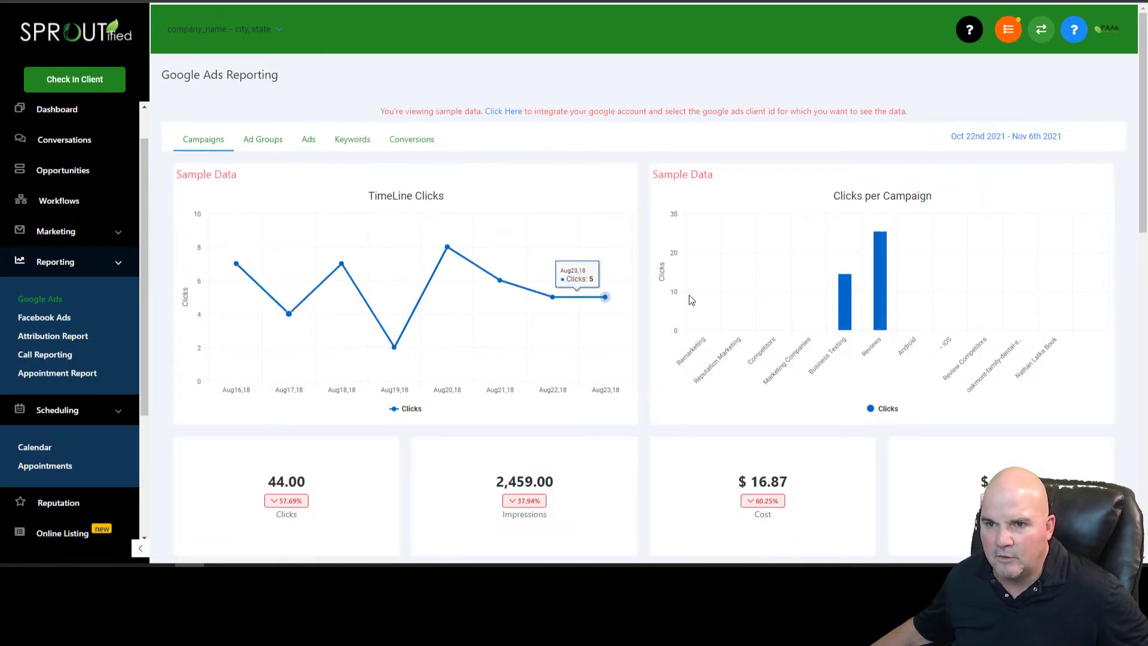
pyautogui.scroll(-3)
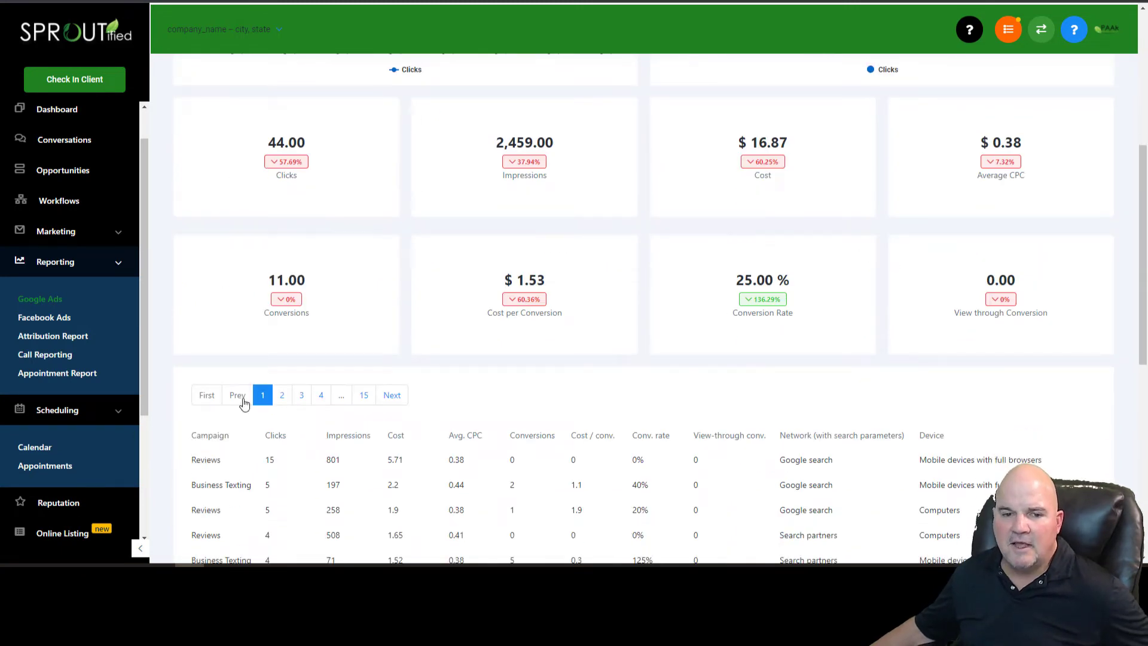
pyautogui.click(44, 317)
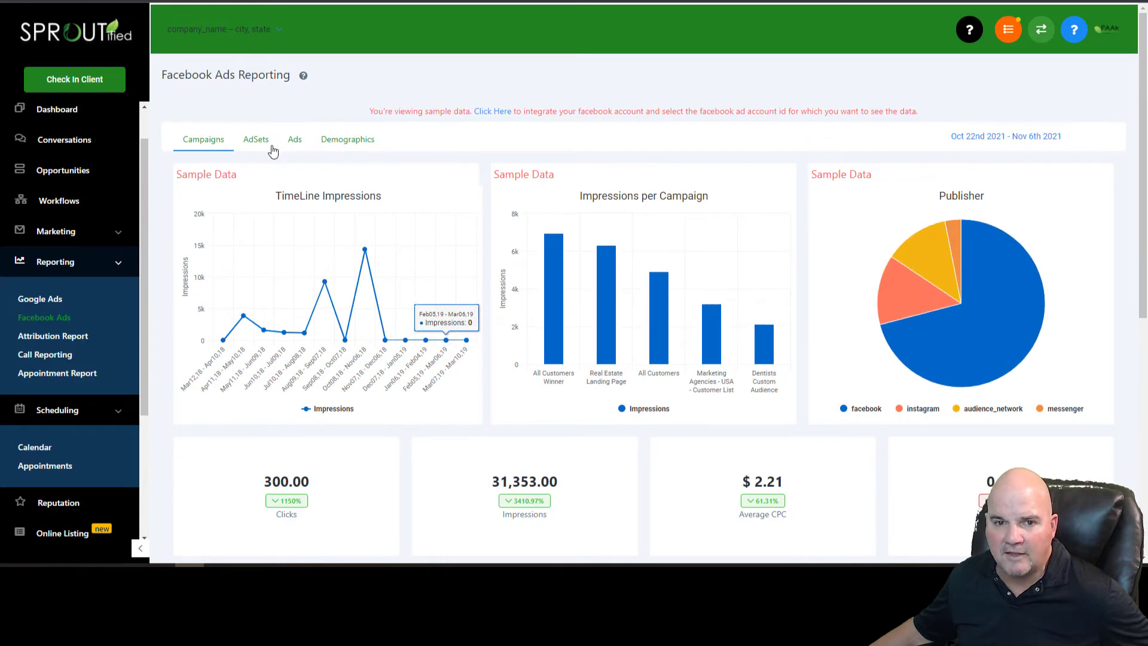
pyautogui.click(347, 139)
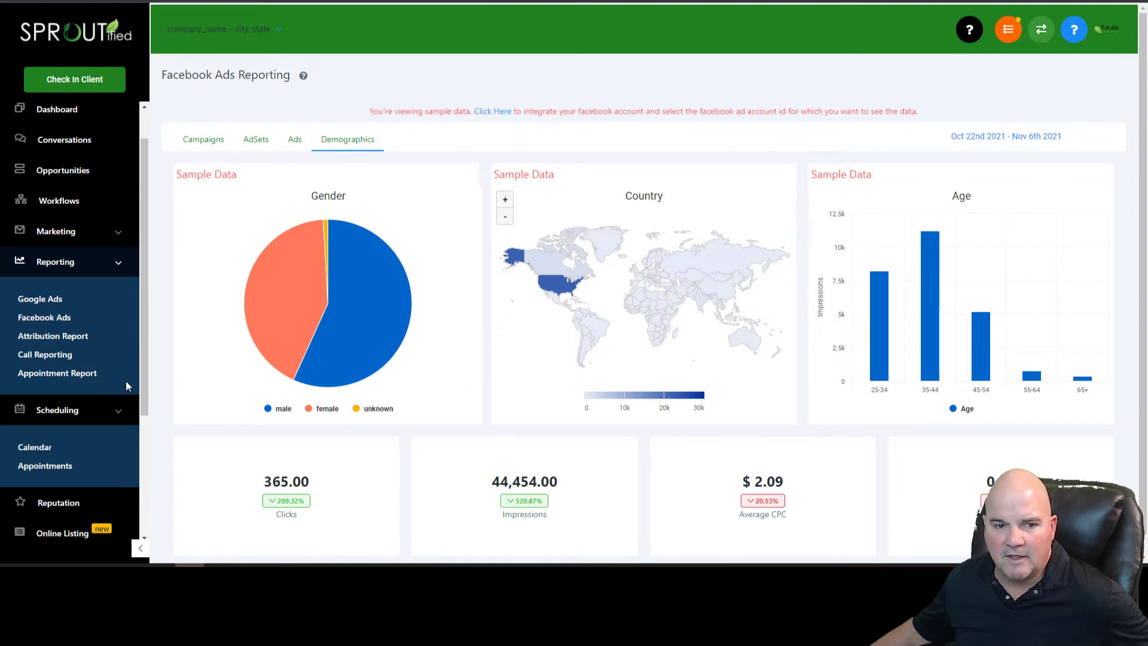
# Step: View the Call Reporting stats, then the Appointment Report with its zero counts
pyautogui.click(45, 354)
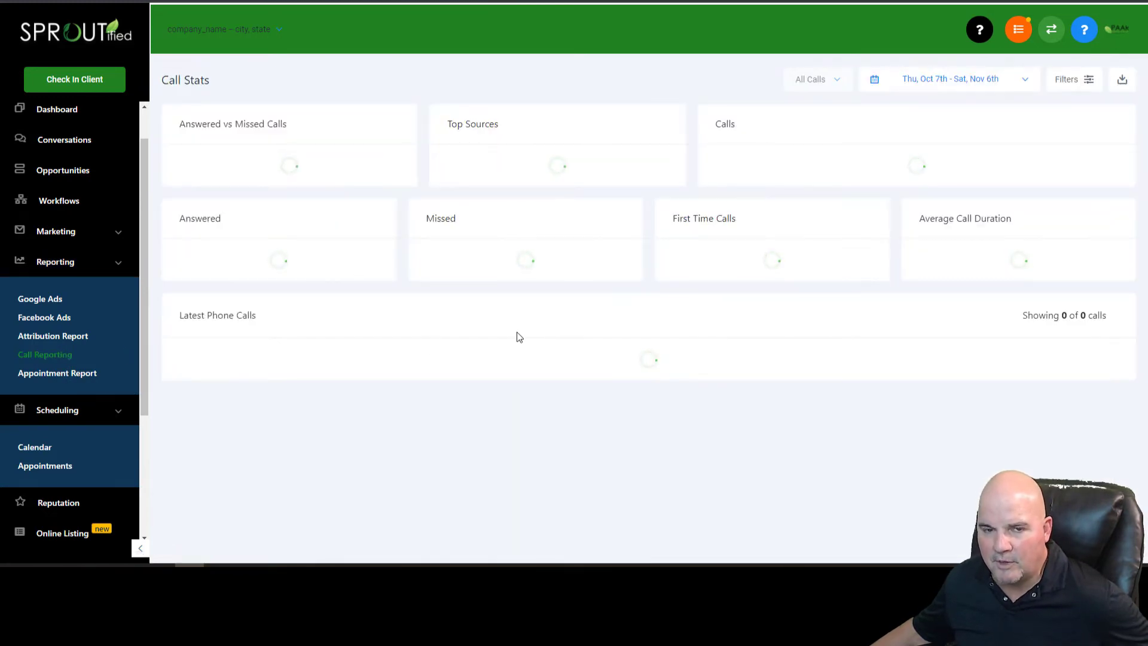
pyautogui.moveTo(674, 387)
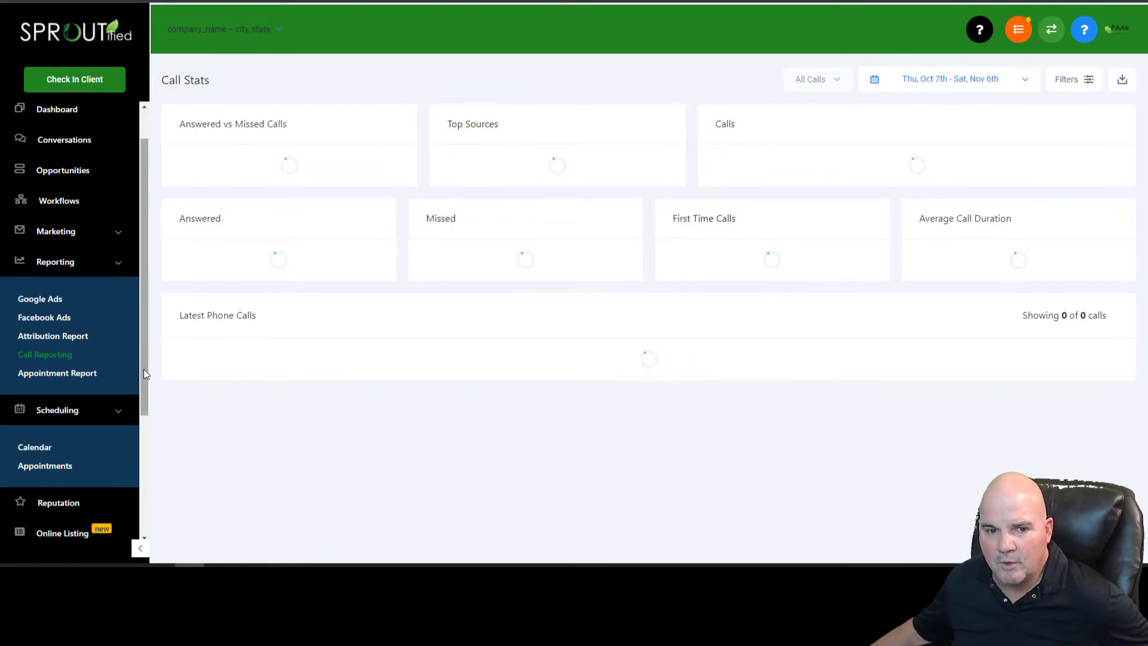
pyautogui.click(58, 373)
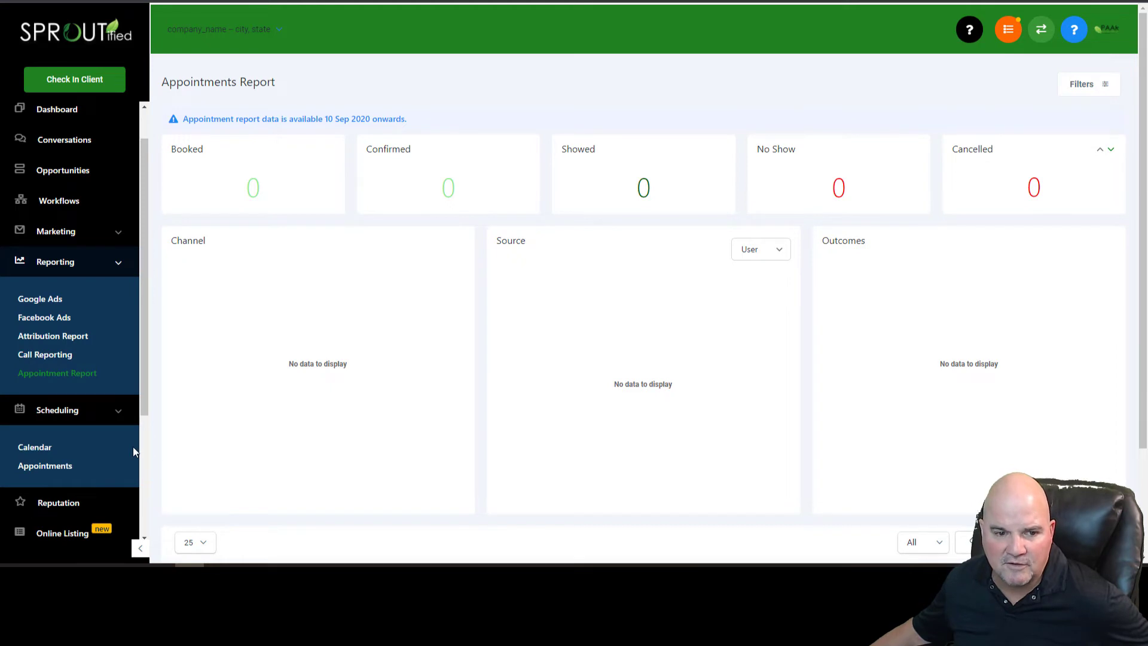
# Step: Check the Scheduling calendar and Appointments list, briefly opening and dismissing the new-appointment form
pyautogui.click(35, 447)
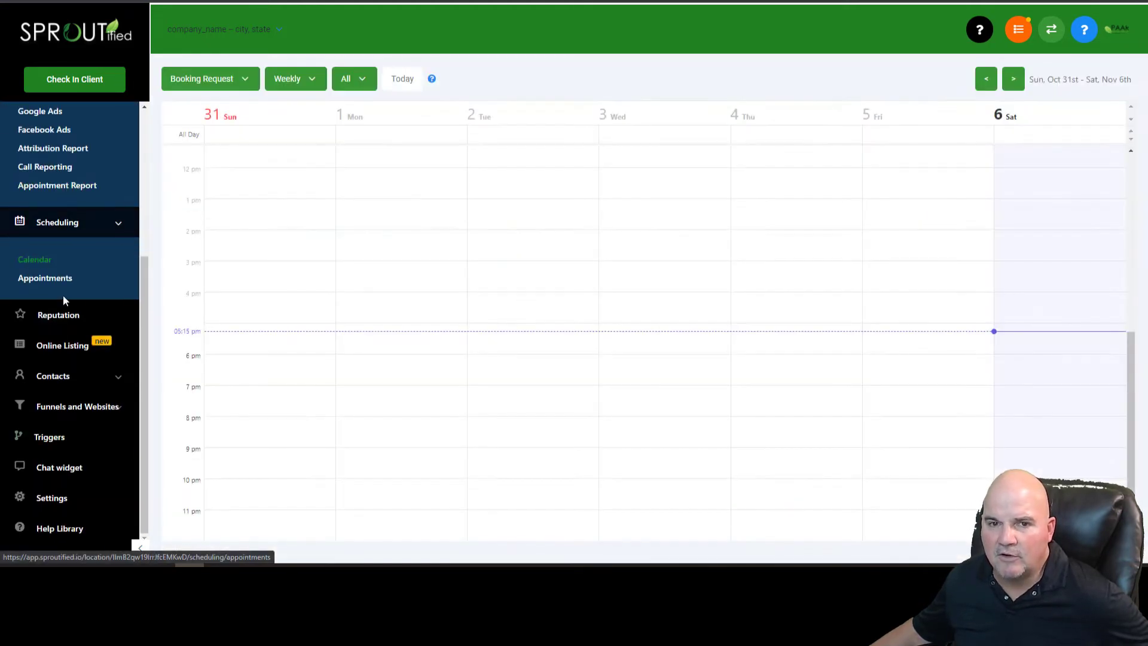
pyautogui.moveTo(576, 333)
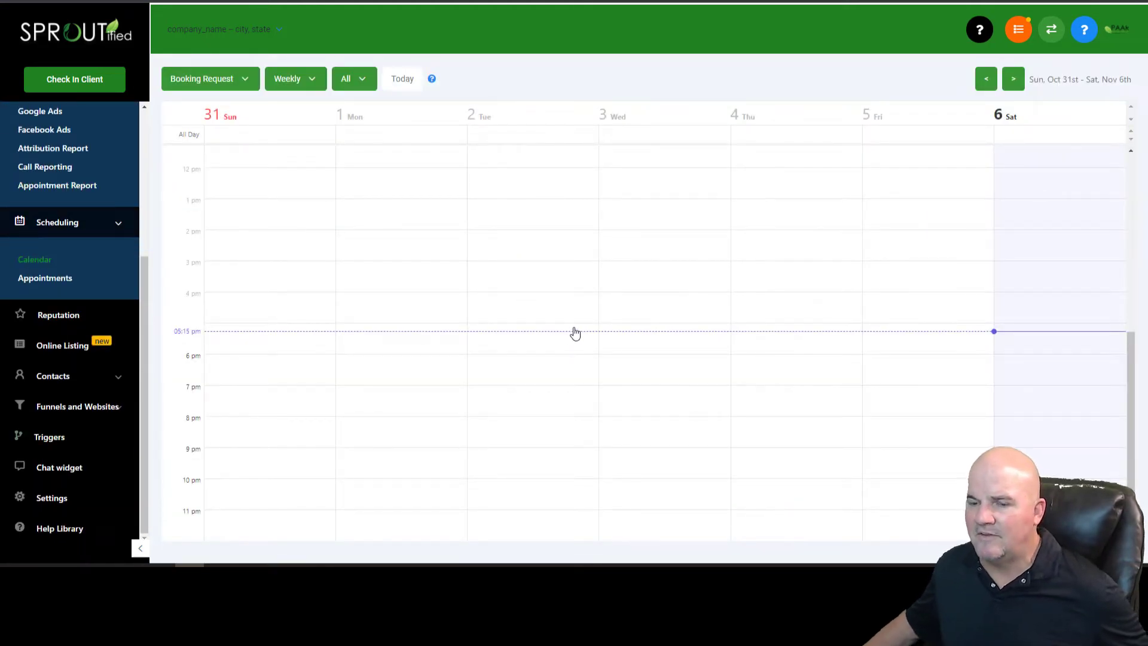
pyautogui.moveTo(537, 243)
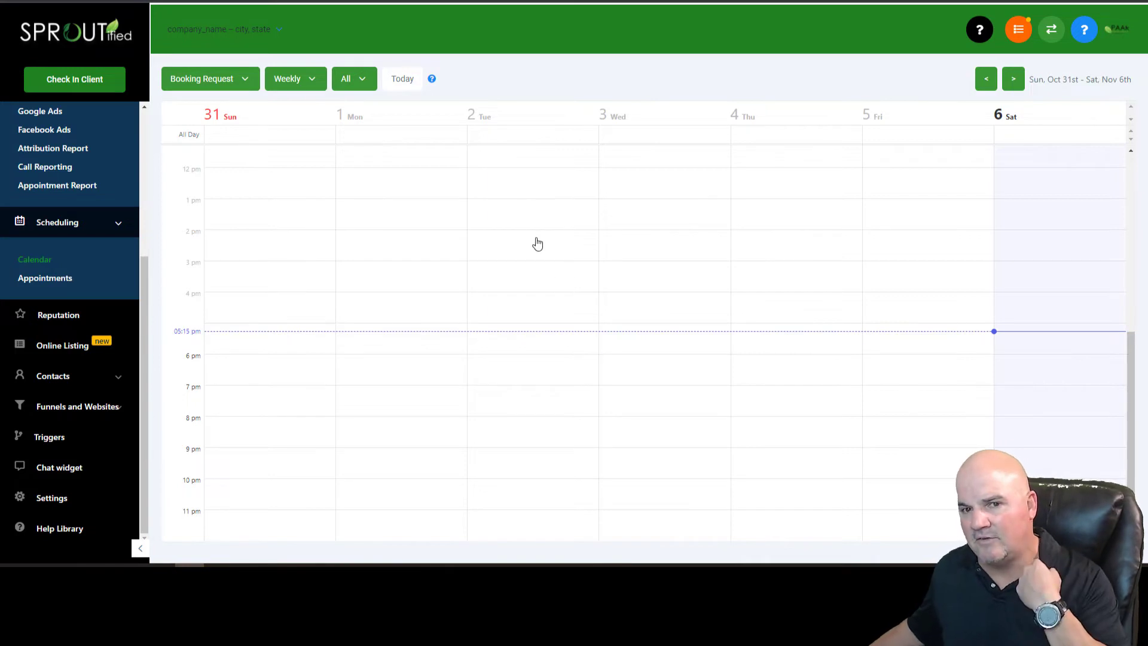
pyautogui.moveTo(119, 291)
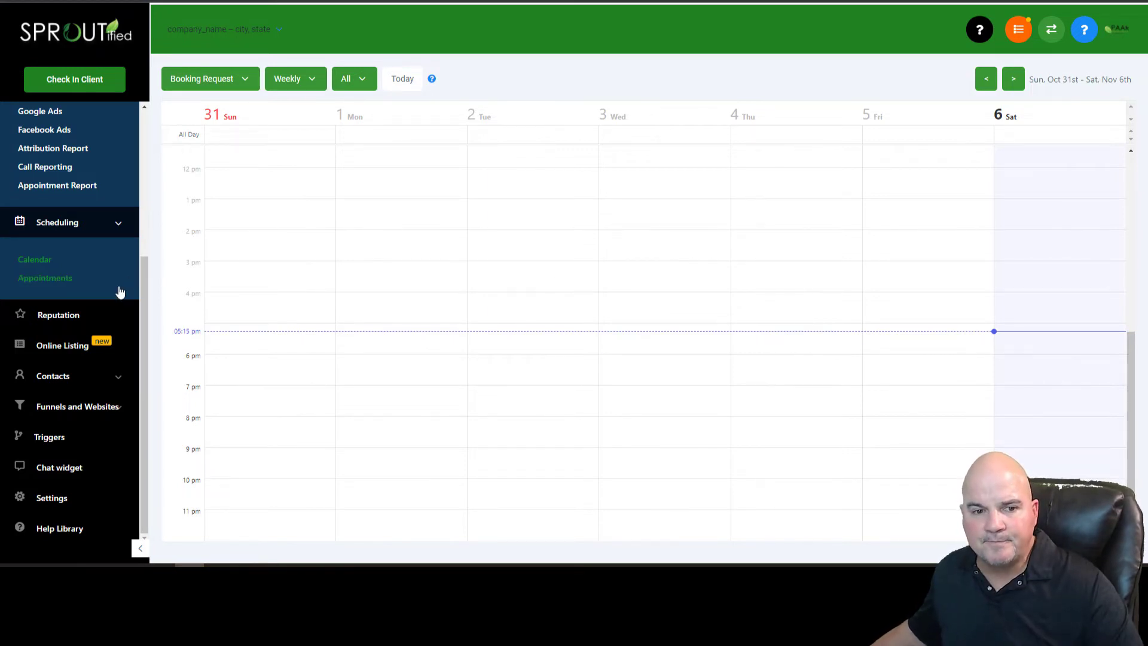
pyautogui.click(44, 277)
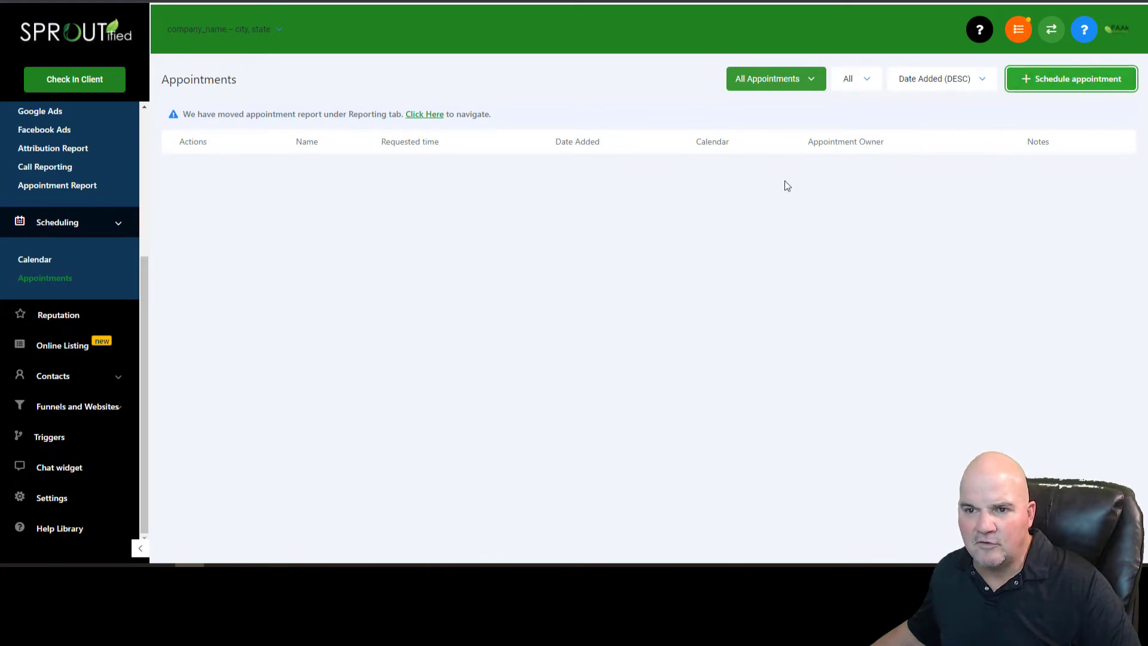
pyautogui.click(1070, 79)
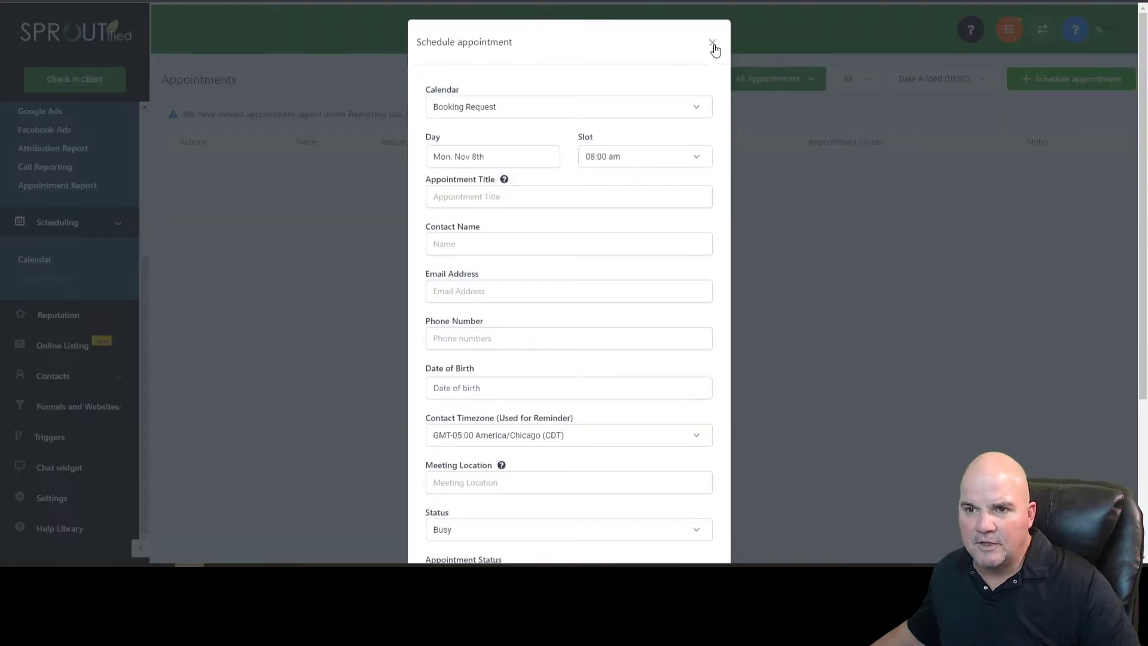
pyautogui.click(712, 43)
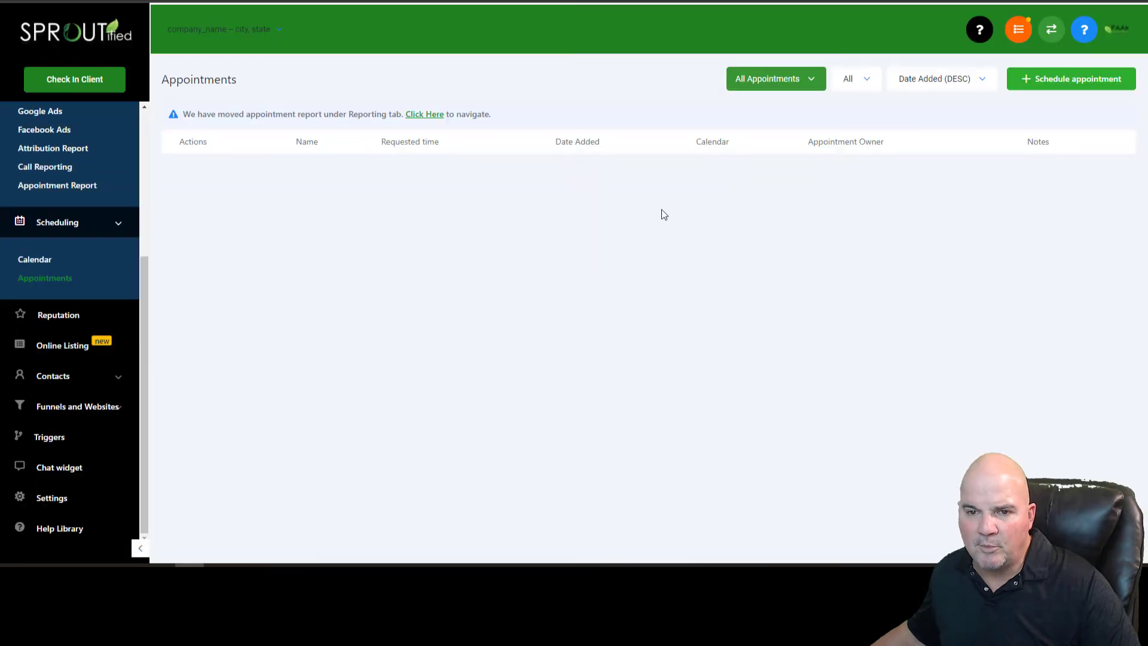
pyautogui.moveTo(90, 243)
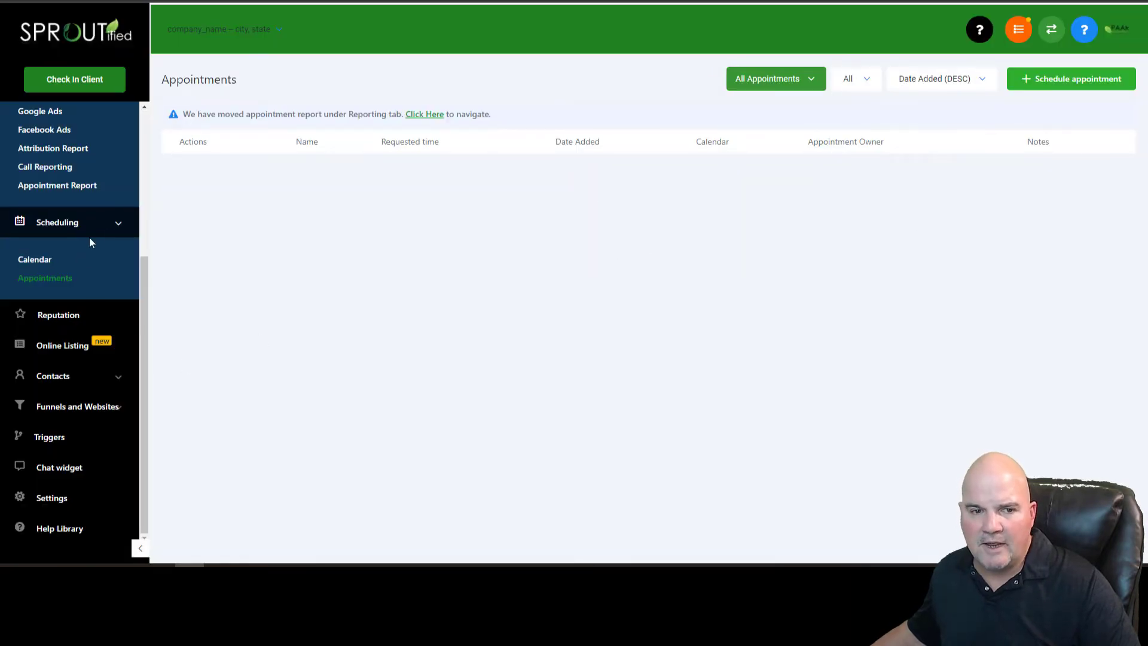
pyautogui.scroll(3)
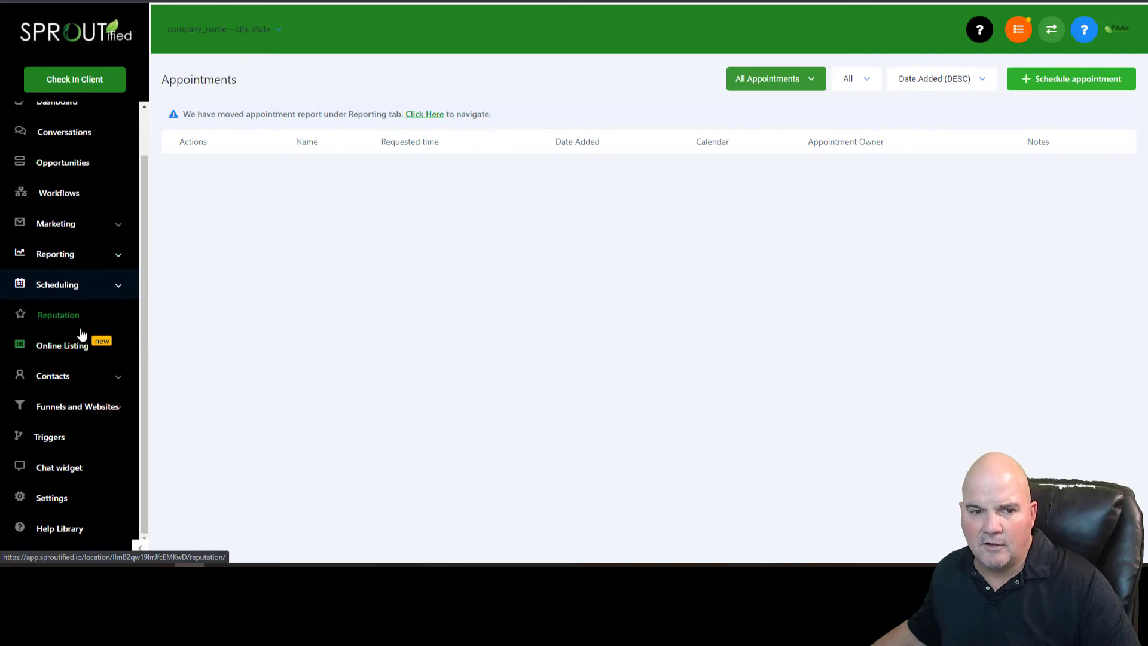
# Step: View the Reputation overview and dismiss the Client Check In review request form
pyautogui.click(57, 314)
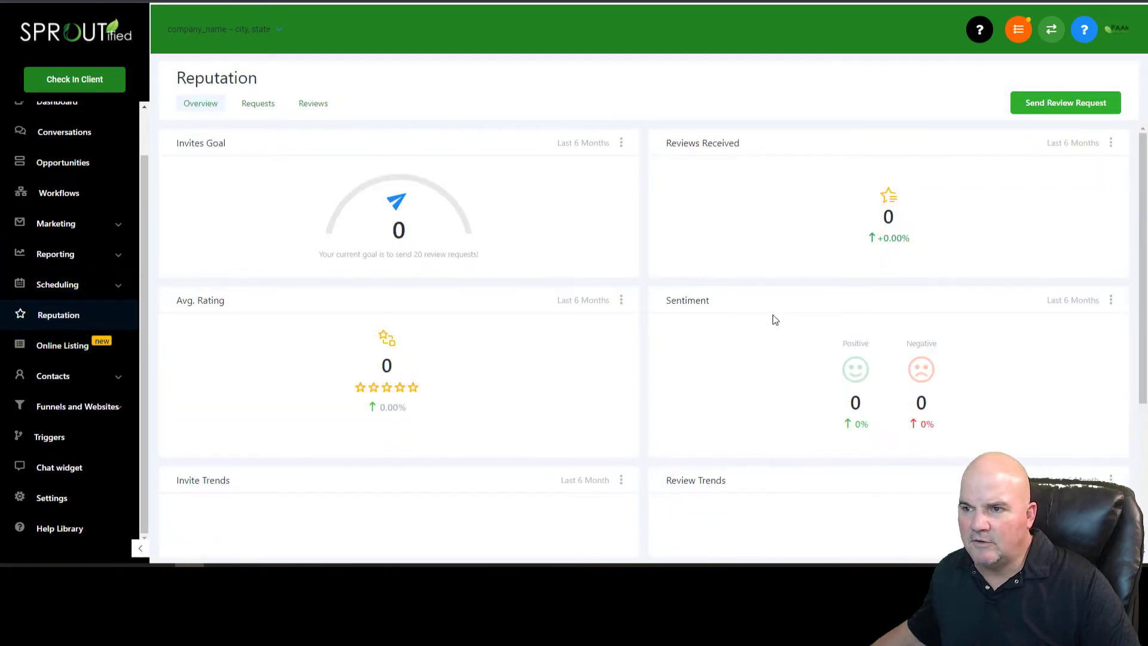
pyautogui.moveTo(292, 215)
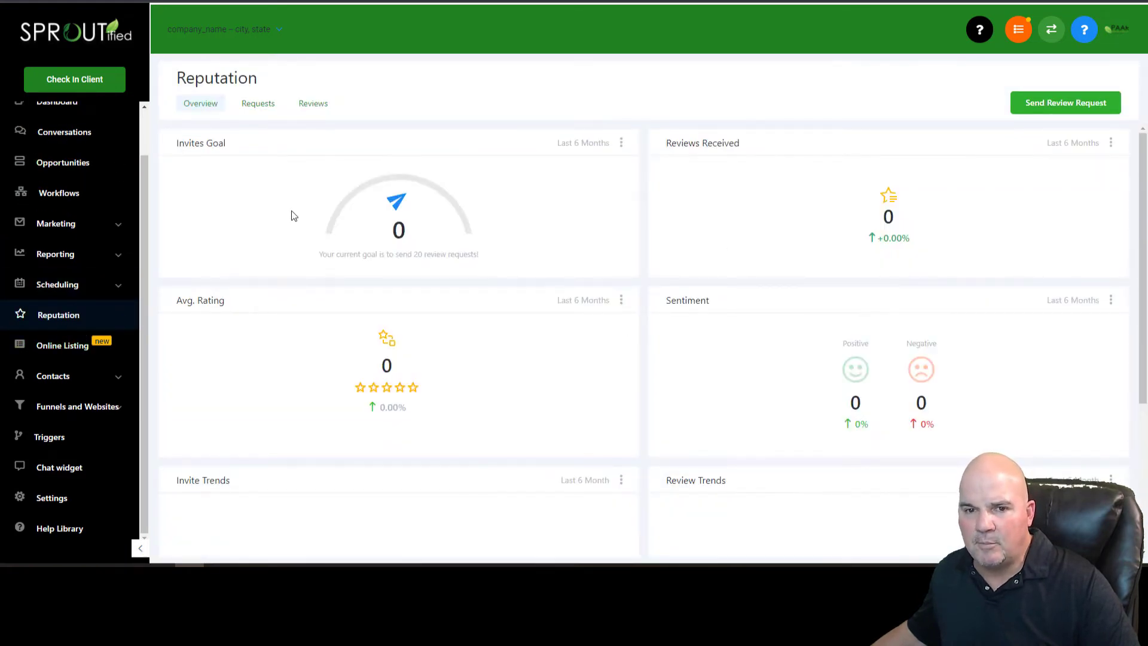
pyautogui.moveTo(954, 202)
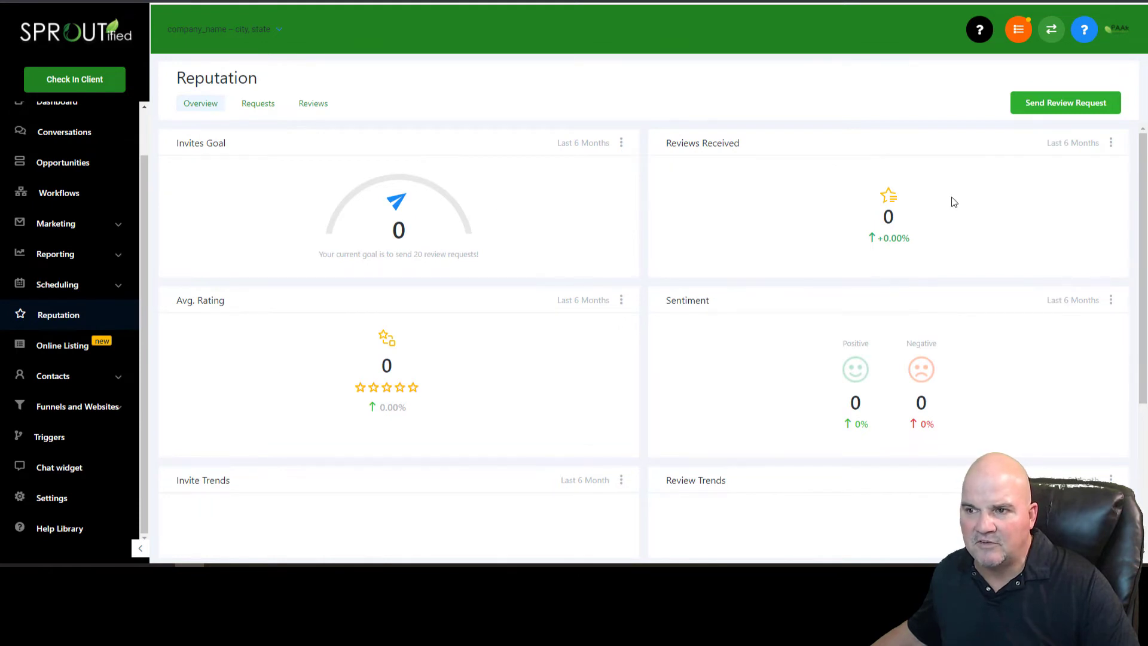
pyautogui.click(74, 79)
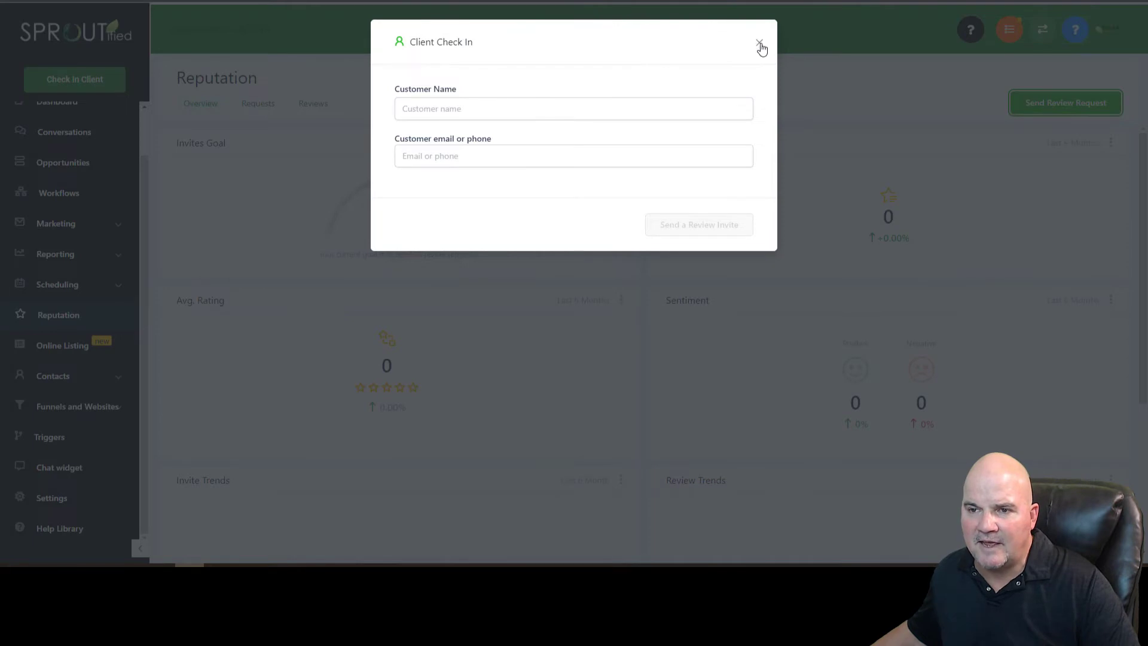
pyautogui.click(761, 44)
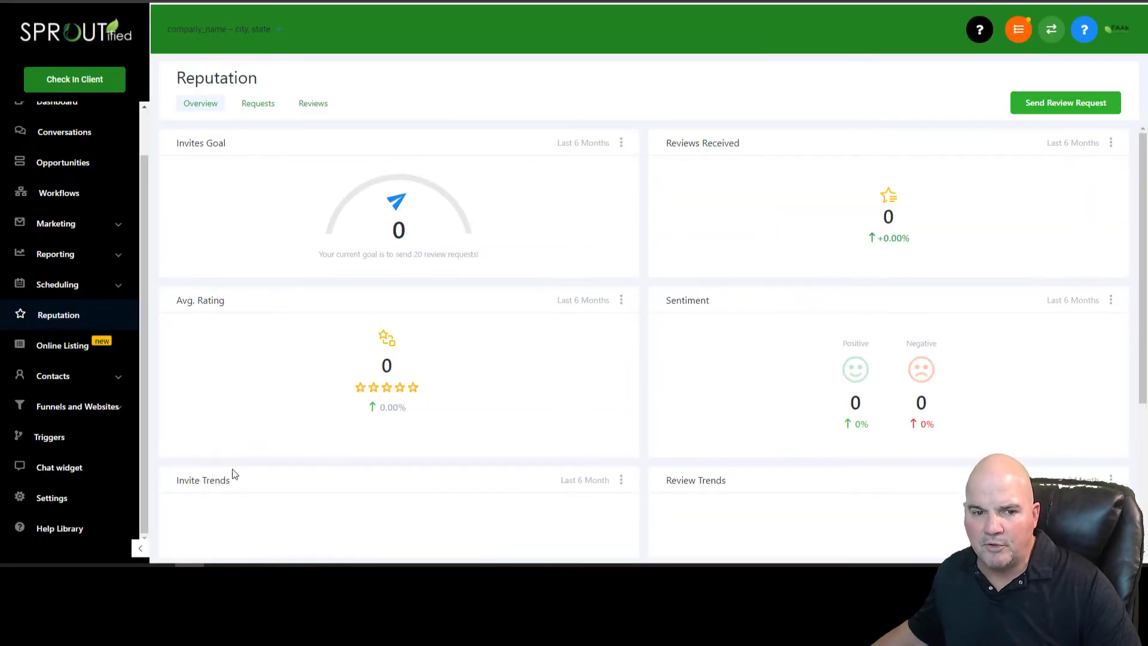
# Step: Go to Funnels, enter Free Week Martial Arts and select its Booking Page step
pyautogui.click(73, 407)
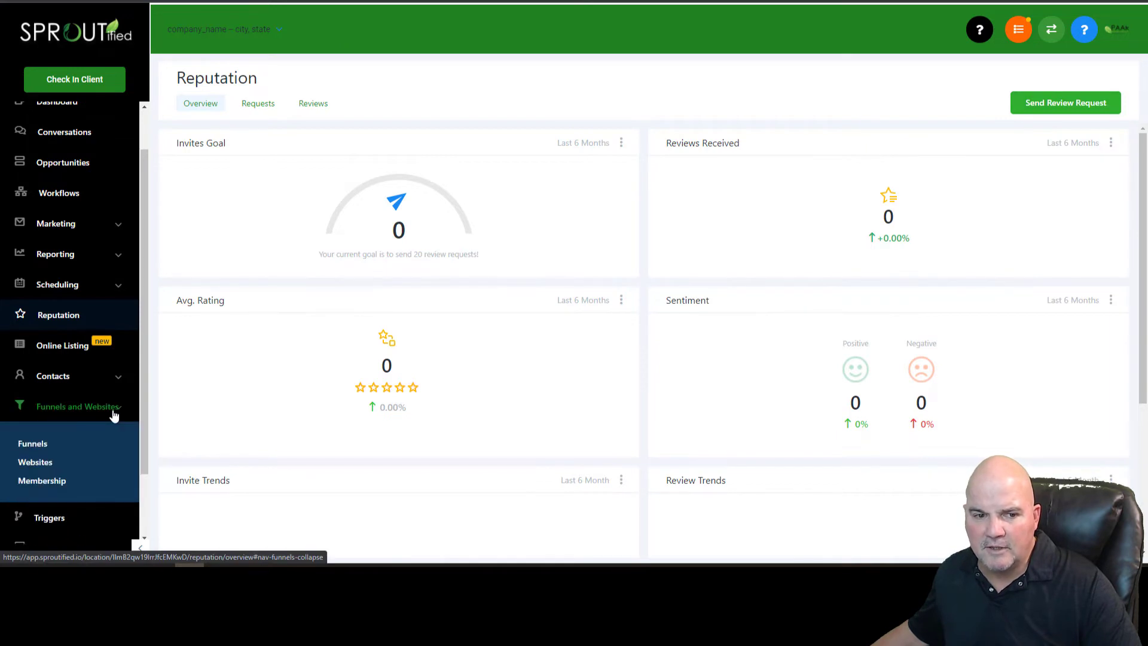
pyautogui.click(33, 443)
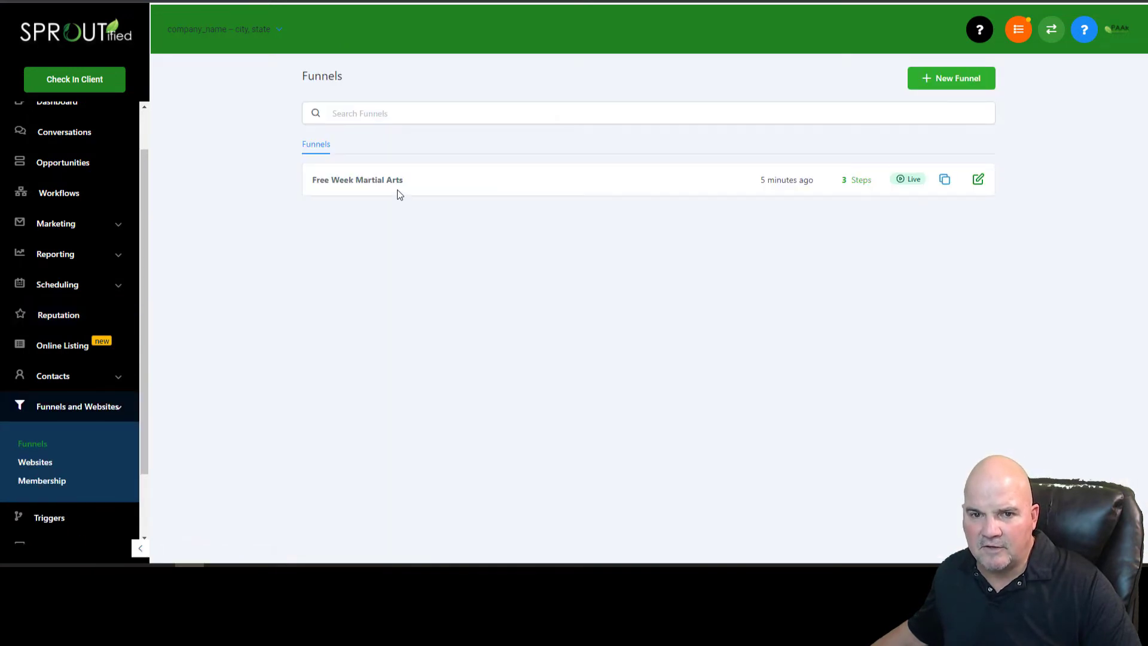
pyautogui.moveTo(359, 184)
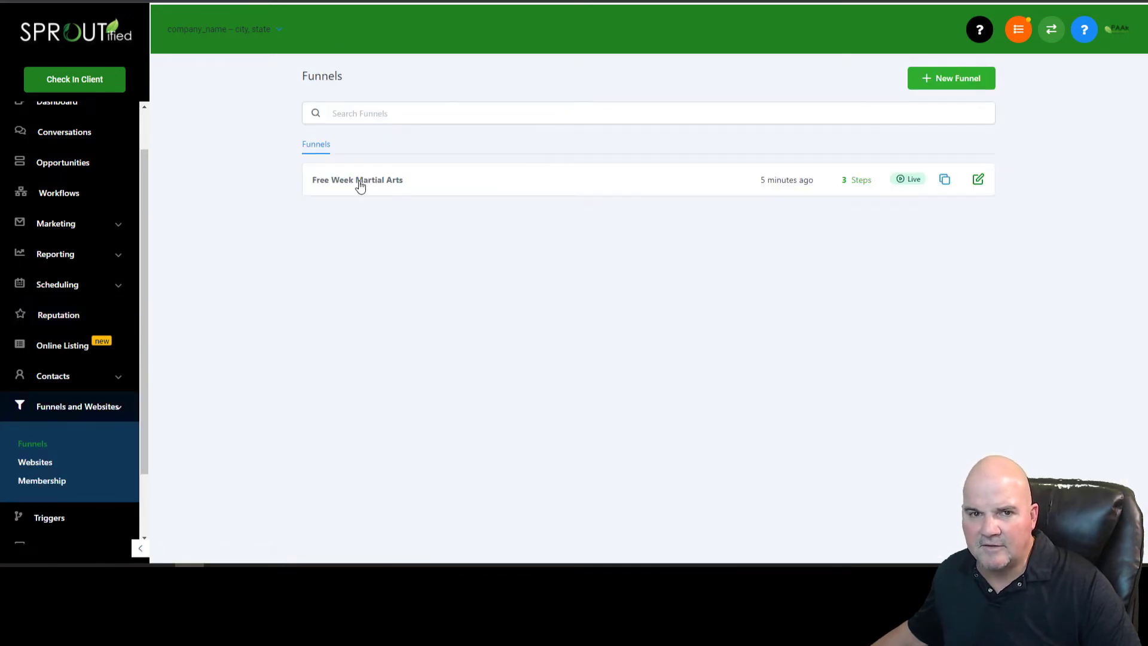
pyautogui.click(358, 180)
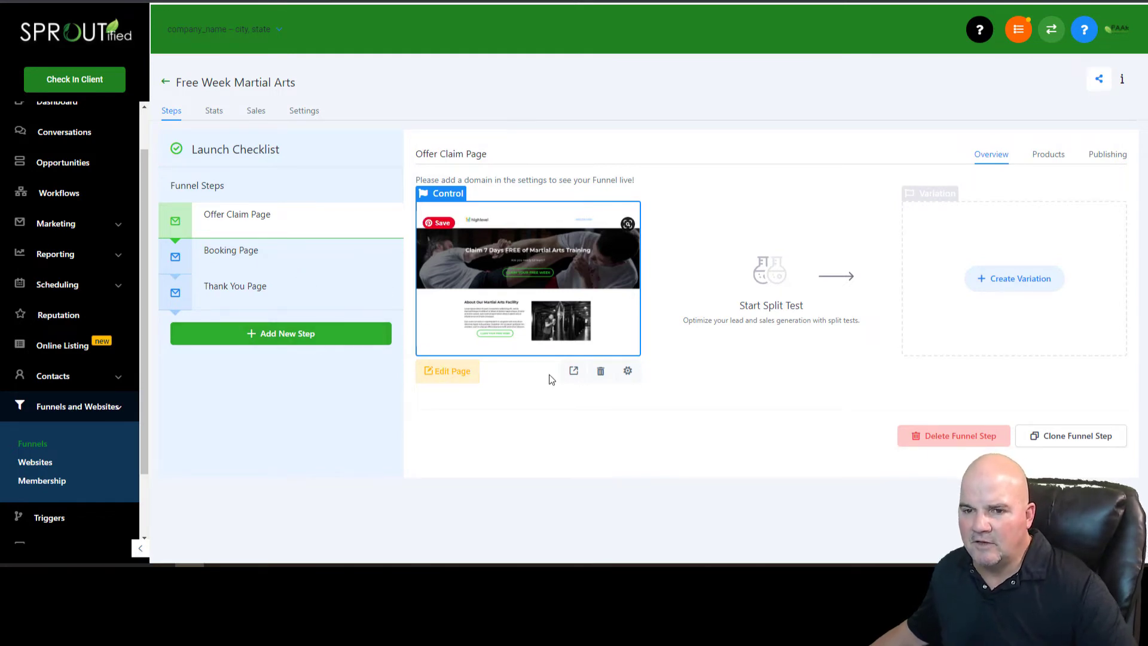
pyautogui.moveTo(244, 246)
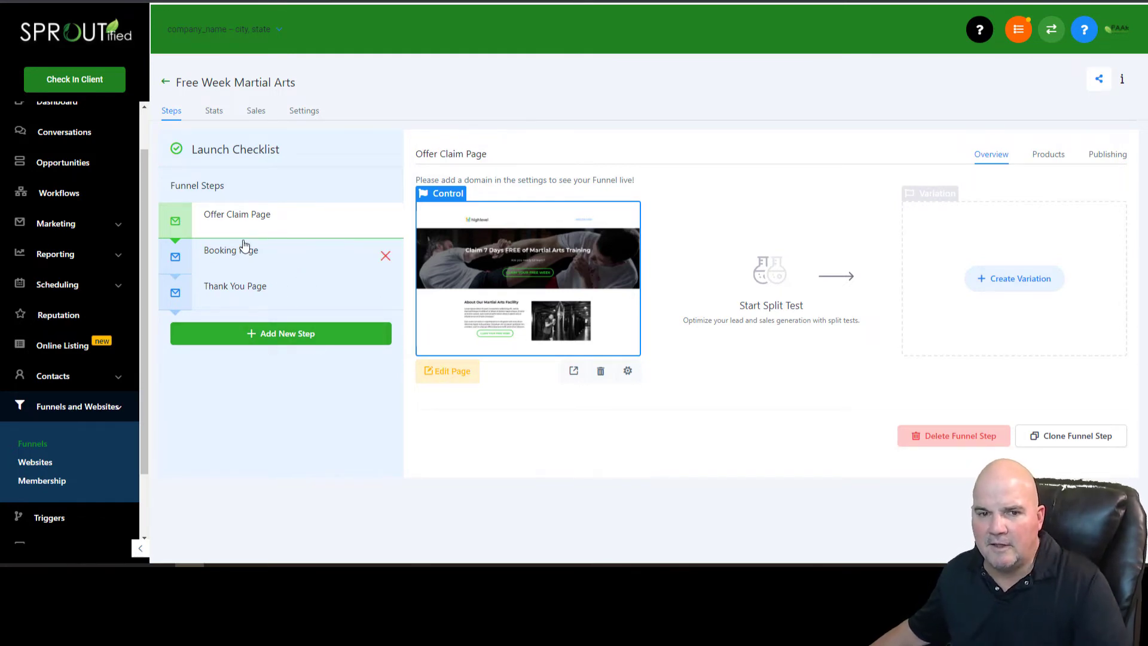
pyautogui.click(230, 250)
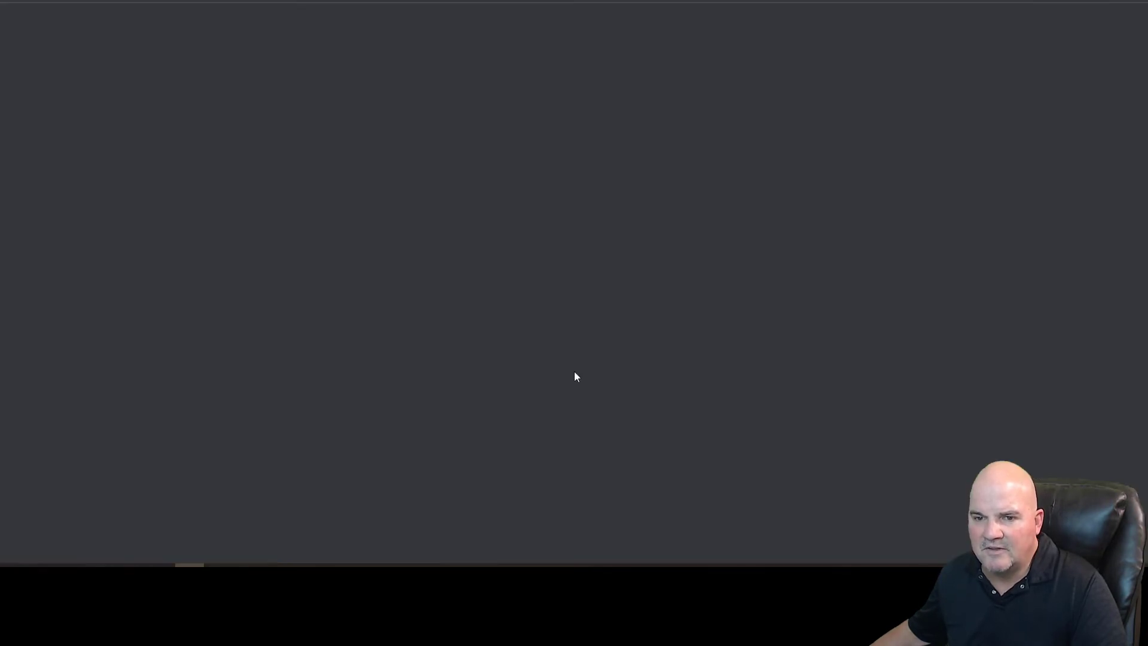
pyautogui.moveTo(517, 91)
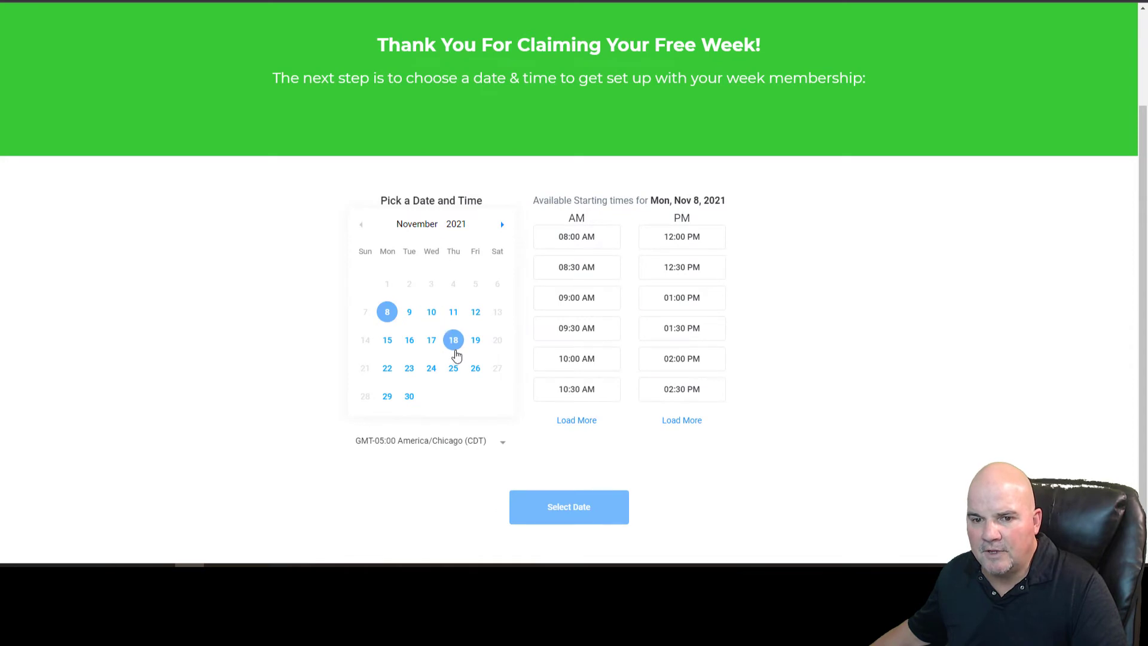
pyautogui.click(453, 339)
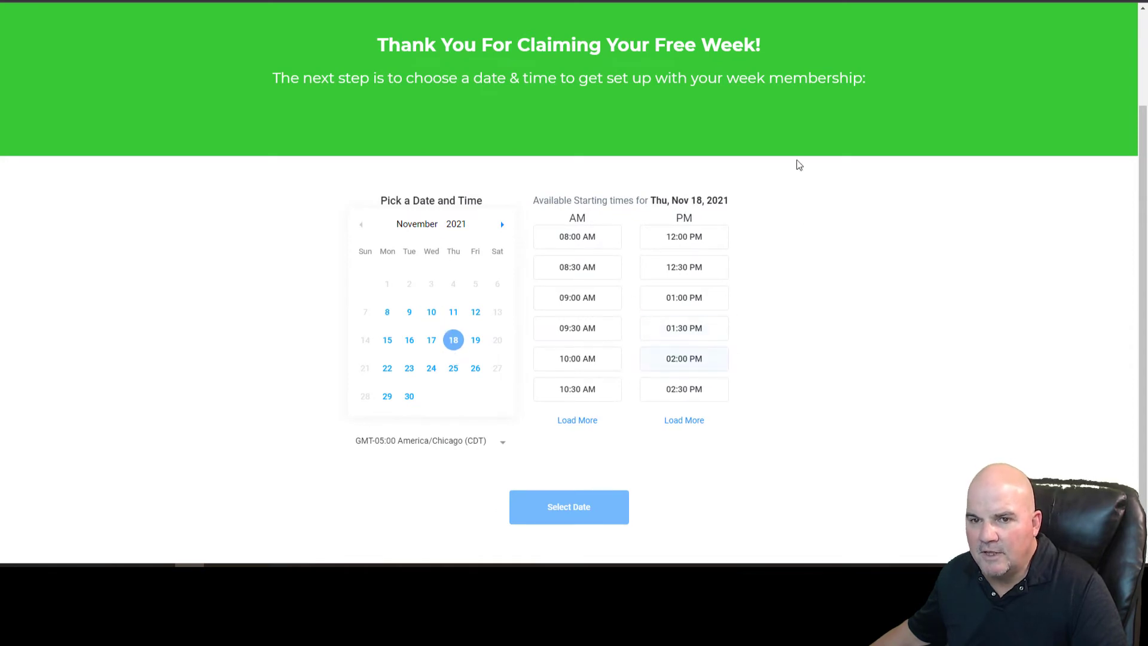
pyautogui.moveTo(841, 341)
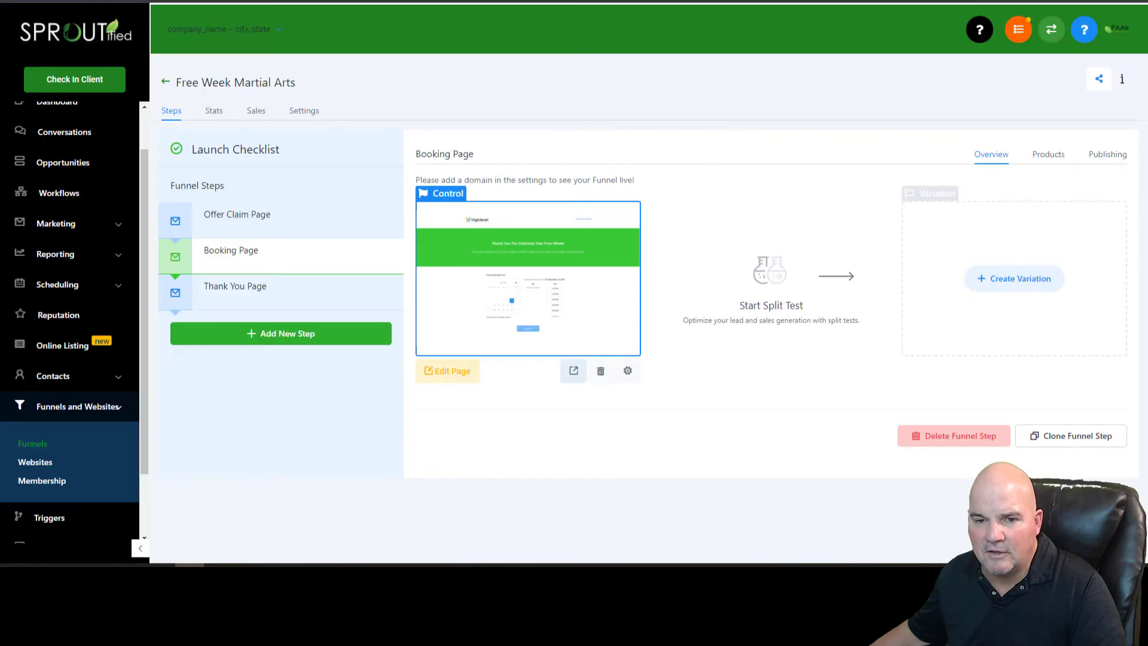
pyautogui.moveTo(517, 266)
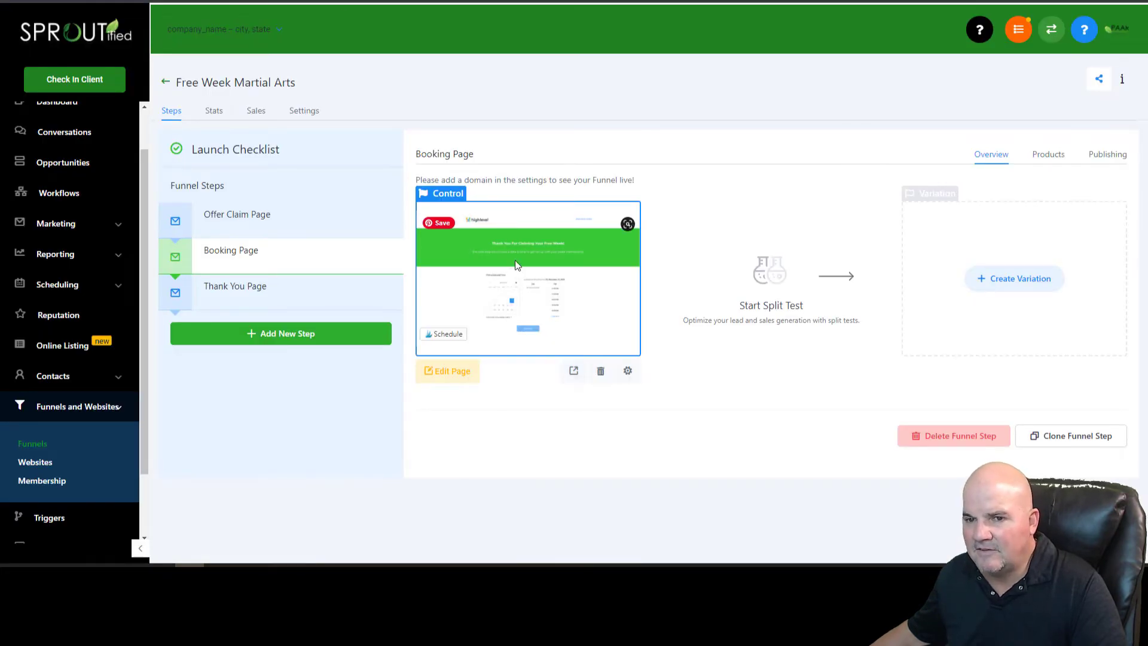
pyautogui.click(237, 214)
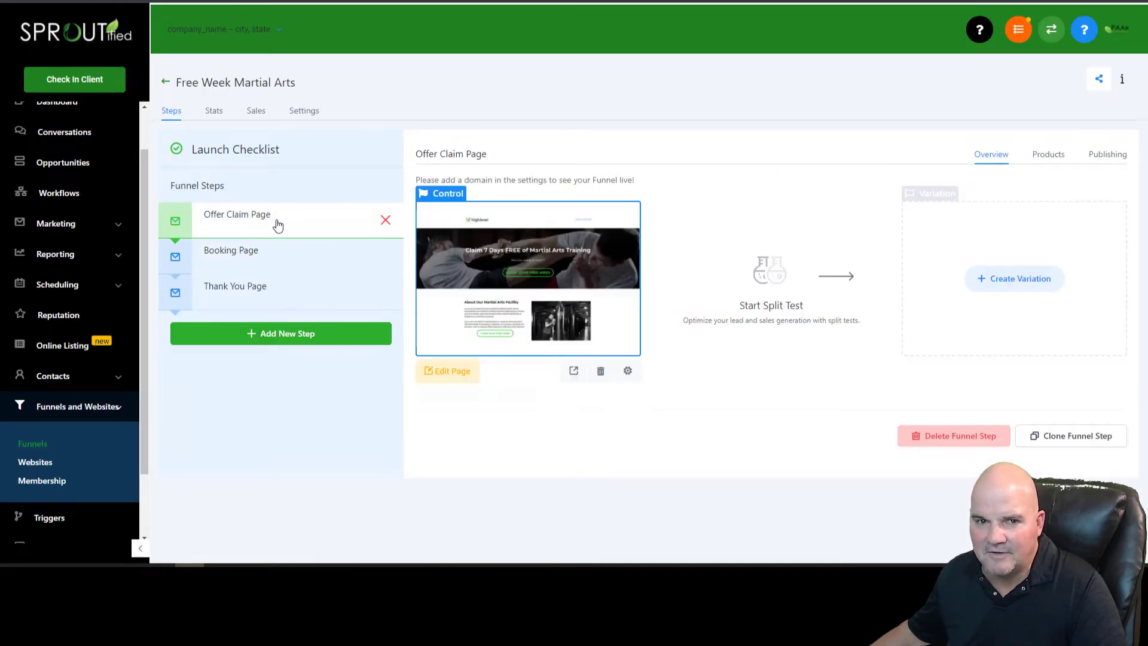
# Step: Start a new website from Websites and browse the Template Library for Yoga Meta
pyautogui.click(35, 462)
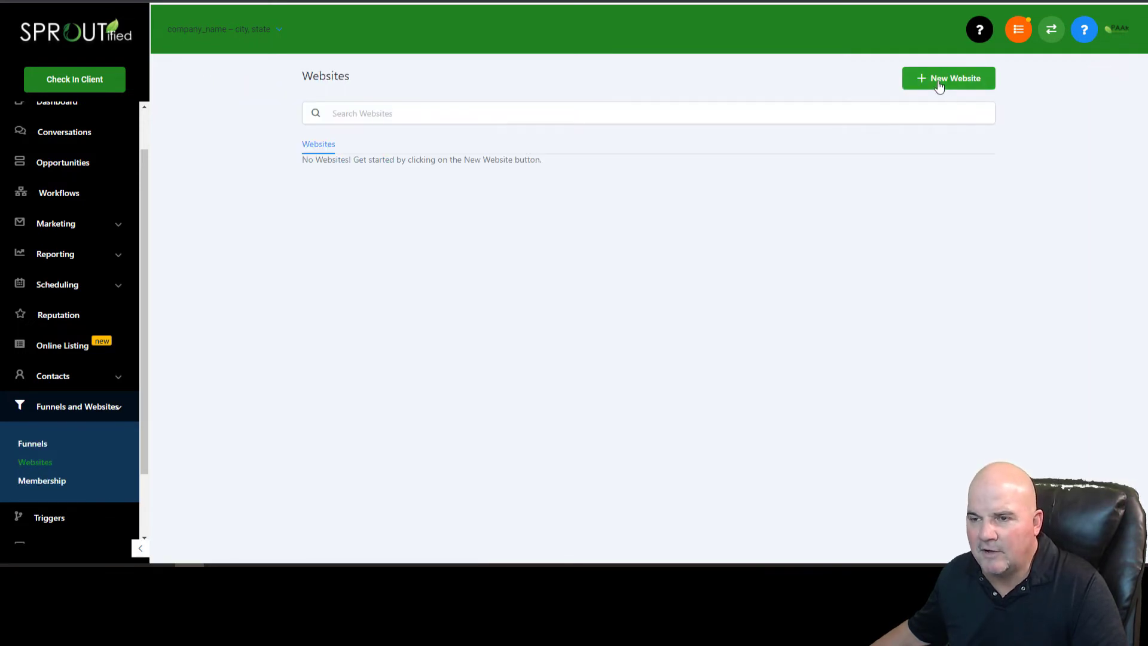
pyautogui.click(949, 79)
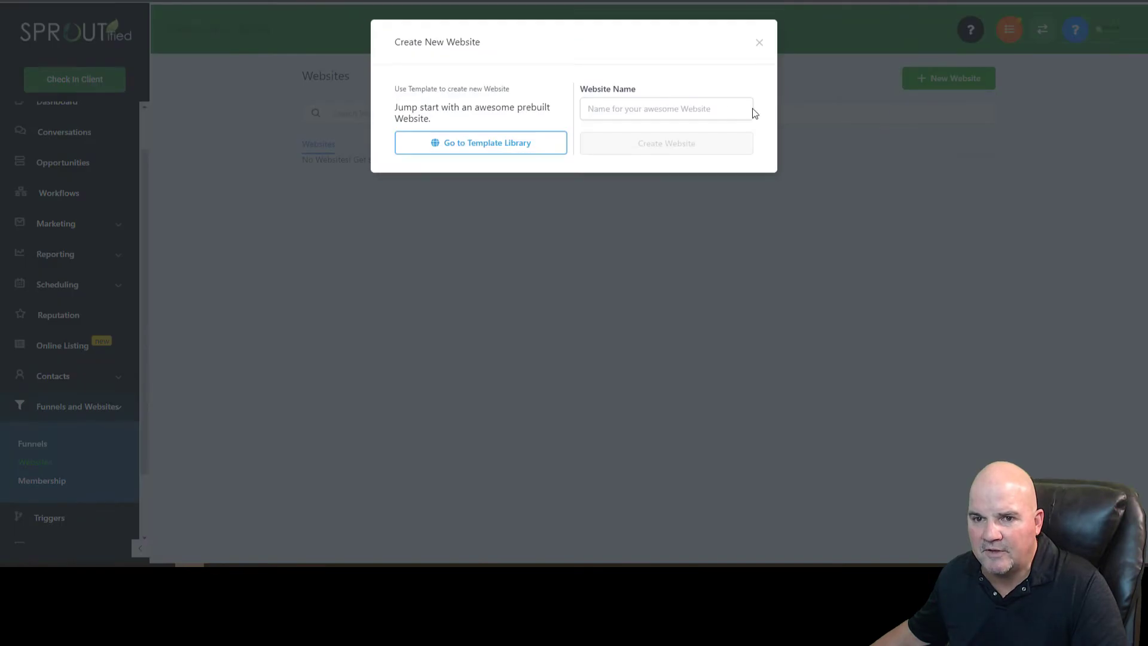
pyautogui.click(481, 142)
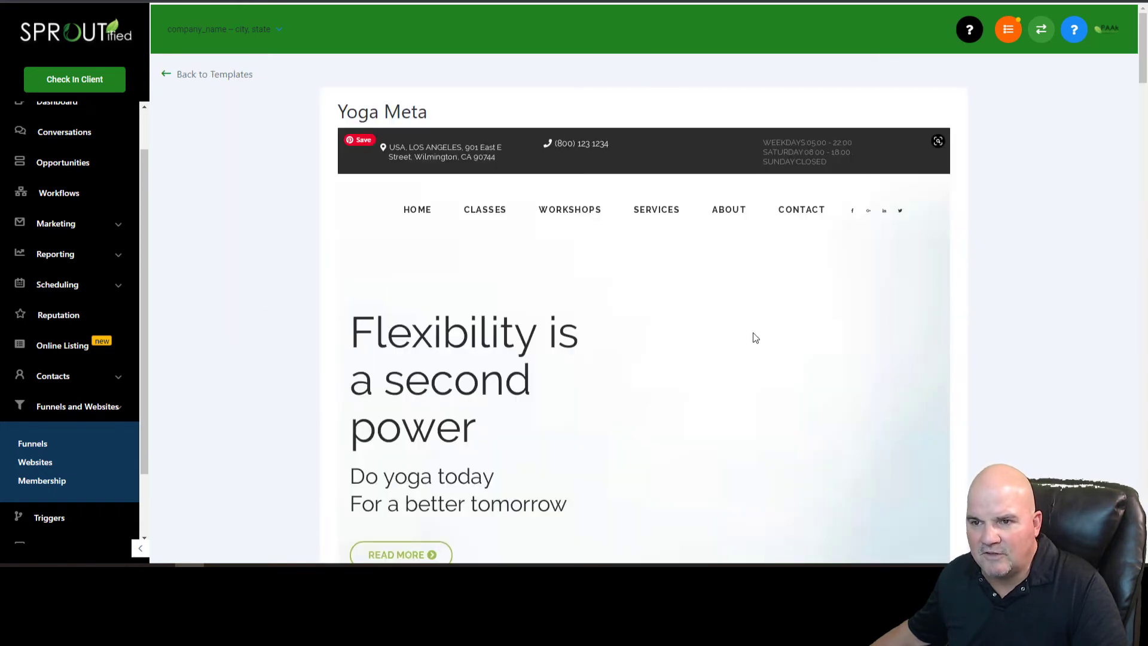
# Step: Accept the free-template terms and import Yoga Meta with 'Get this template'
pyautogui.scroll(-3)
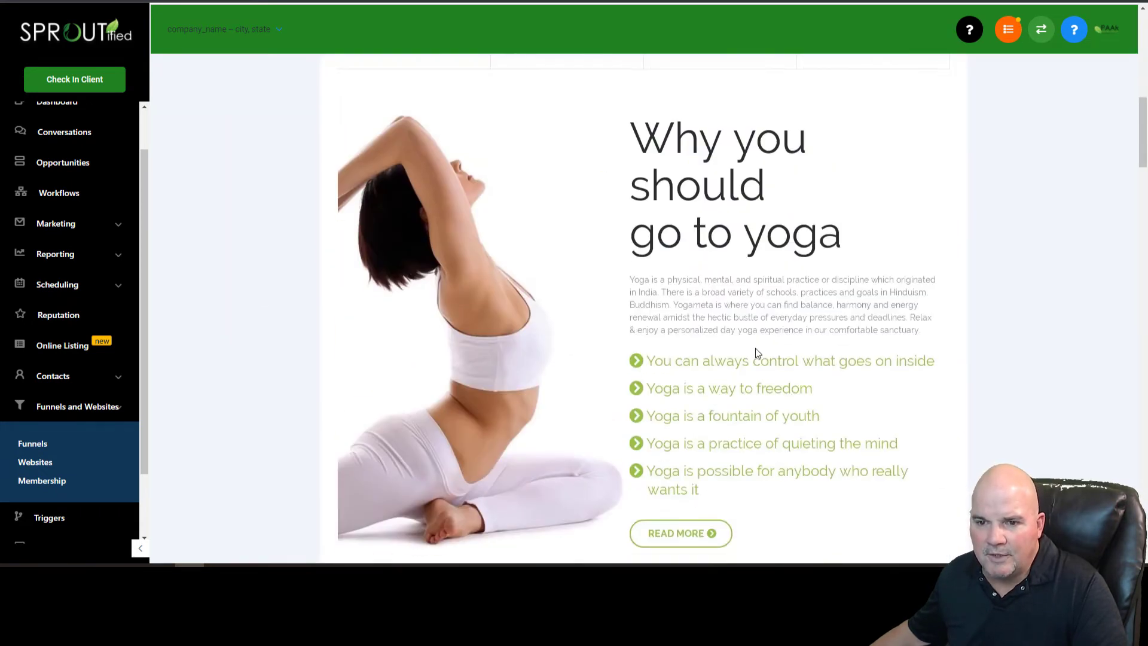
pyautogui.scroll(-3)
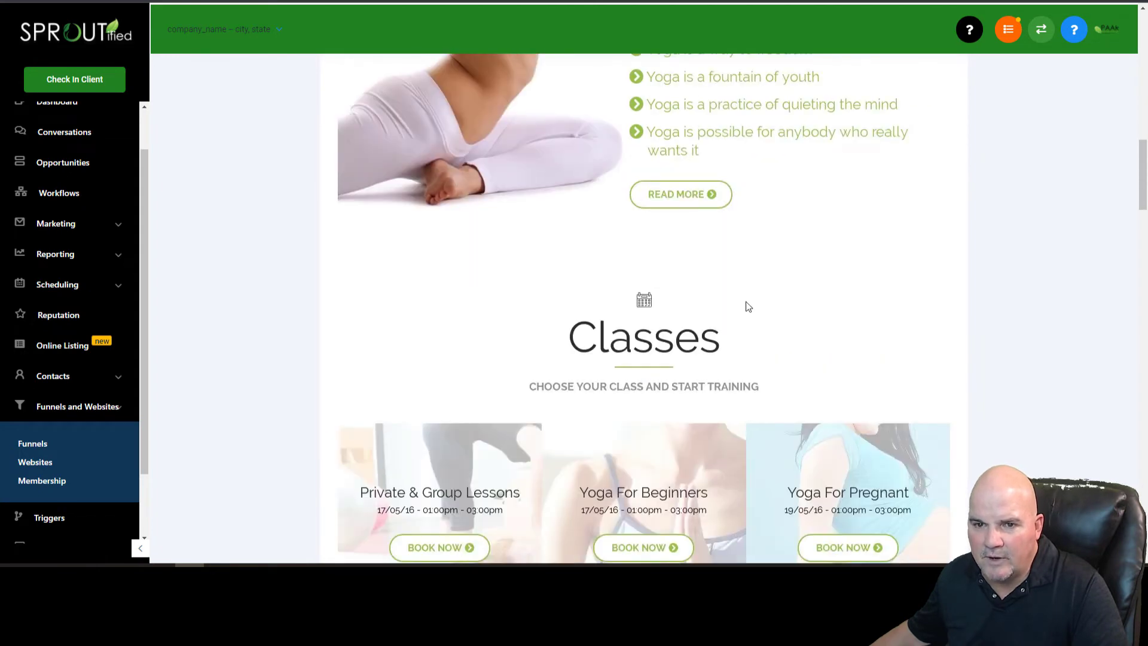
pyautogui.scroll(-3)
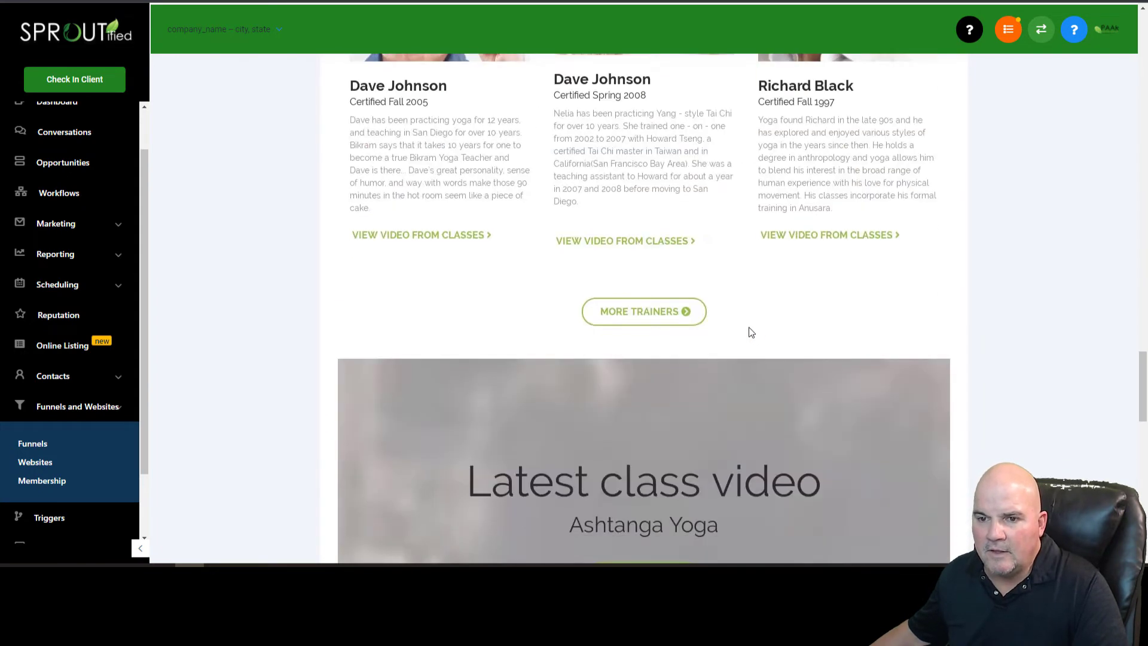
pyautogui.scroll(-3)
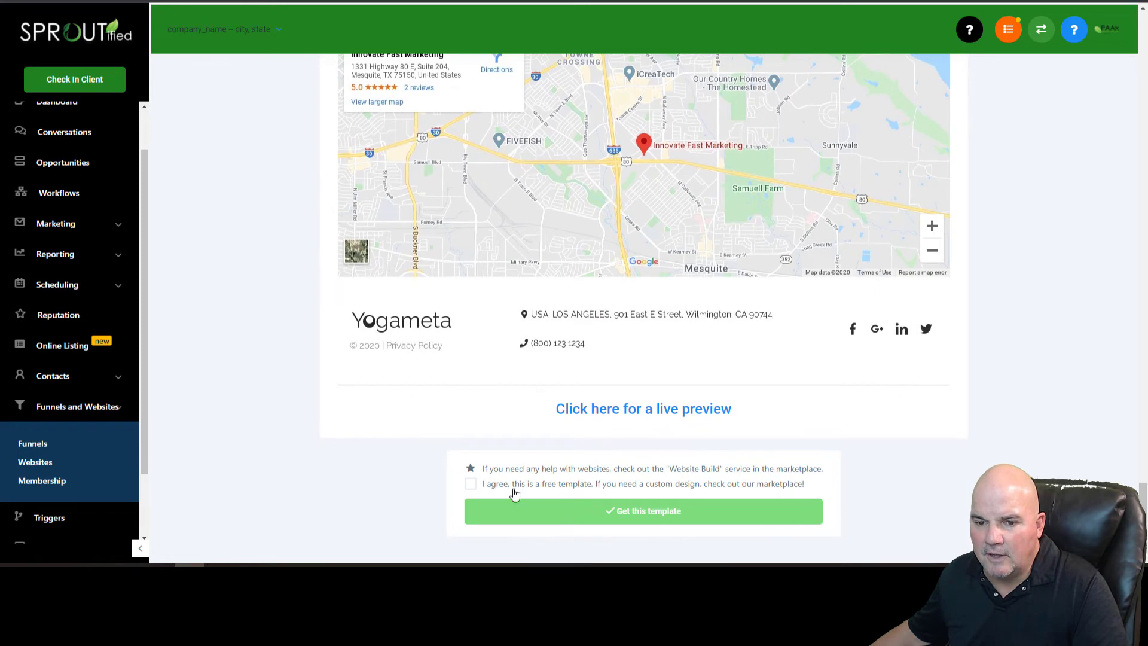
pyautogui.click(471, 484)
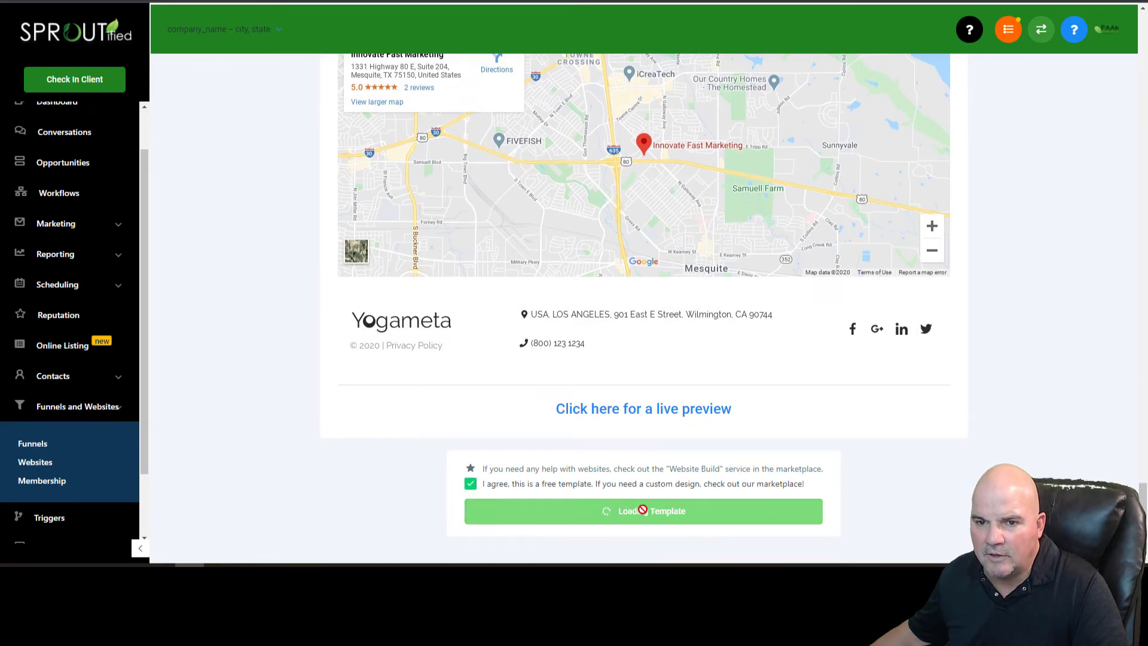
pyautogui.click(644, 511)
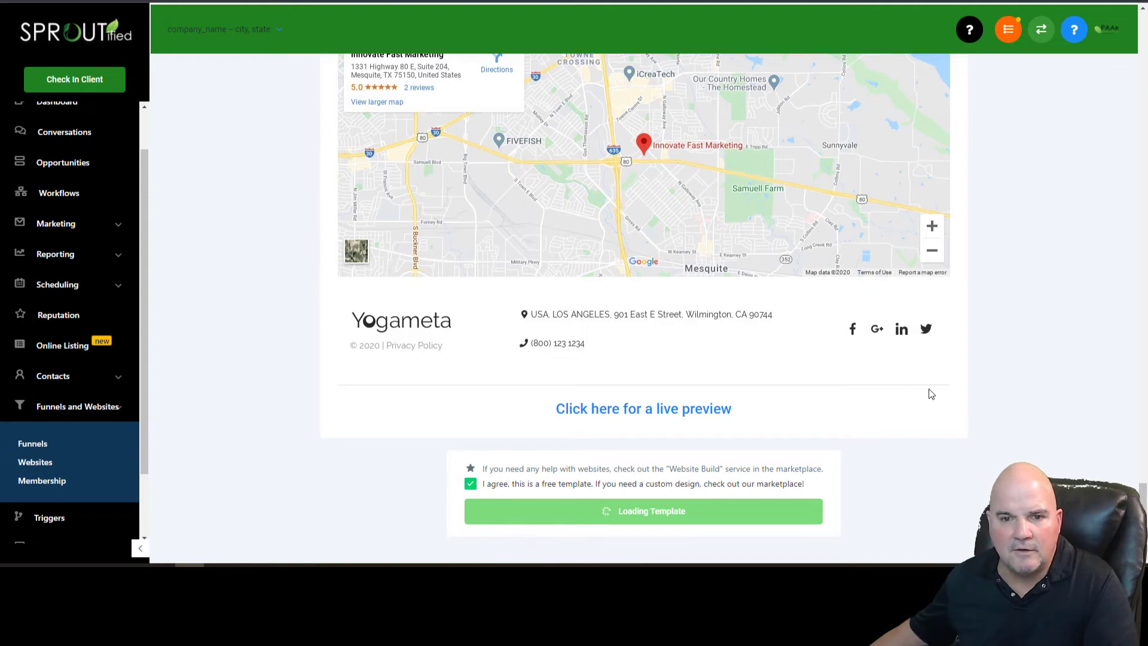
pyautogui.moveTo(948, 320)
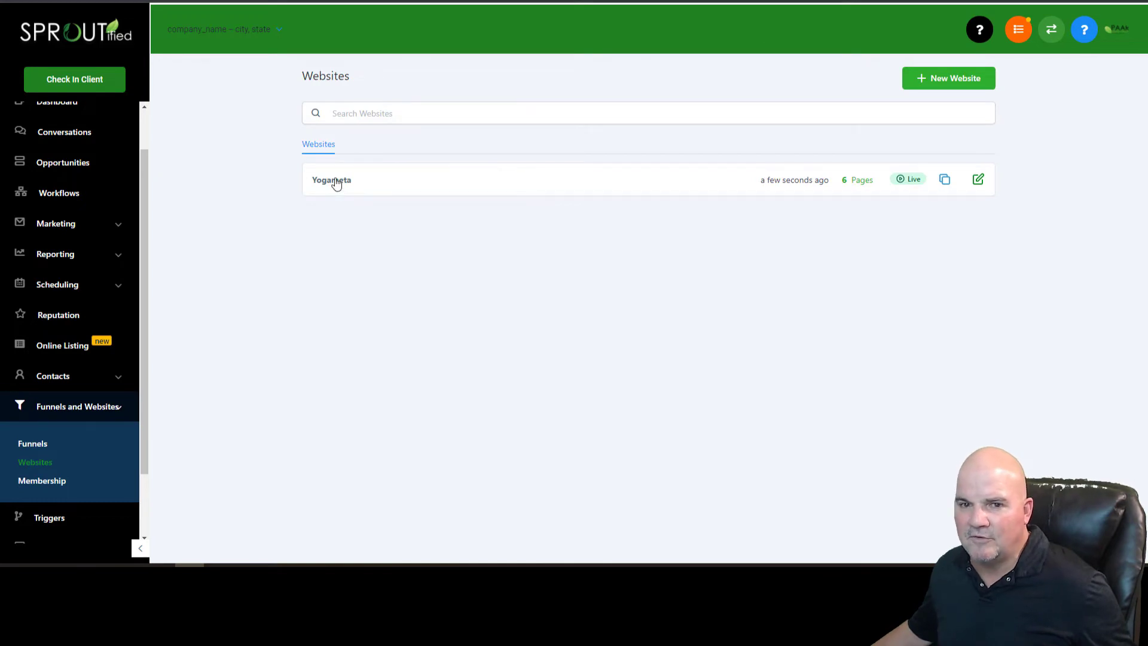
# Step: Enter the Yogameta website and load its Home page in the page builder
pyautogui.click(332, 180)
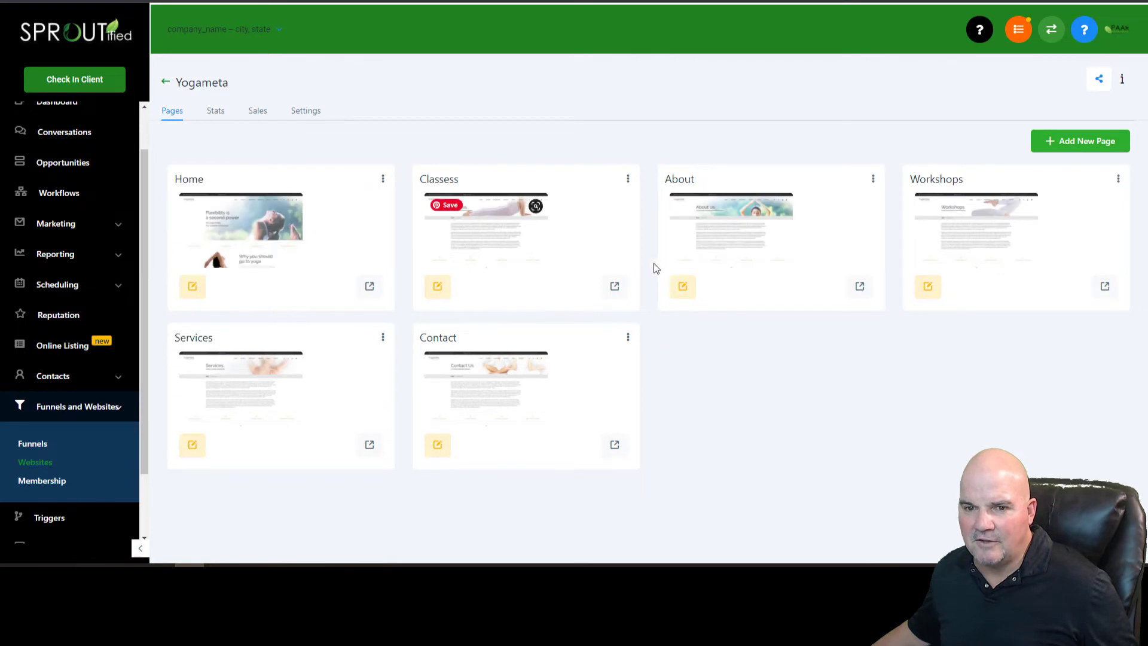
pyautogui.moveTo(322, 390)
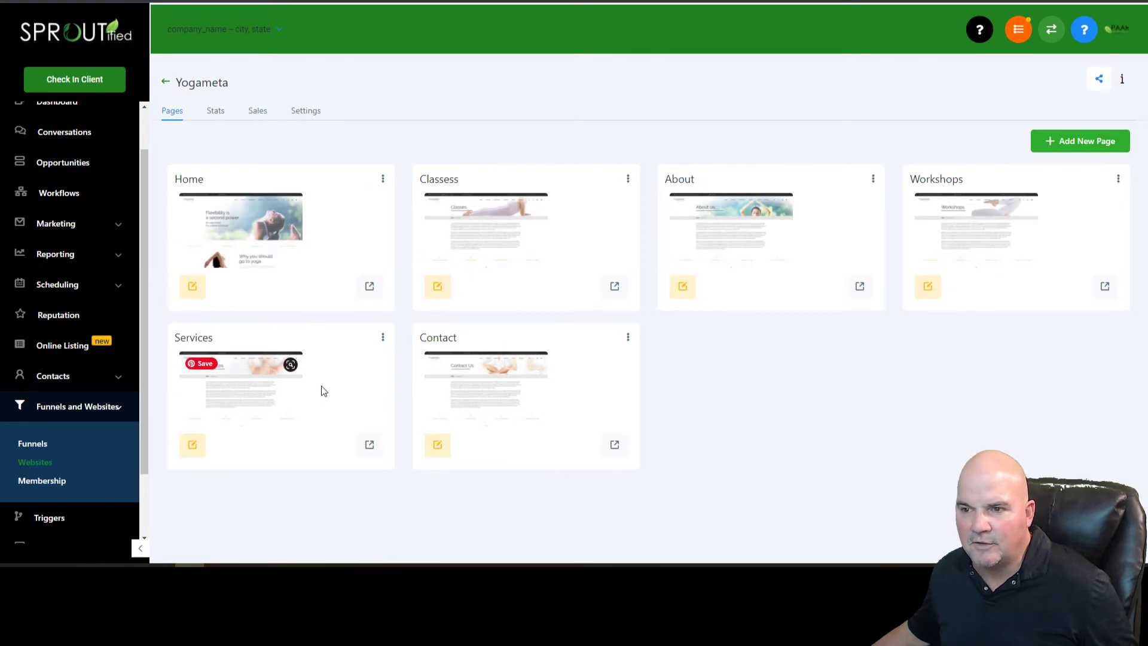
pyautogui.moveTo(374, 443)
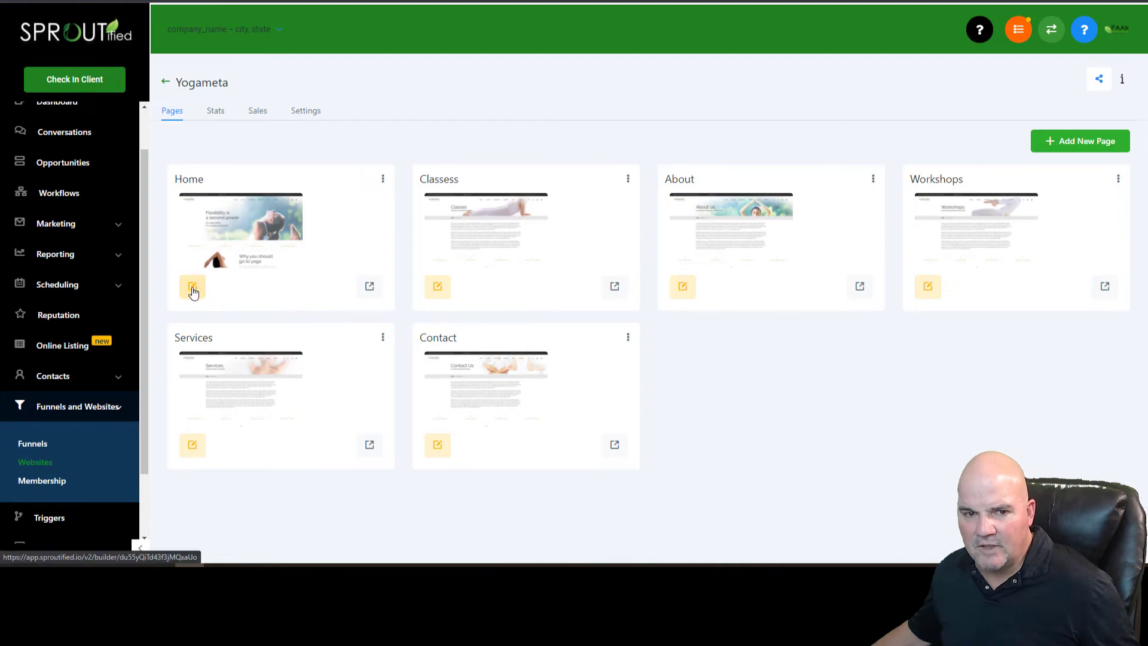
pyautogui.click(191, 286)
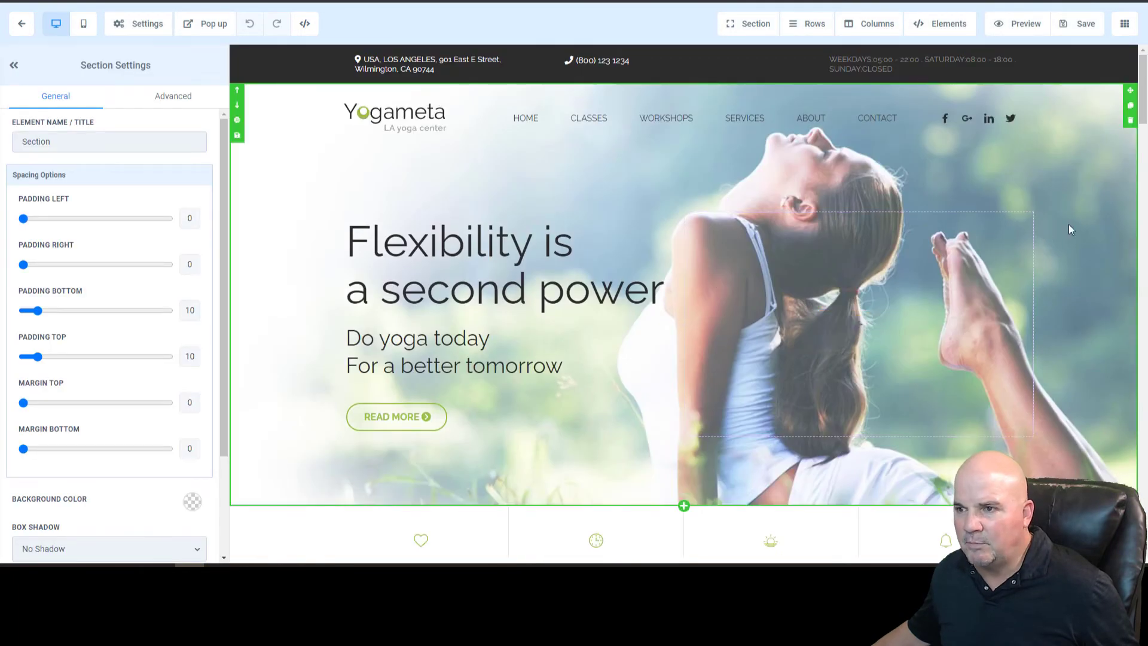
pyautogui.moveTo(1096, 379)
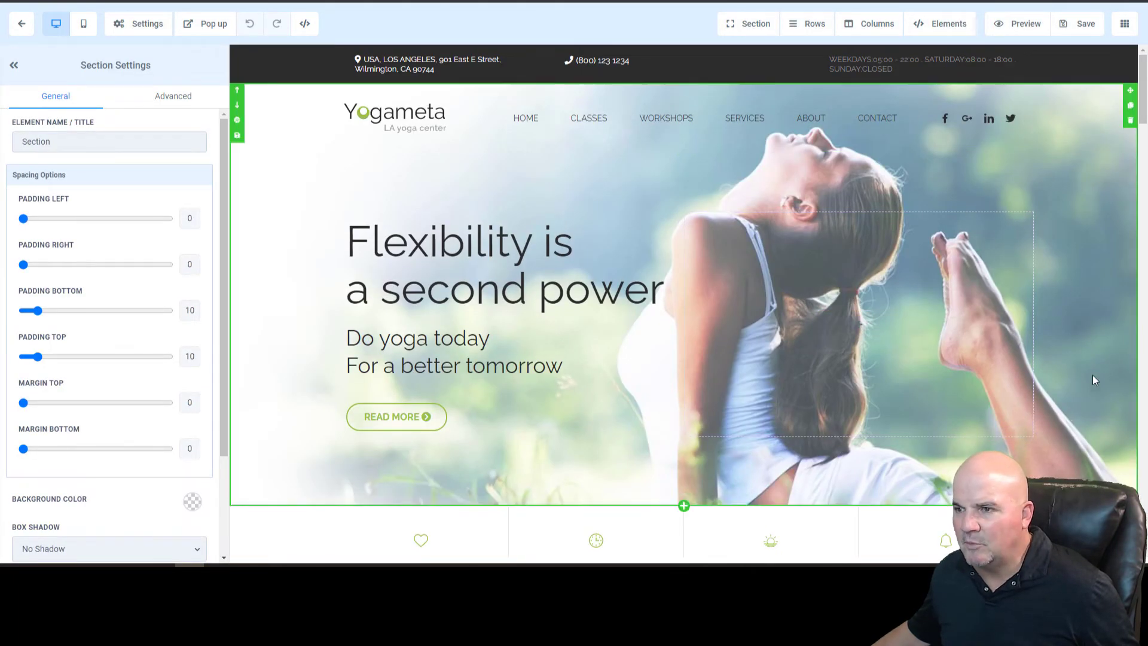
pyautogui.moveTo(1075, 381)
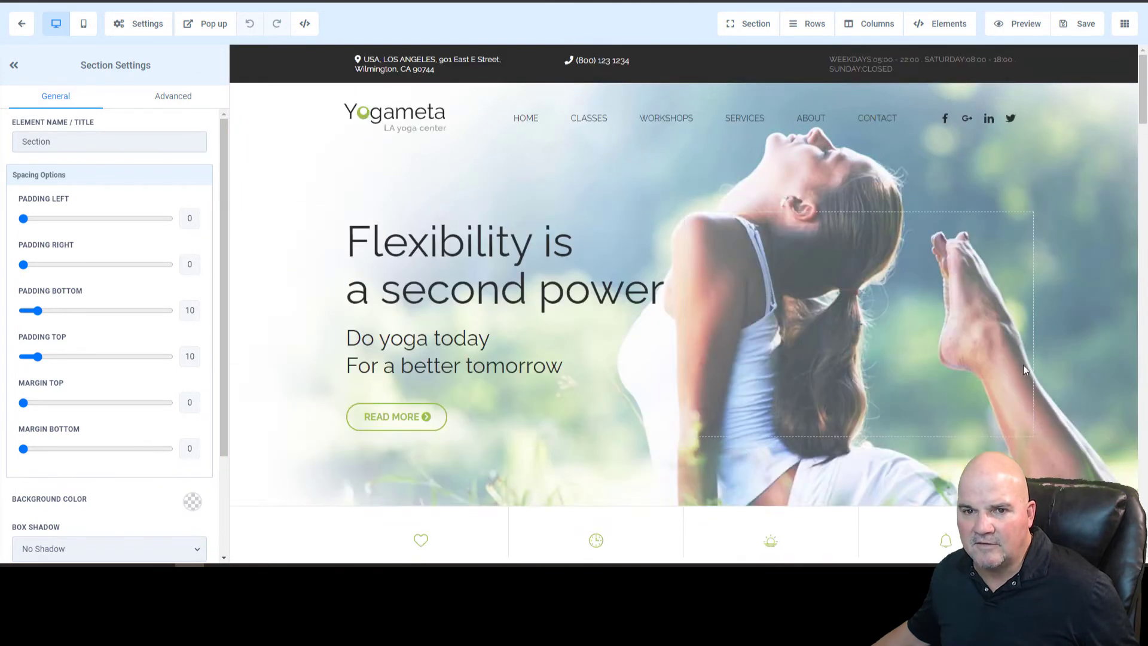
# Step: Inspect the navigation menu settings, then select the 'Flexibility is a second power' headline
pyautogui.click(411, 118)
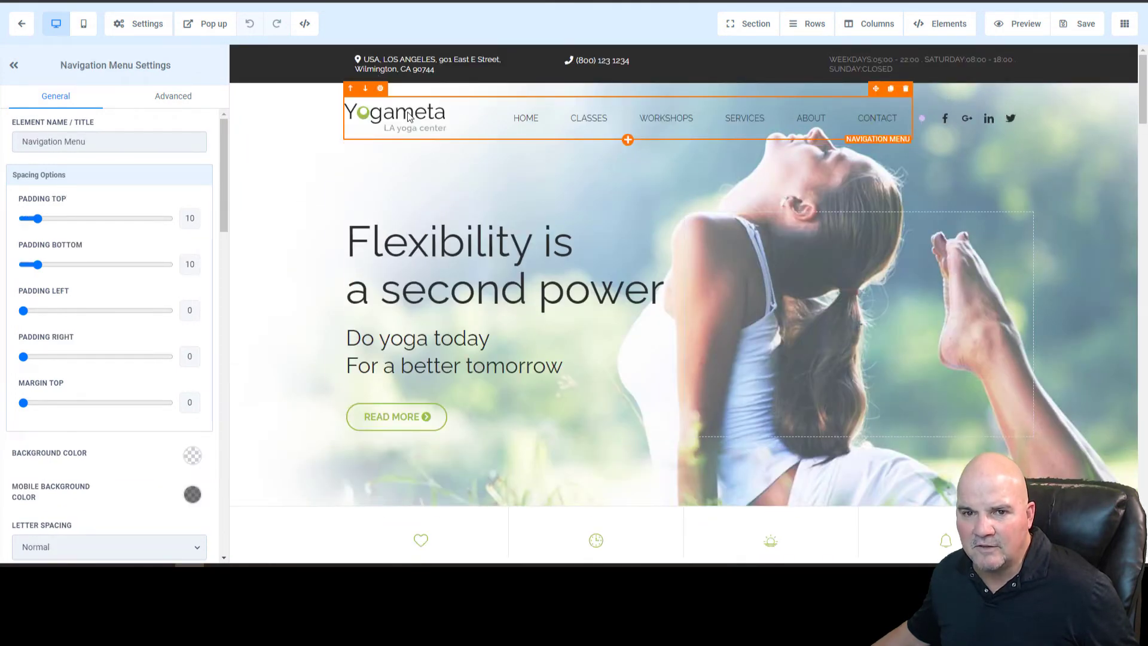
pyautogui.scroll(-3)
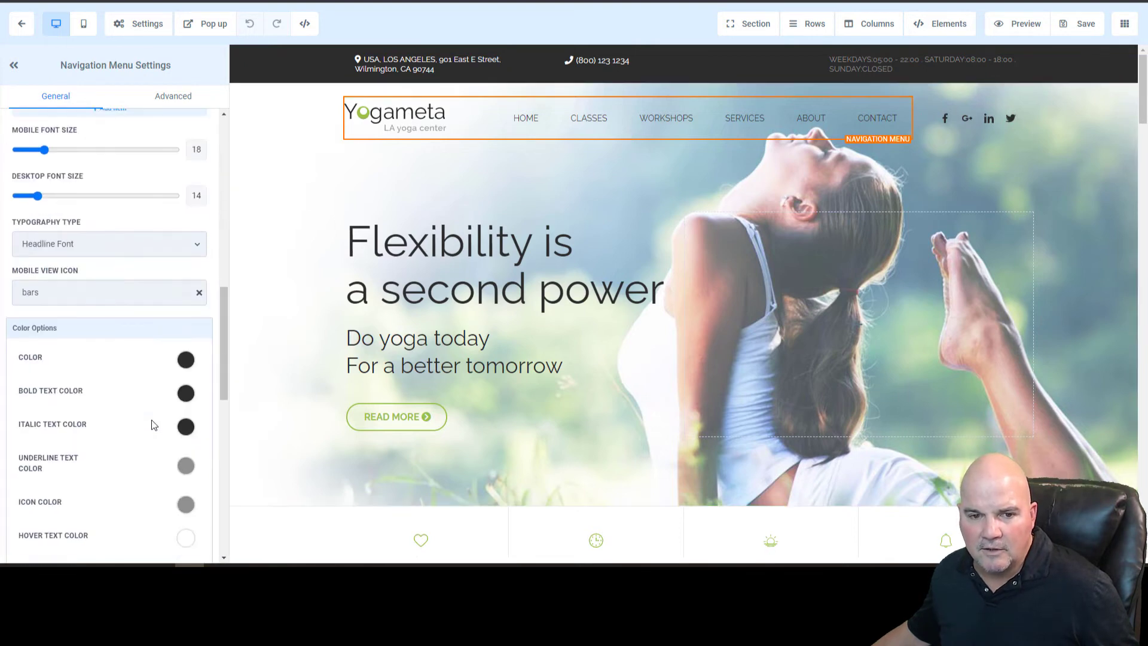
pyautogui.scroll(-3)
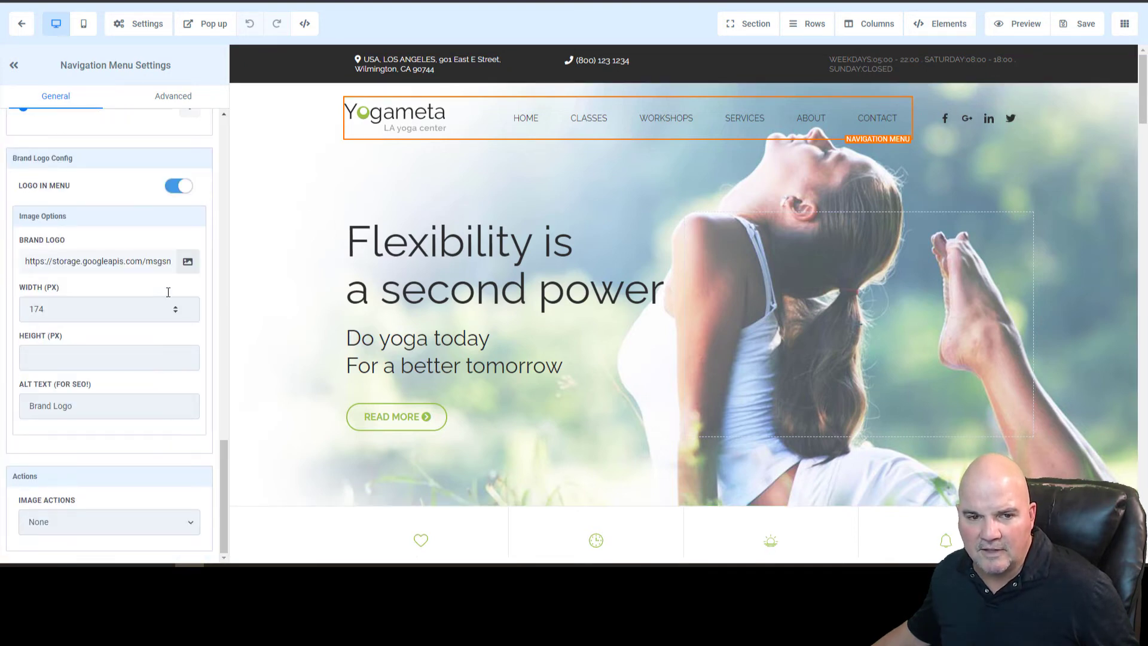
pyautogui.click(188, 262)
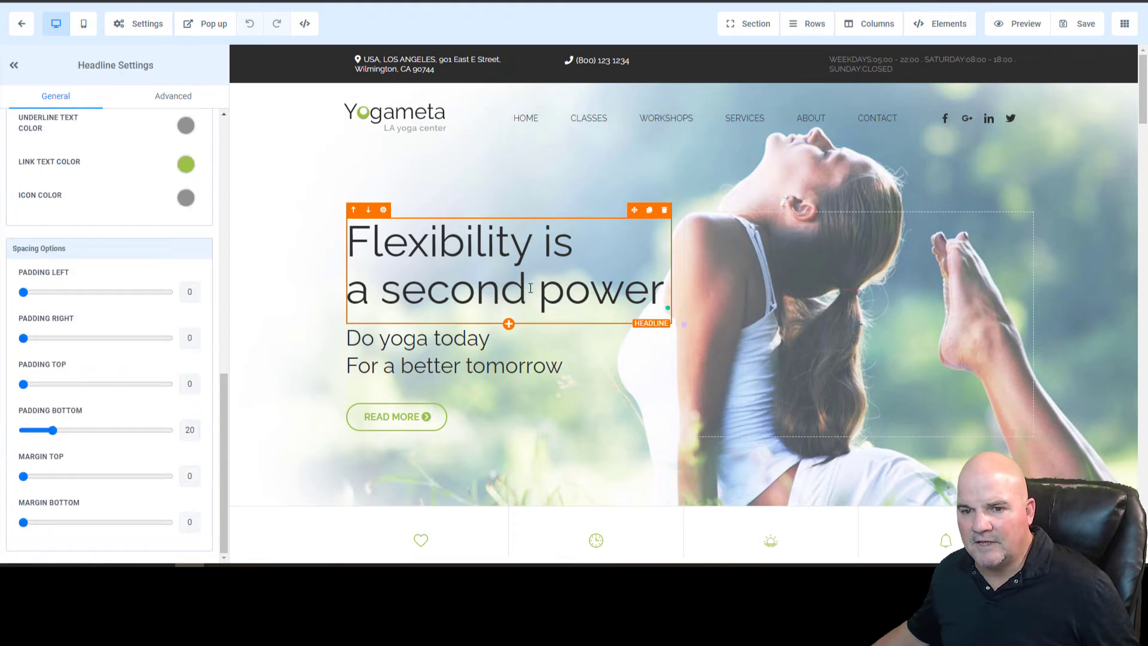
# Step: Replace 'second' with 'ultimate' so the headline reads 'Flexibility is a ultimate power'
pyautogui.doubleClick(452, 288)
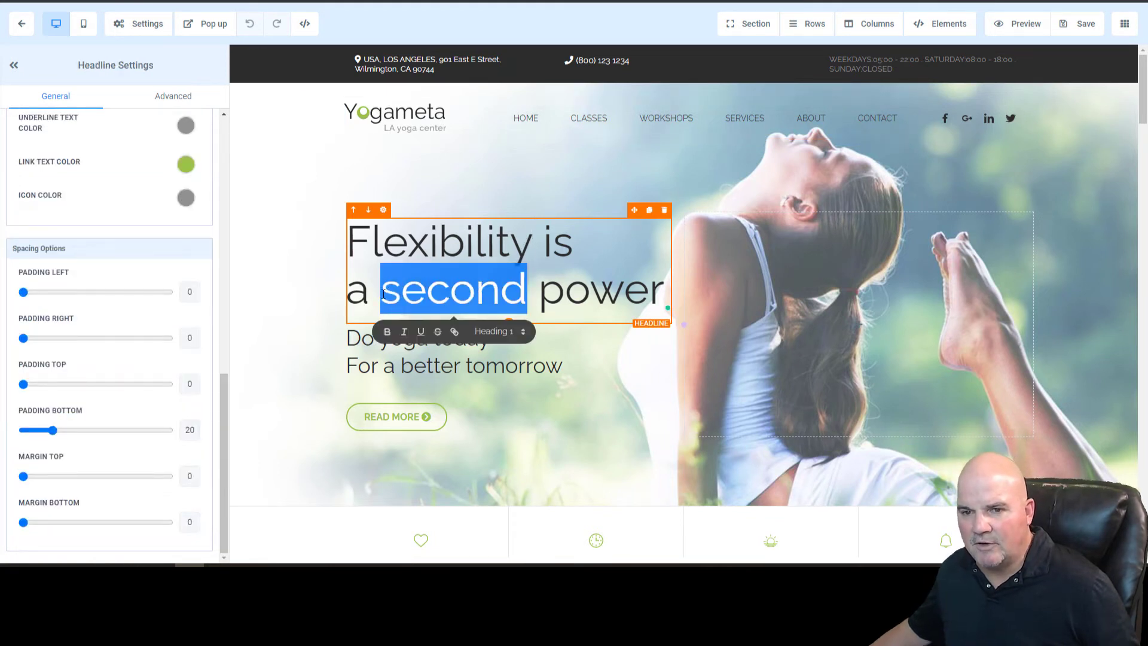
pyautogui.write('ul')
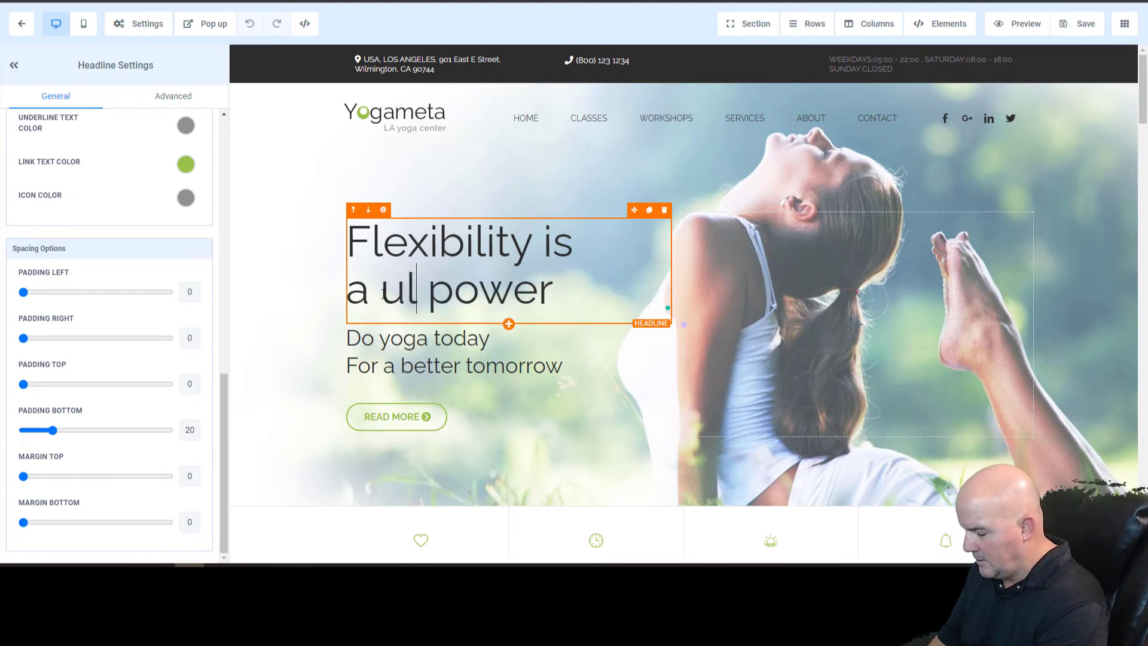
pyautogui.write('ltimate')
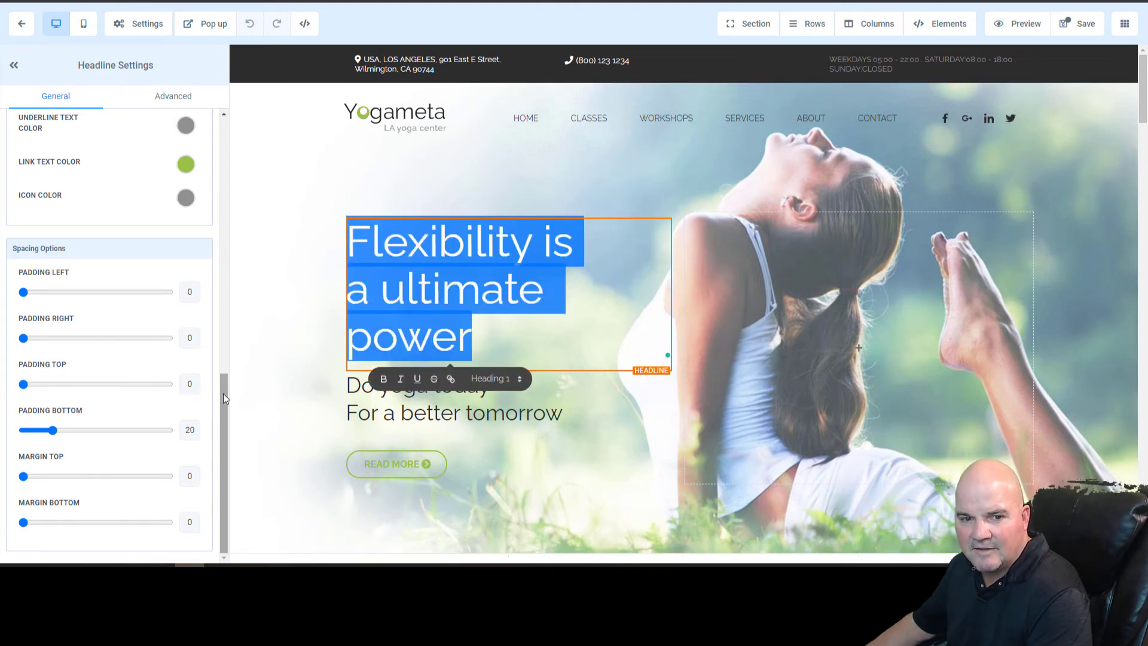
pyautogui.scroll(3)
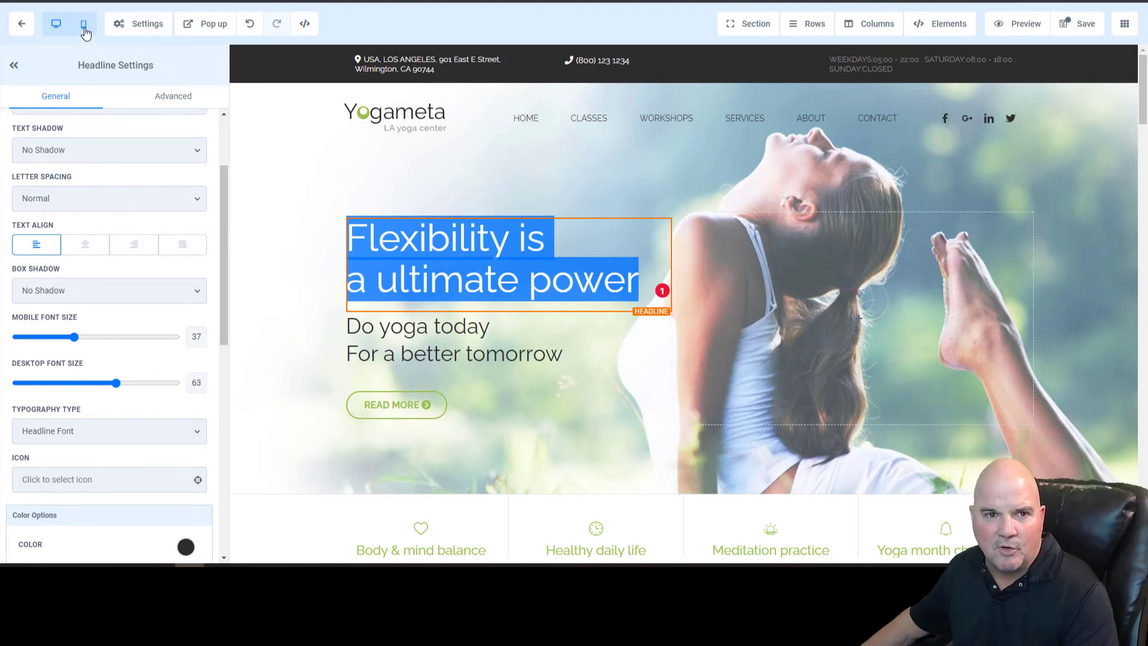
pyautogui.click(82, 24)
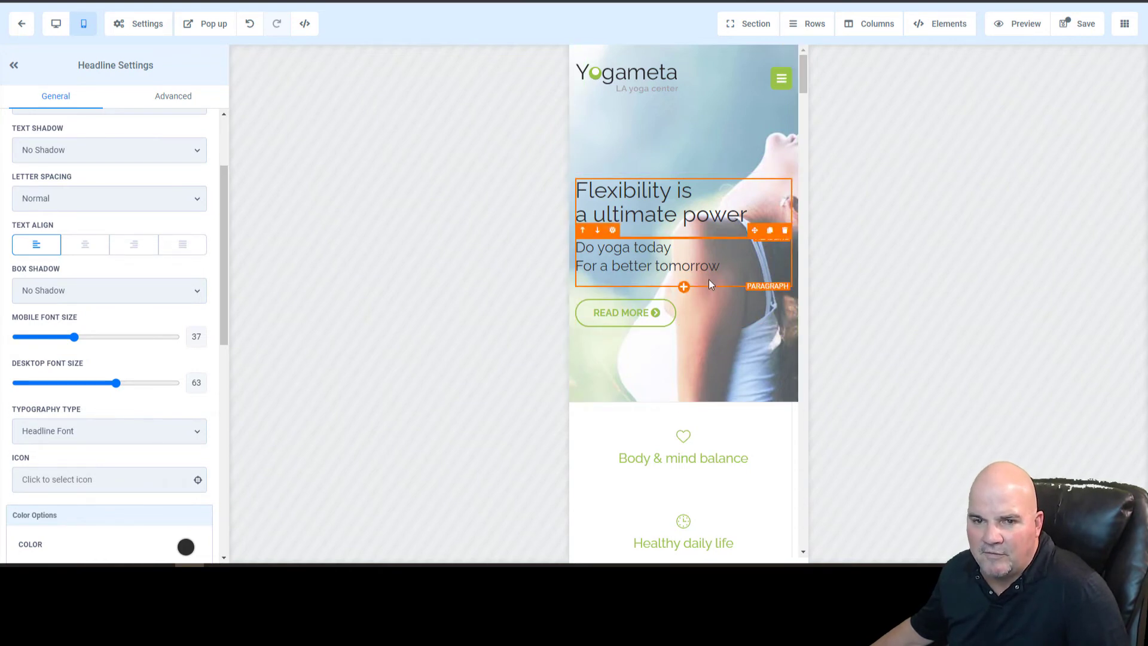
pyautogui.scroll(-3)
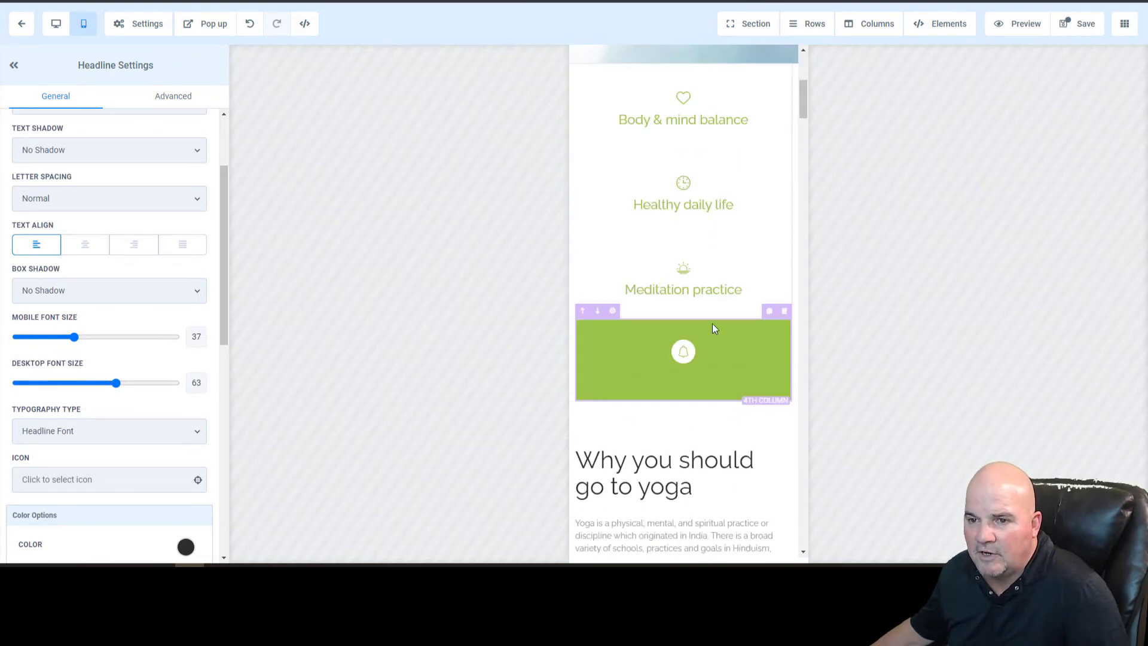
pyautogui.scroll(-3)
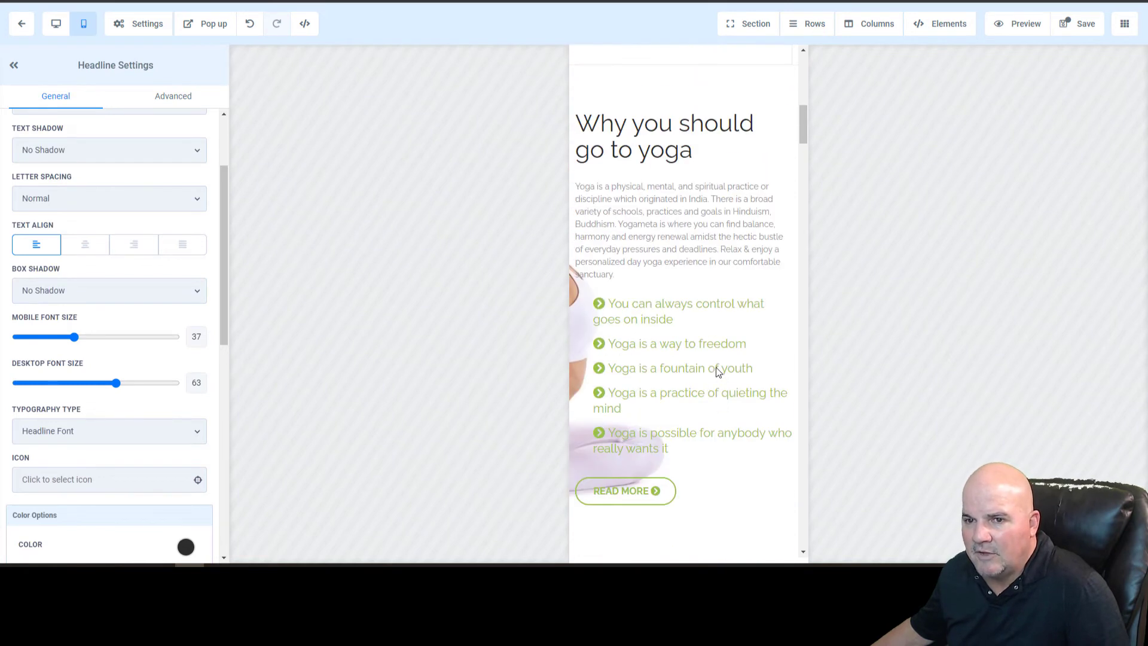
pyautogui.click(668, 343)
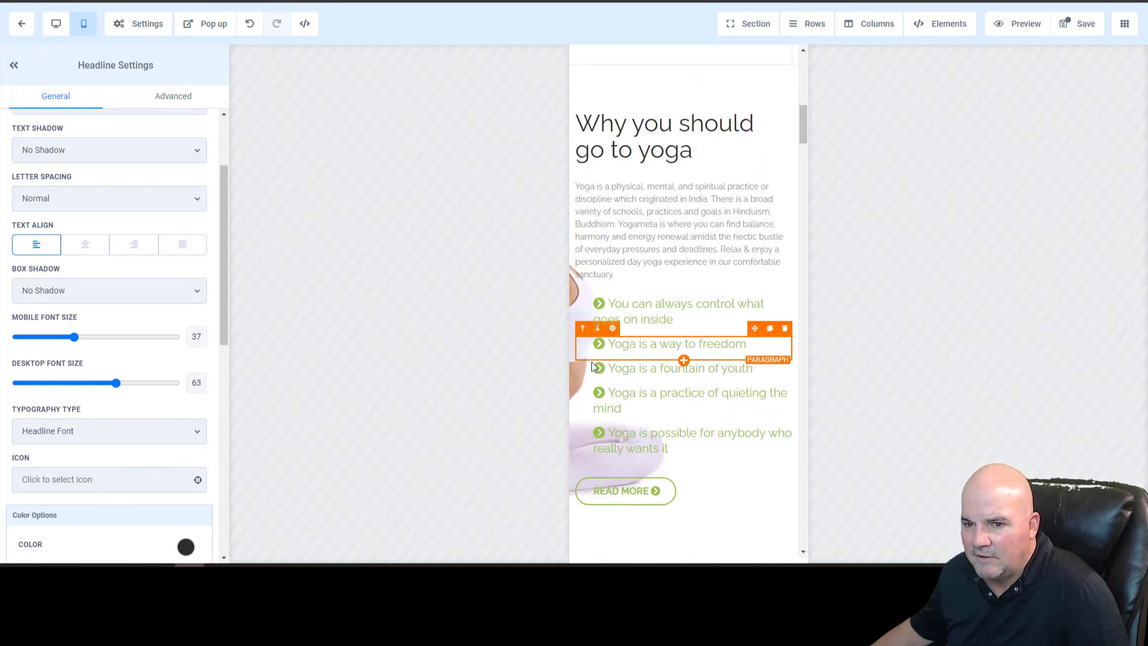
pyautogui.scroll(-3)
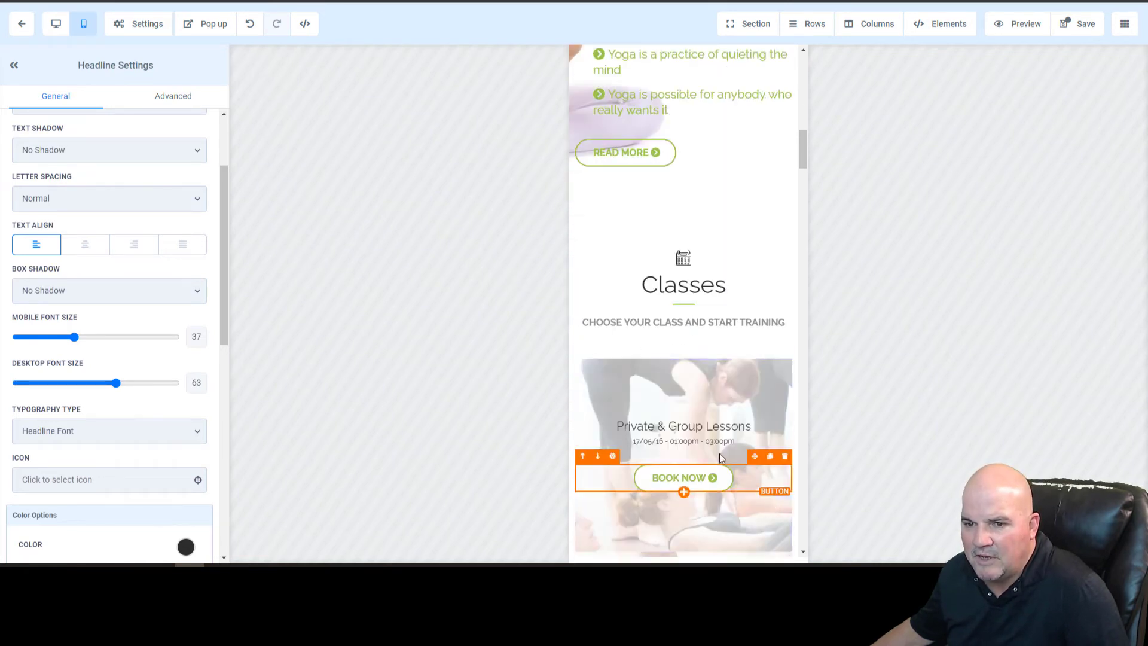
pyautogui.scroll(-3)
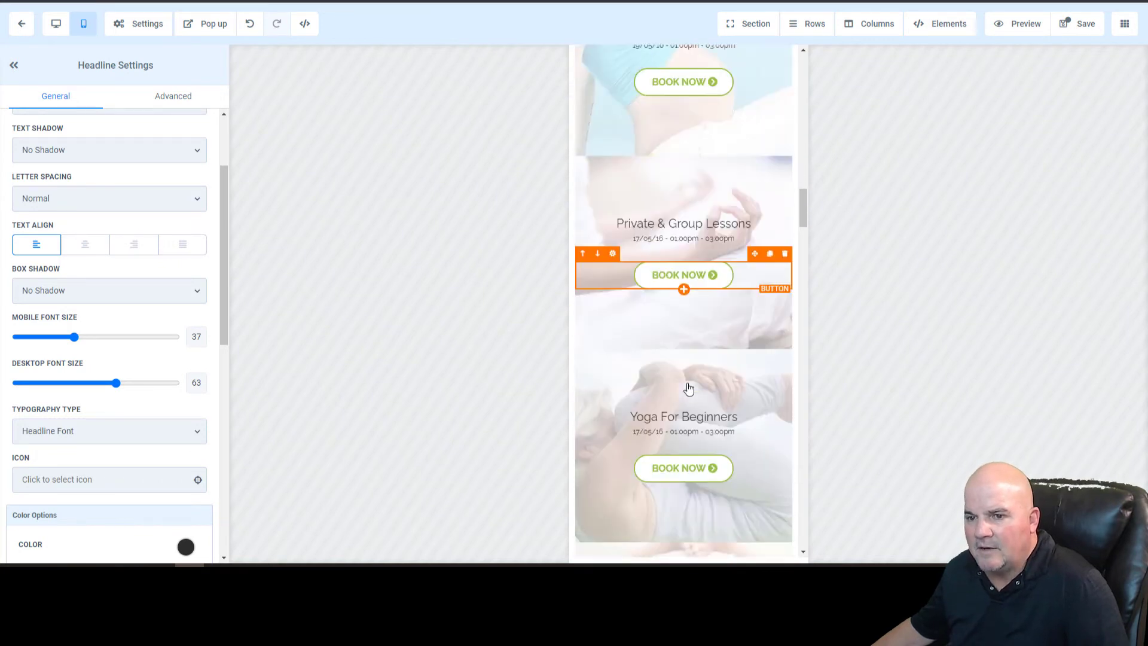
pyautogui.scroll(-3)
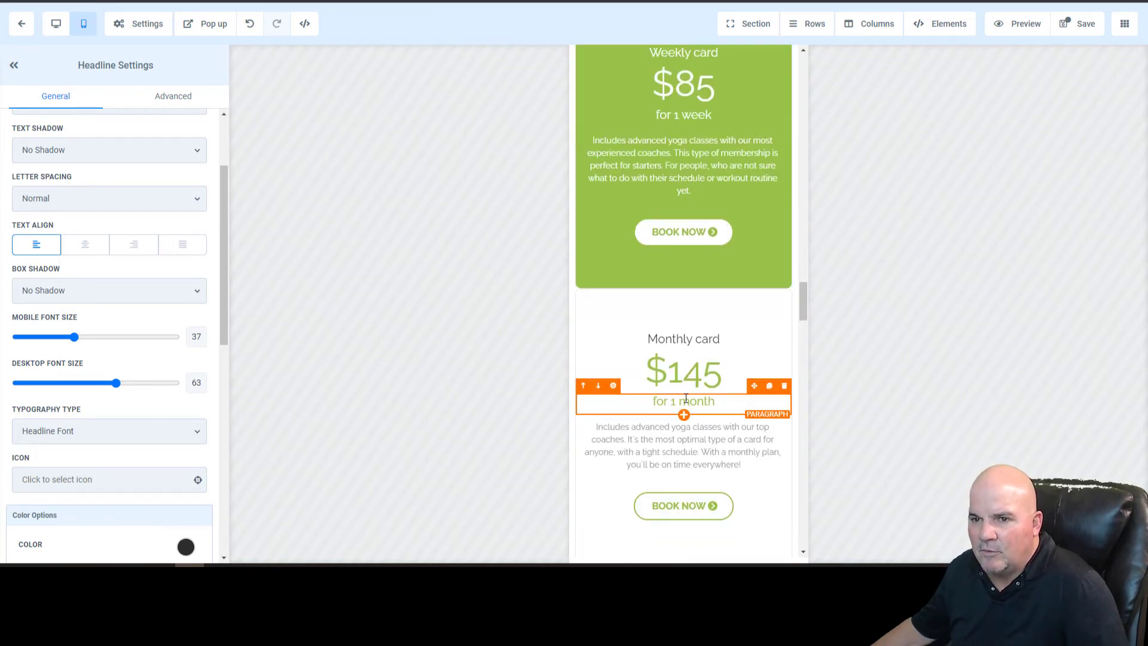
pyautogui.scroll(-3)
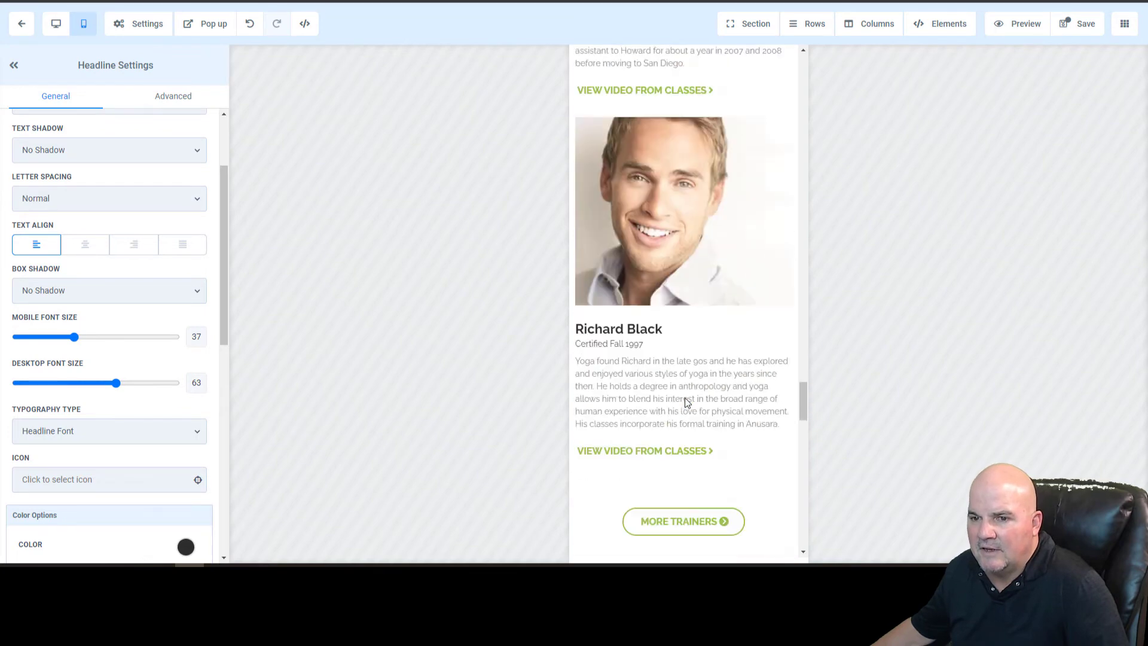
pyautogui.scroll(-3)
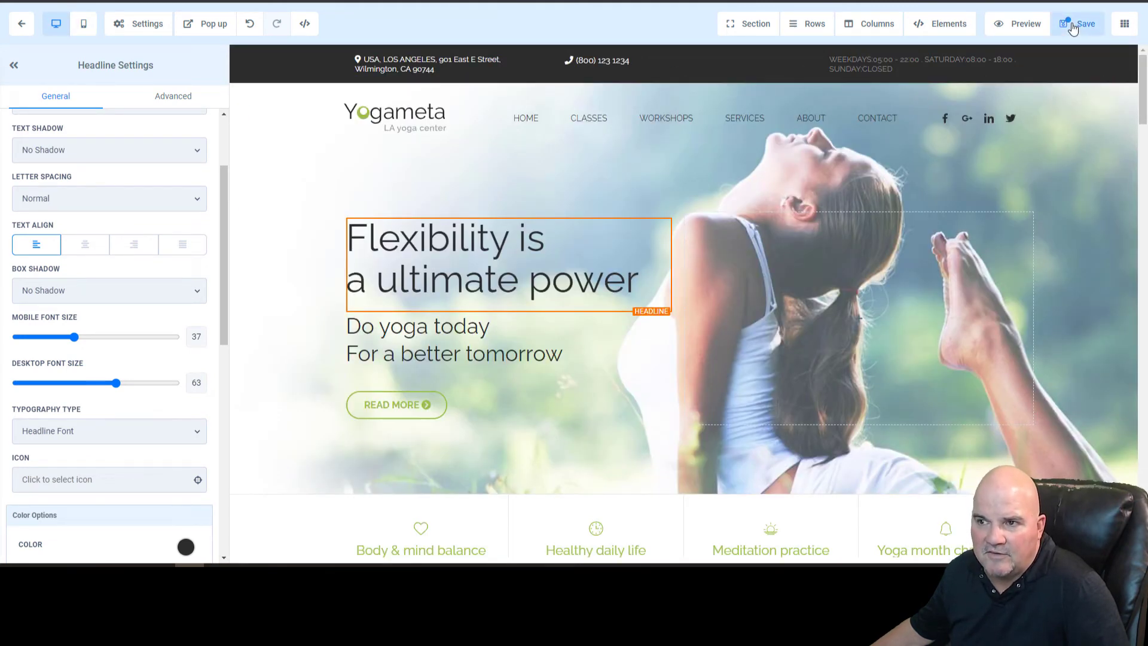
# Step: Save the headline change and preview the Yogameta homepage live, scrolling through it
pyautogui.click(1085, 24)
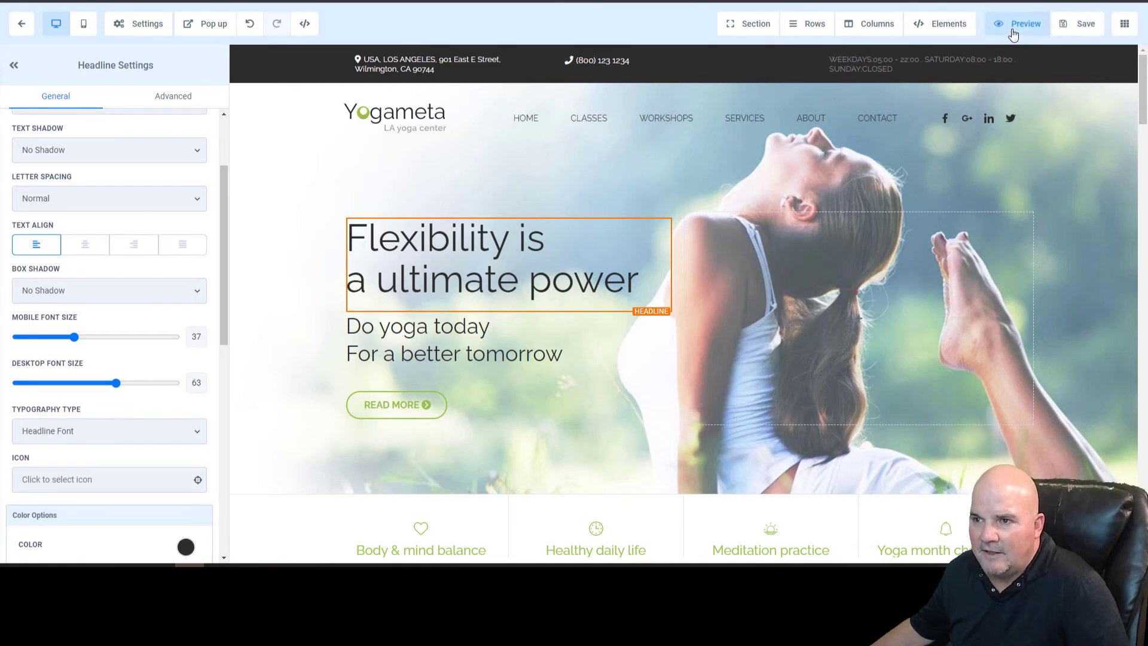
pyautogui.click(1025, 24)
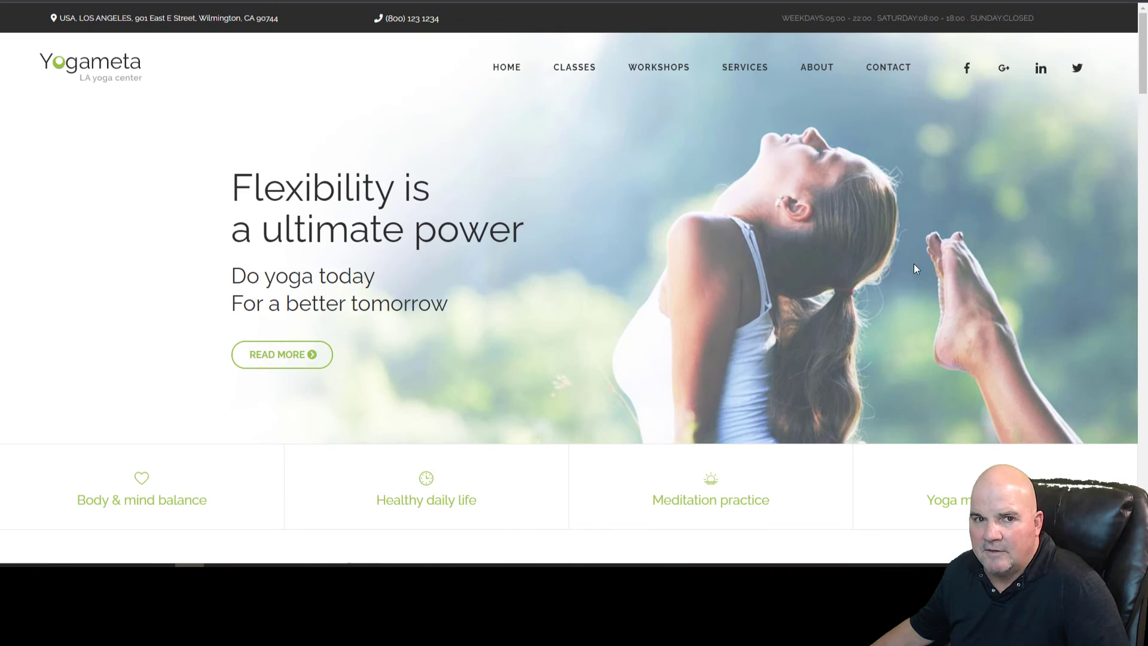
pyautogui.scroll(-3)
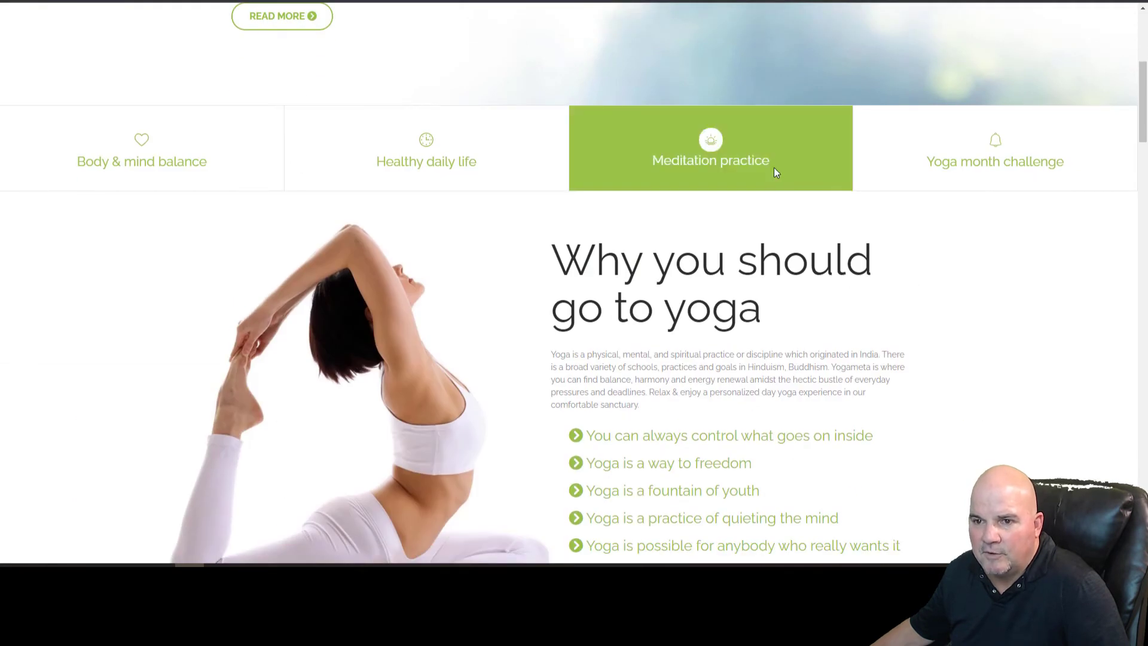
pyautogui.moveTo(853, 281)
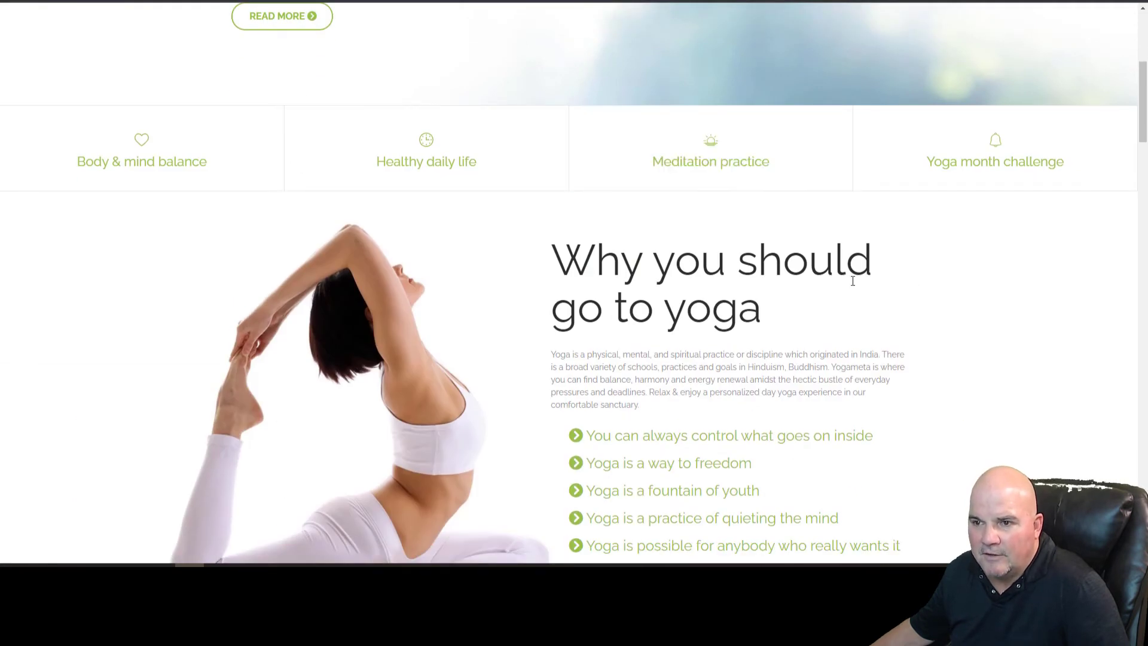
pyautogui.scroll(-3)
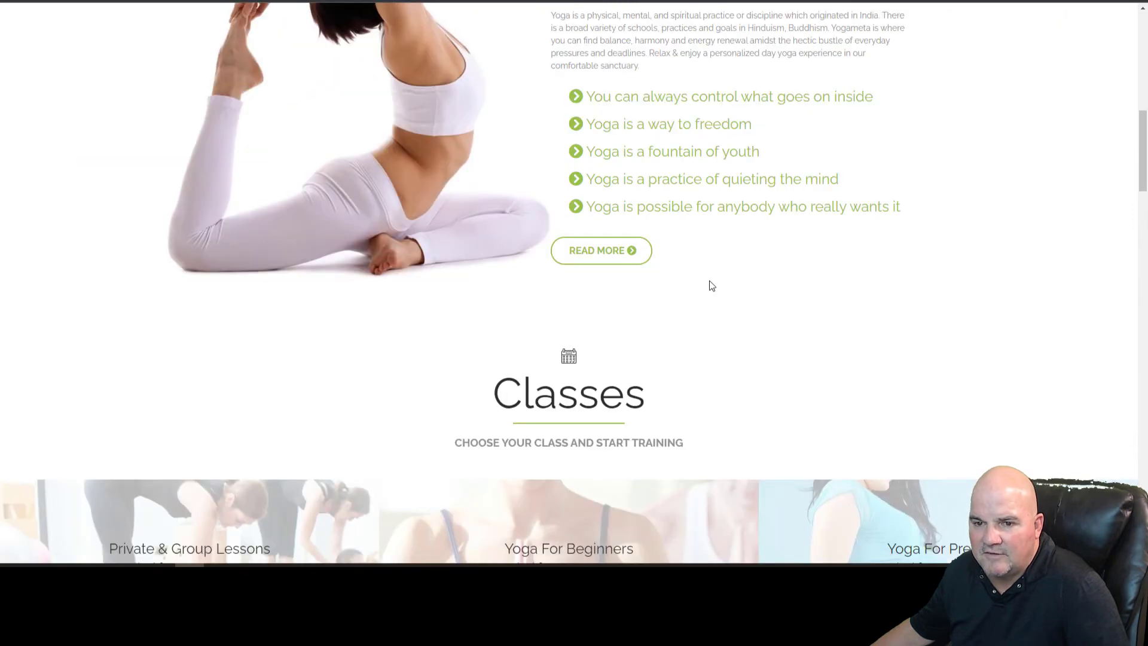
pyautogui.scroll(-3)
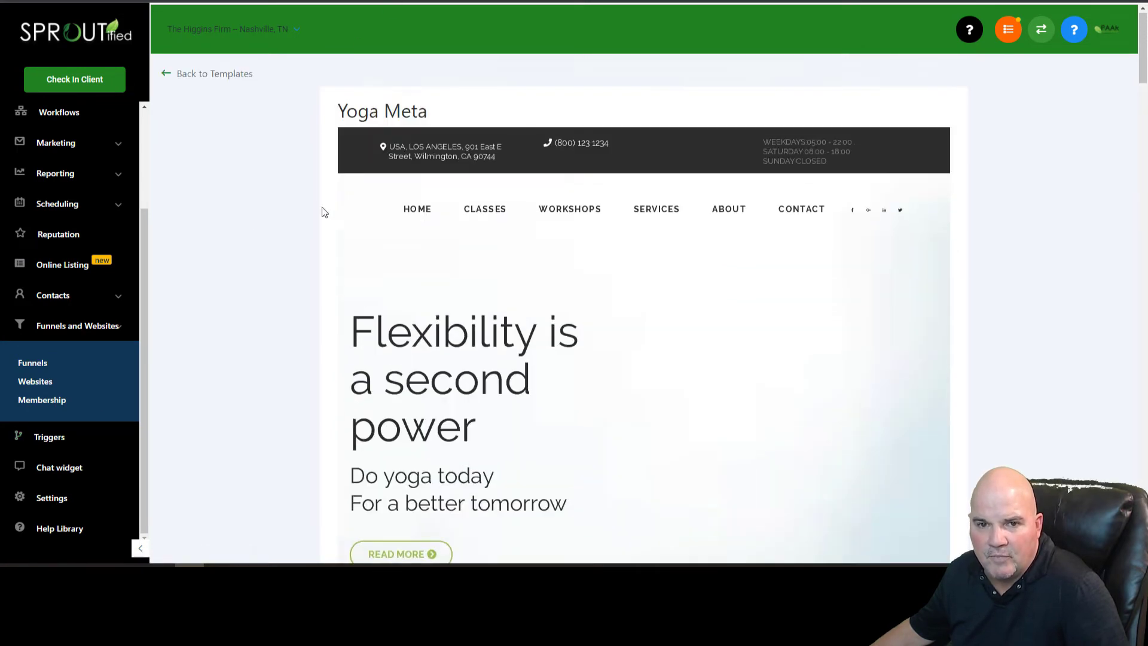
pyautogui.moveTo(34, 381)
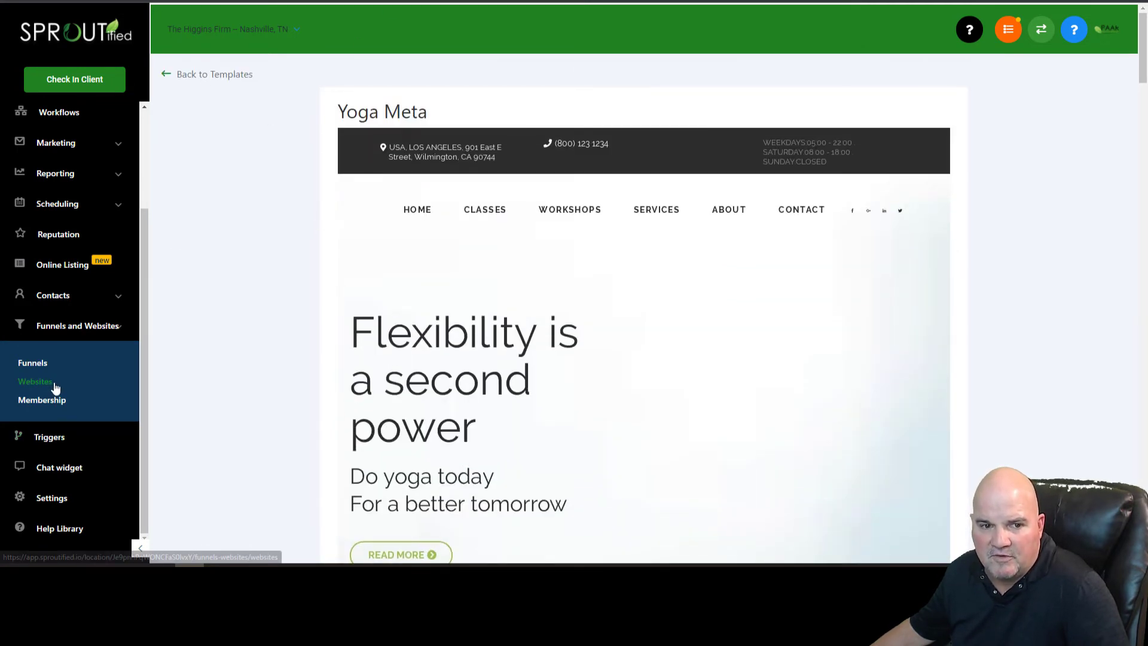
pyautogui.moveTo(214, 67)
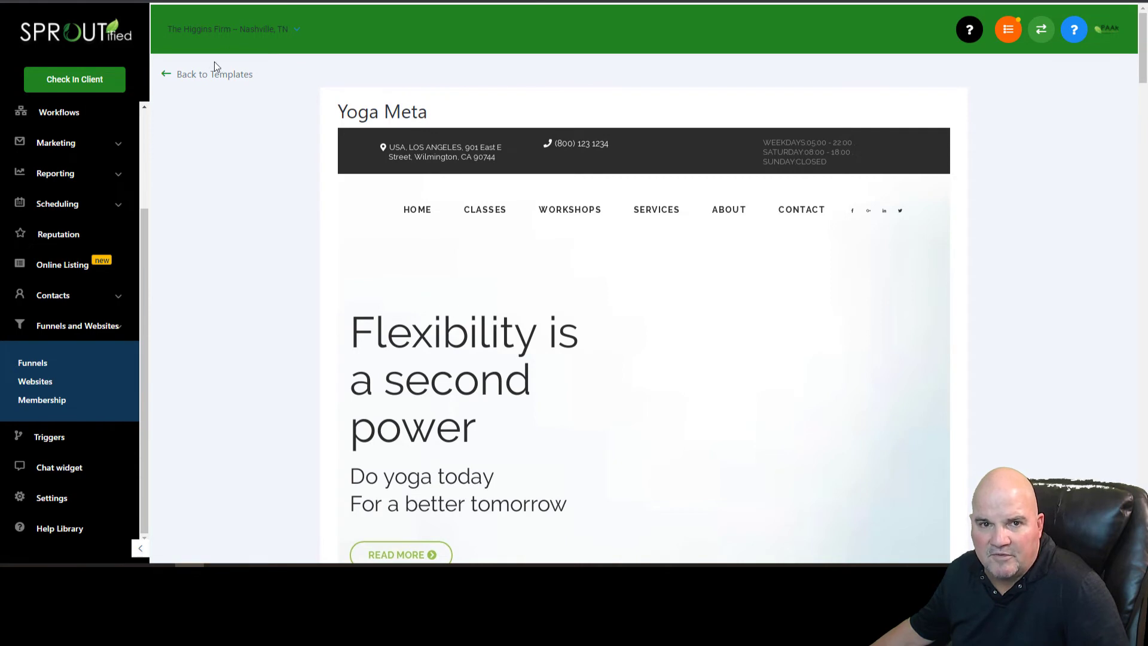
# Step: Return from templates to the Yogameta website's page list via Websites and the editor's back arrow
pyautogui.click(214, 73)
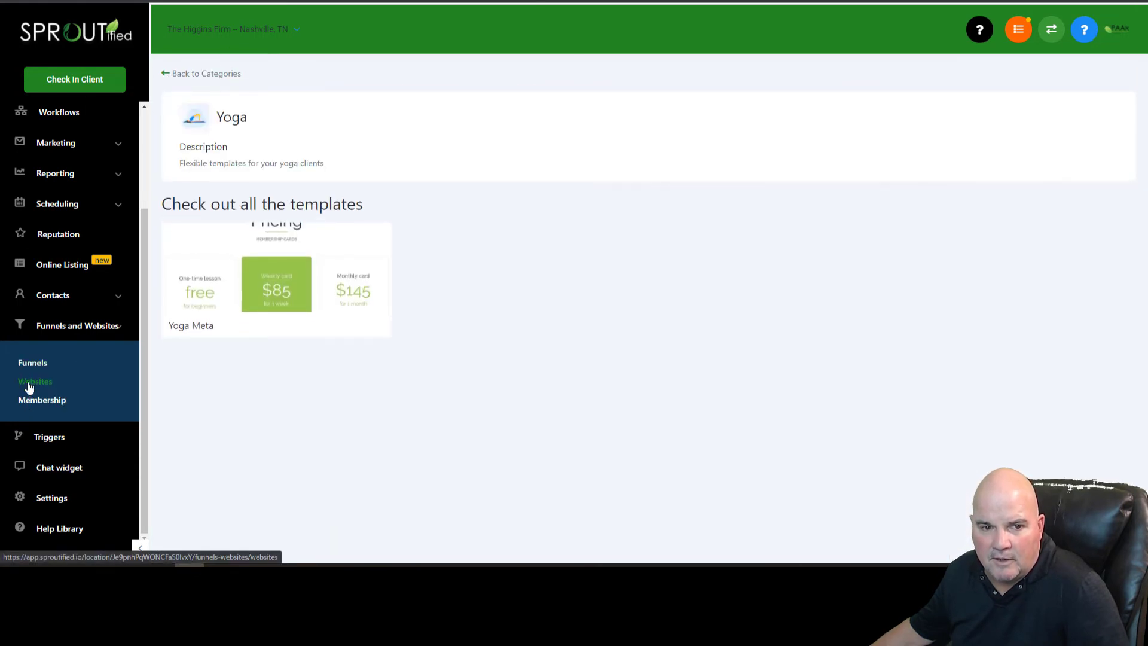
pyautogui.click(35, 382)
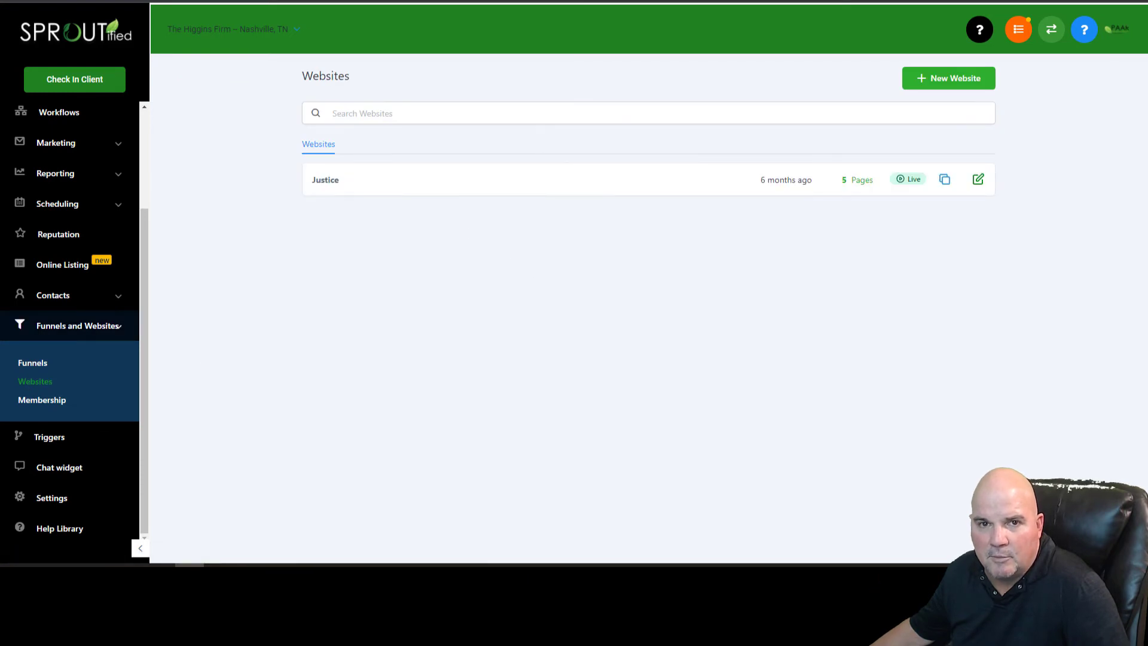
pyautogui.click(978, 180)
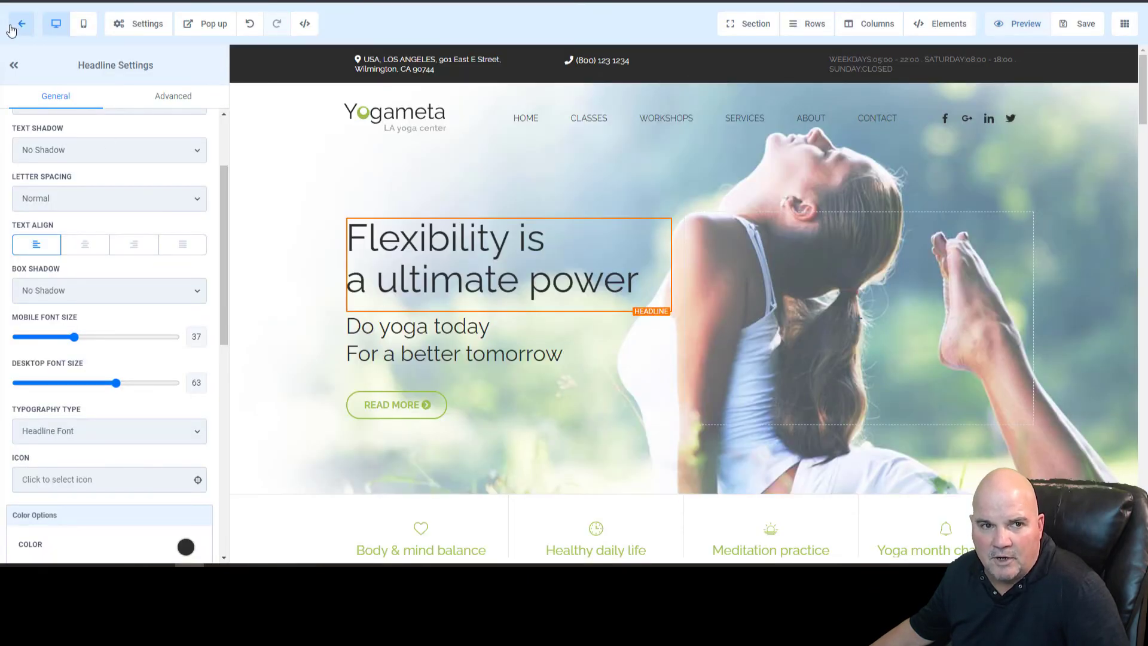
pyautogui.click(19, 24)
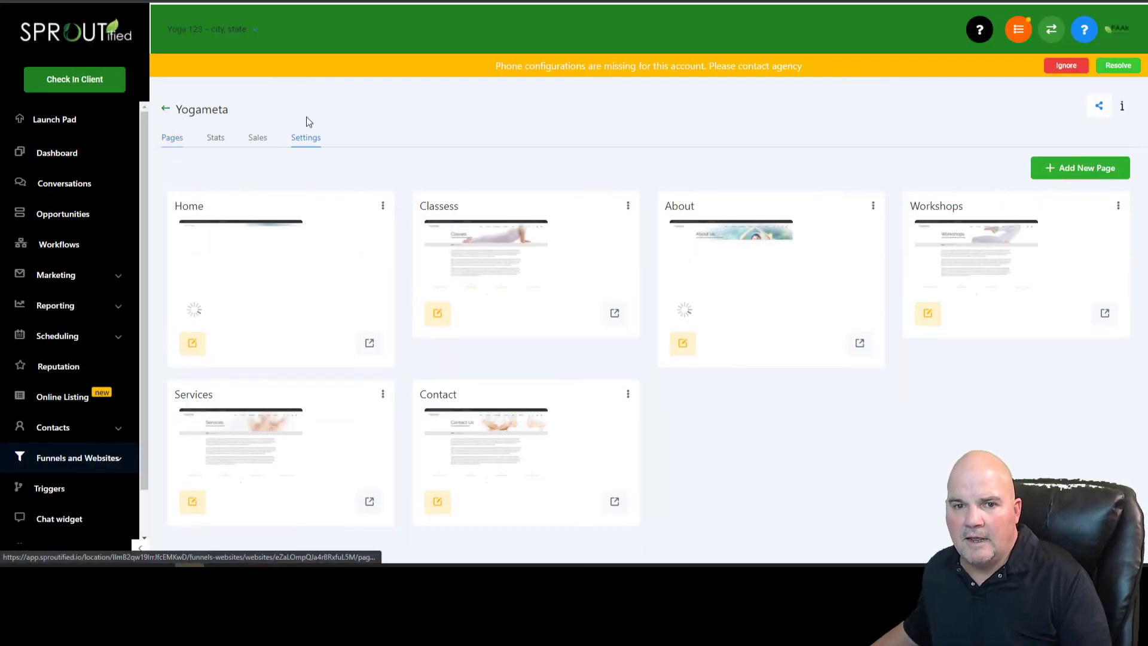
# Step: Show the Yogameta website's Settings with its name and /yogameta path
pyautogui.click(306, 138)
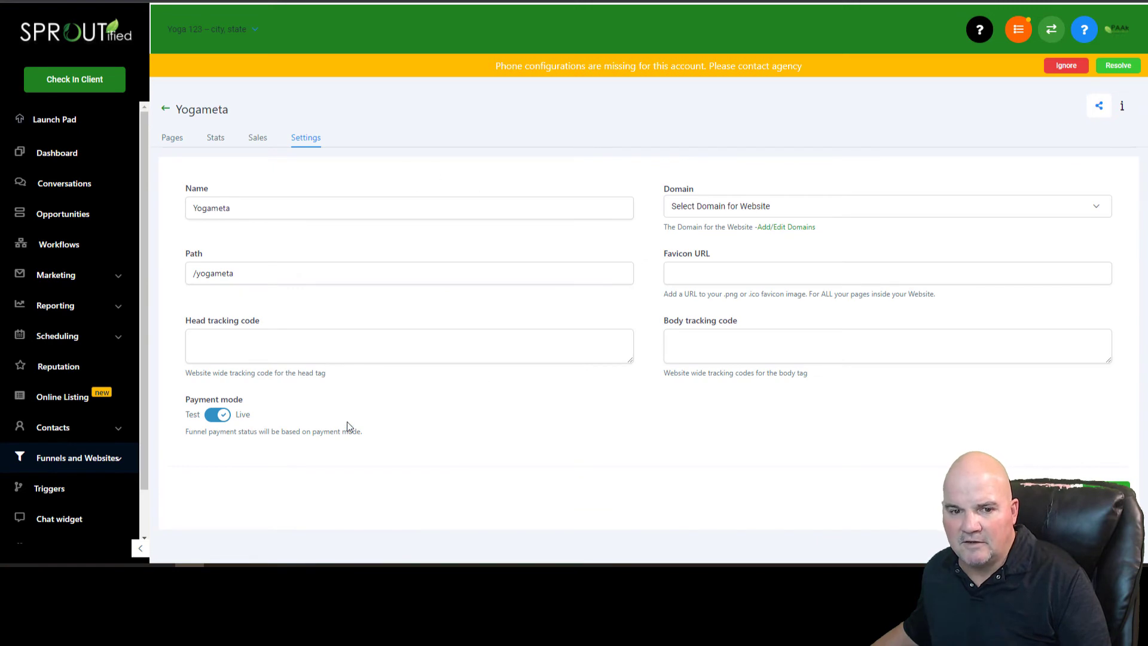
pyautogui.moveTo(861, 451)
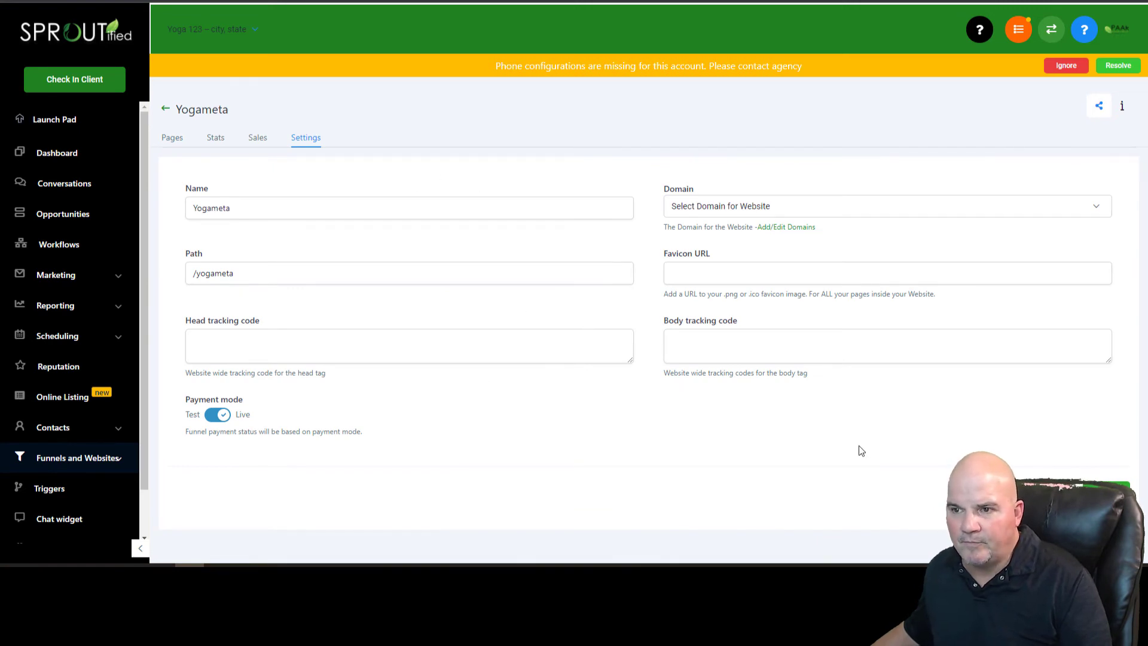
pyautogui.click(172, 137)
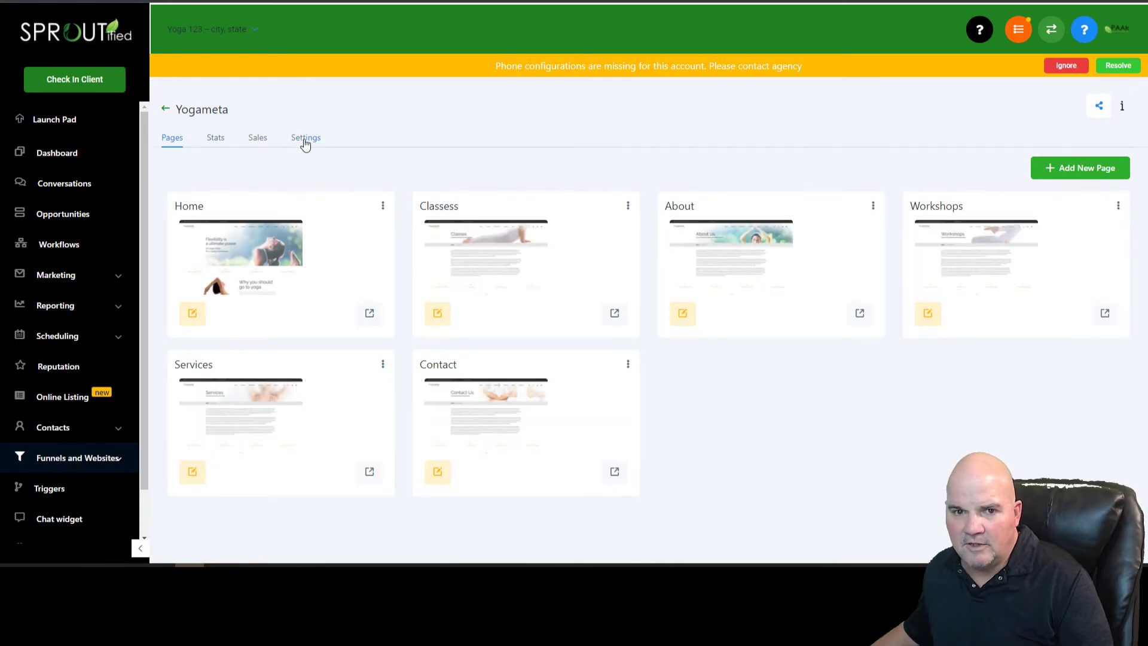
pyautogui.click(305, 138)
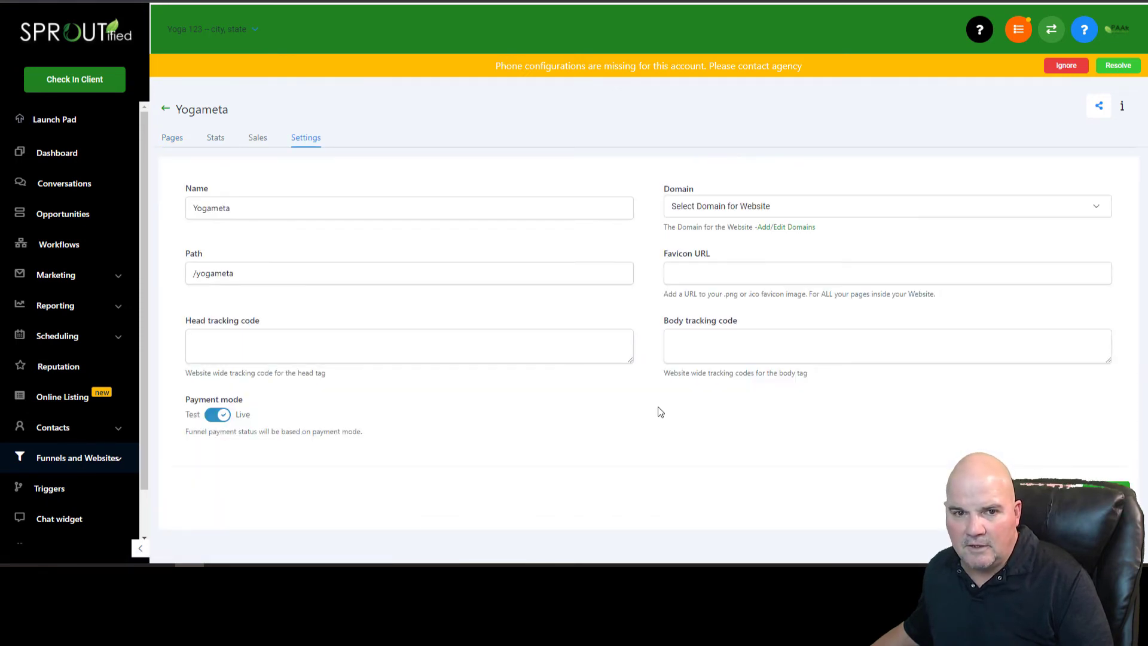
pyautogui.moveTo(649, 407)
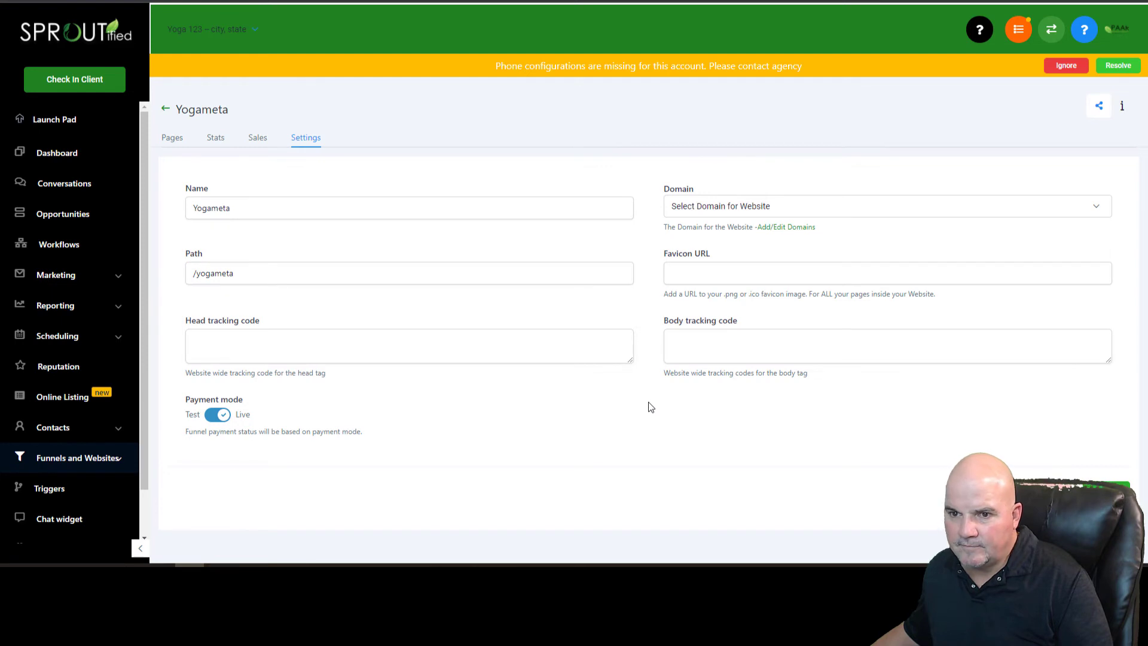
pyautogui.moveTo(74, 458)
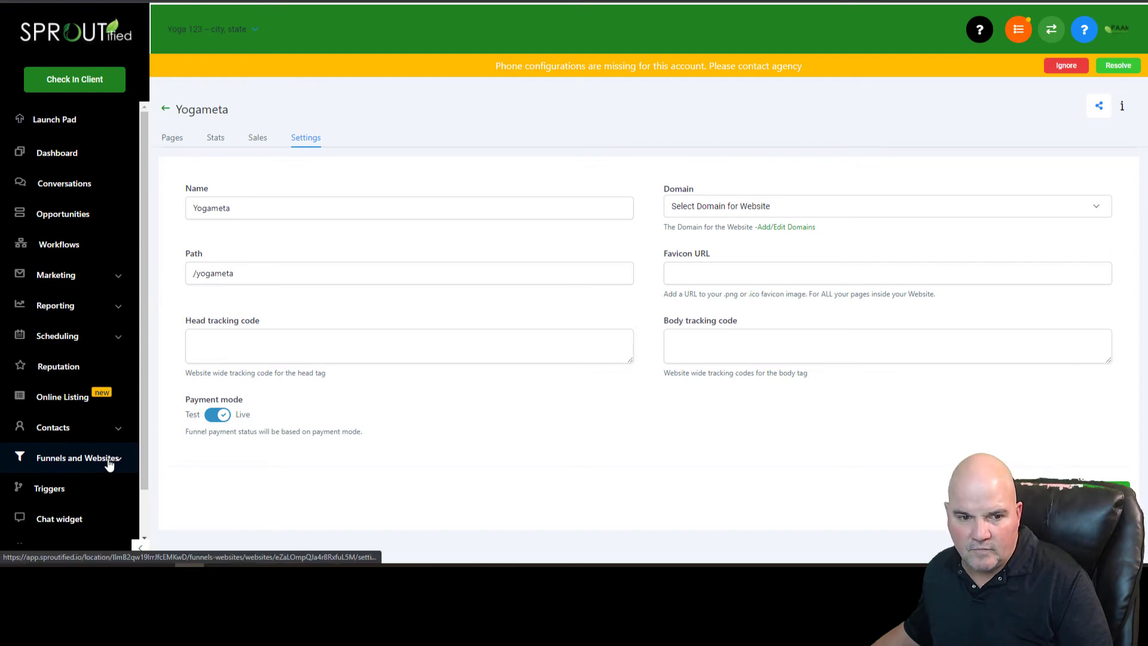
# Step: Set the chat widget colour to muted green #728B62
pyautogui.click(58, 518)
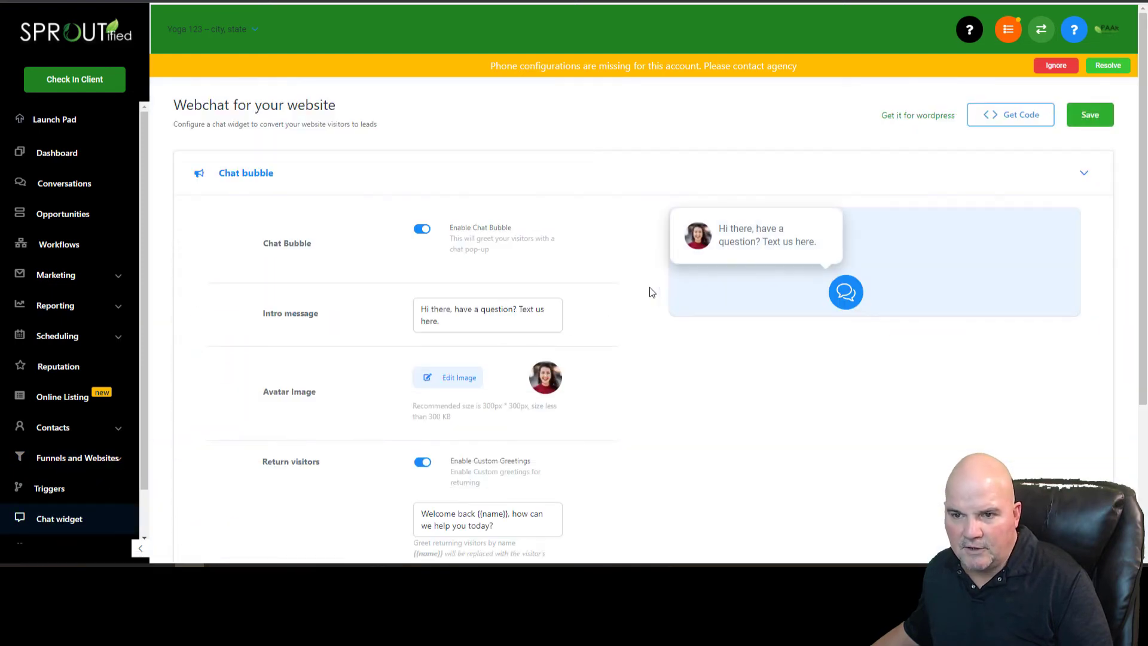
pyautogui.scroll(-3)
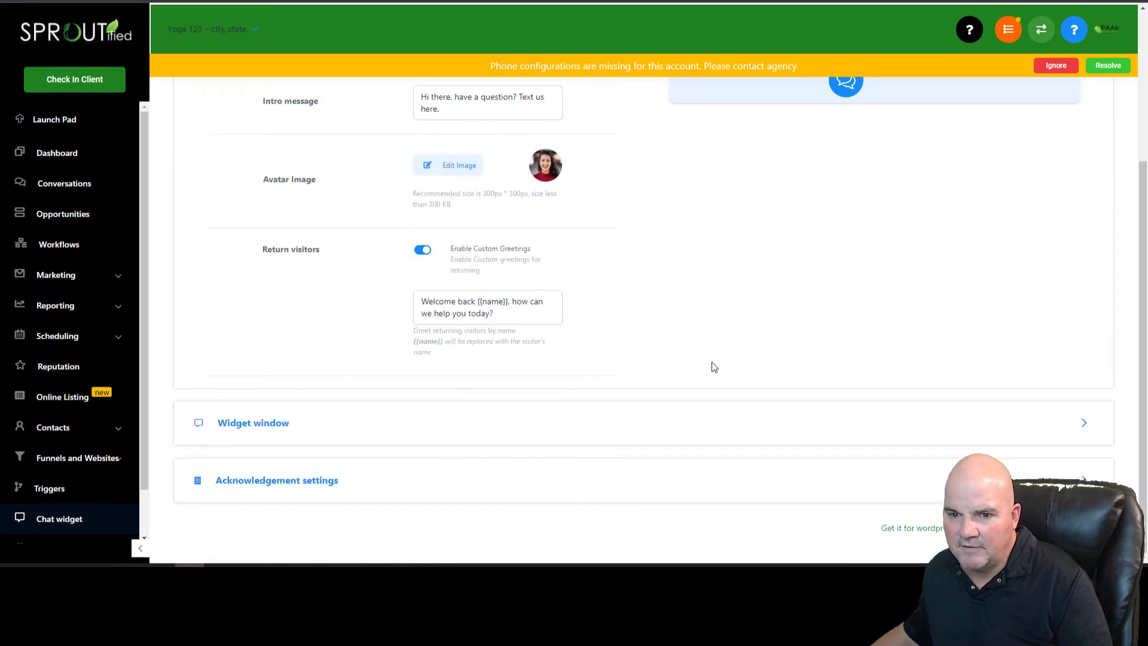
pyautogui.scroll(3)
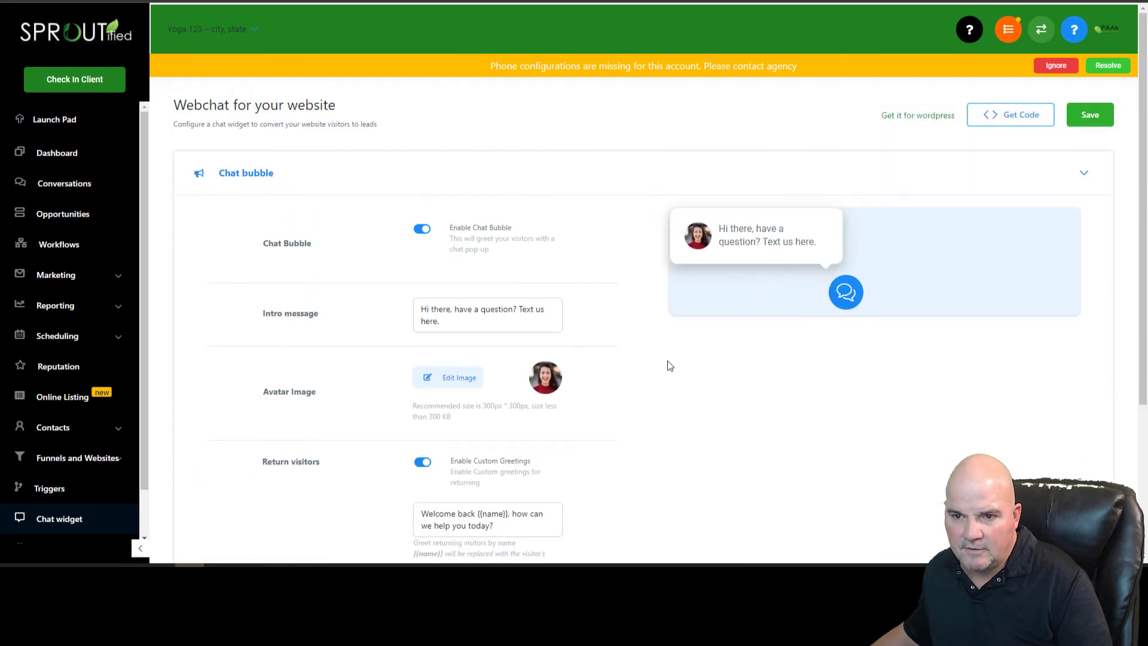
pyautogui.scroll(-3)
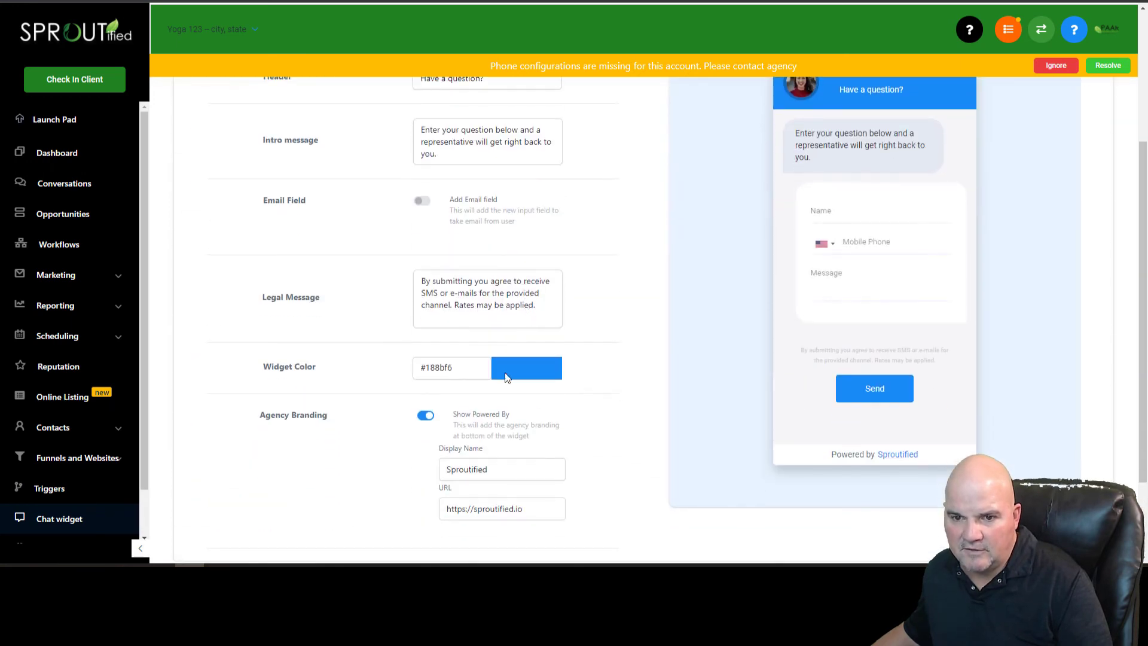
pyautogui.click(523, 367)
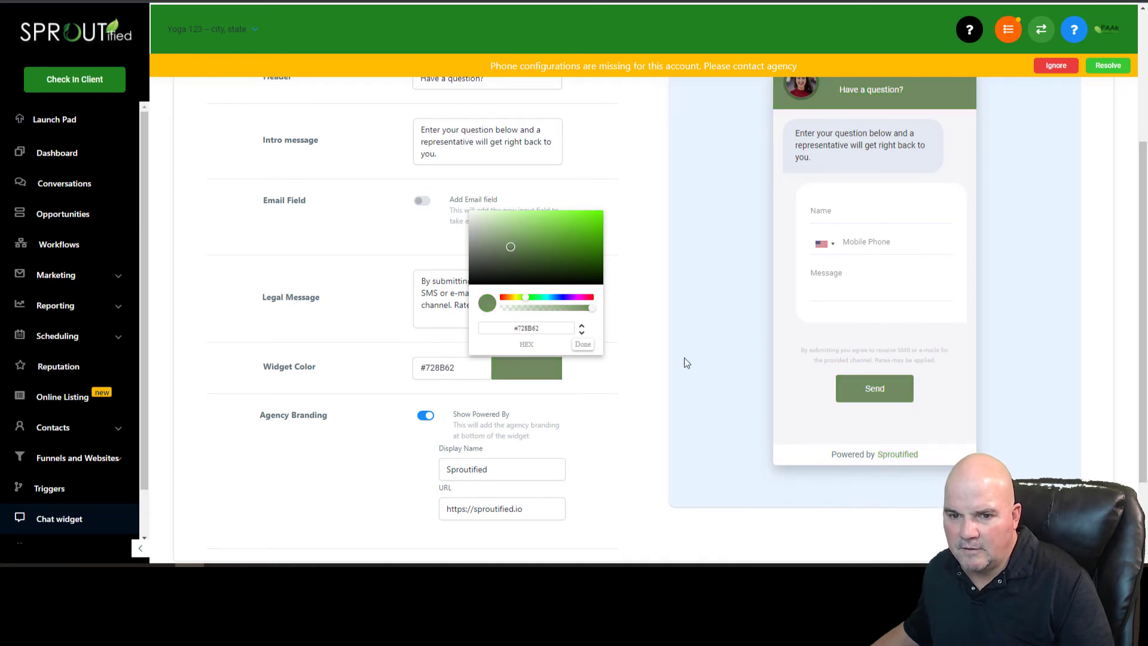
pyautogui.scroll(-3)
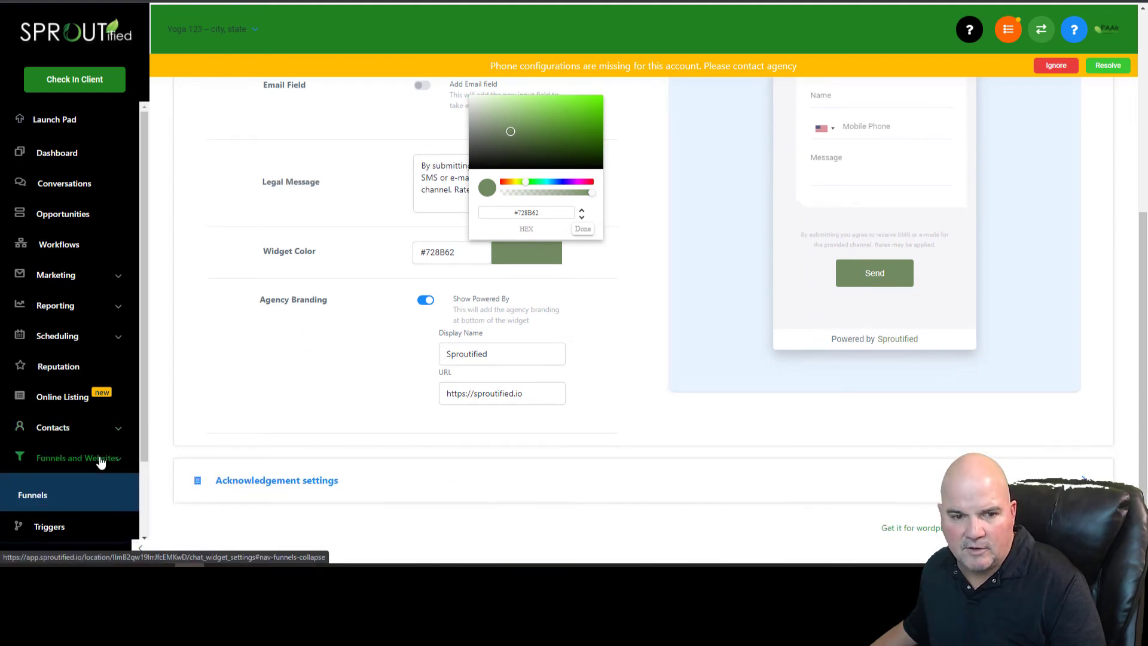
# Step: Return to the Yogameta website settings via Funnels and Websites > Websites
pyautogui.click(73, 458)
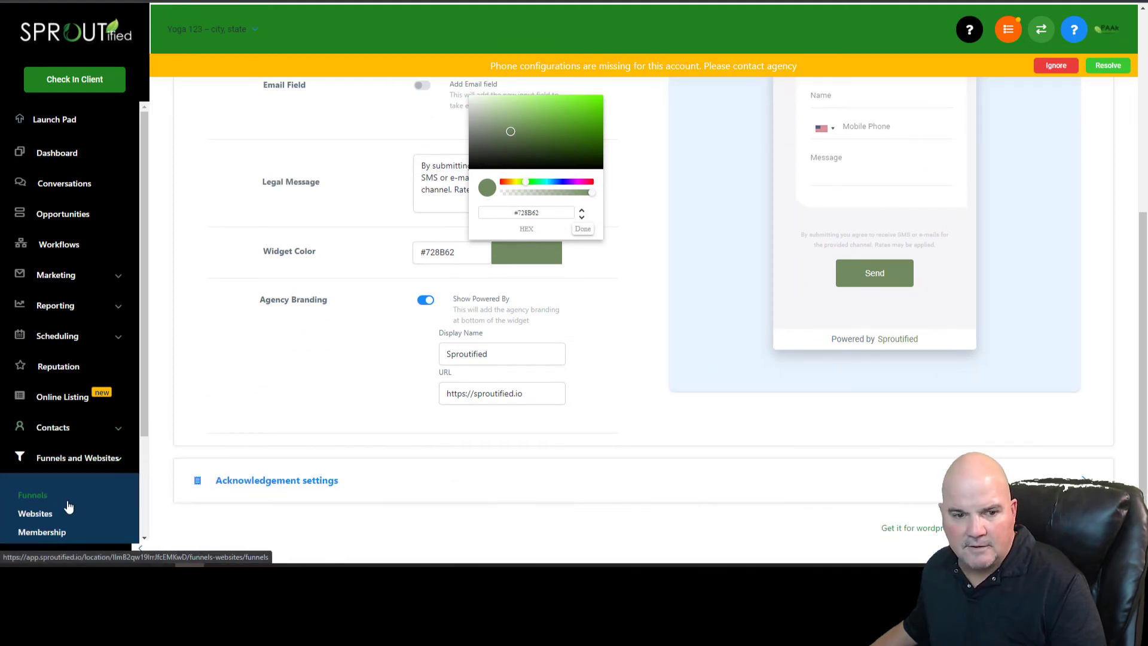
pyautogui.click(34, 514)
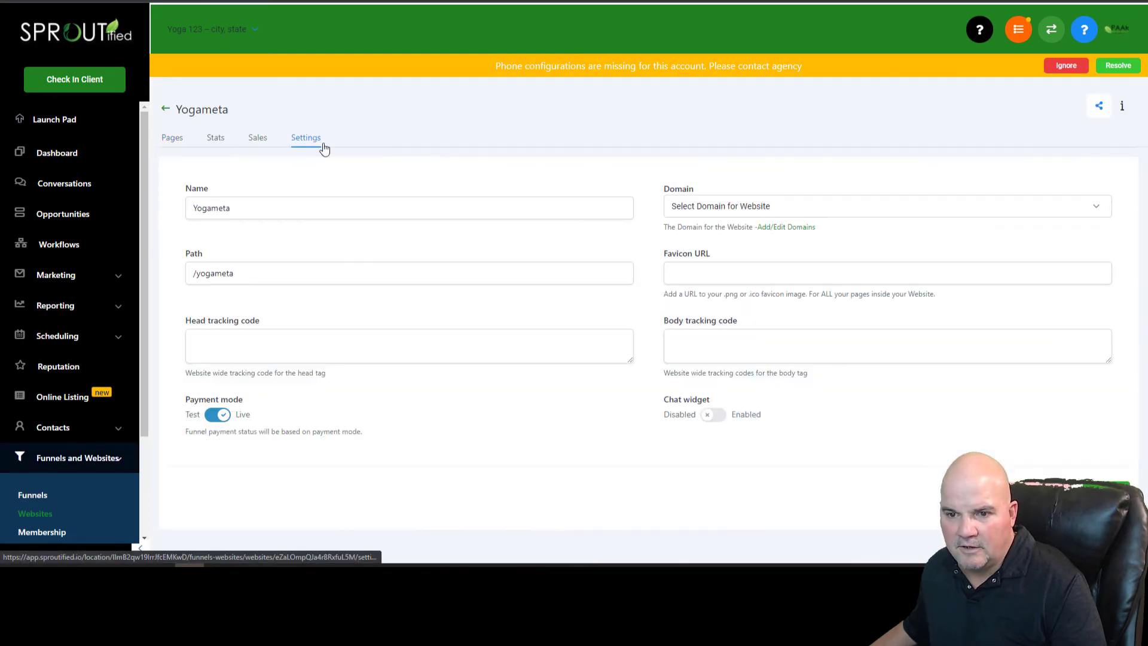
# Step: Enable the chat widget for the Yogameta website and return to its Pages list
pyautogui.click(713, 415)
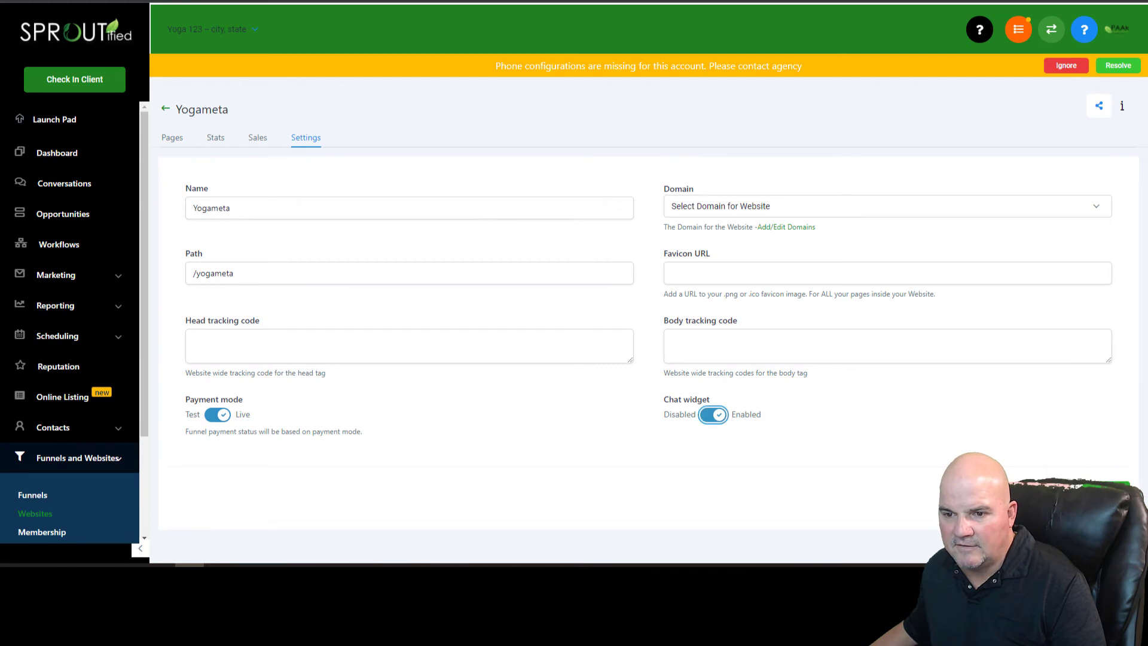
pyautogui.click(171, 137)
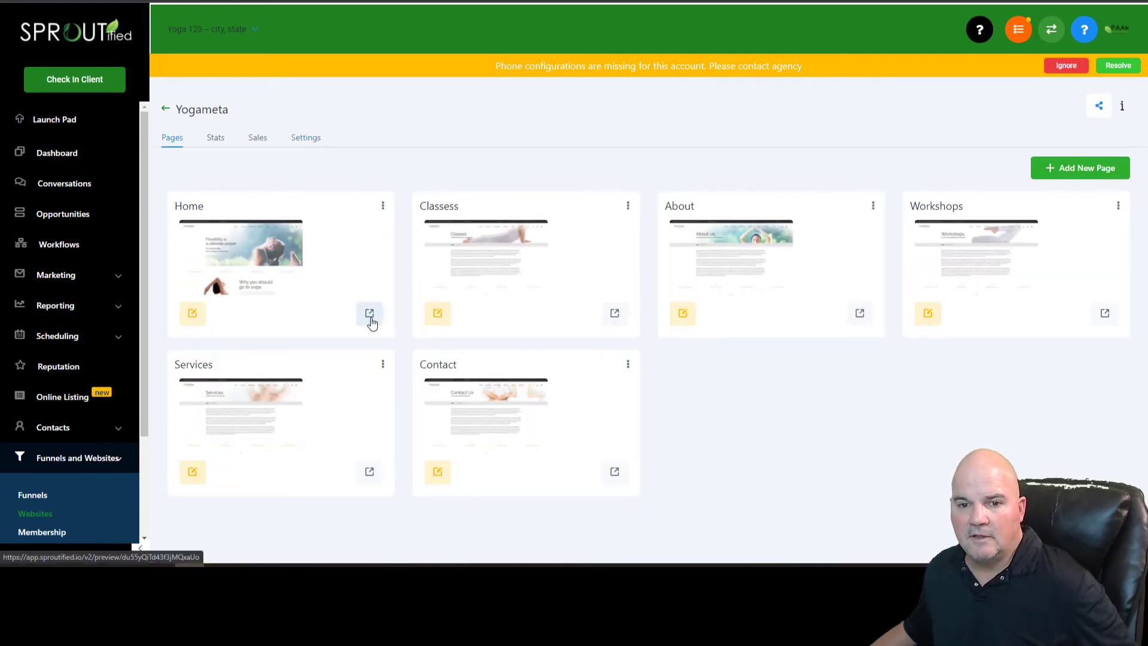
pyautogui.click(370, 313)
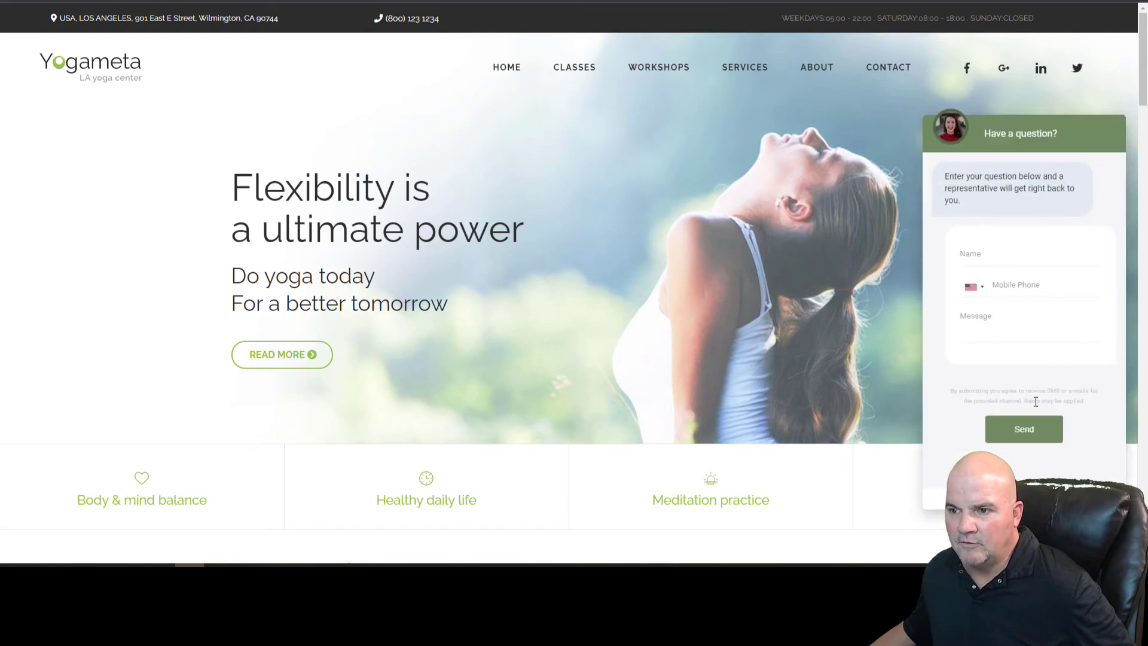
pyautogui.moveTo(1030, 320)
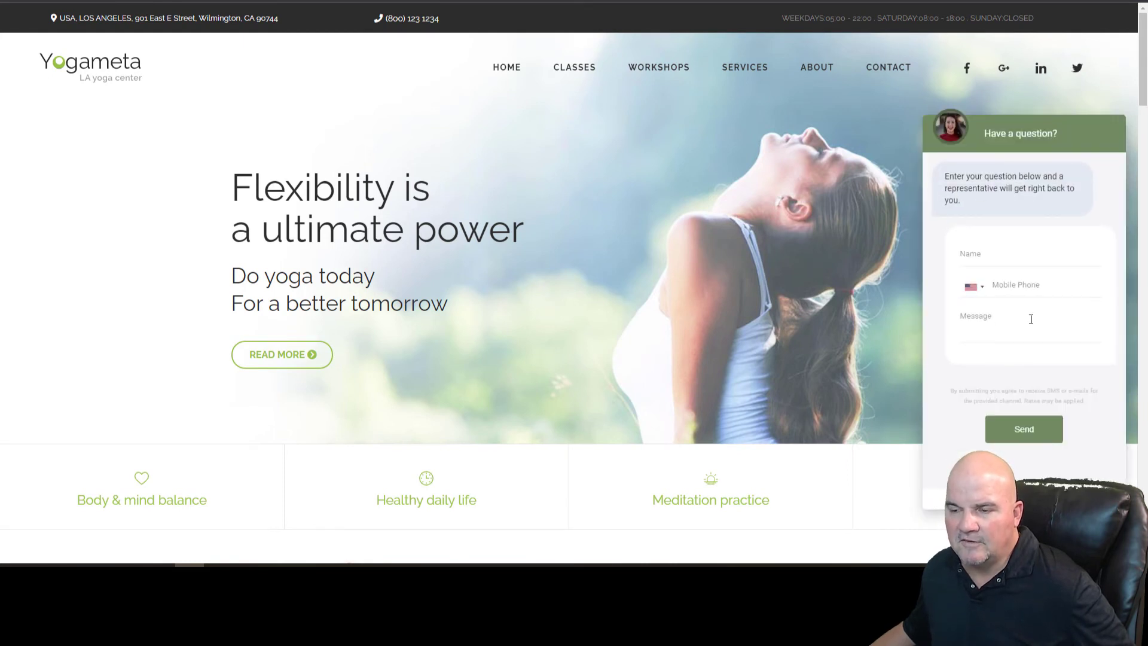
pyautogui.moveTo(977, 364)
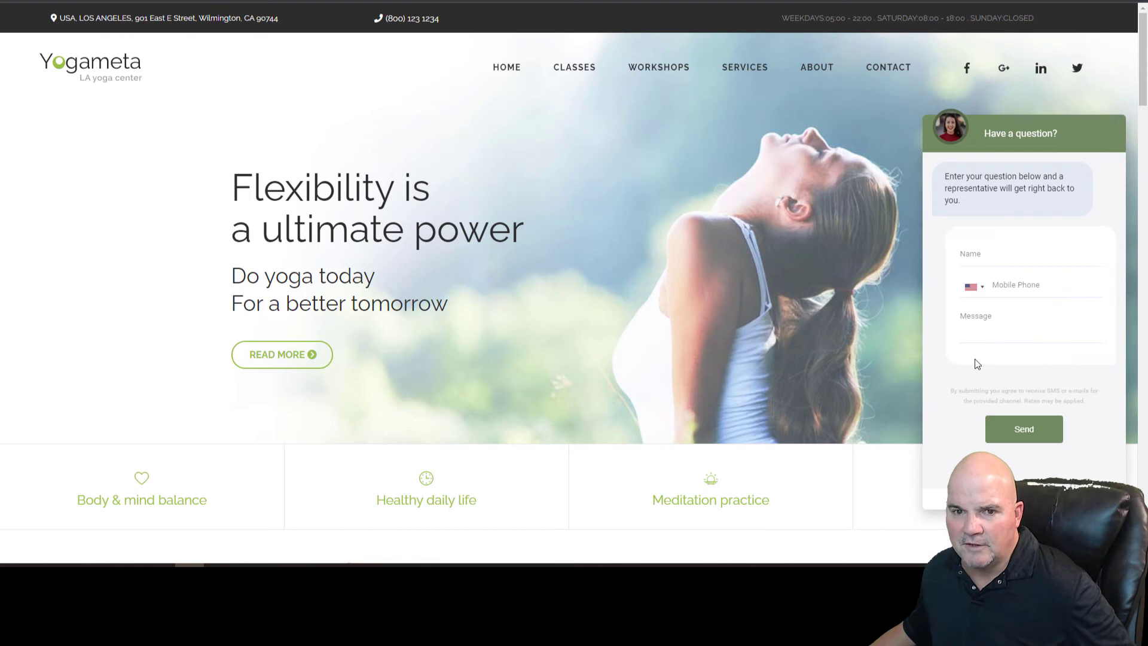
pyautogui.moveTo(1053, 177)
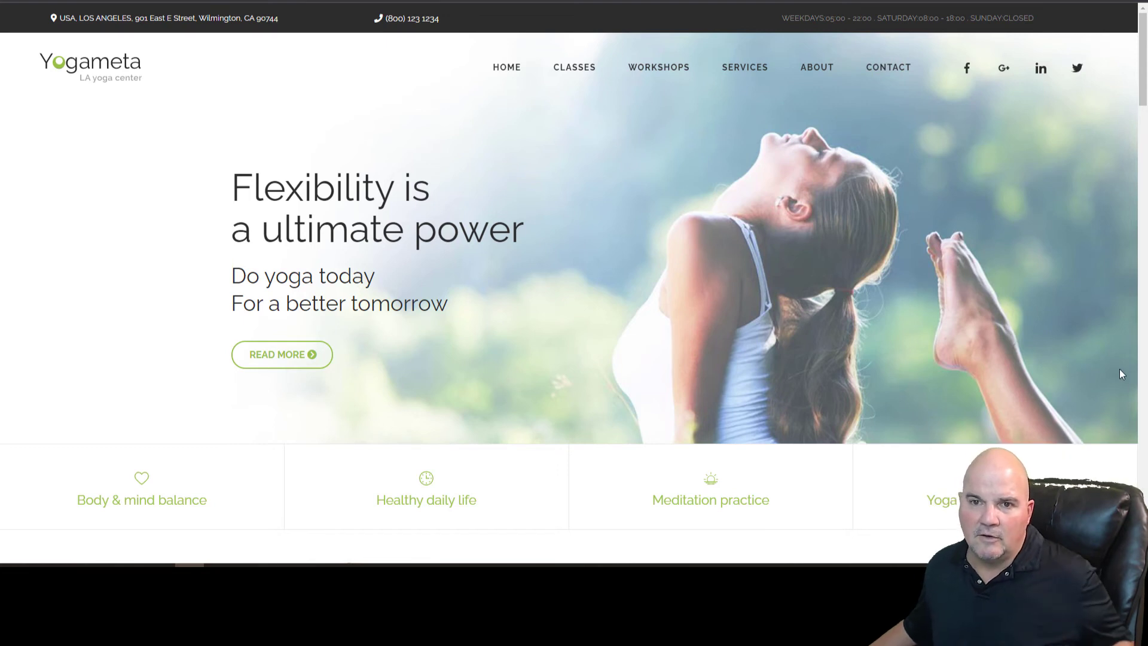
pyautogui.moveTo(787, 93)
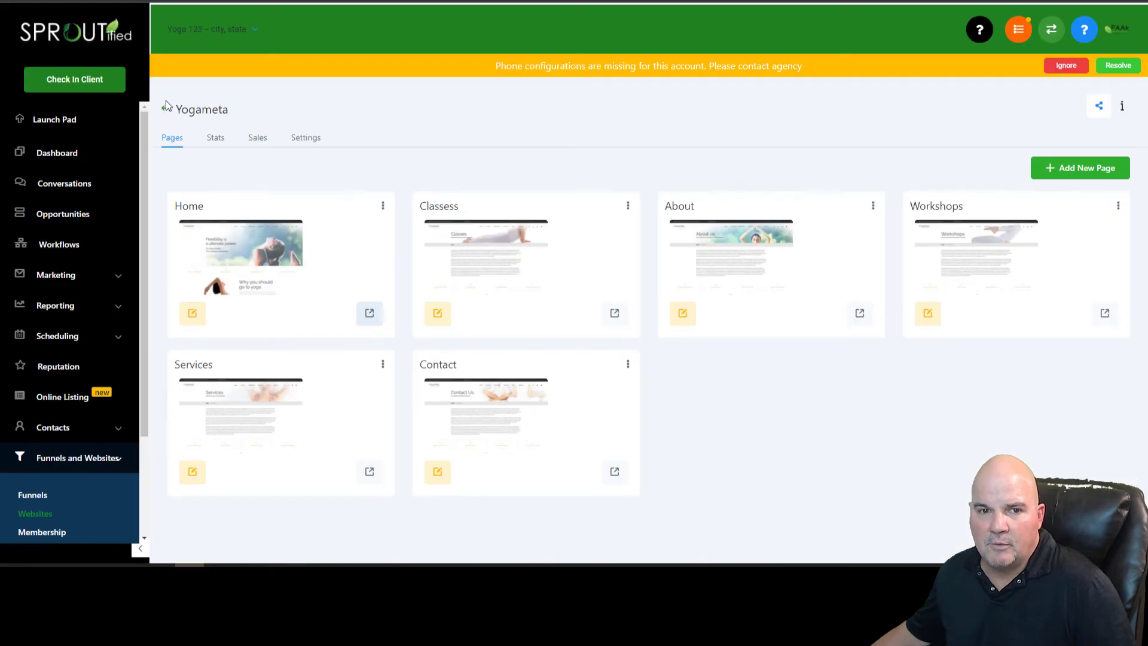
# Step: Dismiss the missing phone configuration warning and go to the account Settings (Company)
pyautogui.click(34, 513)
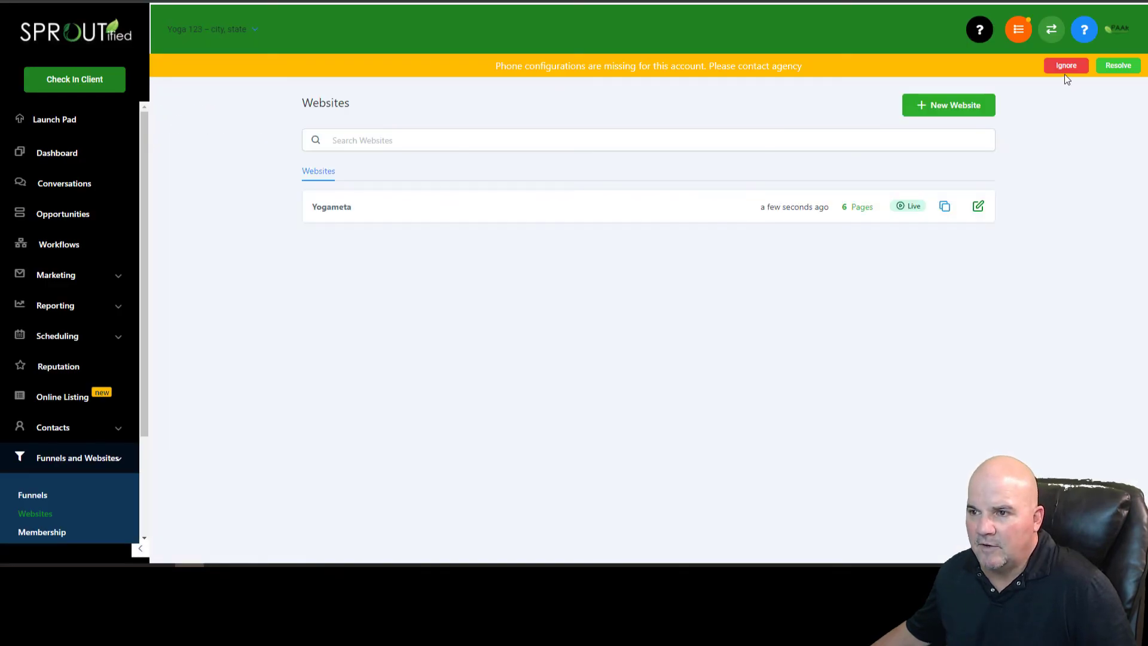
pyautogui.moveTo(1066, 66)
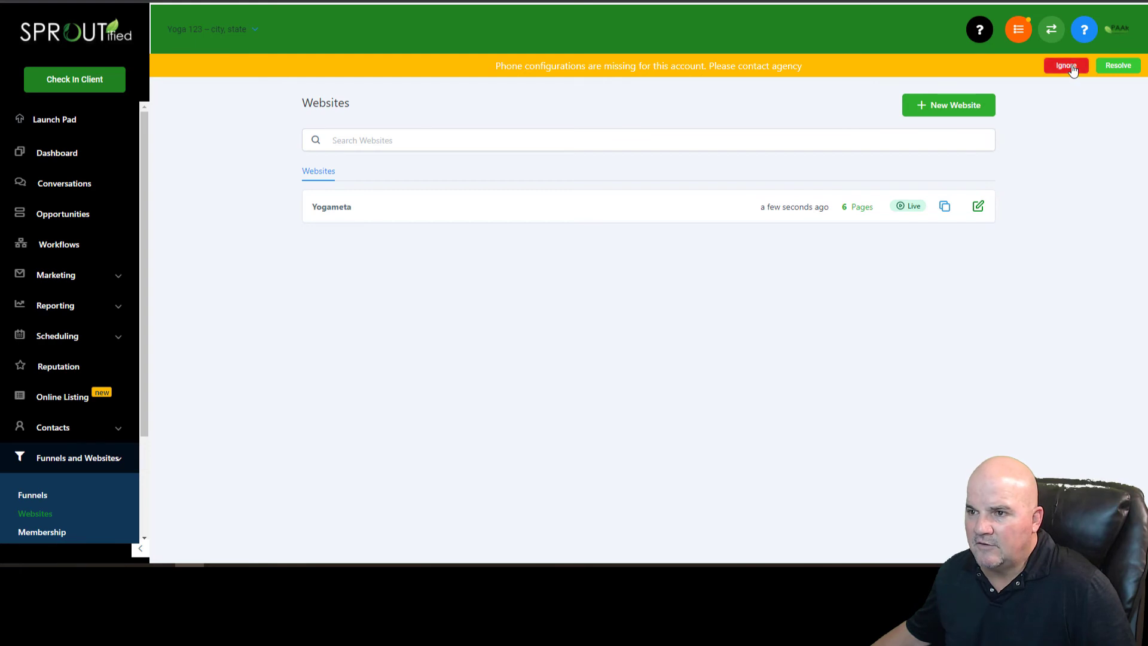
pyautogui.click(1064, 65)
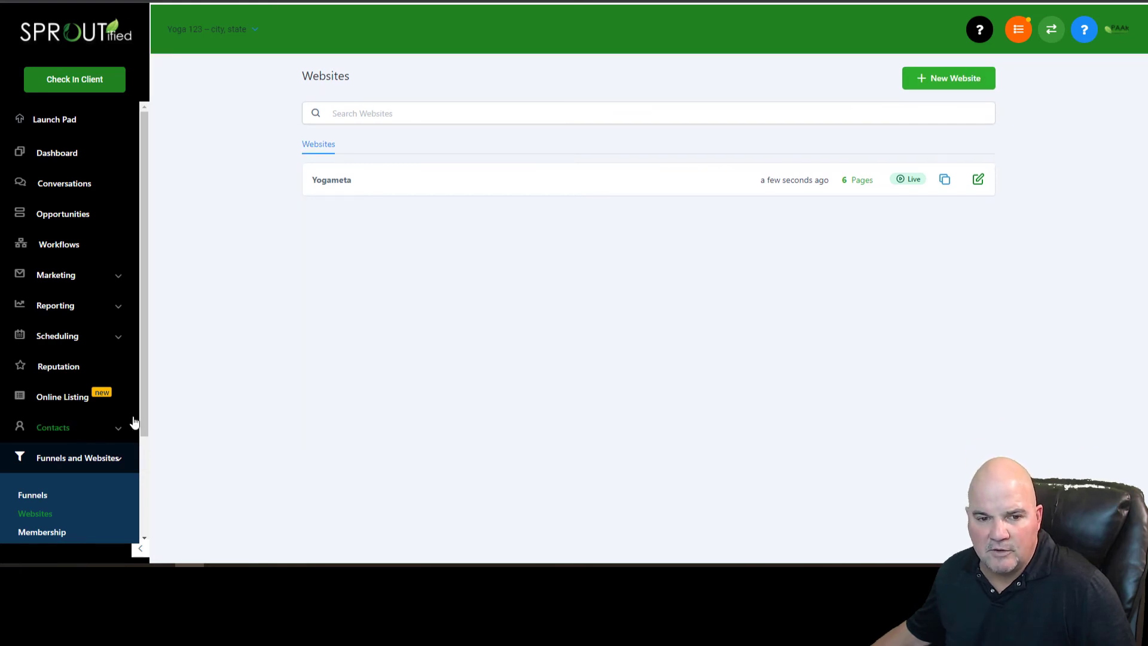
pyautogui.scroll(-3)
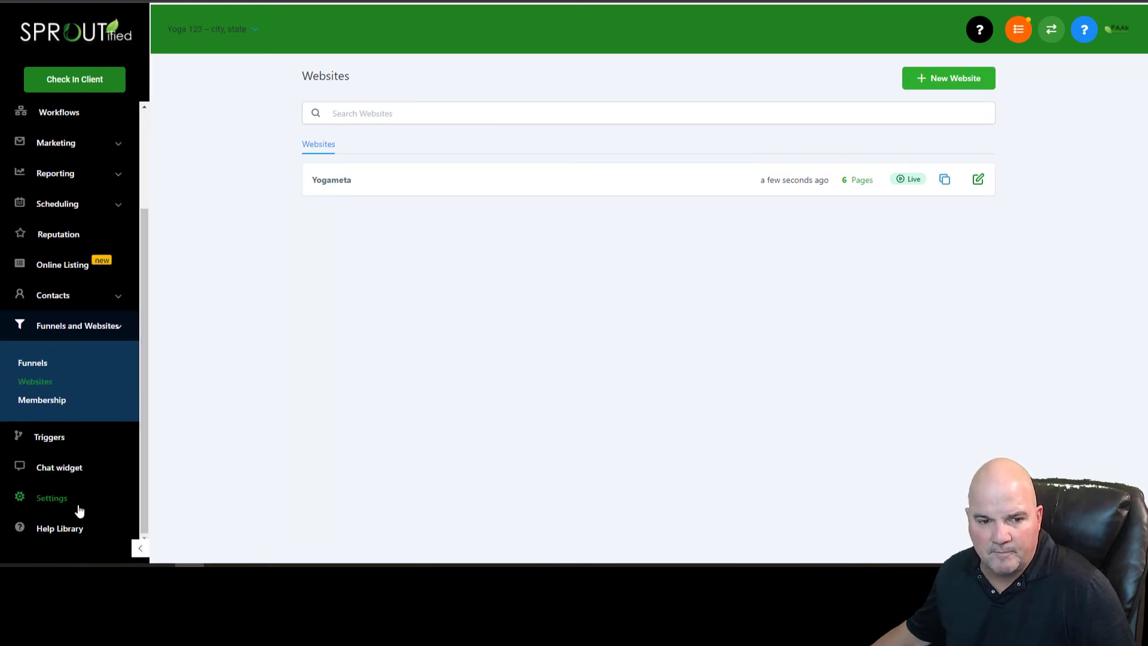
pyautogui.click(51, 498)
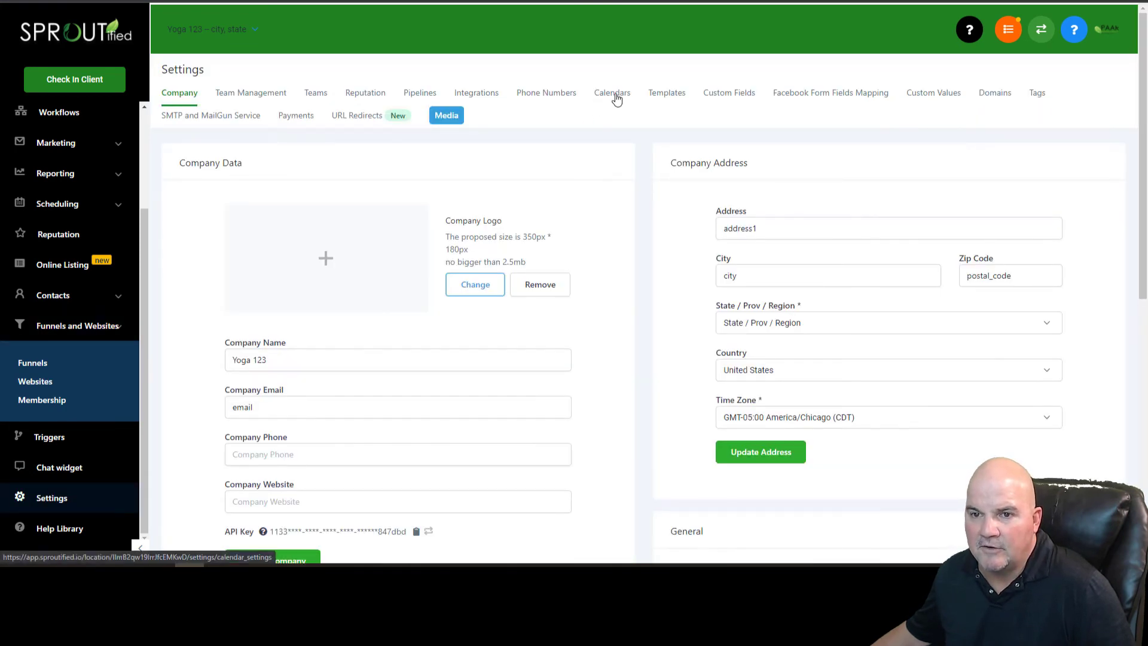
# Step: Open the Booking Request calendar for editing from the Calendars tab
pyautogui.click(612, 92)
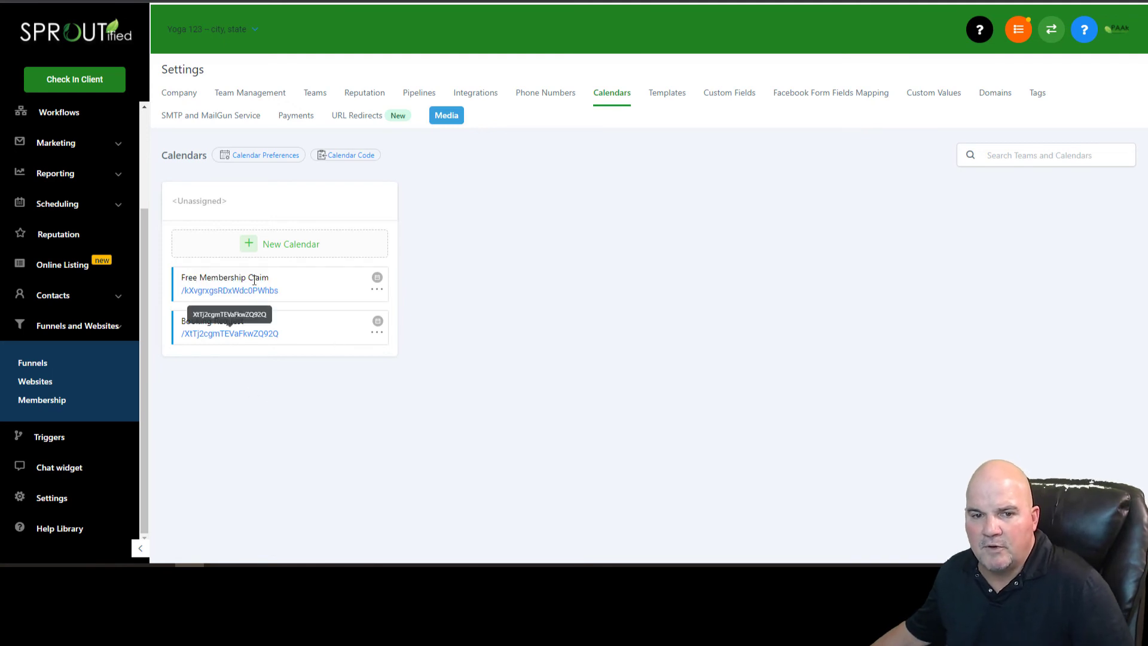
pyautogui.moveTo(242, 346)
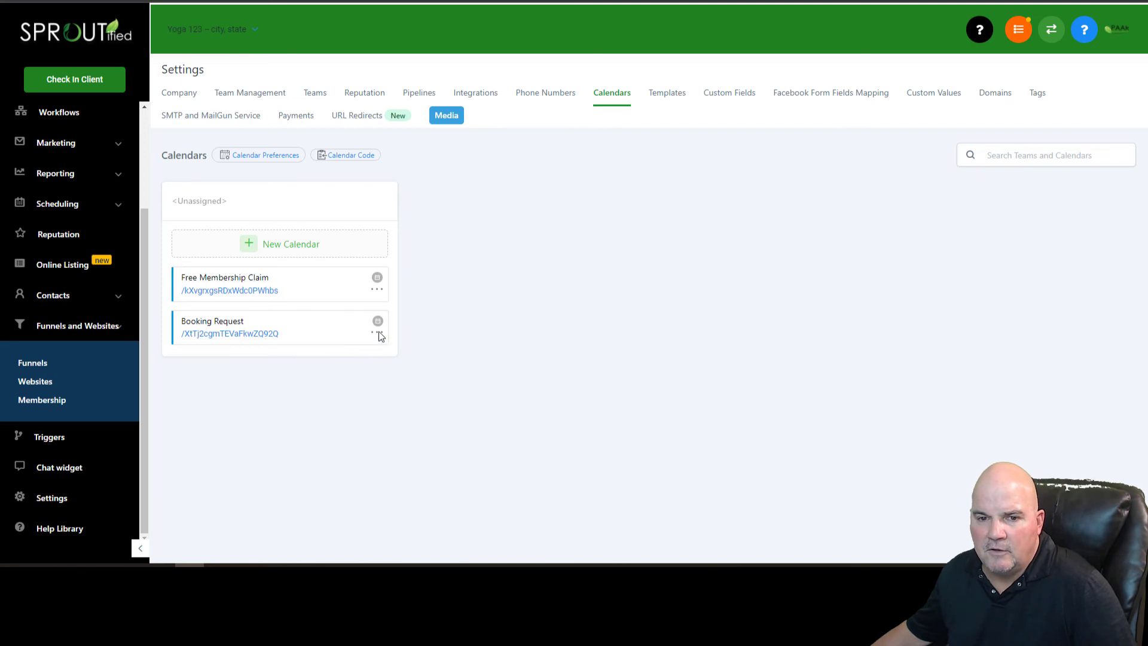
pyautogui.click(377, 321)
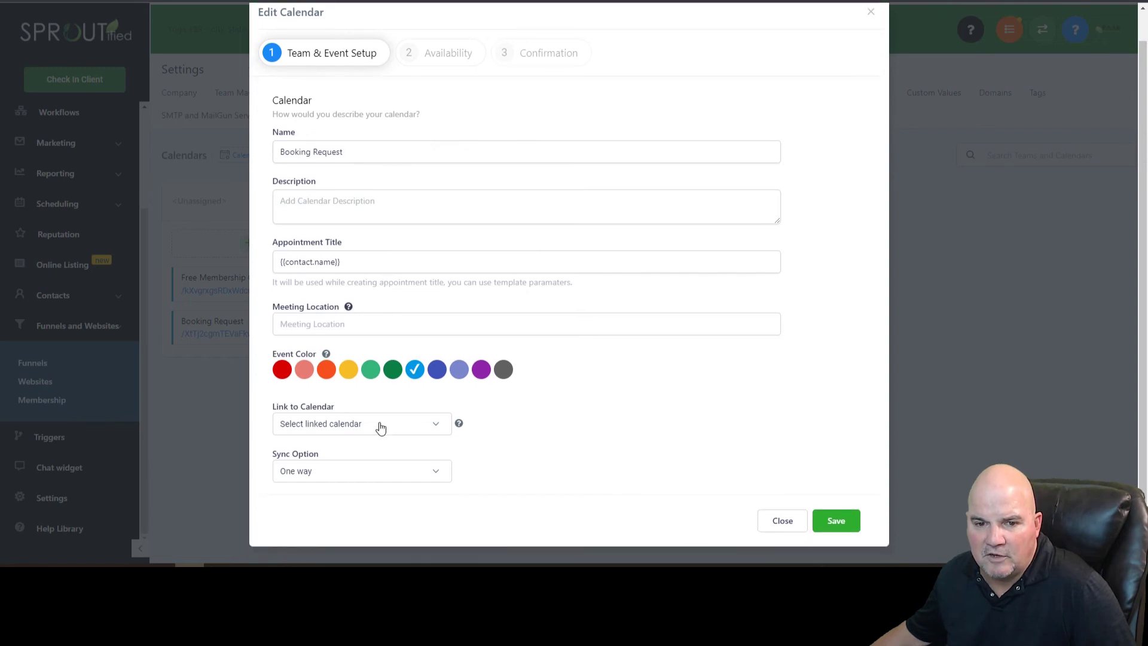
pyautogui.moveTo(478, 438)
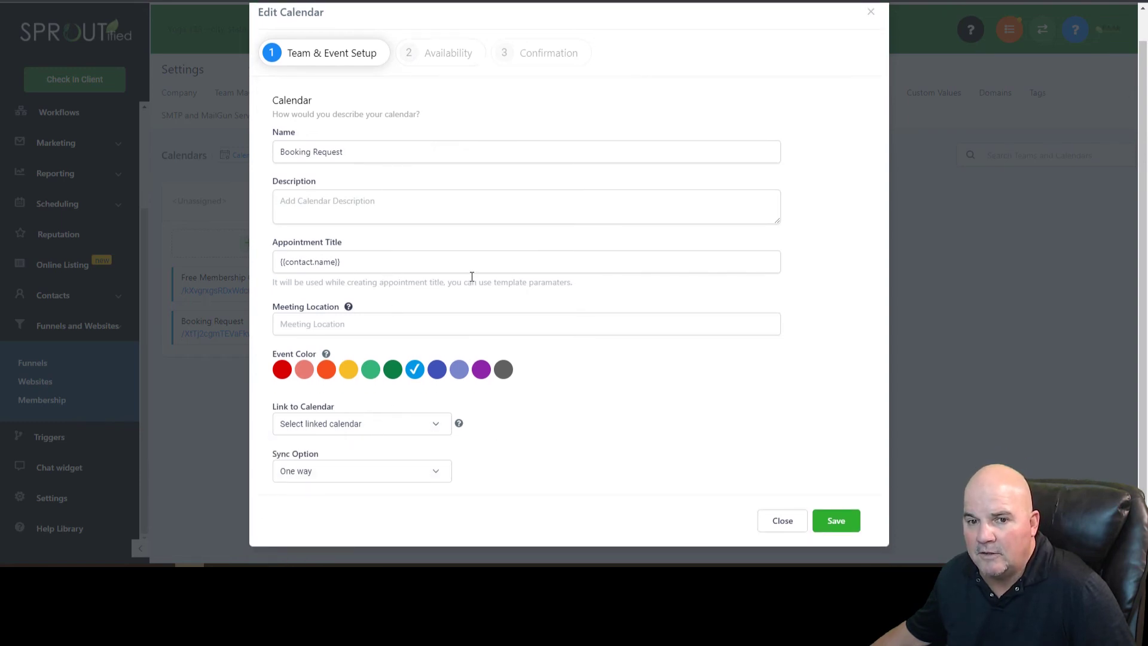
pyautogui.moveTo(408, 90)
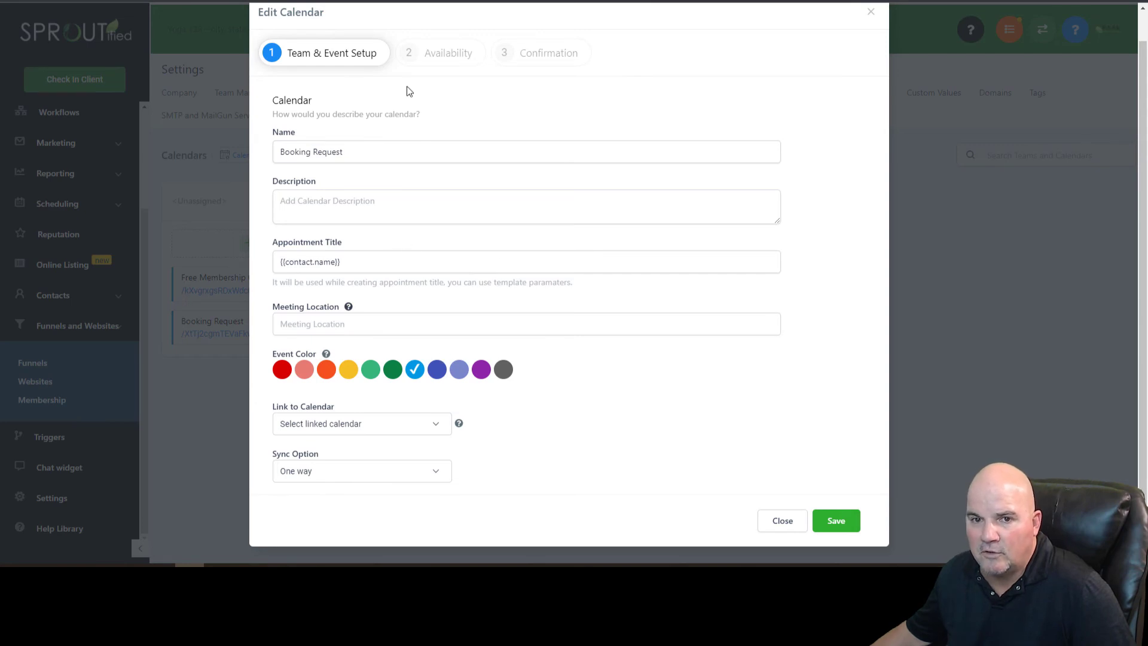
pyautogui.click(448, 53)
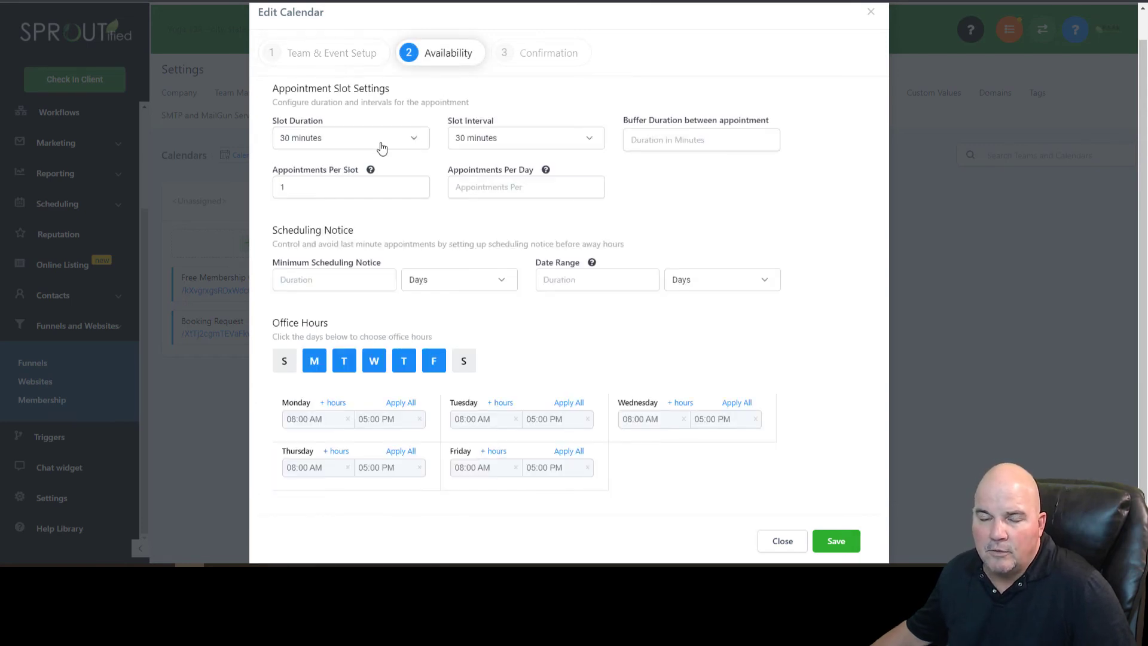
pyautogui.moveTo(387, 141)
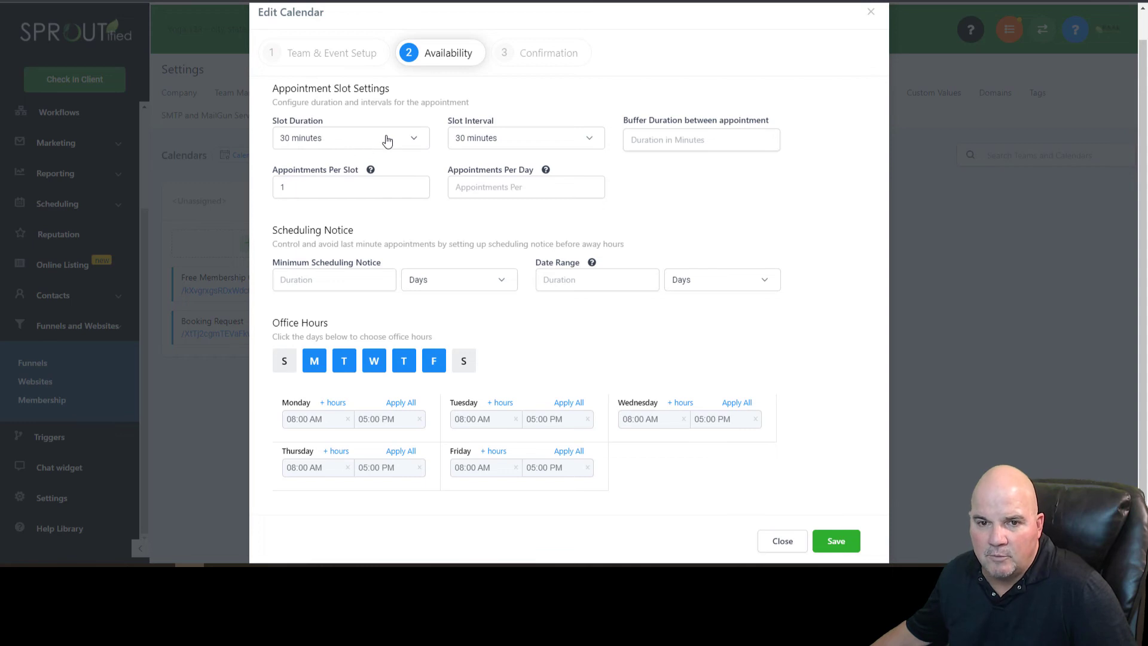
pyautogui.click(350, 137)
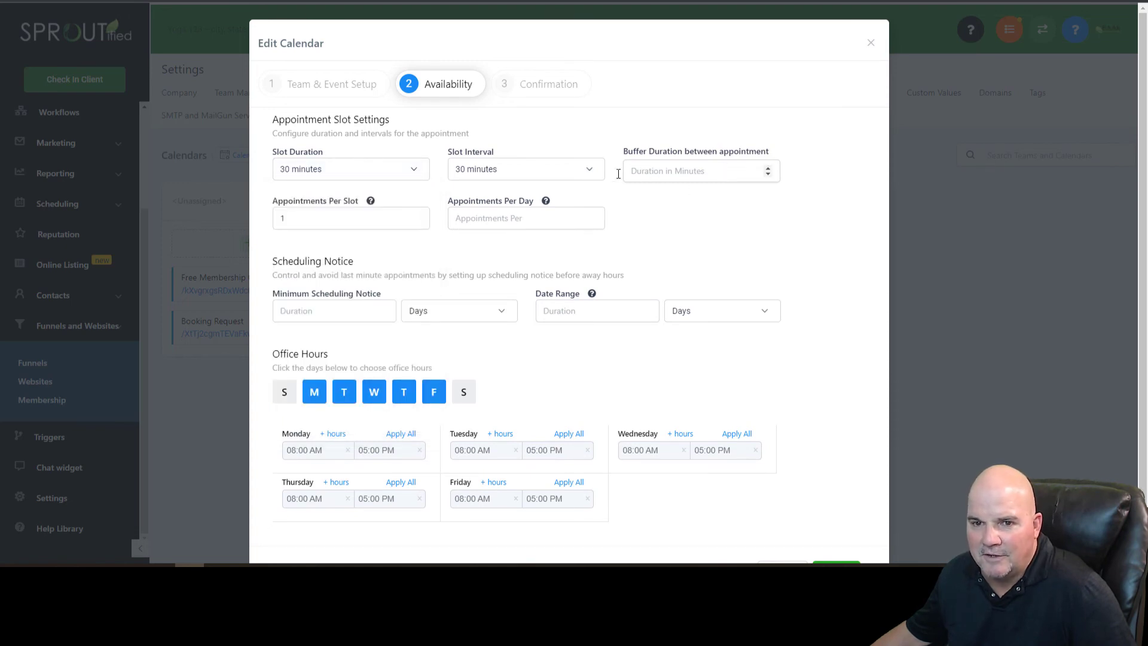
pyautogui.moveTo(822, 258)
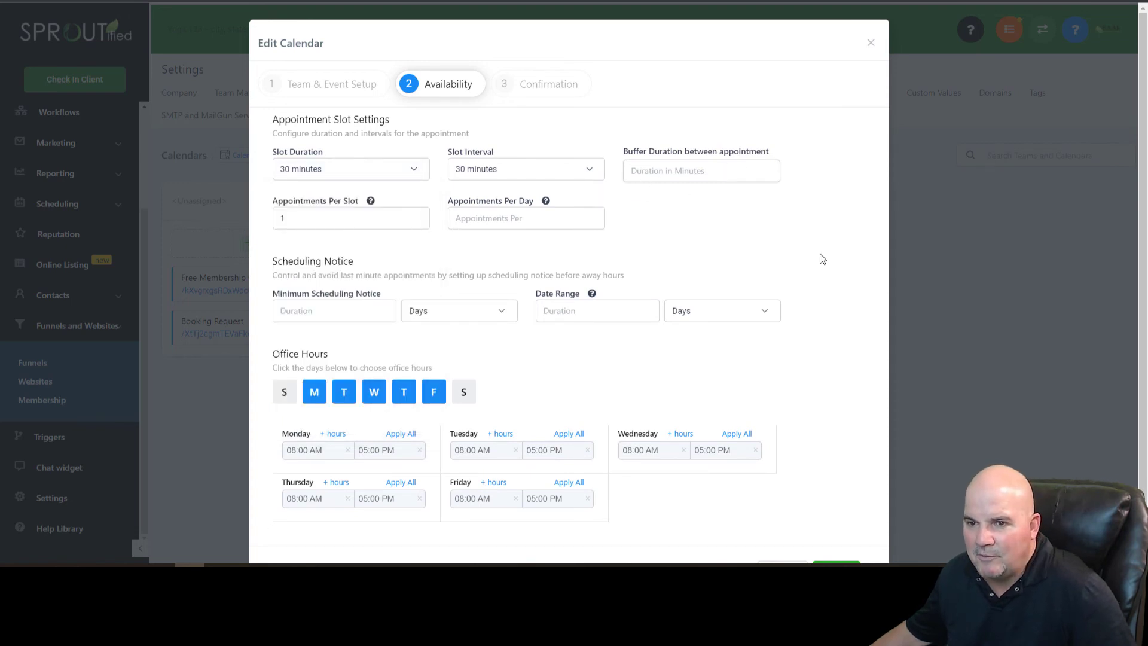
pyautogui.moveTo(729, 241)
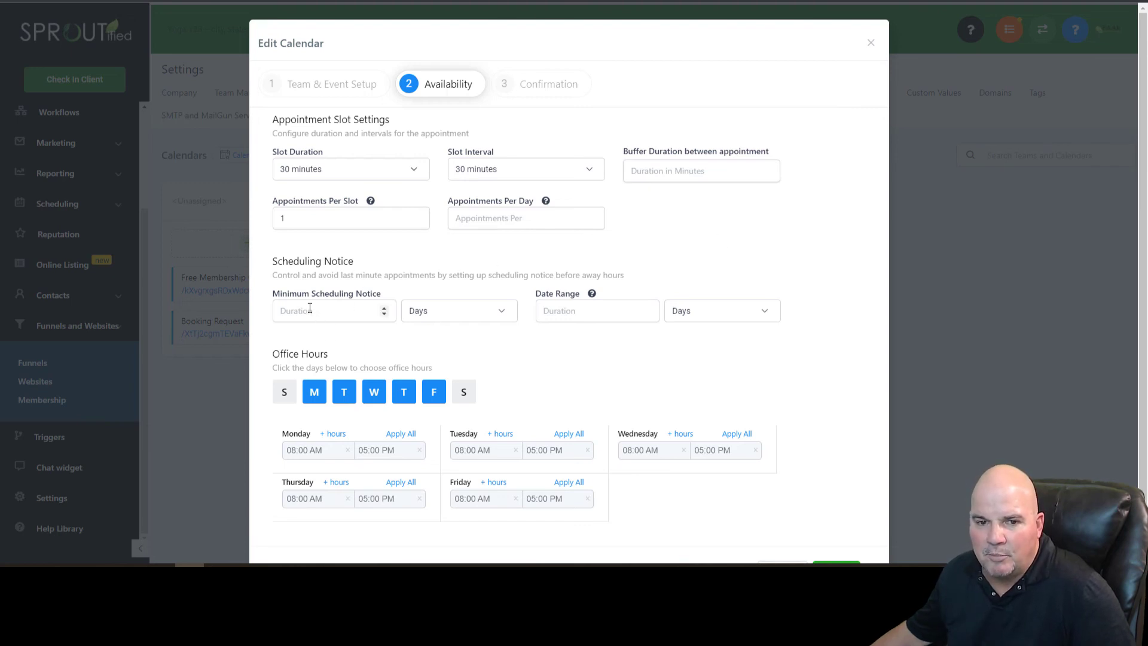
pyautogui.click(334, 311)
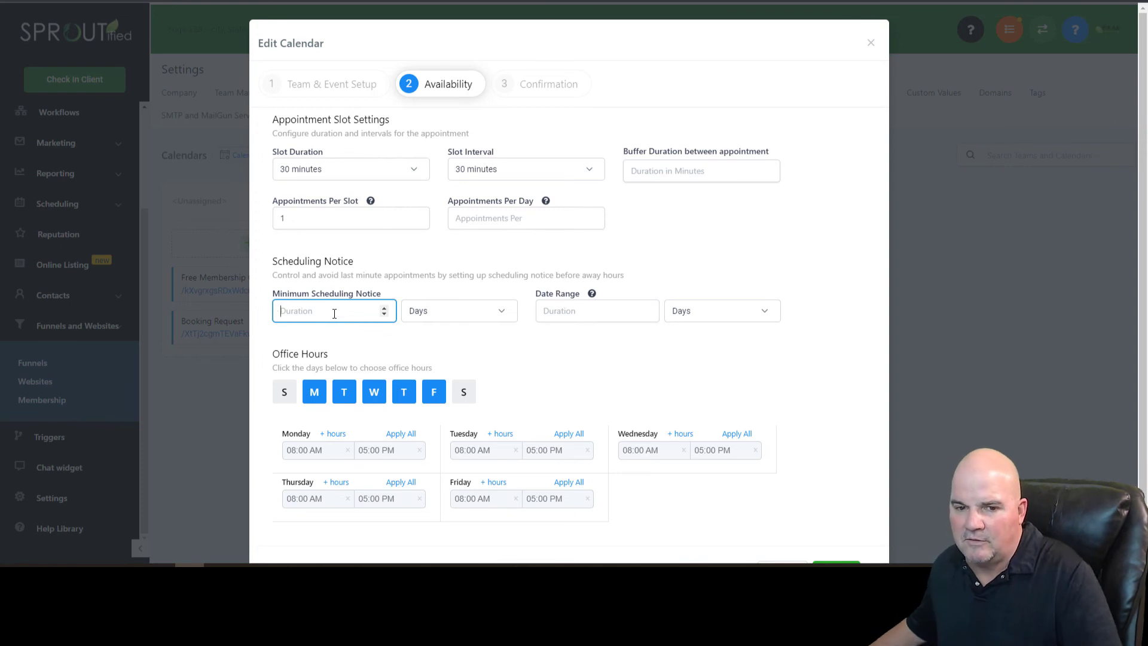
# Step: Remove Tuesday and Thursday, leaving office hours on Monday, Wednesday and Friday
pyautogui.click(403, 391)
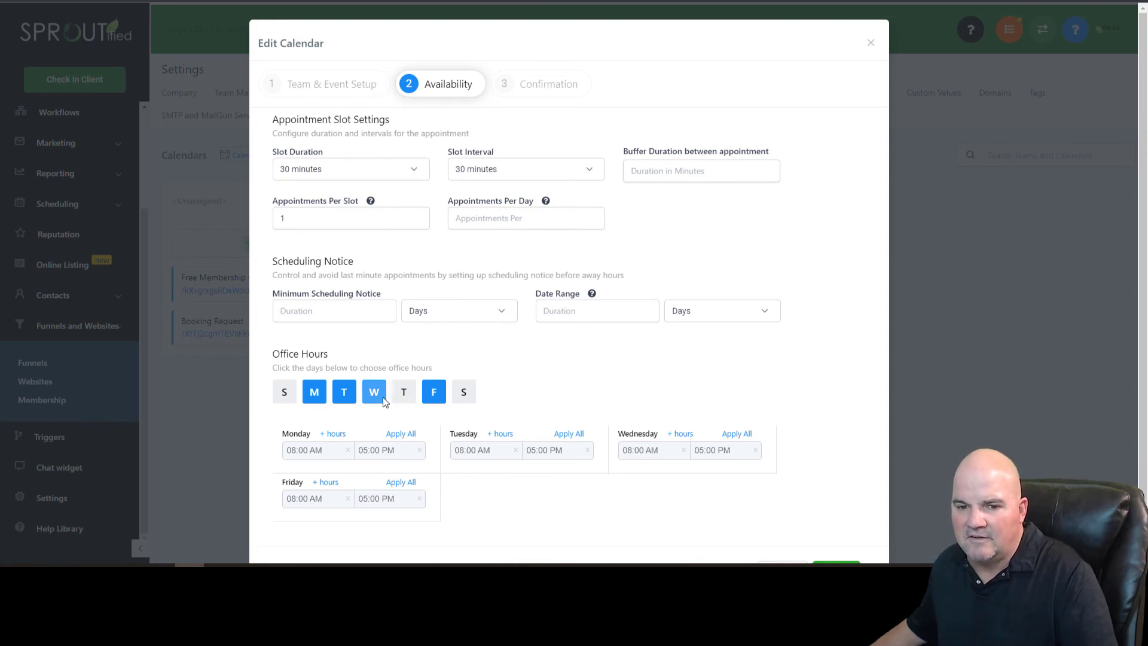
pyautogui.click(343, 391)
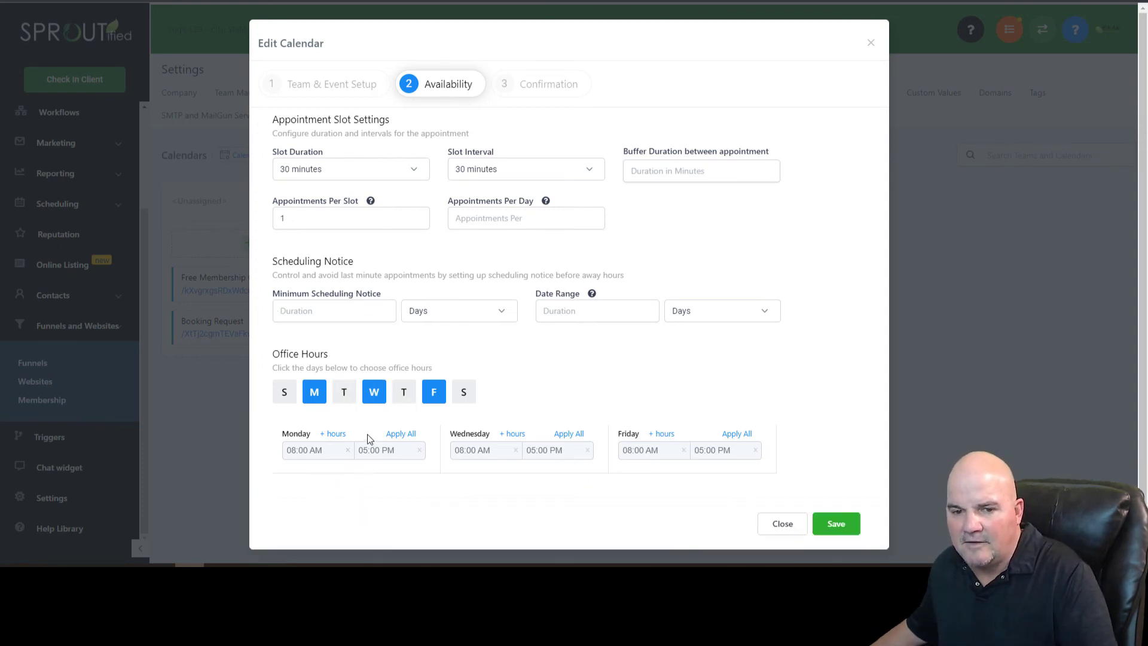
pyautogui.moveTo(331, 405)
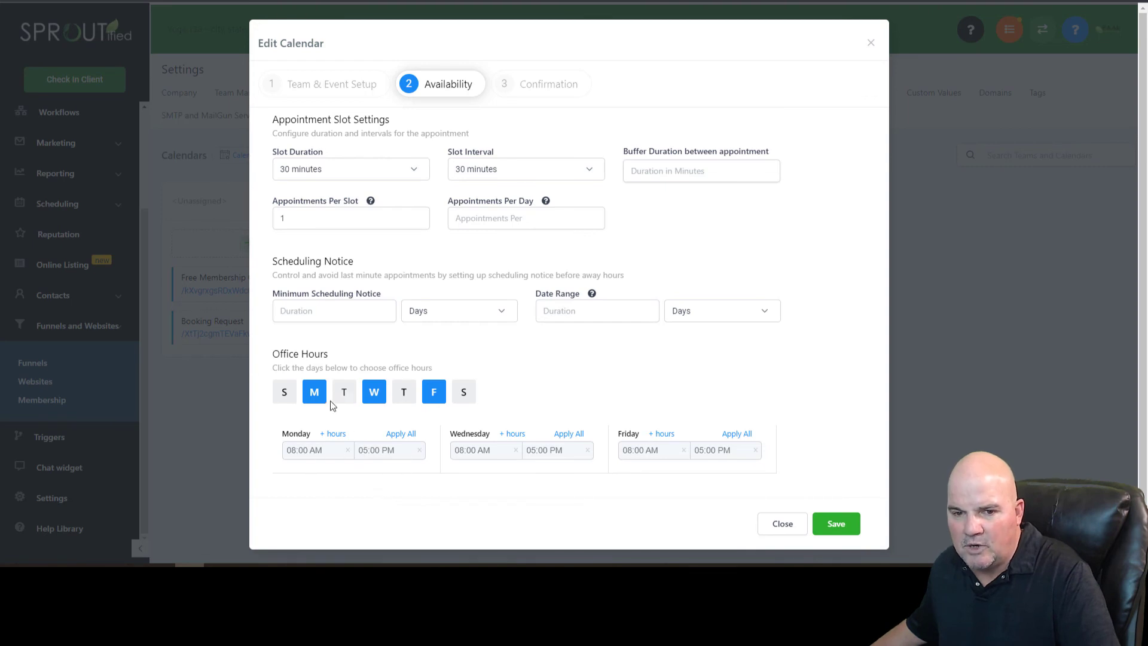
pyautogui.moveTo(406, 434)
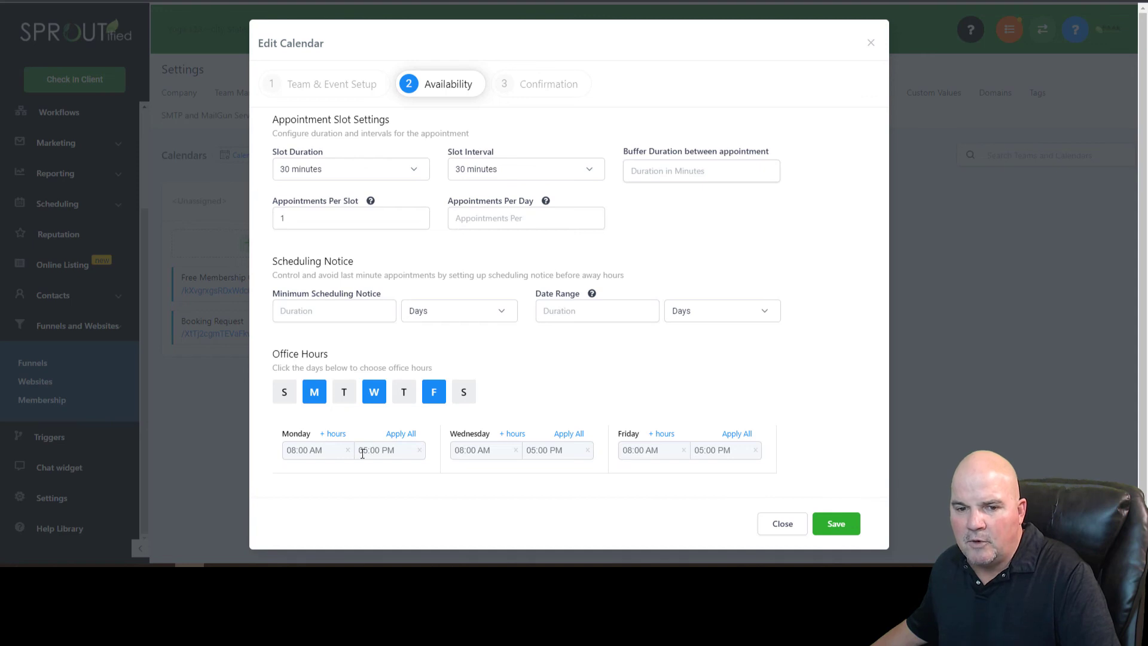
# Step: Split Monday into 8:00 AM–1:00 PM and 3:00 PM–5:00 PM and apply it to all days
pyautogui.click(390, 450)
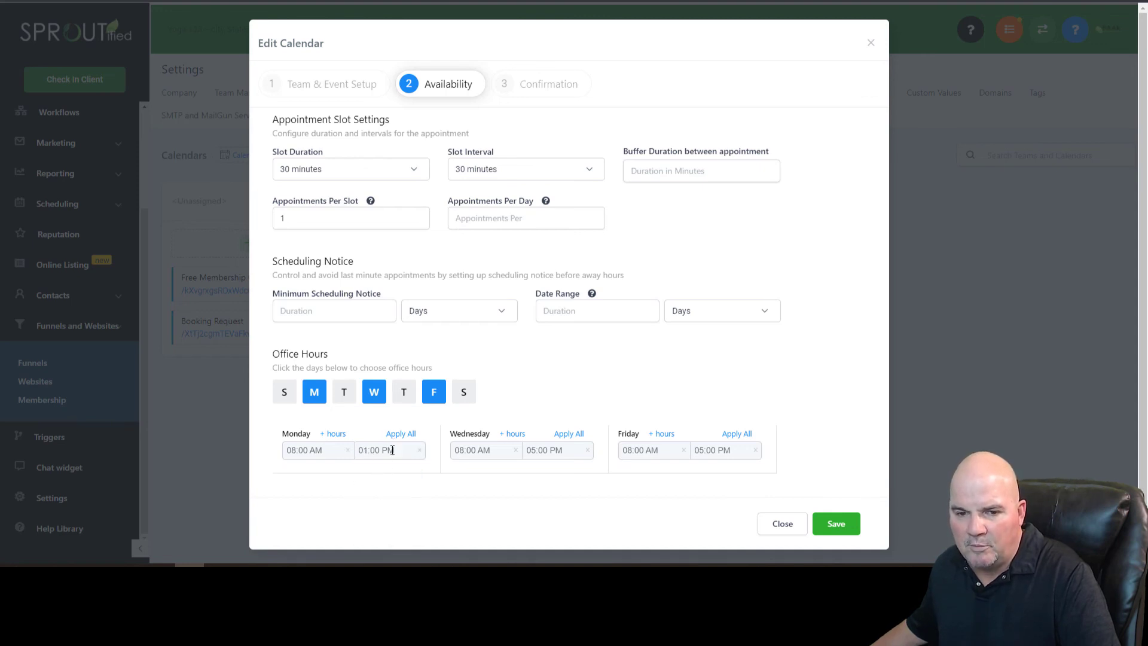
pyautogui.click(332, 433)
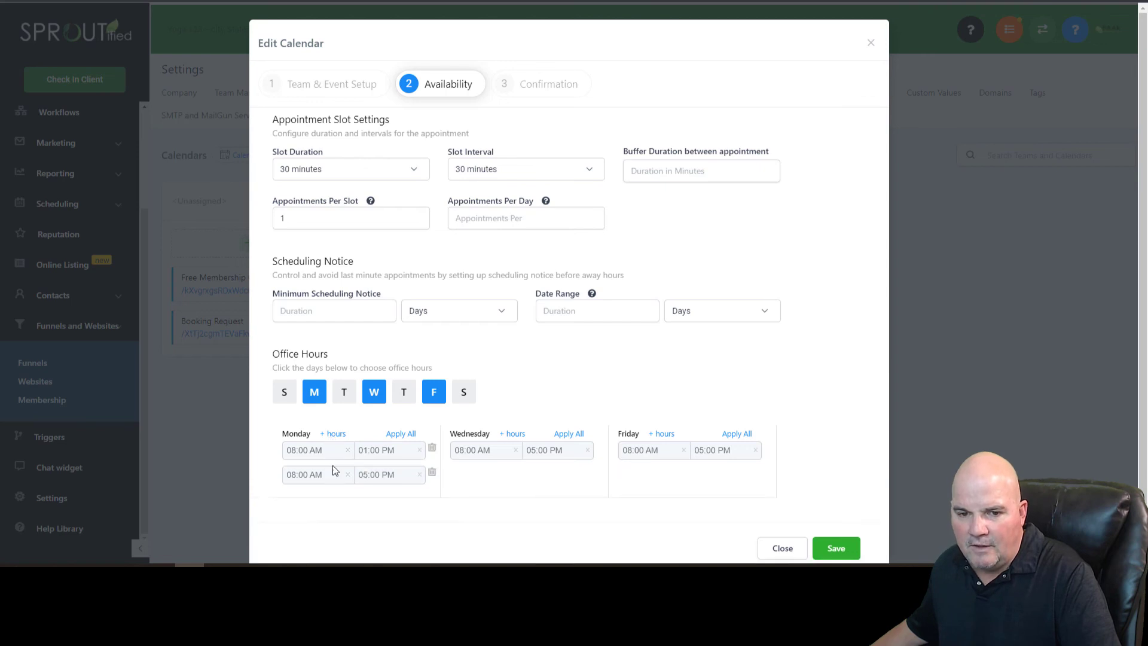
pyautogui.click(313, 474)
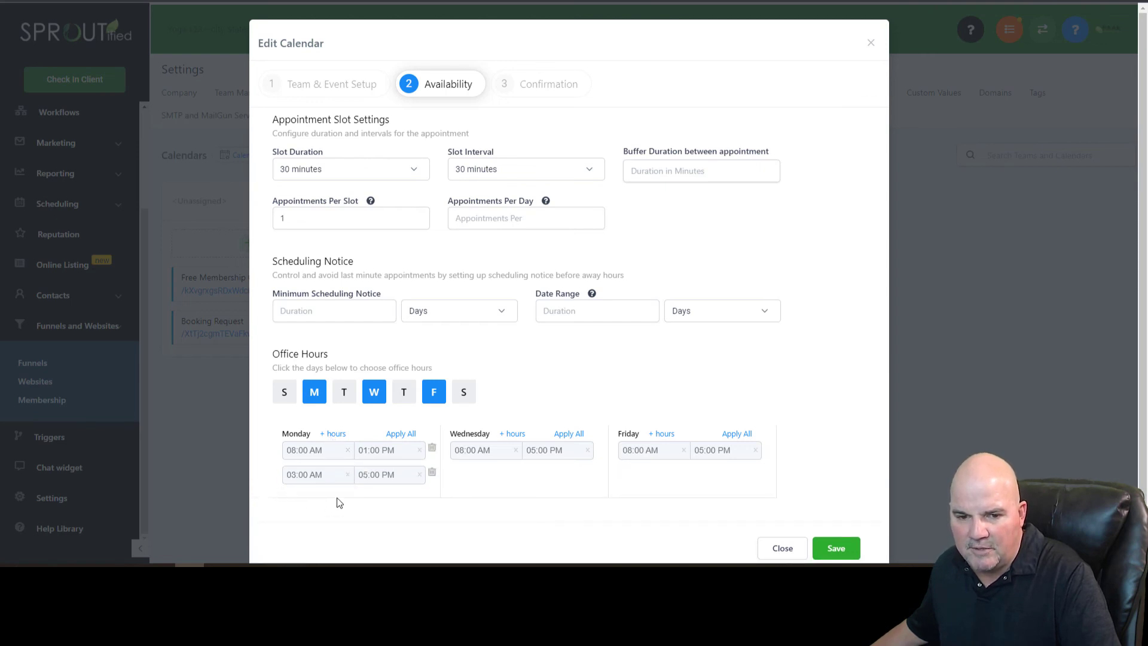
pyautogui.click(314, 475)
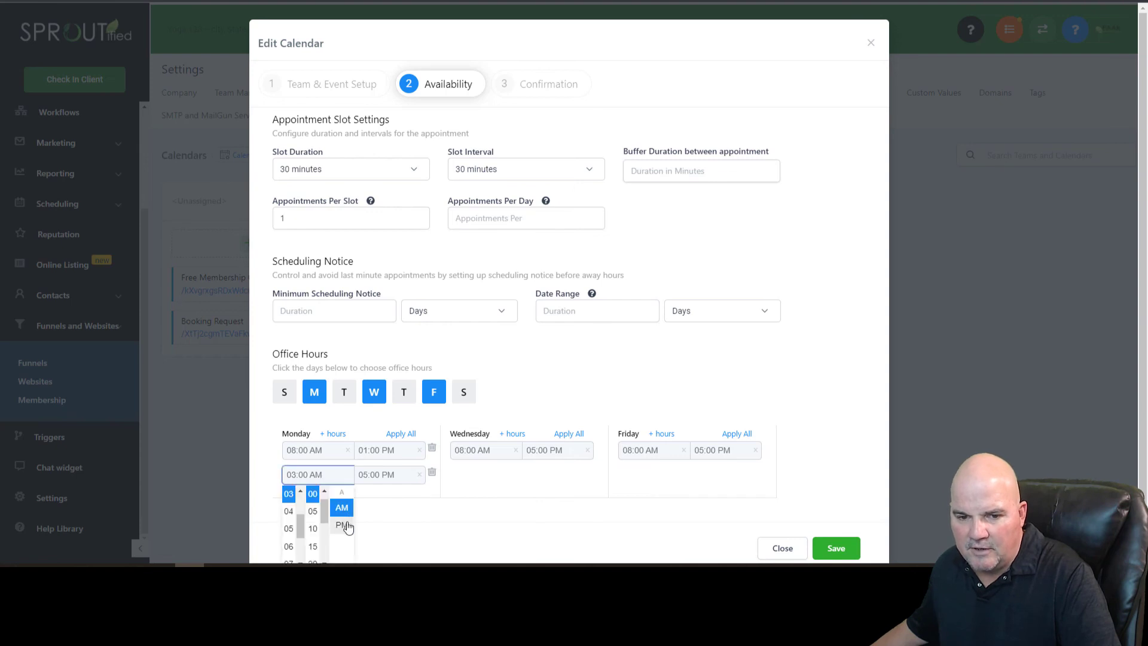
pyautogui.click(341, 526)
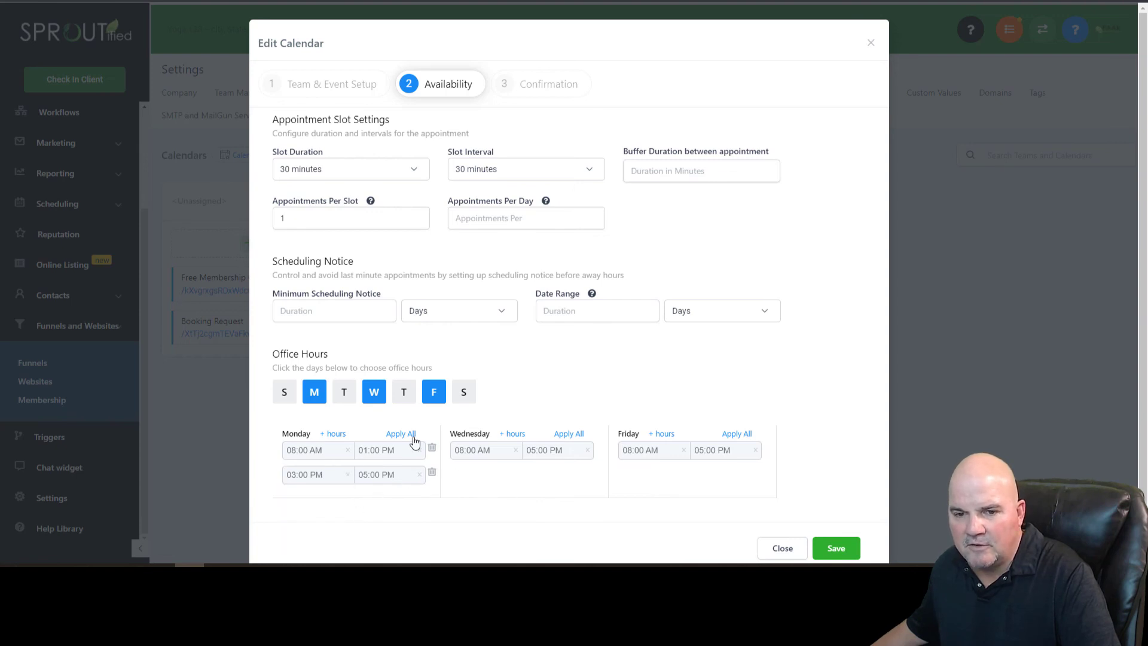
pyautogui.click(400, 434)
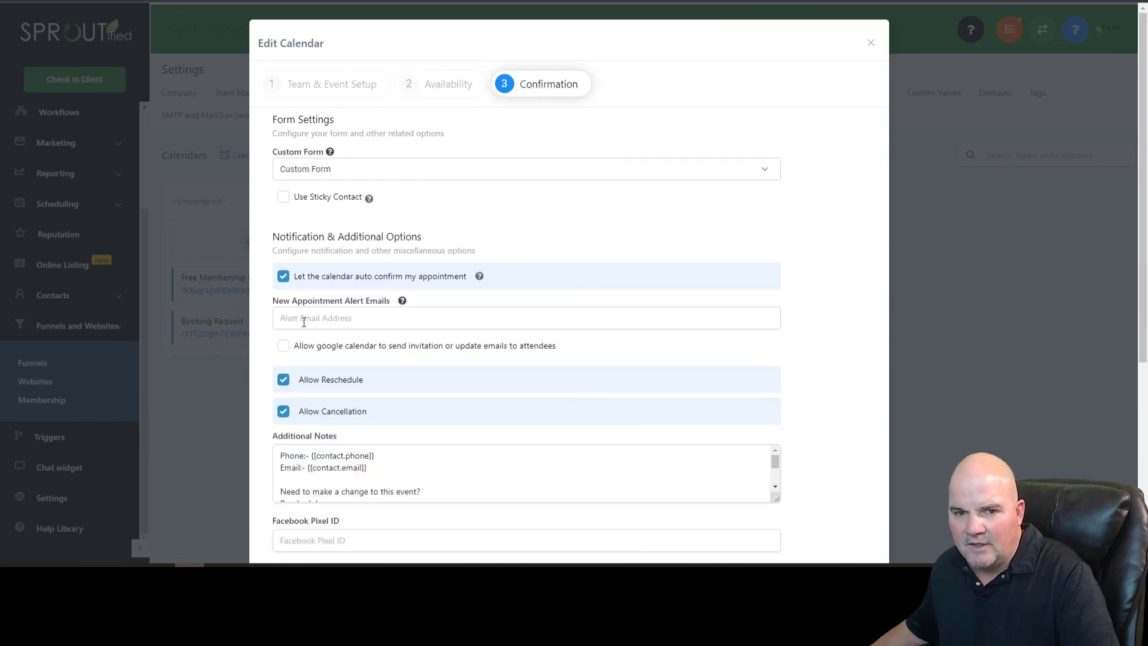
pyautogui.moveTo(581, 387)
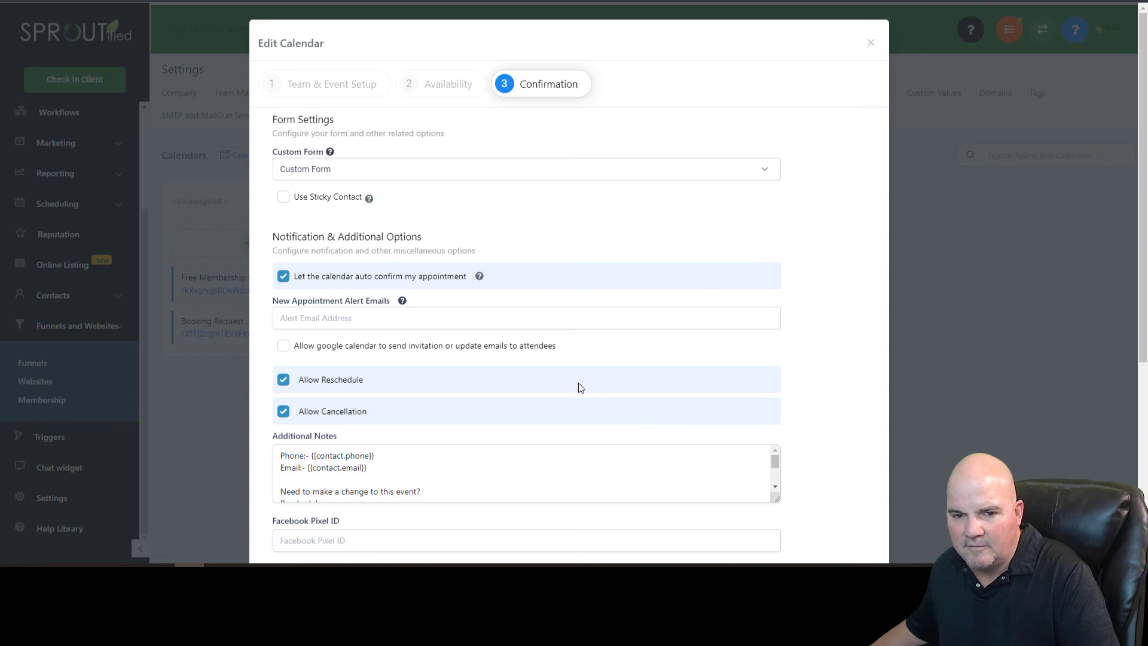
# Step: Scroll the Confirmation step down to the form submission options
pyautogui.scroll(-3)
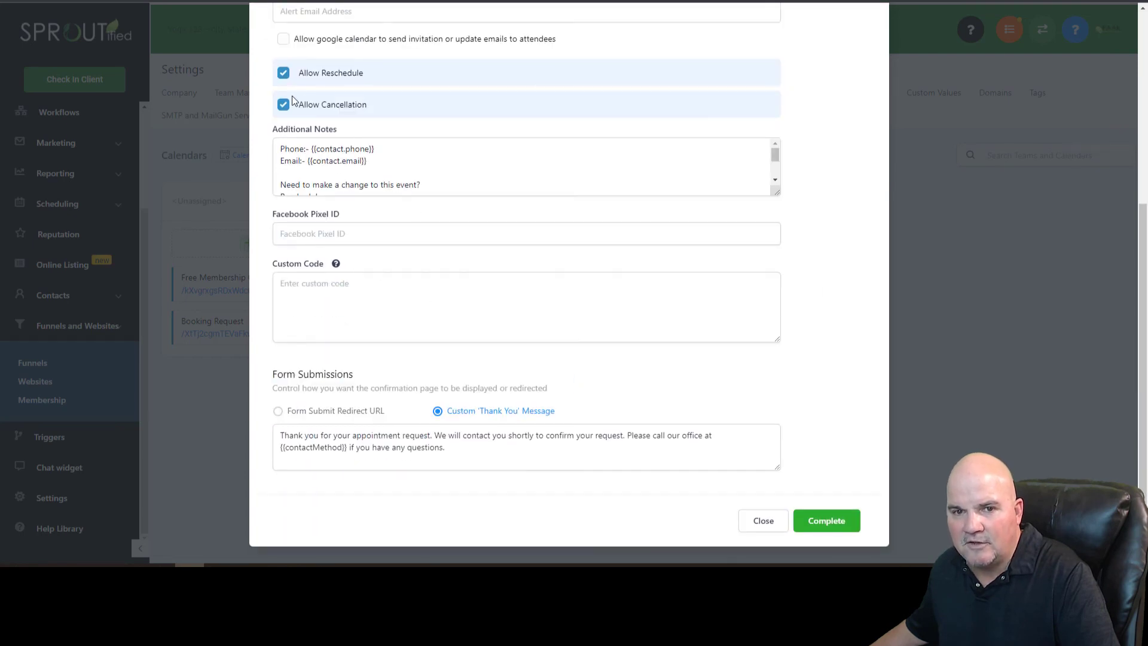
pyautogui.moveTo(592, 383)
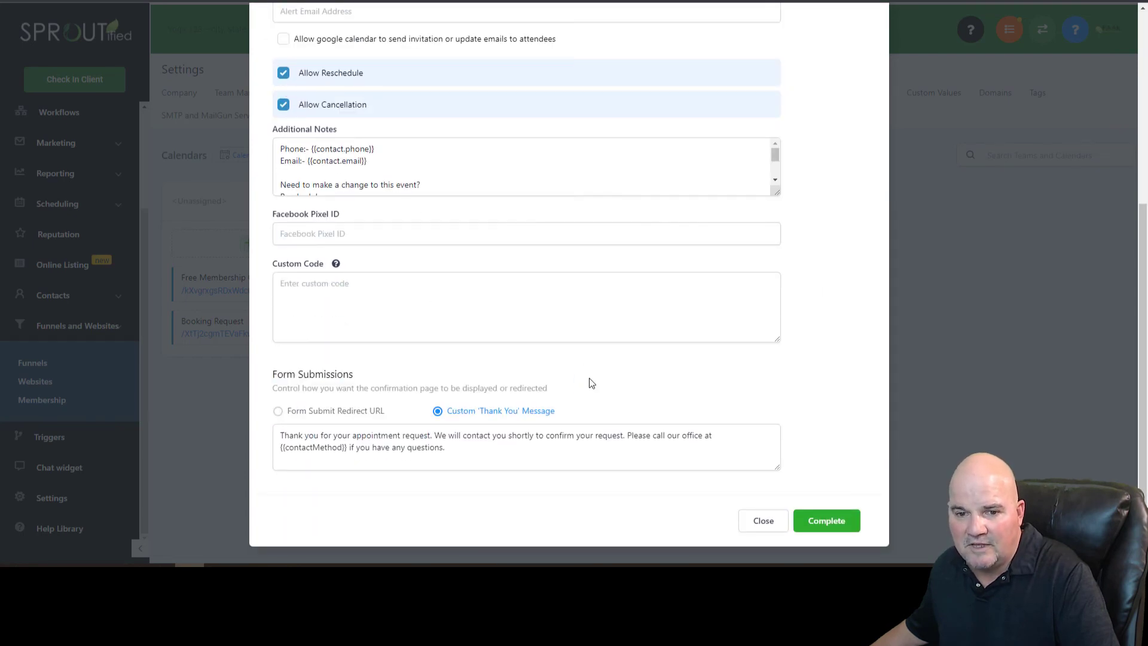
pyautogui.moveTo(739, 396)
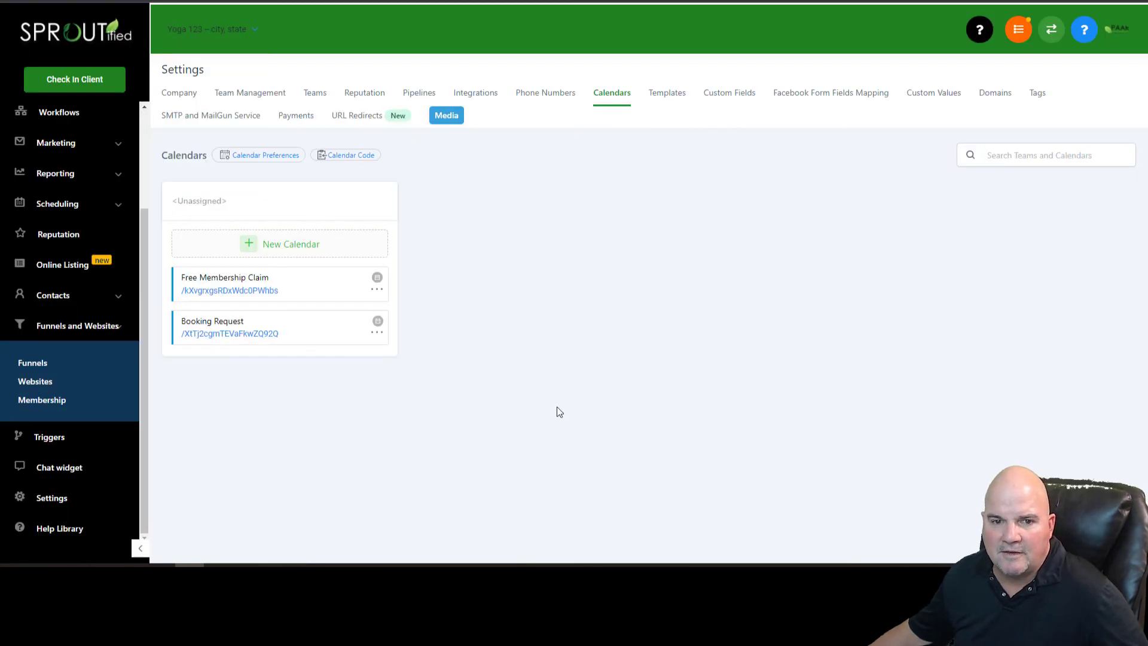
pyautogui.moveTo(217, 289)
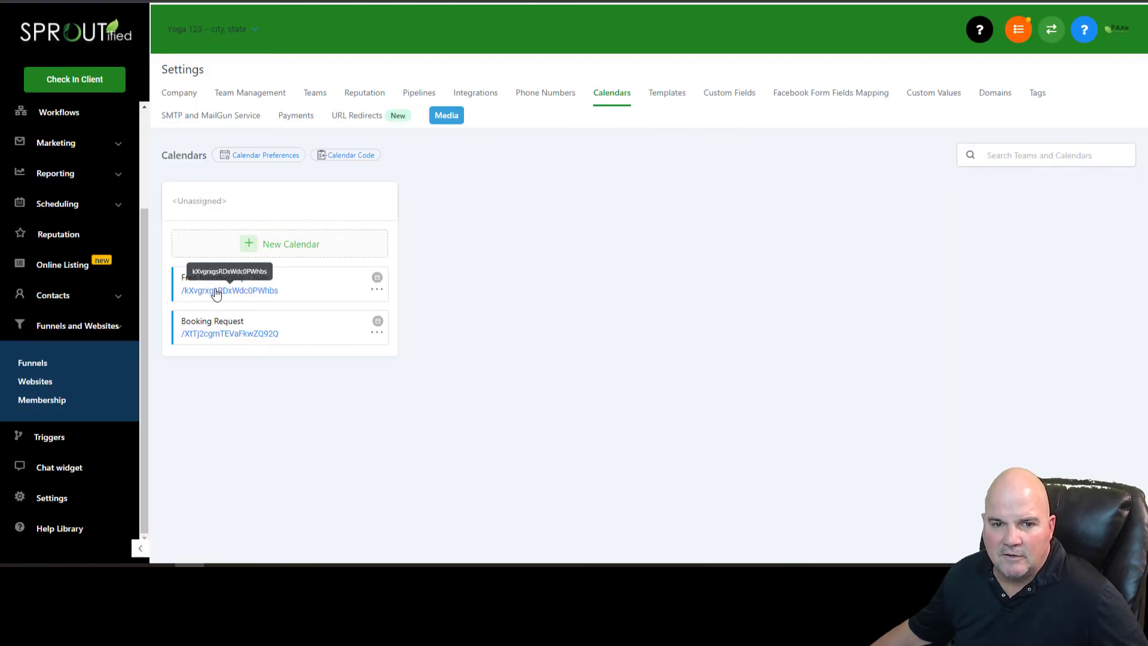
pyautogui.click(230, 290)
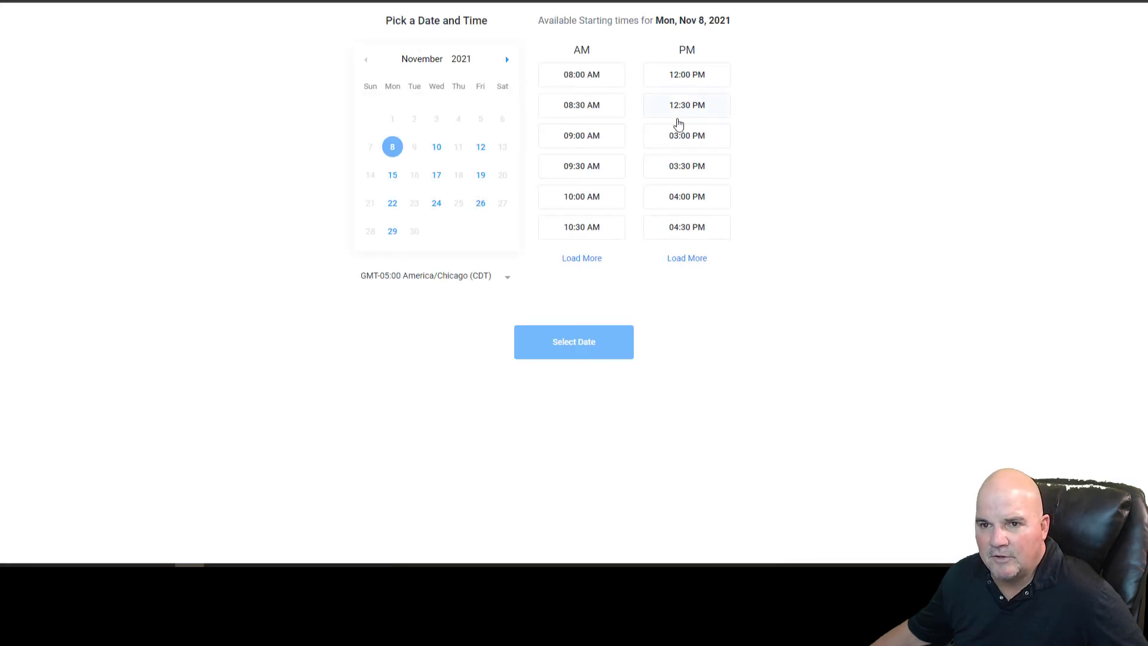
pyautogui.click(437, 146)
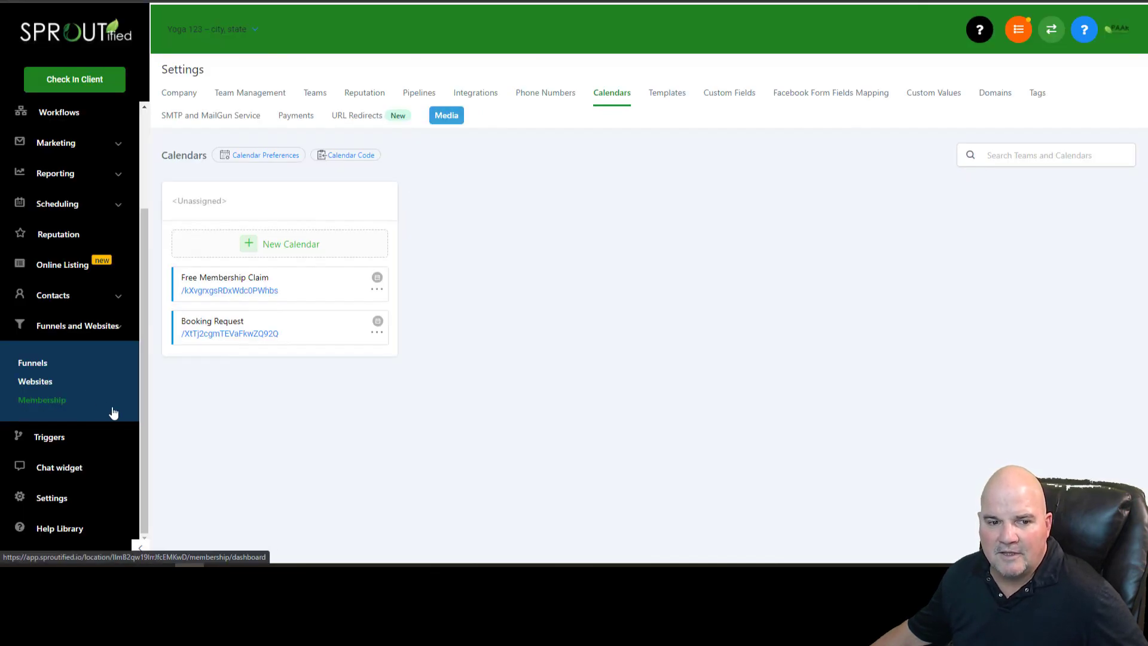
pyautogui.moveTo(152, 438)
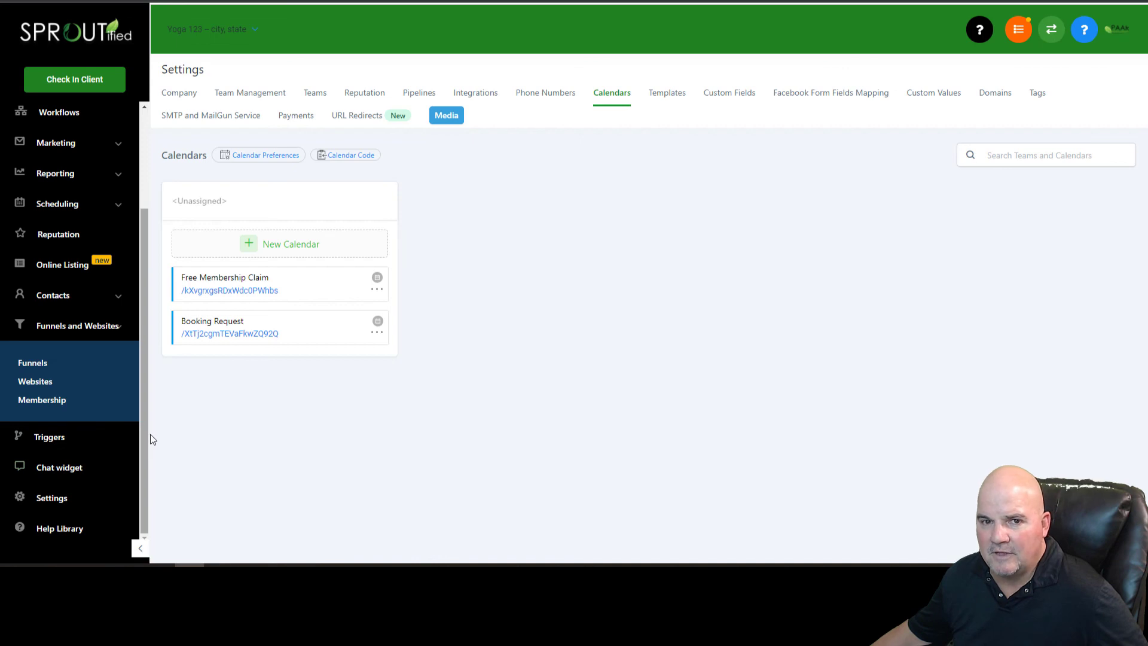
pyautogui.moveTo(151, 344)
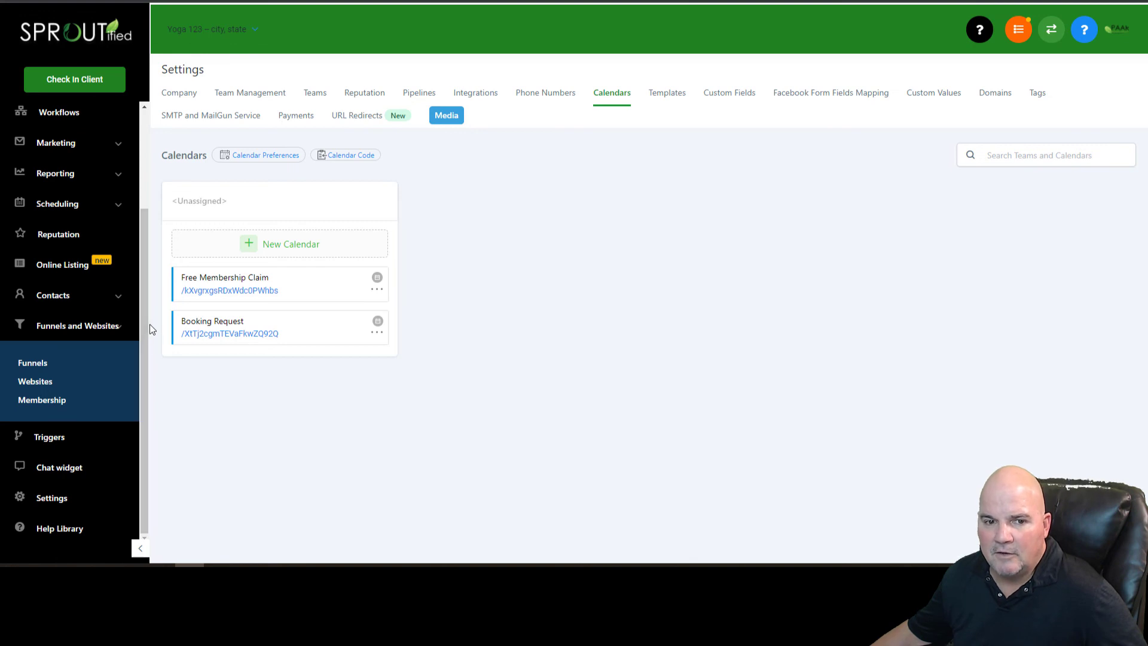
pyautogui.scroll(3)
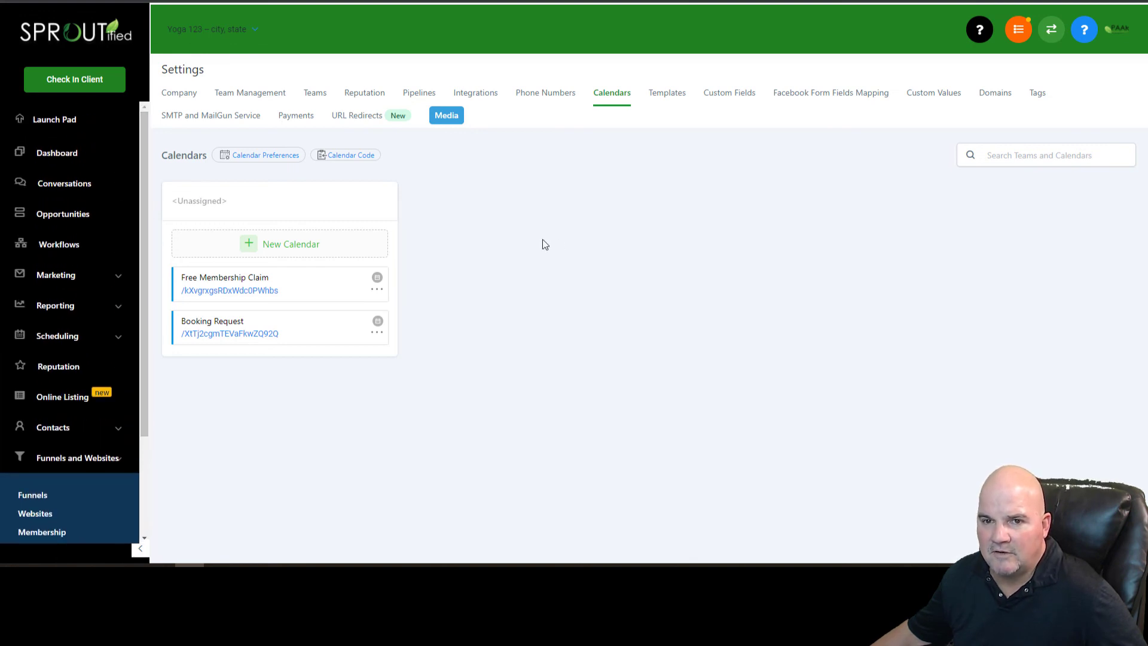
pyautogui.moveTo(559, 245)
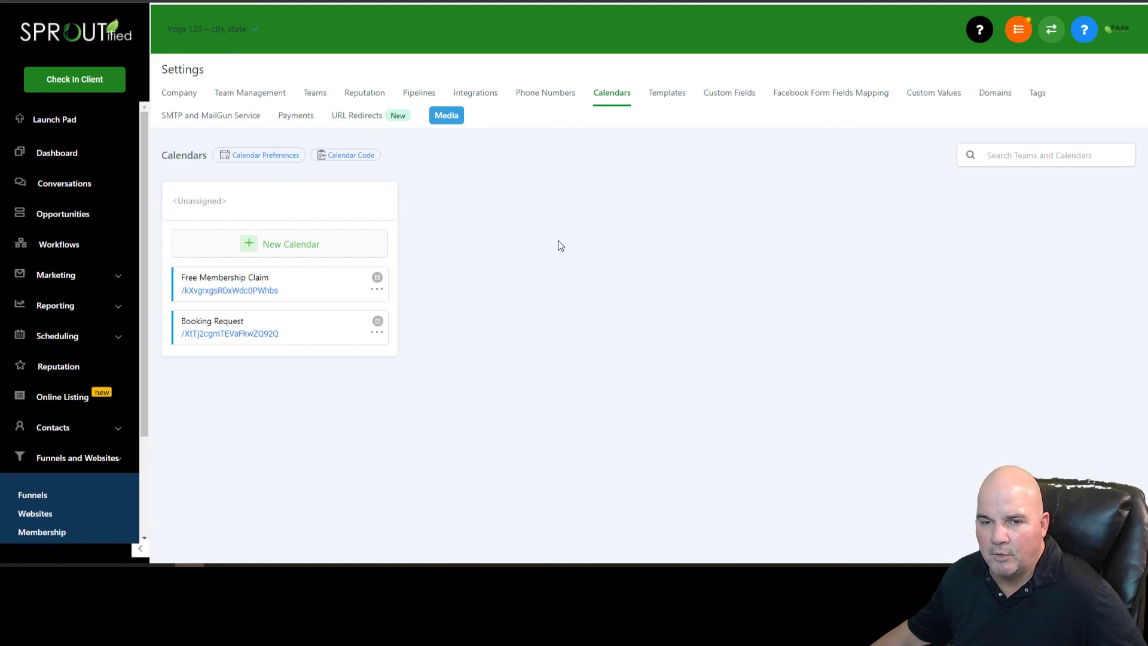
pyautogui.moveTo(590, 259)
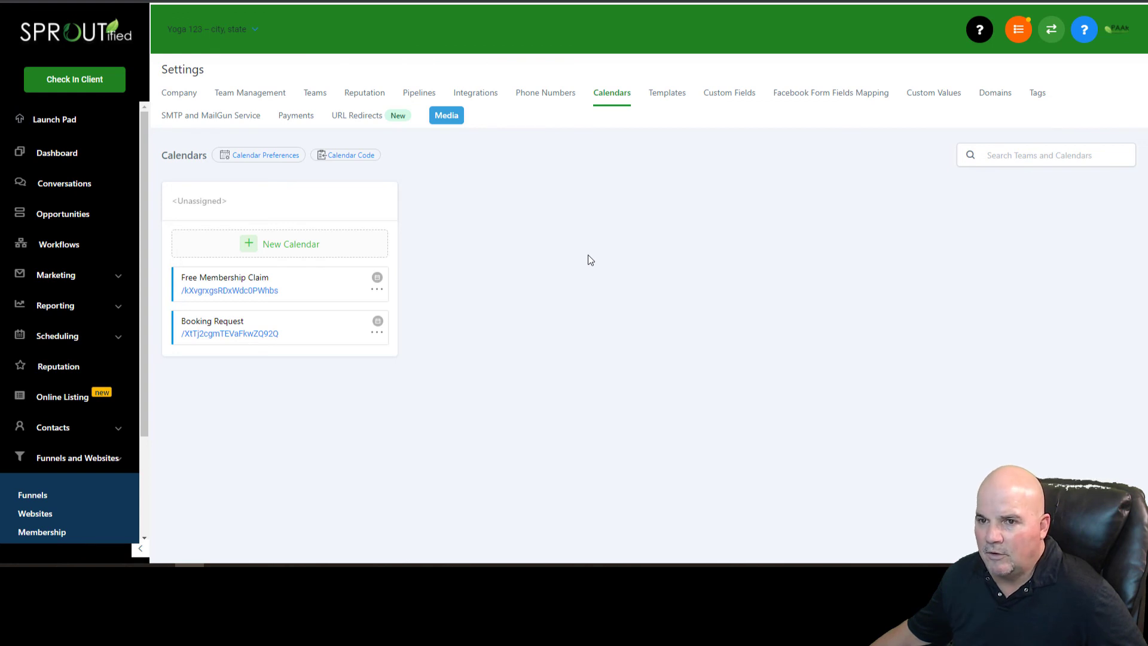
pyautogui.moveTo(475, 97)
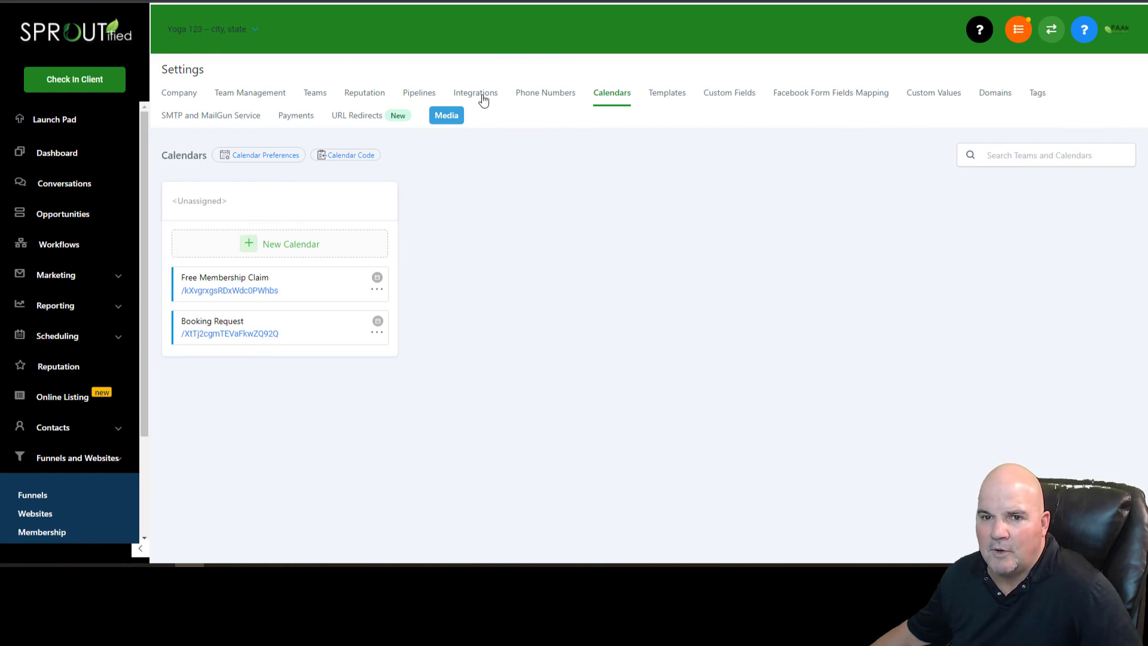
pyautogui.moveTo(223, 224)
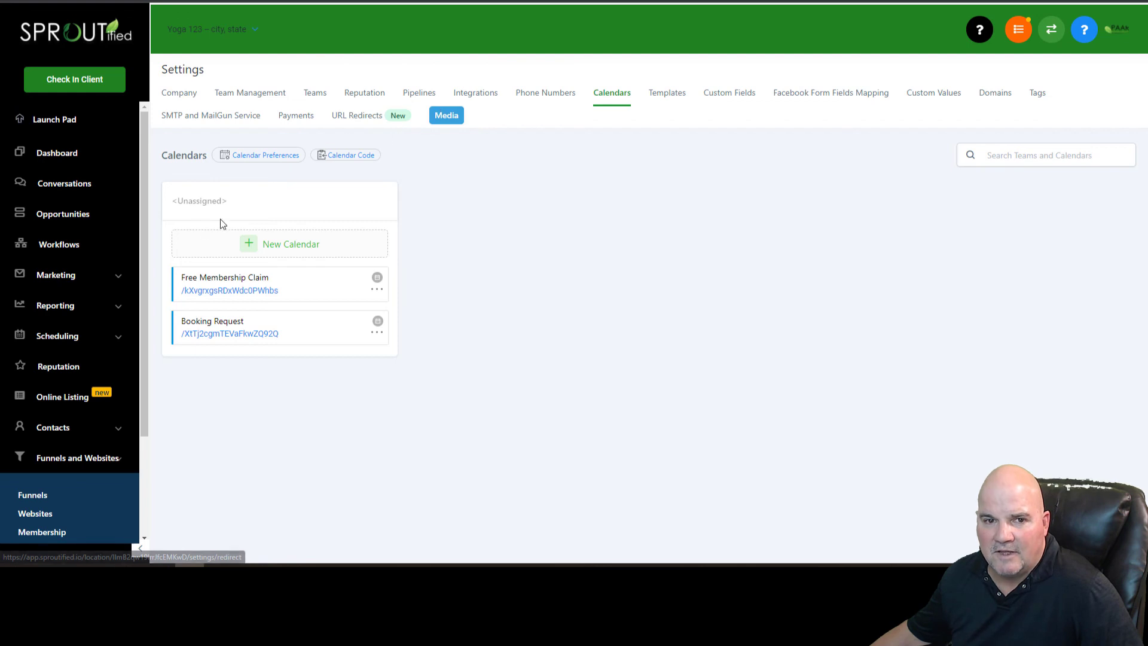
pyautogui.moveTo(755, 339)
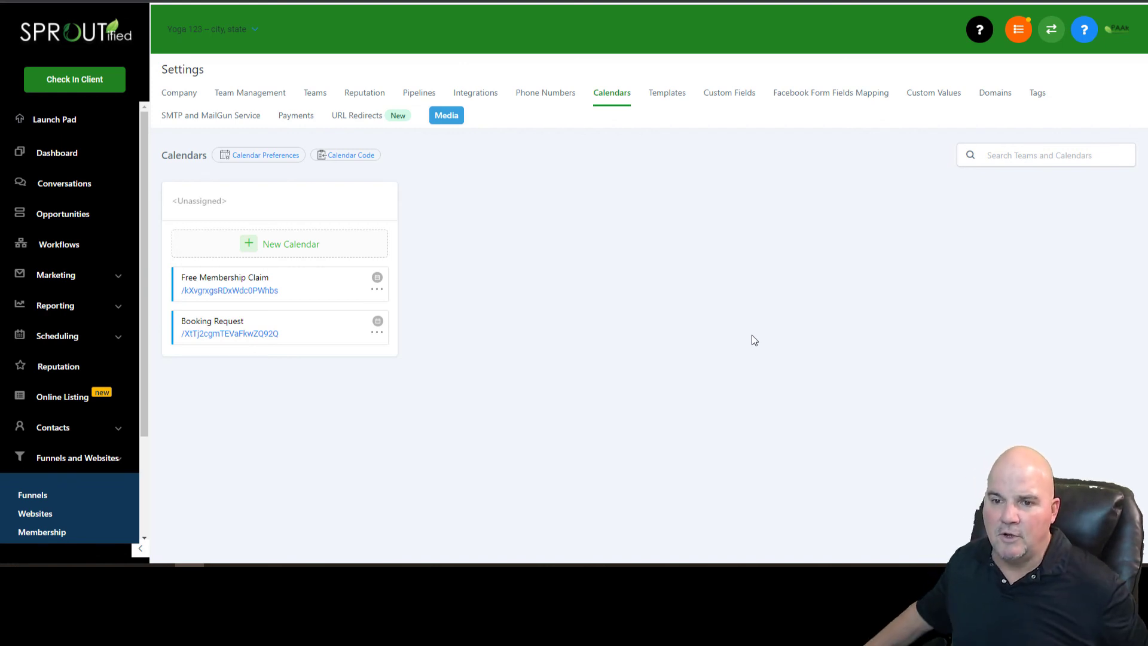
pyautogui.moveTo(689, 324)
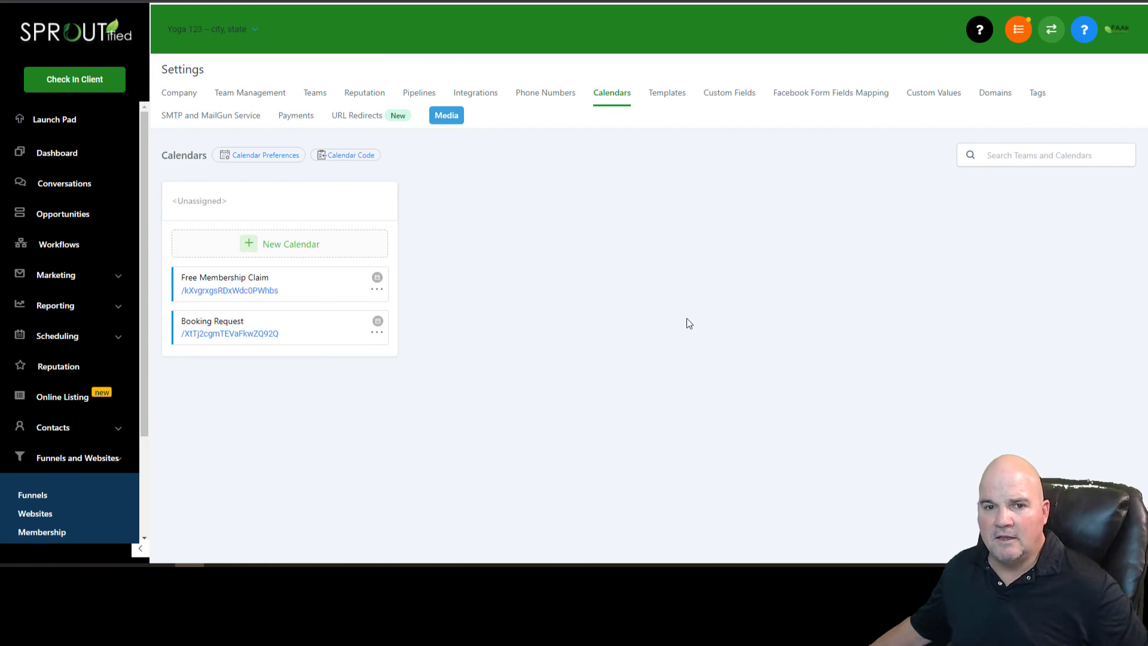
pyautogui.moveTo(677, 387)
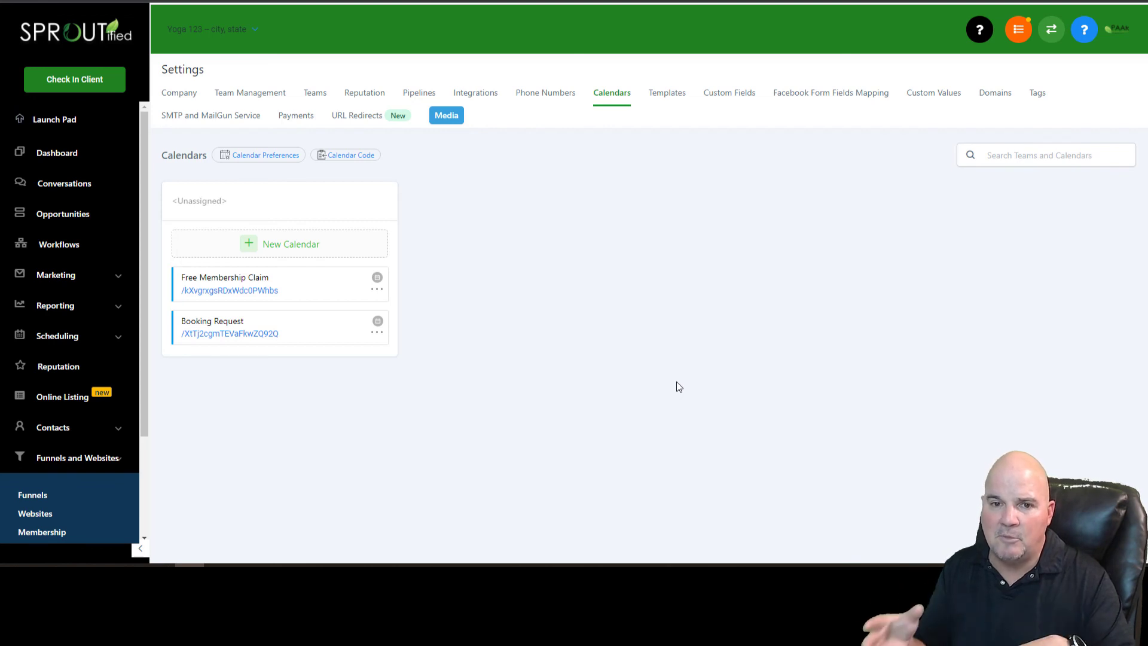
pyautogui.moveTo(410, 220)
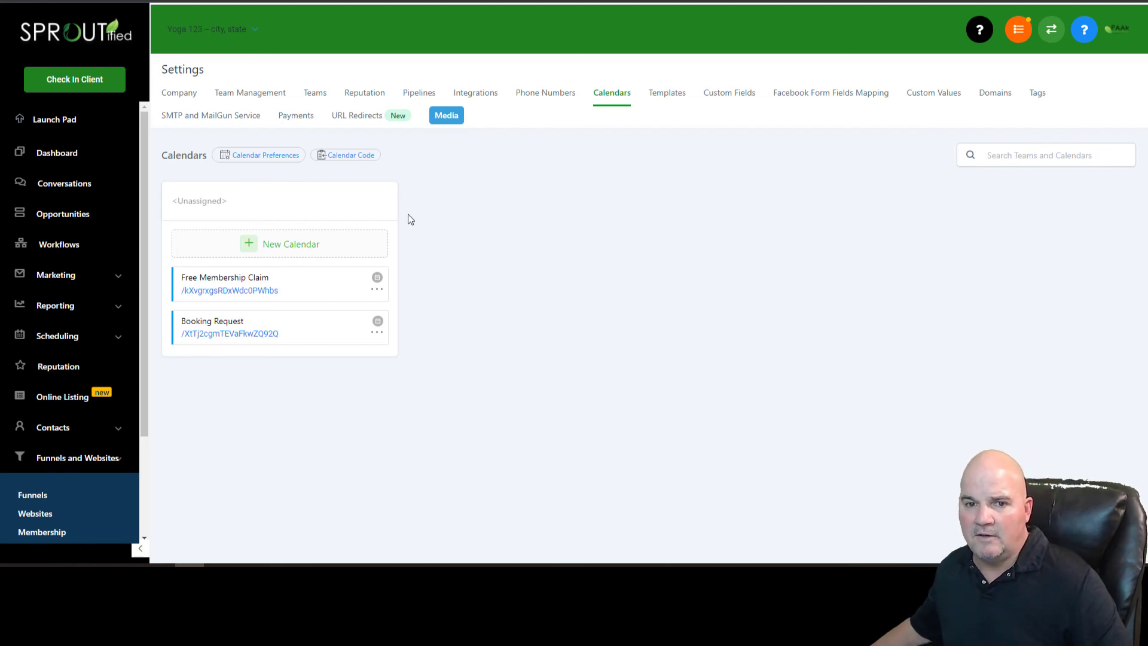
pyautogui.moveTo(637, 369)
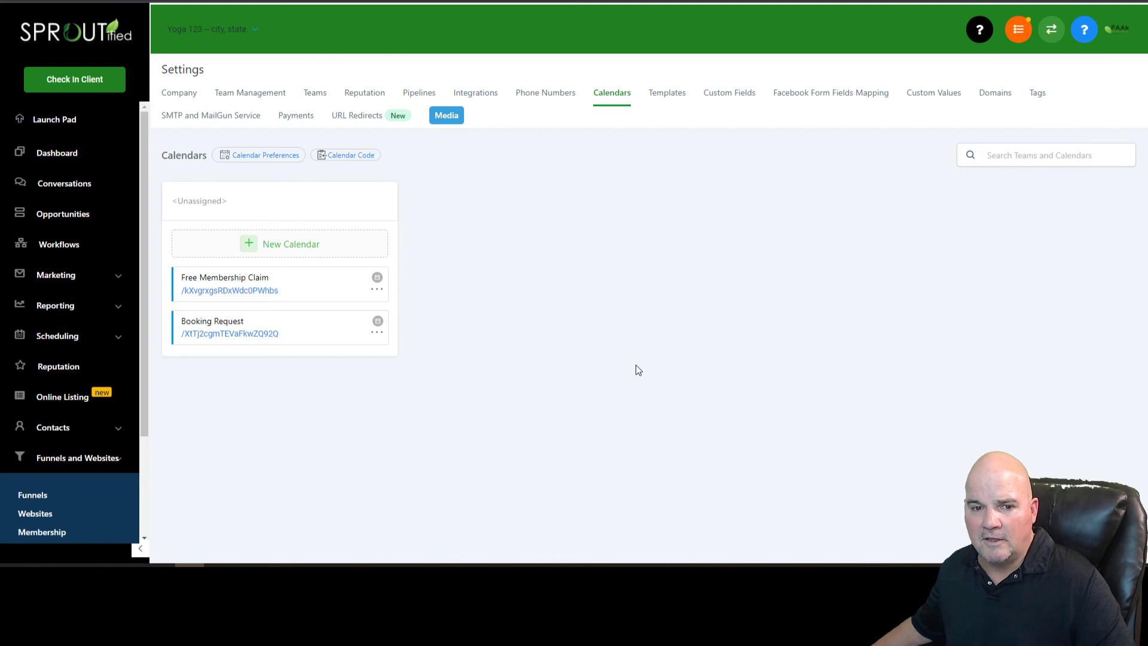